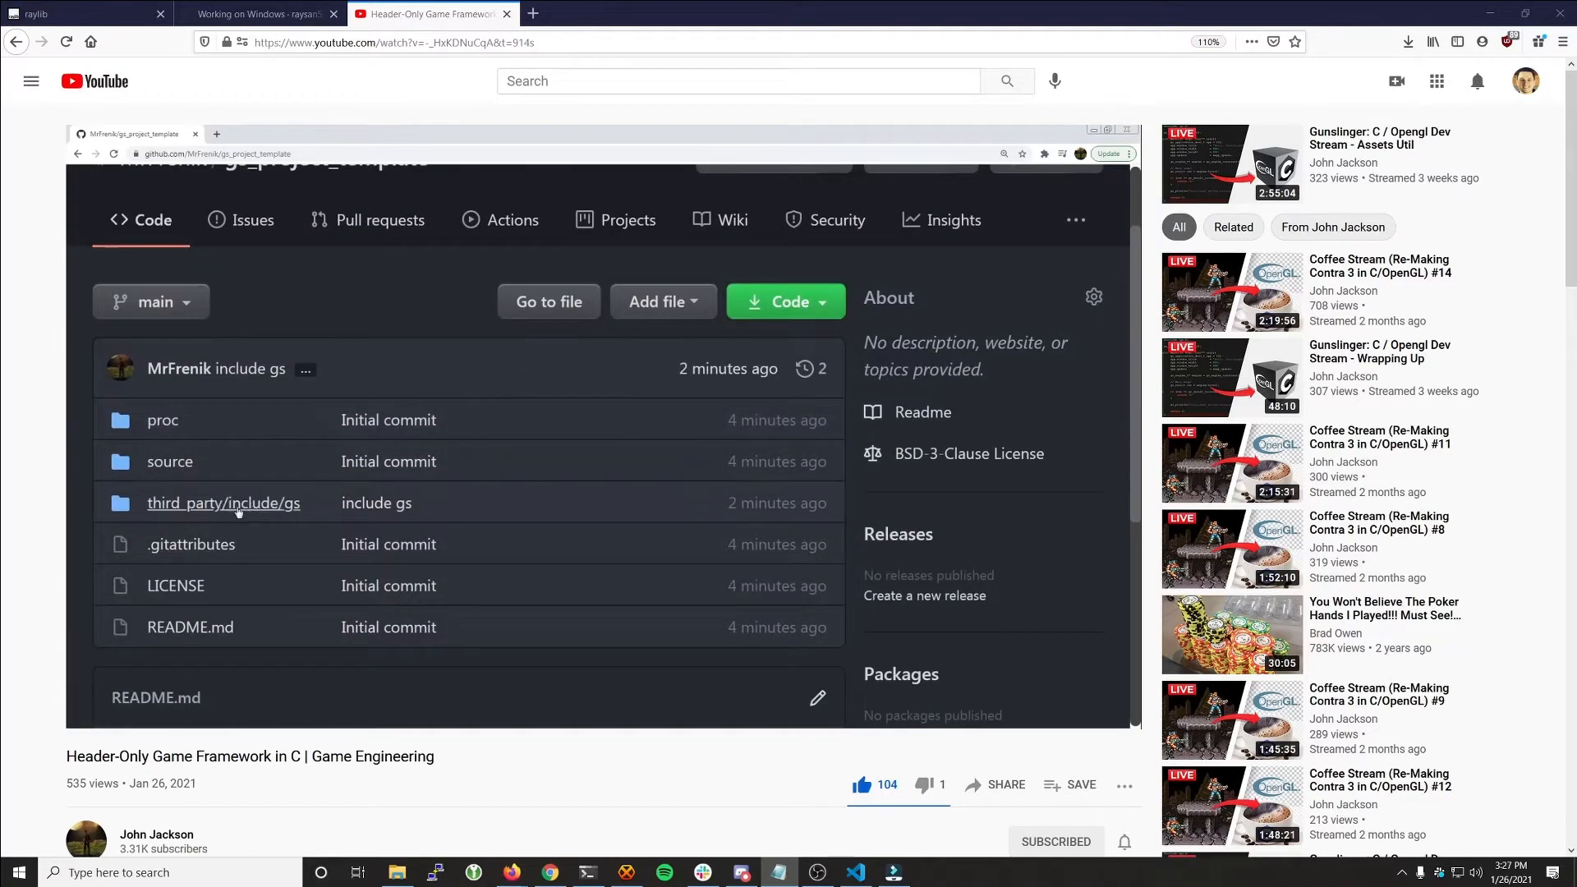
Step: Open the YouTube notifications showing the comment asking how to set up raylib
{"action": "left_click", "coordinate": [223, 503]}
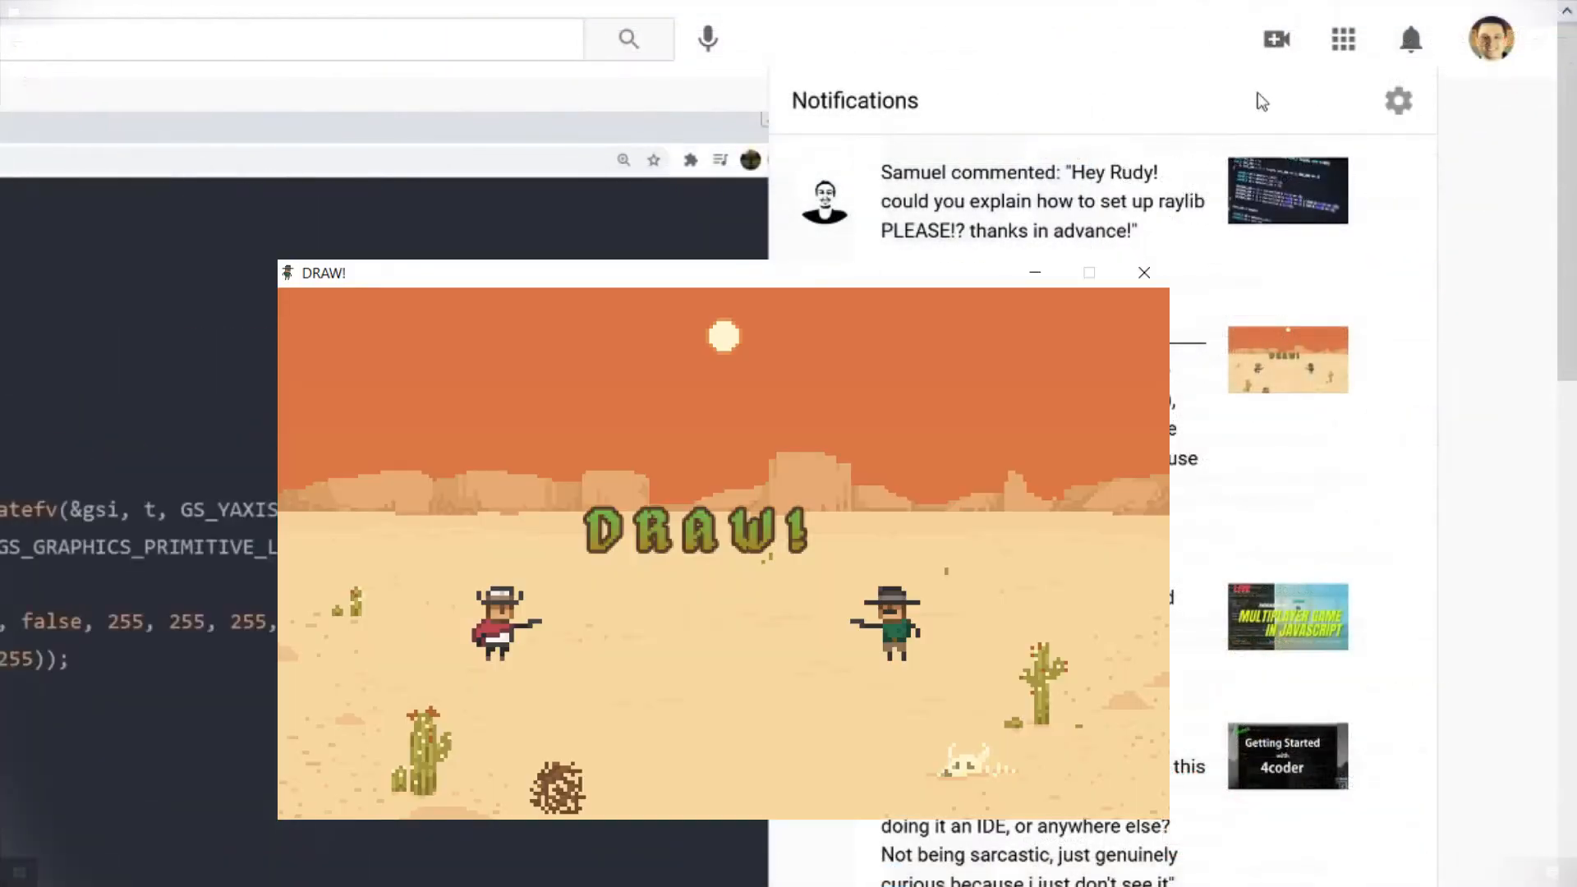
{"action": "left_click", "coordinate": [1143, 272]}
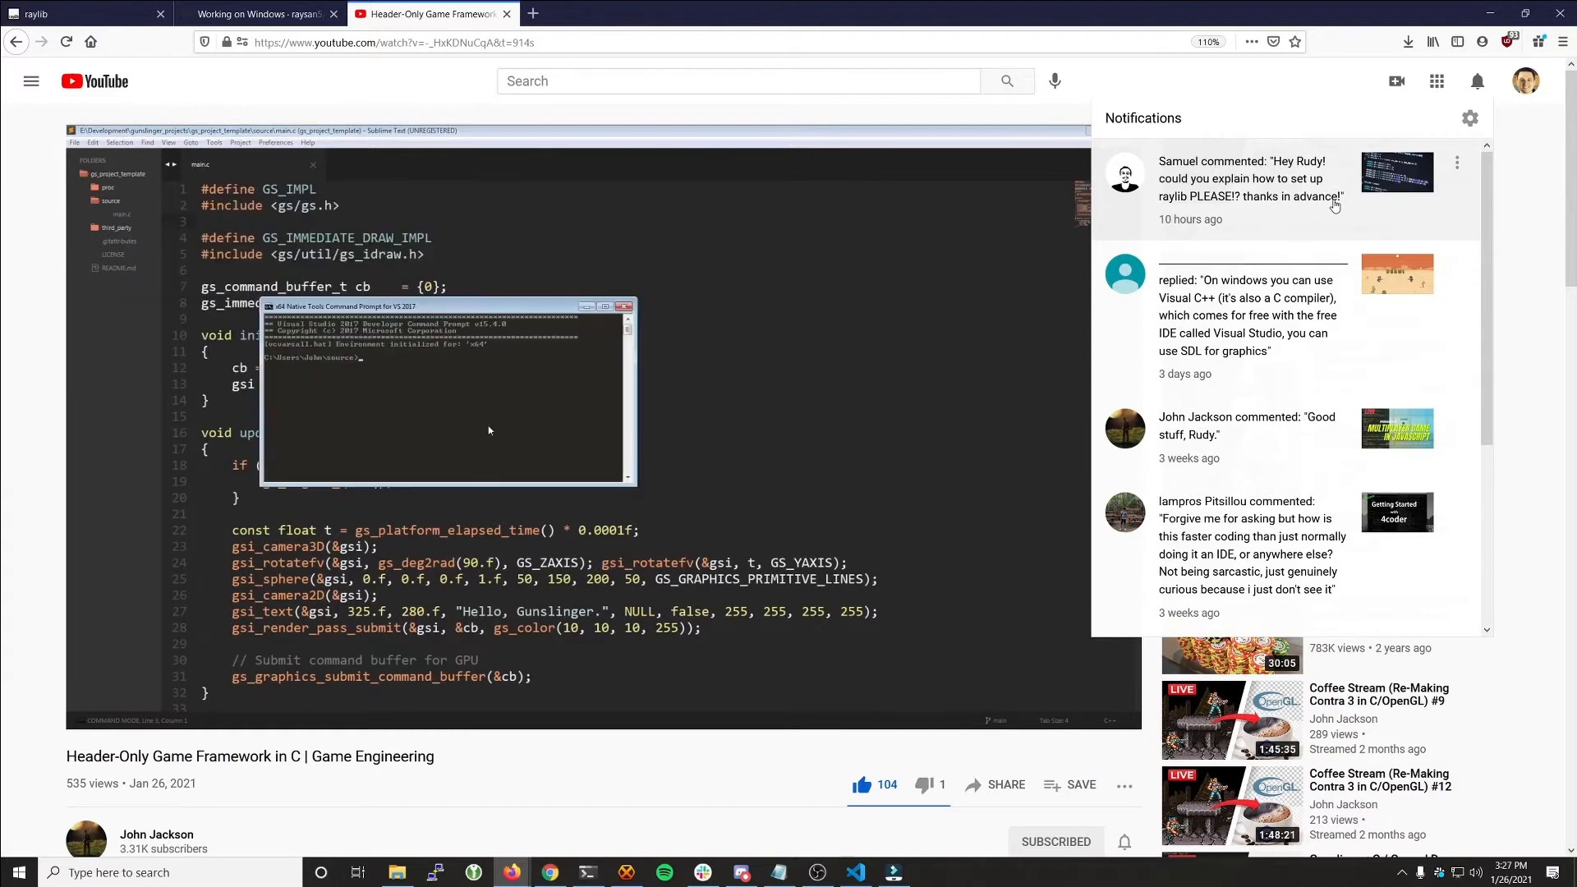
{"action": "left_click", "coordinate": [76, 13]}
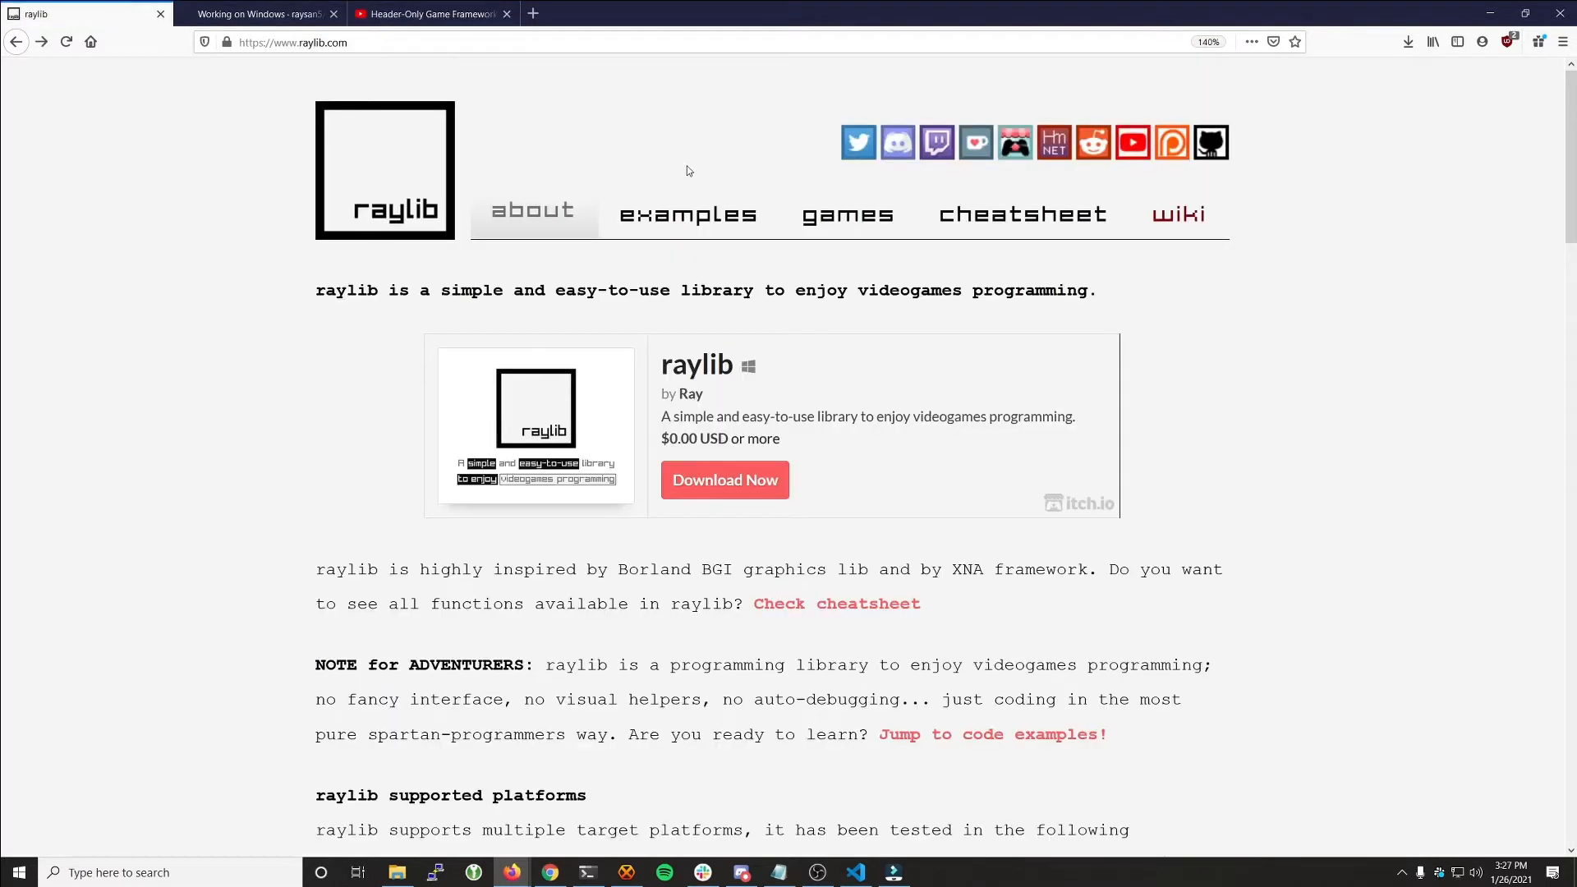
{"action": "mouse_move", "coordinate": [847, 214]}
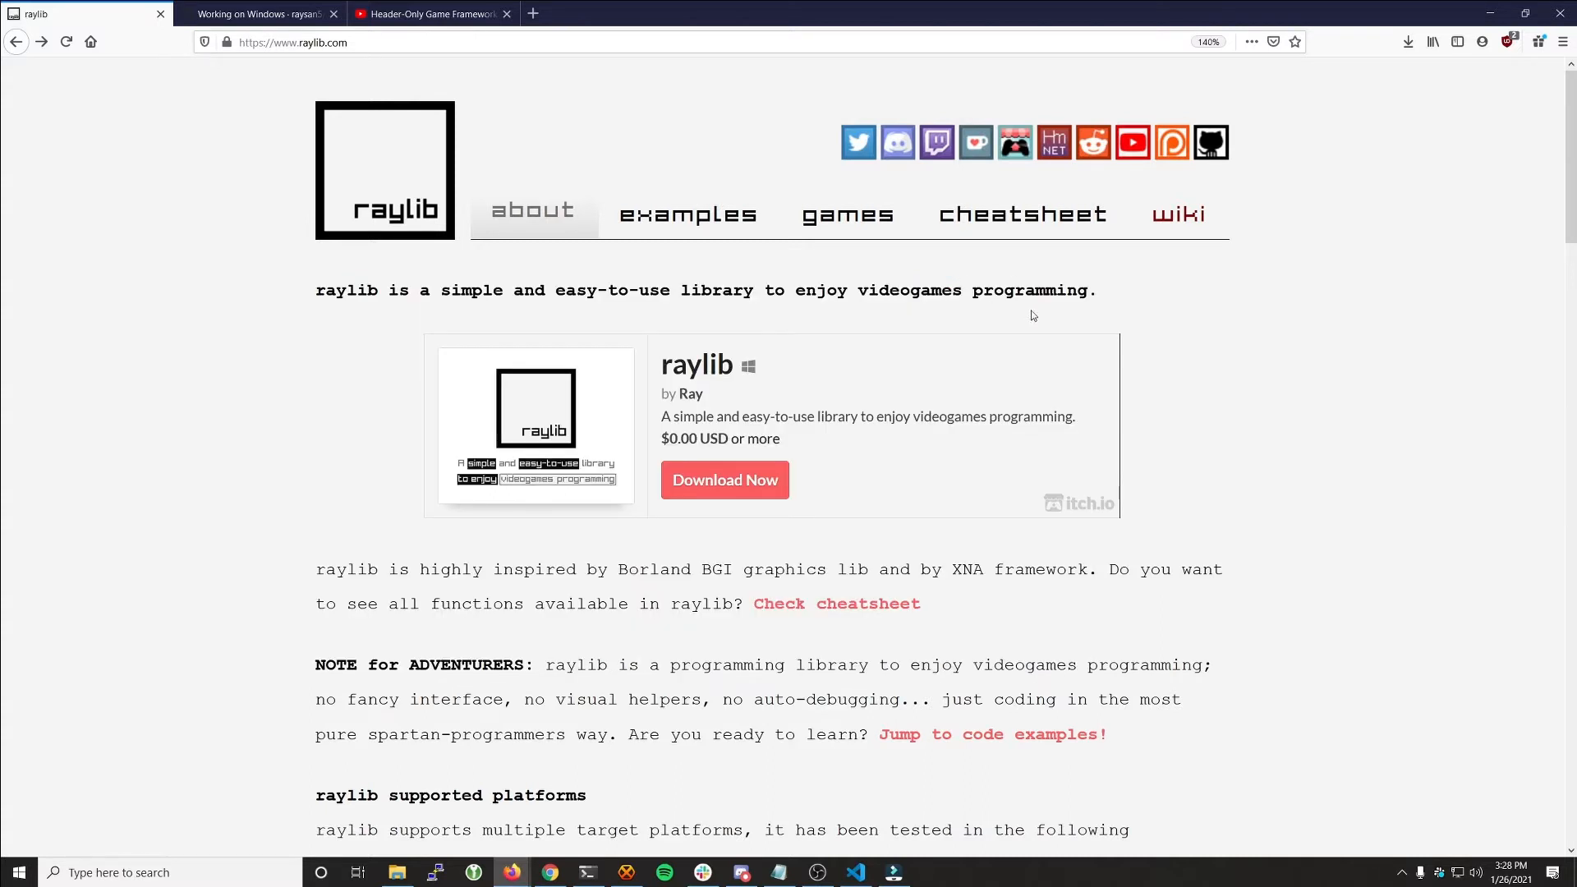
{"action": "mouse_move", "coordinate": [1035, 316]}
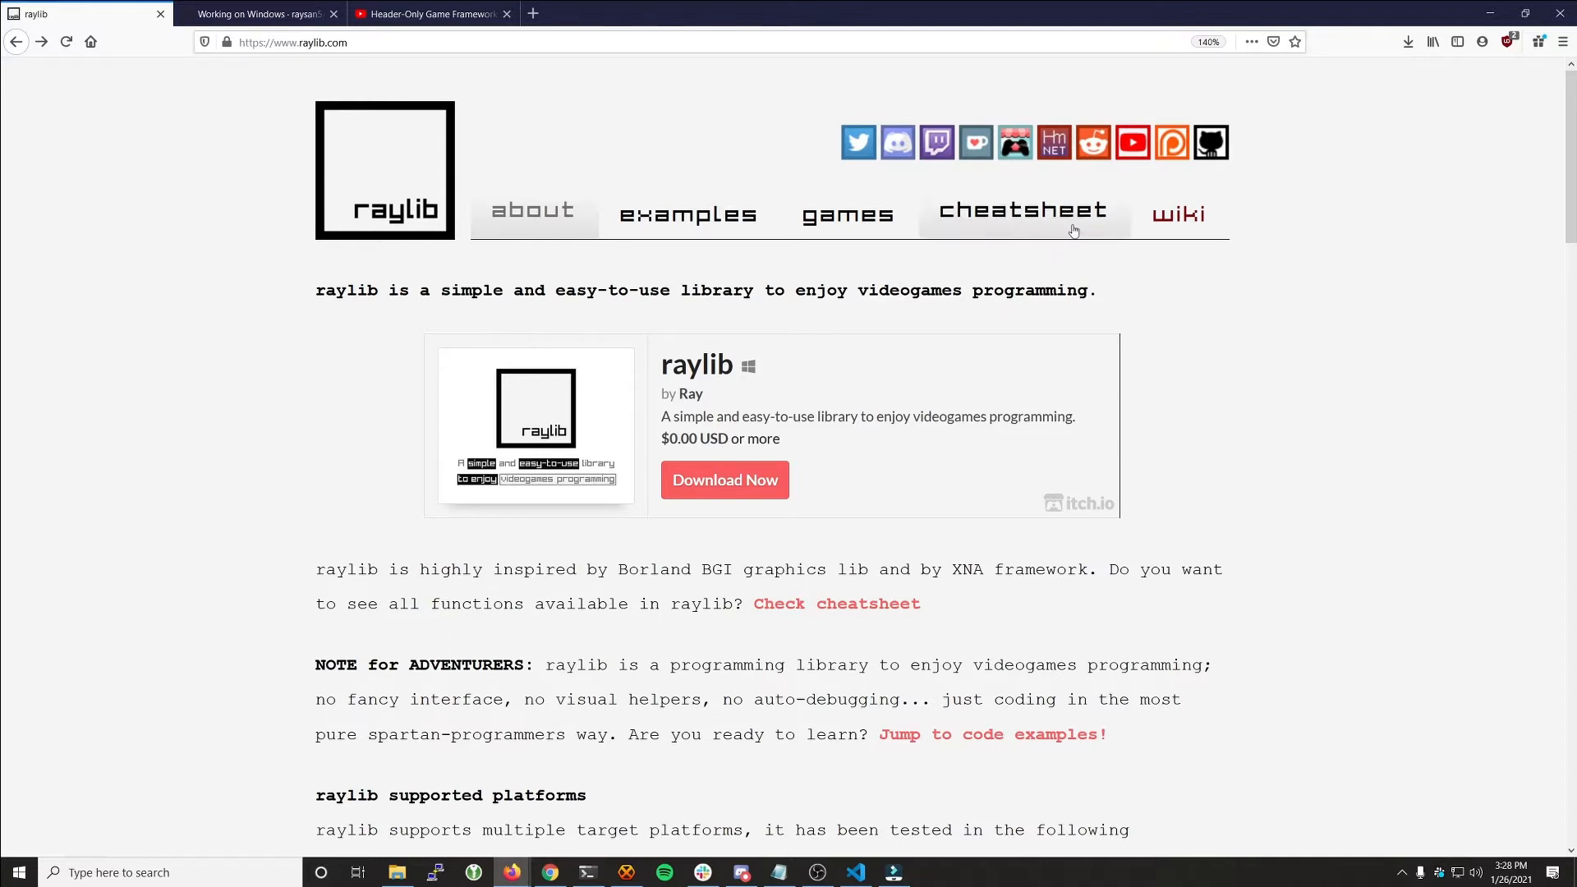
{"action": "mouse_move", "coordinate": [1177, 215]}
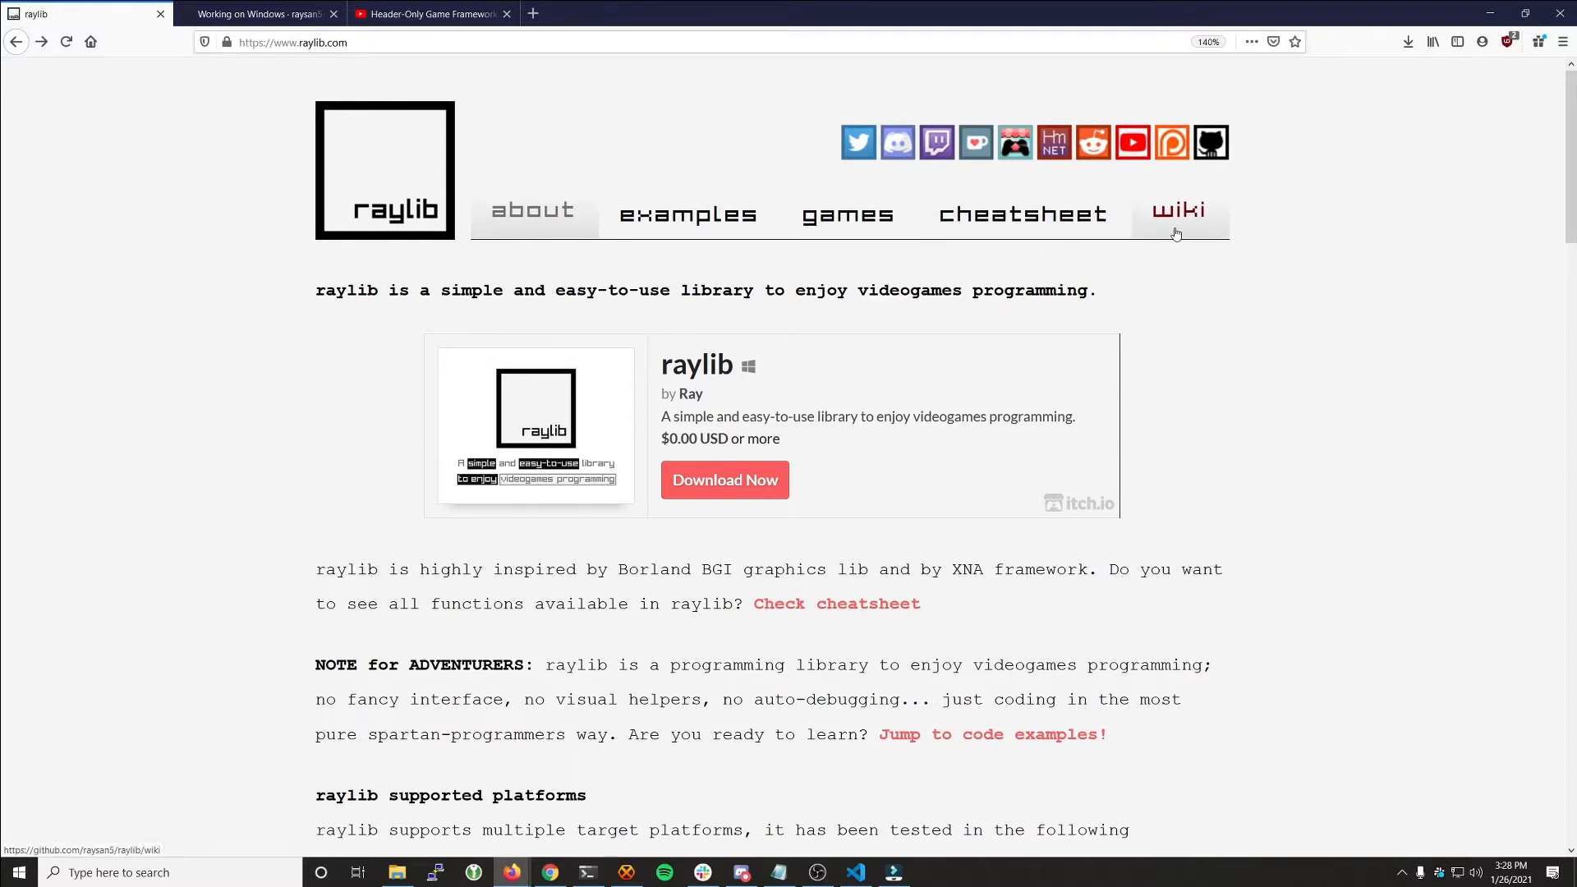
Step: Open the raylib wiki and pick 'Working on Windows' from its table of contents
{"action": "left_click", "coordinate": [1177, 212]}
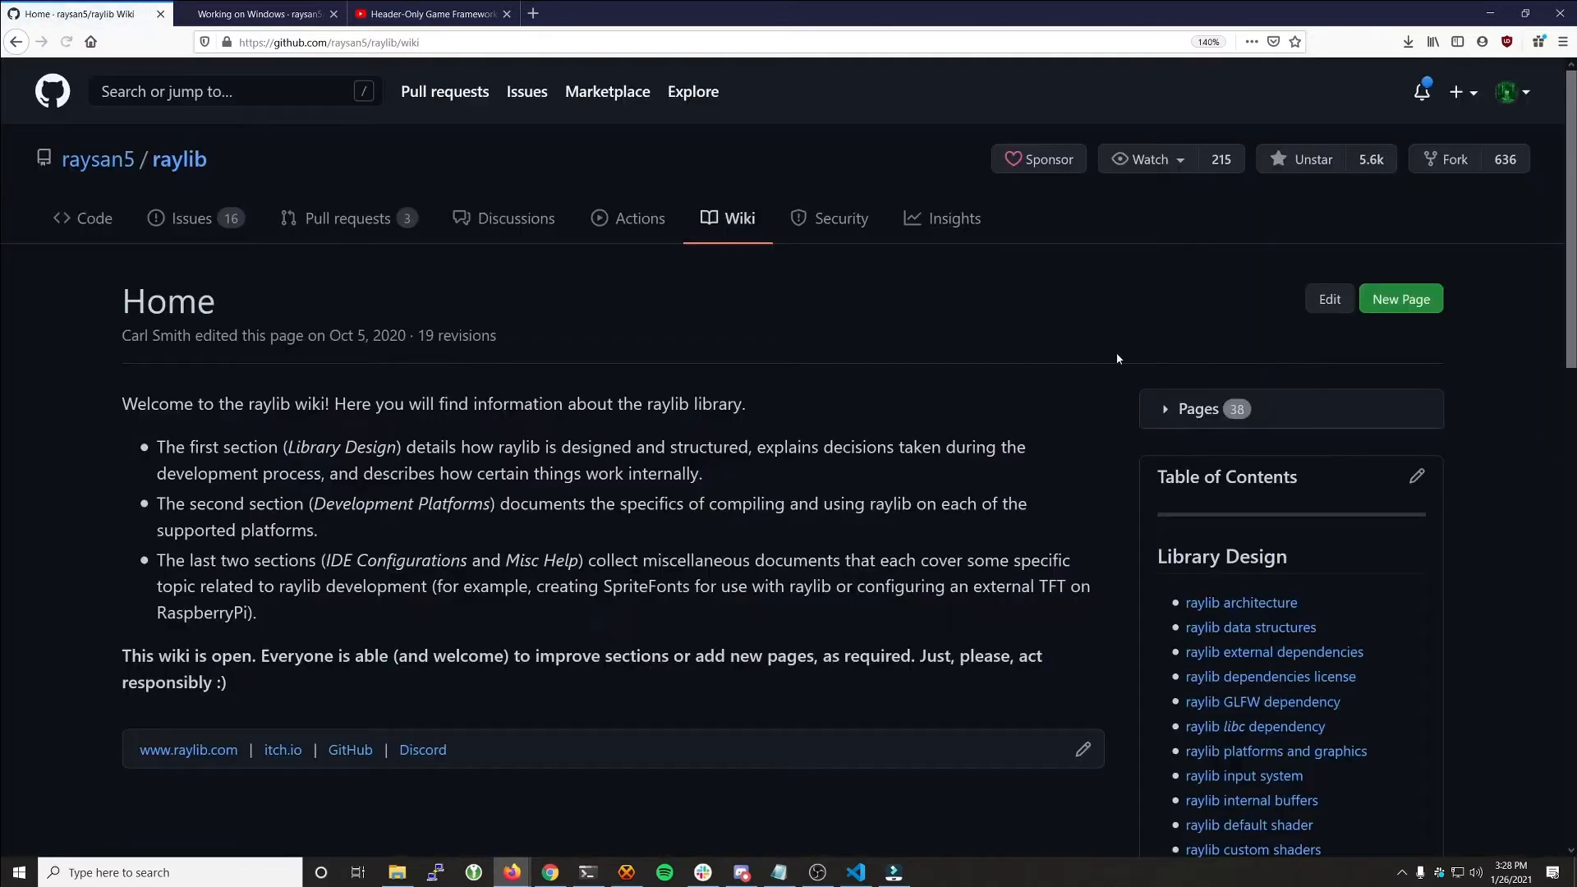
{"action": "scroll", "scroll_direction": "down", "scroll_amount": 3}
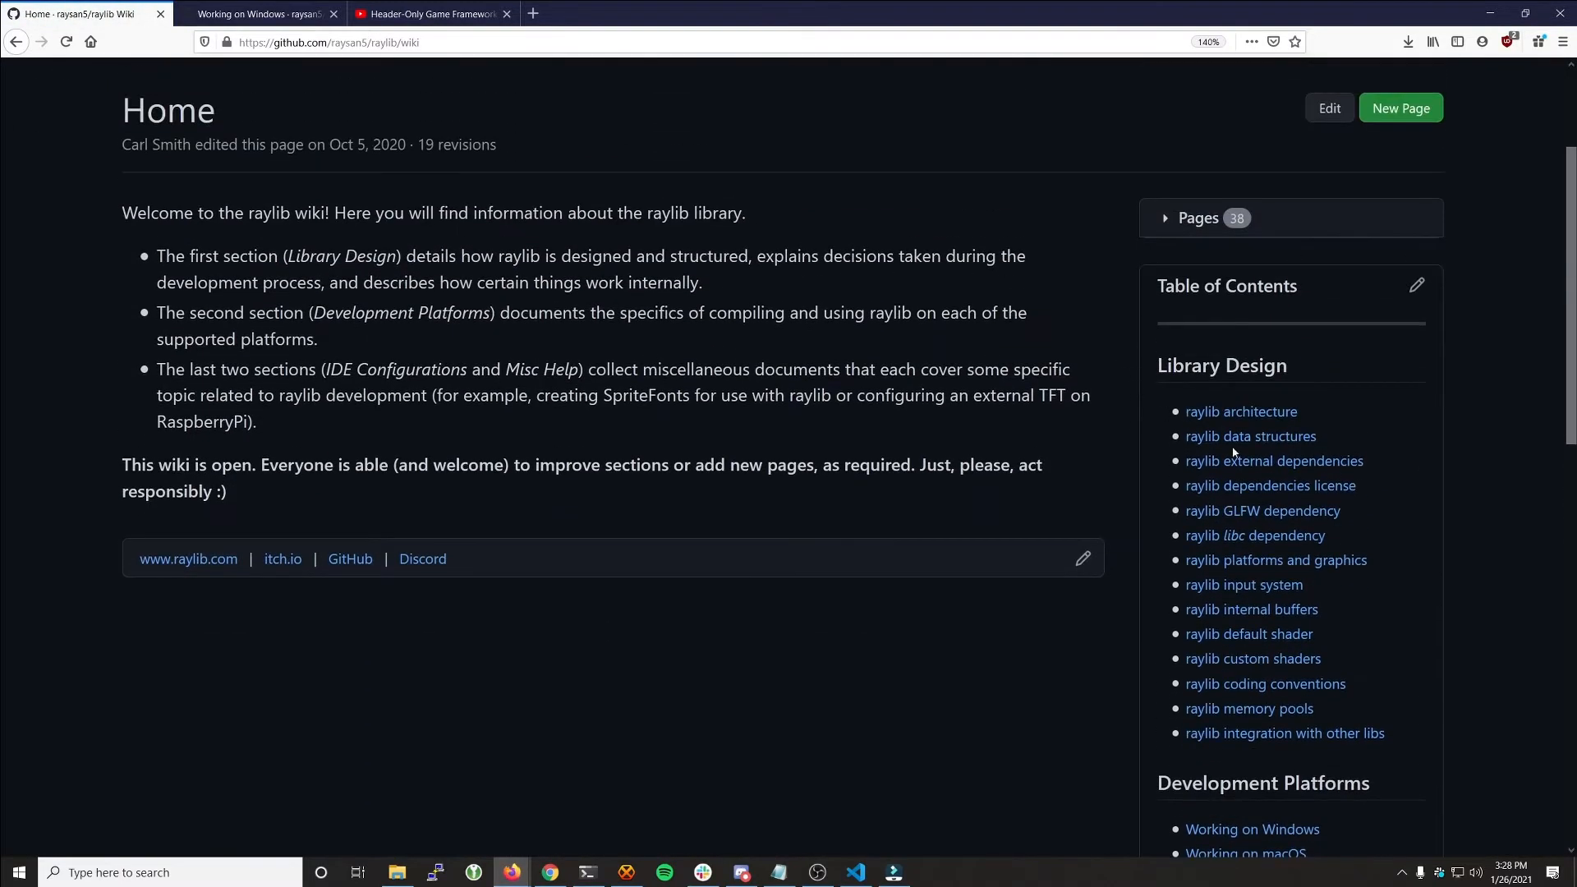
{"action": "mouse_move", "coordinate": [1174, 412]}
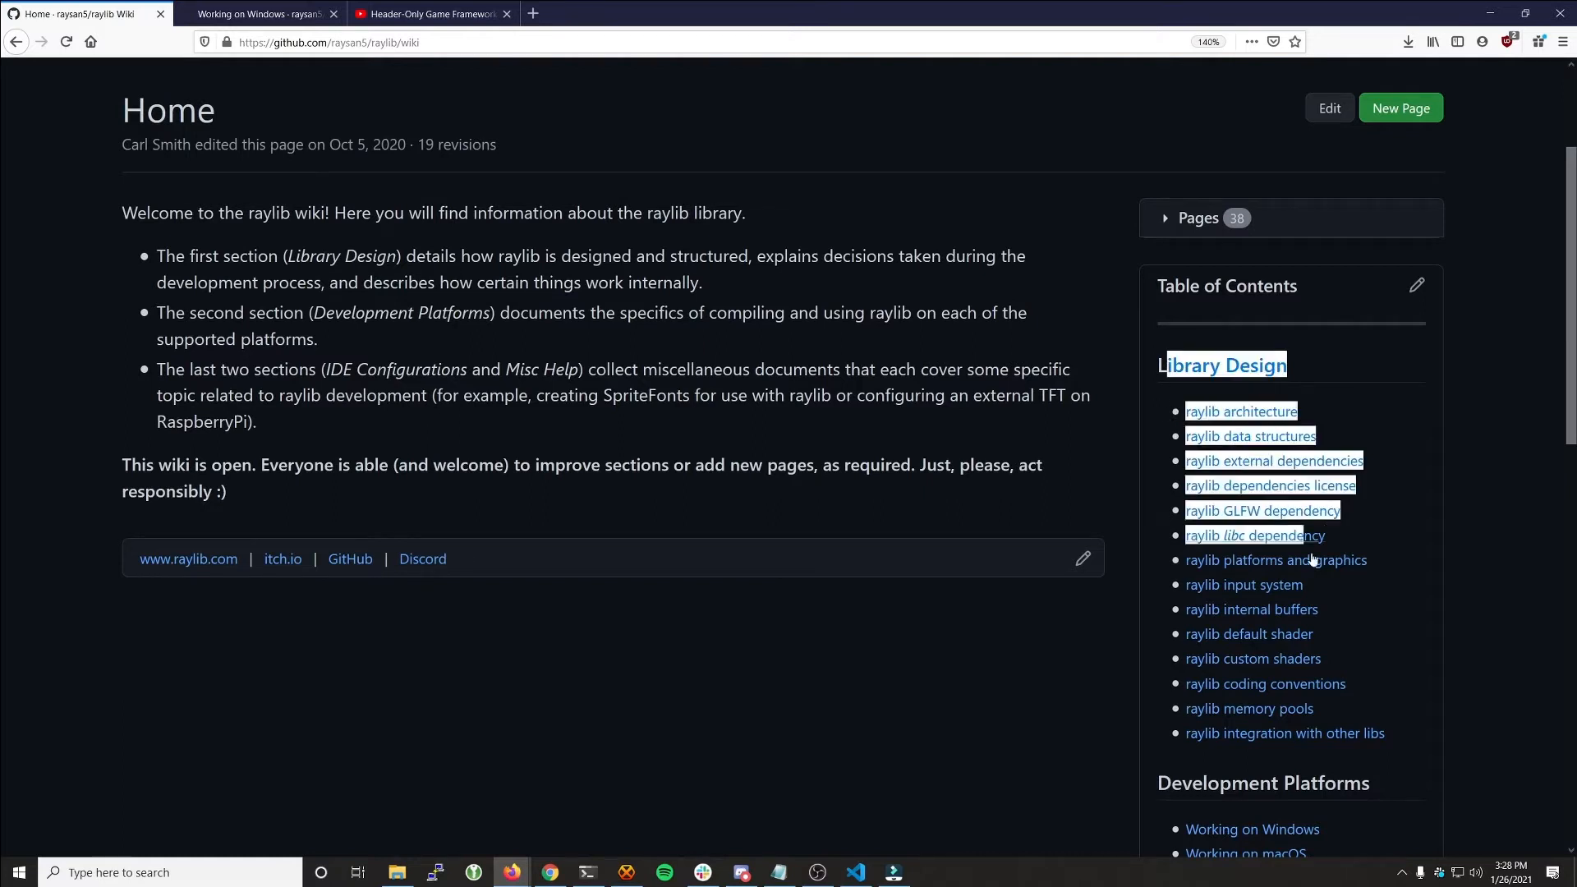
{"action": "scroll", "scroll_direction": "down", "scroll_amount": 3}
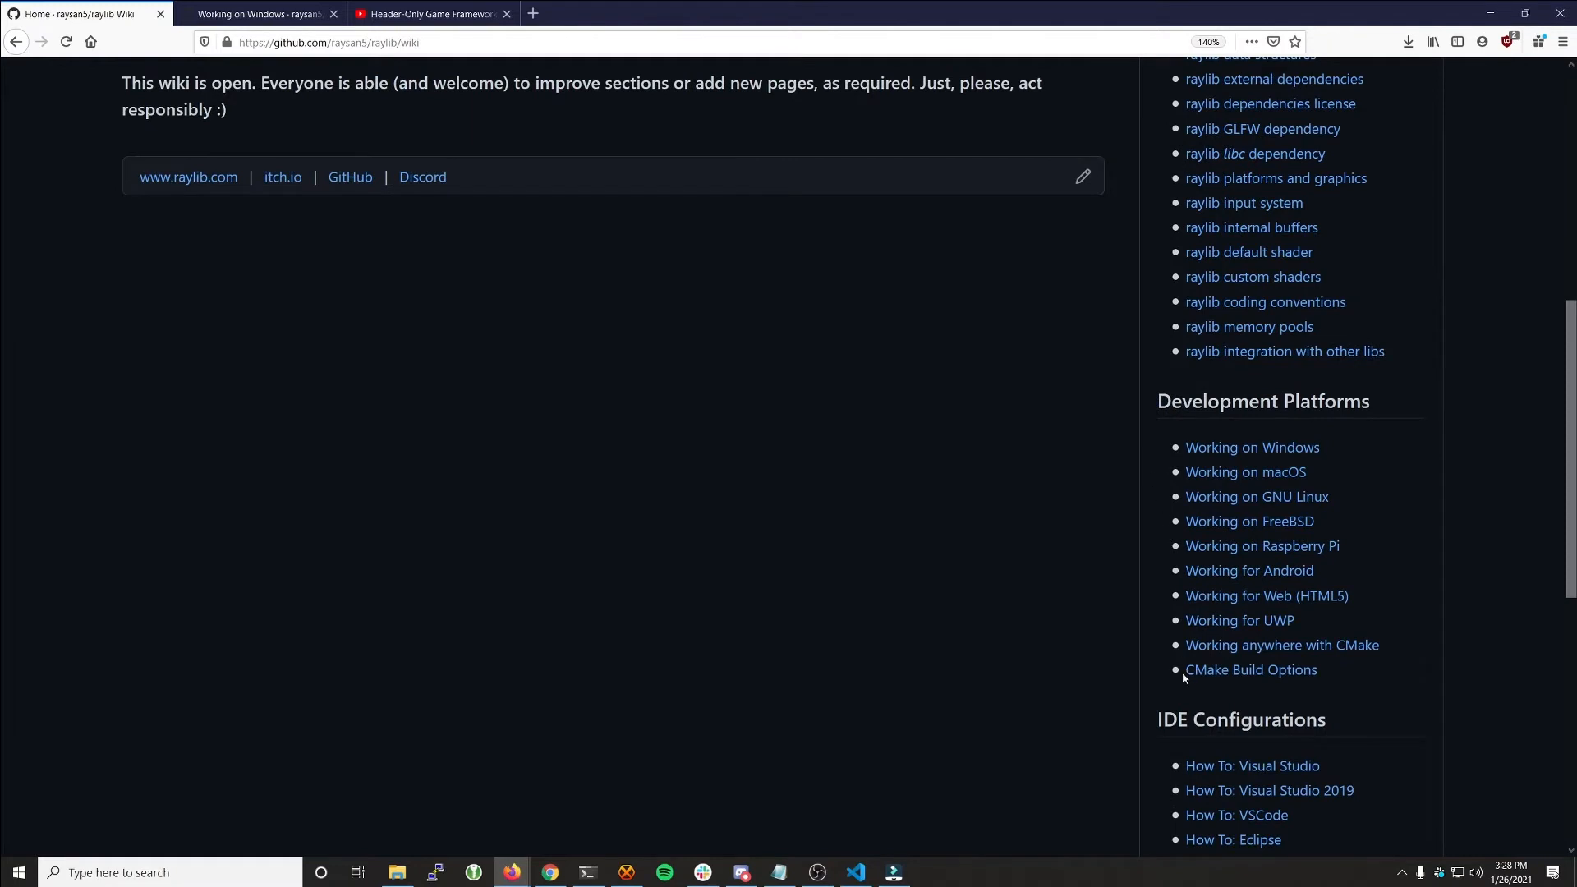
{"action": "left_click", "coordinate": [1251, 448]}
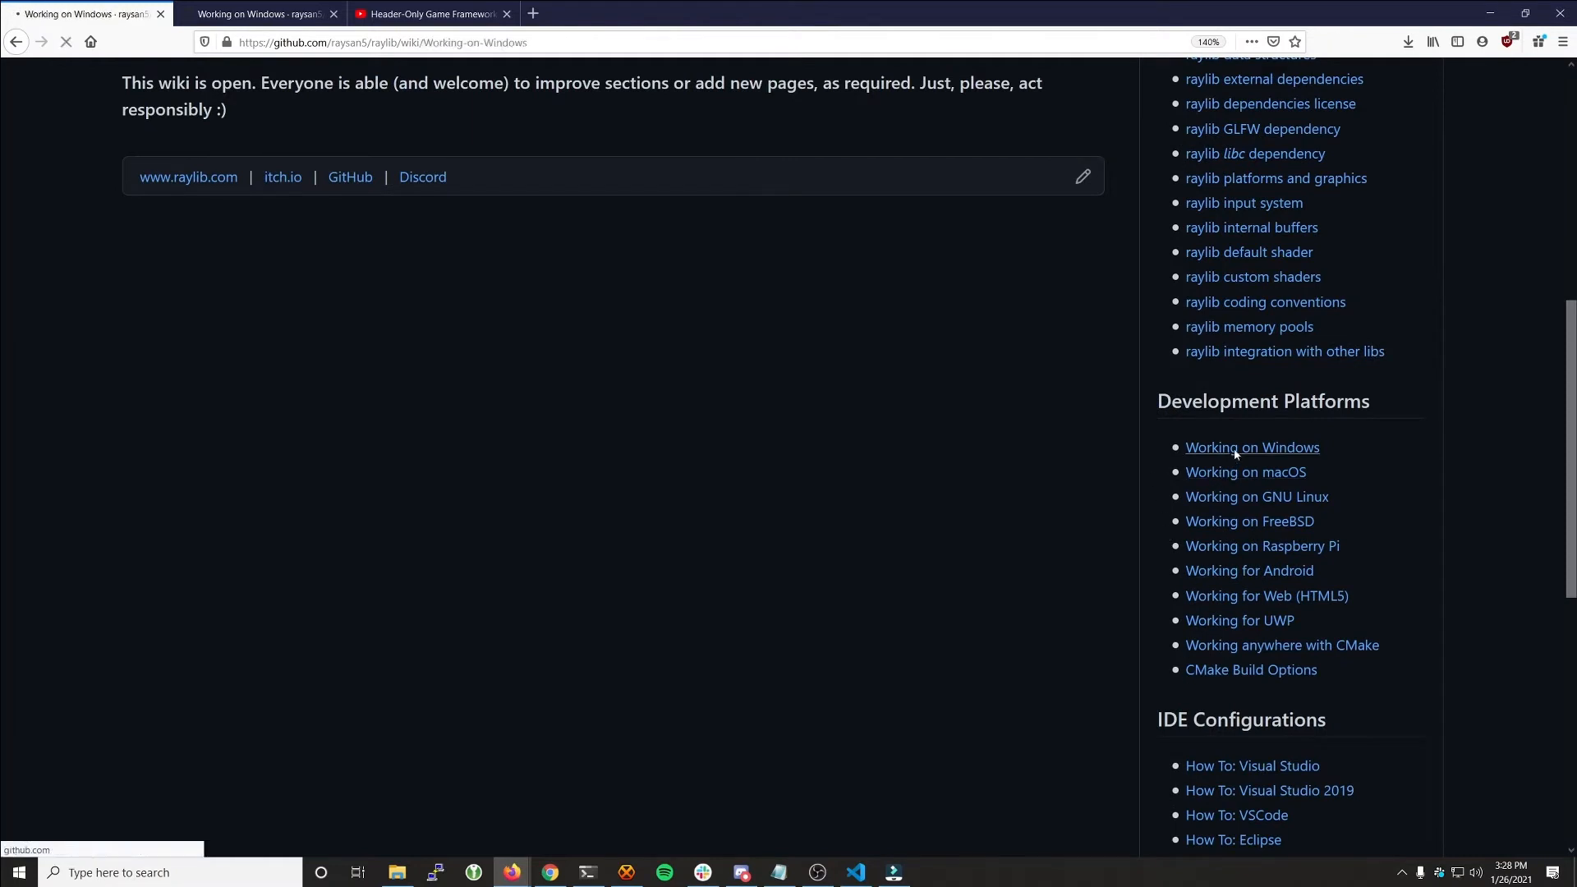
Step: Read the Working on Windows guide down to 'Build raylib using make'
{"action": "left_click", "coordinate": [1251, 447]}
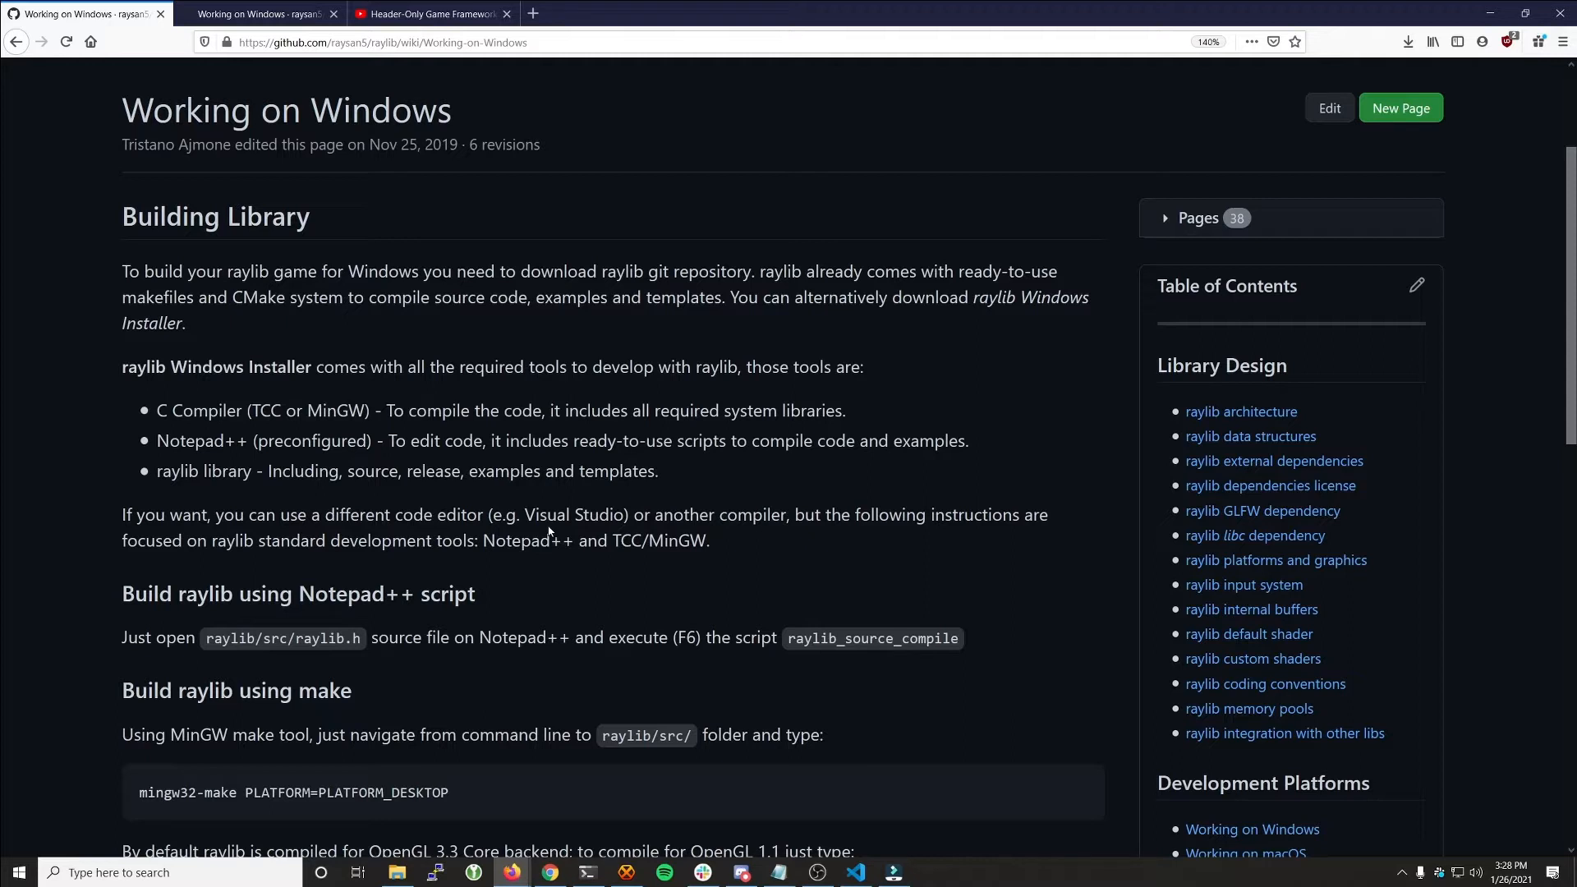
{"action": "scroll", "scroll_direction": "down", "scroll_amount": 3}
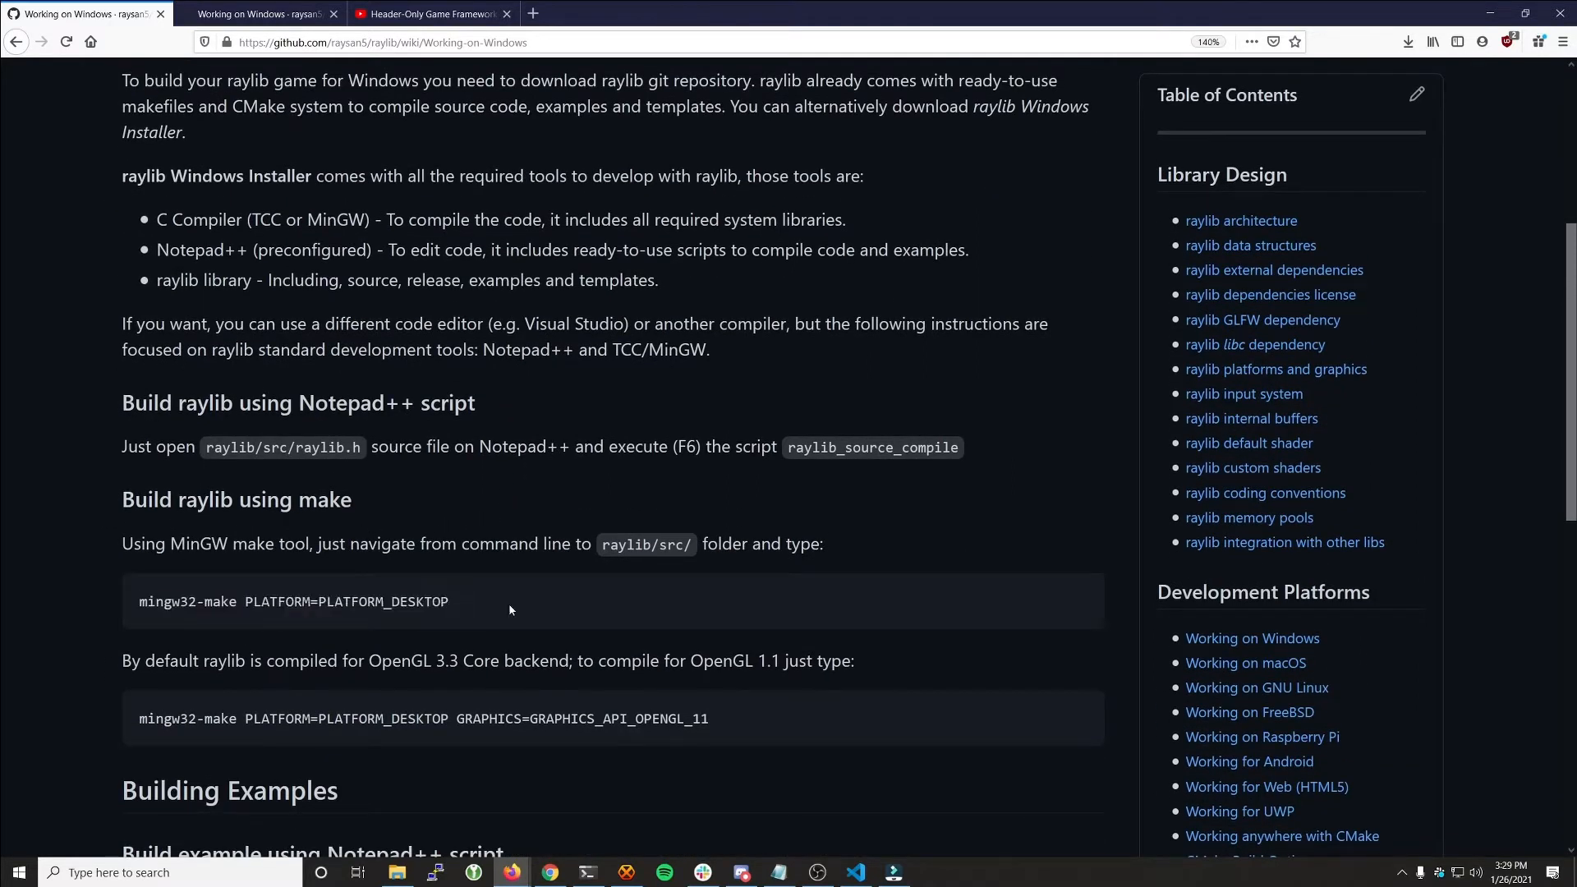
{"action": "mouse_move", "coordinate": [543, 612]}
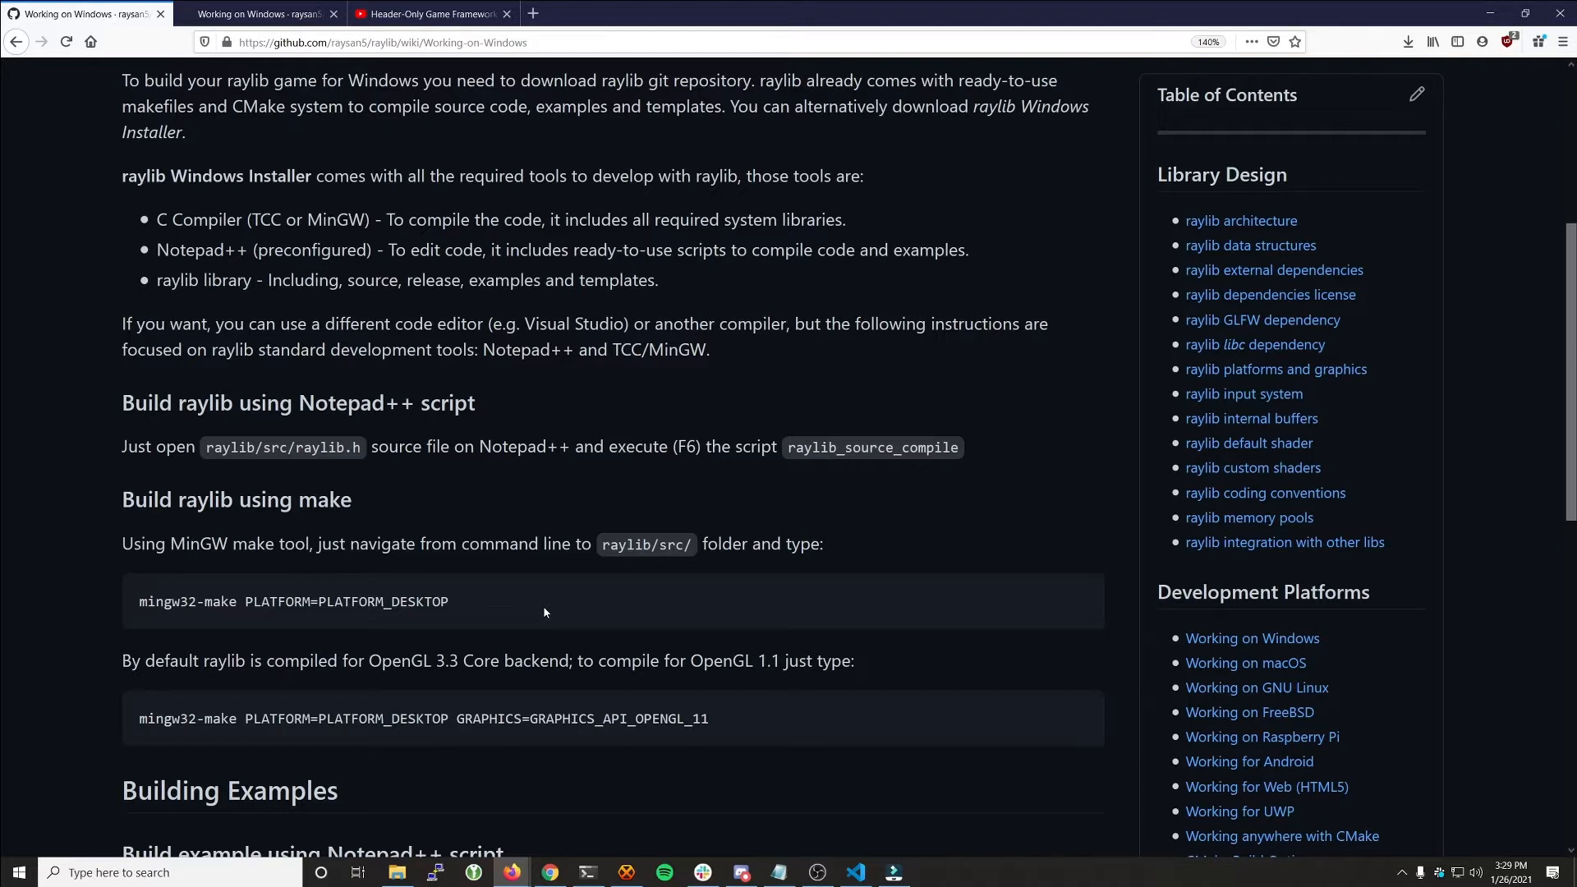
{"action": "left_click", "coordinate": [588, 873]}
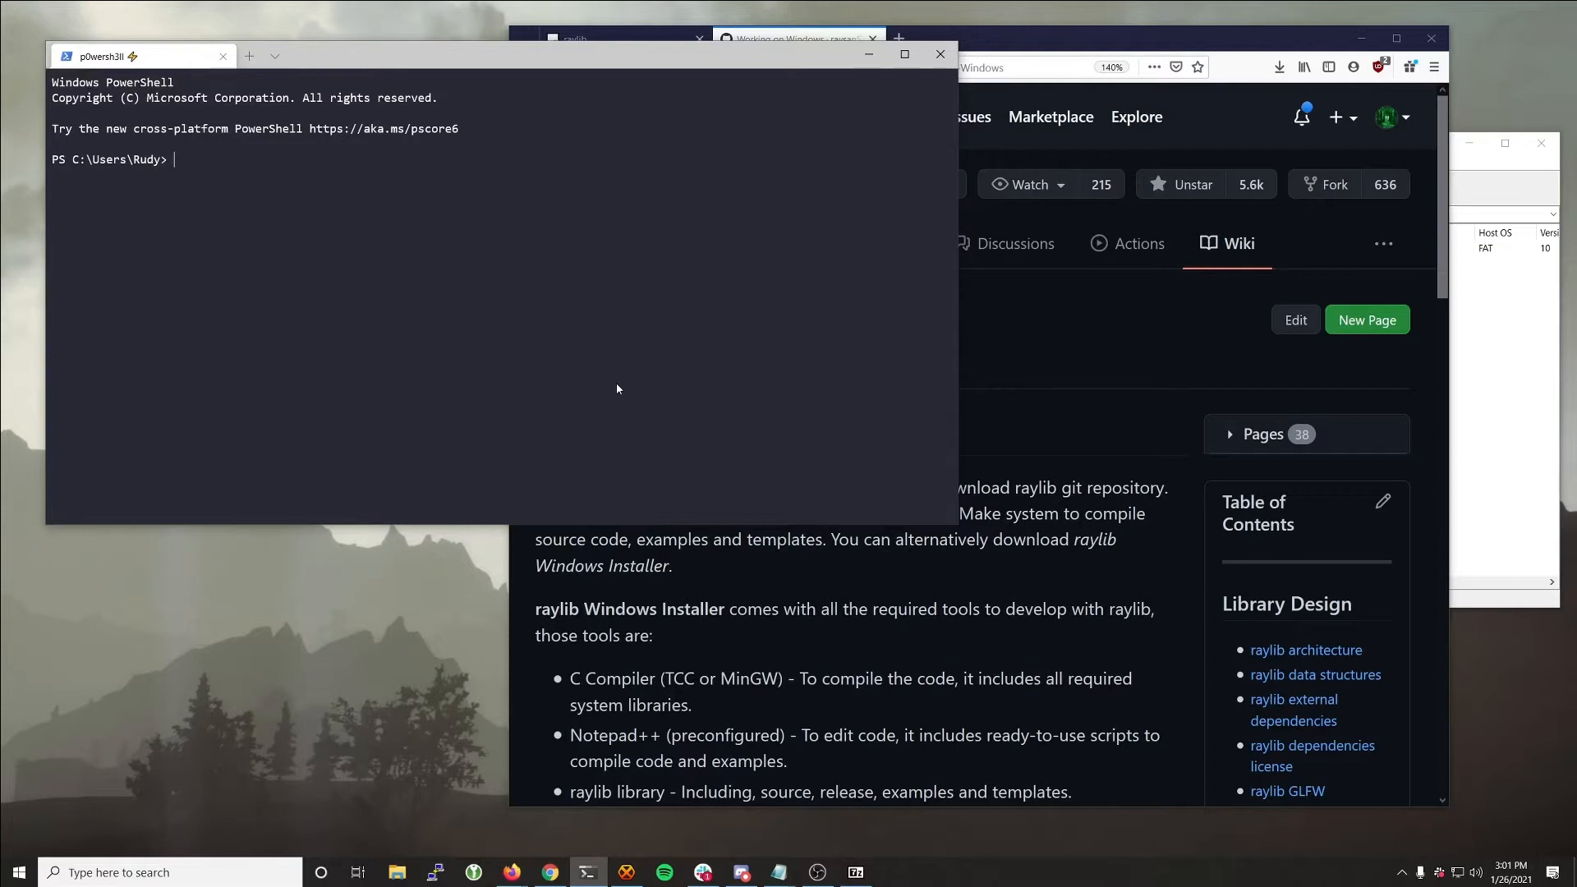
Step: Run 'where.exe gcc' in PowerShell to check whether gcc is installed
{"action": "type", "text": "where.exe gcc"}
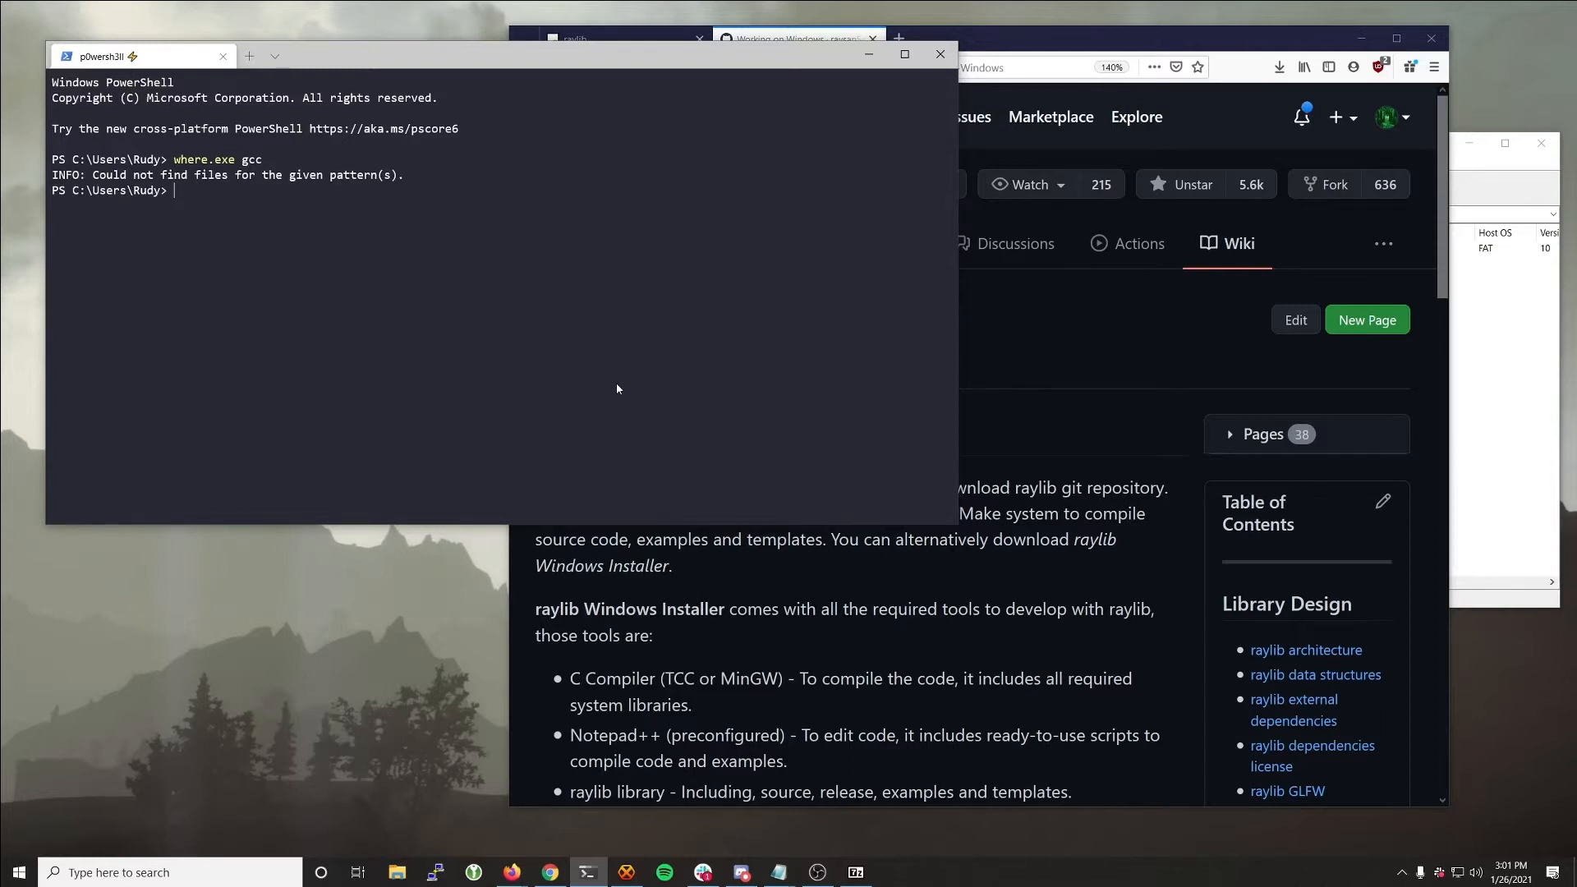
Step: Go to mingw-w64.org Downloads and get mingw-w64-install.exe from the Mingw-builds SourceForge link
{"action": "left_click", "coordinate": [898, 38]}
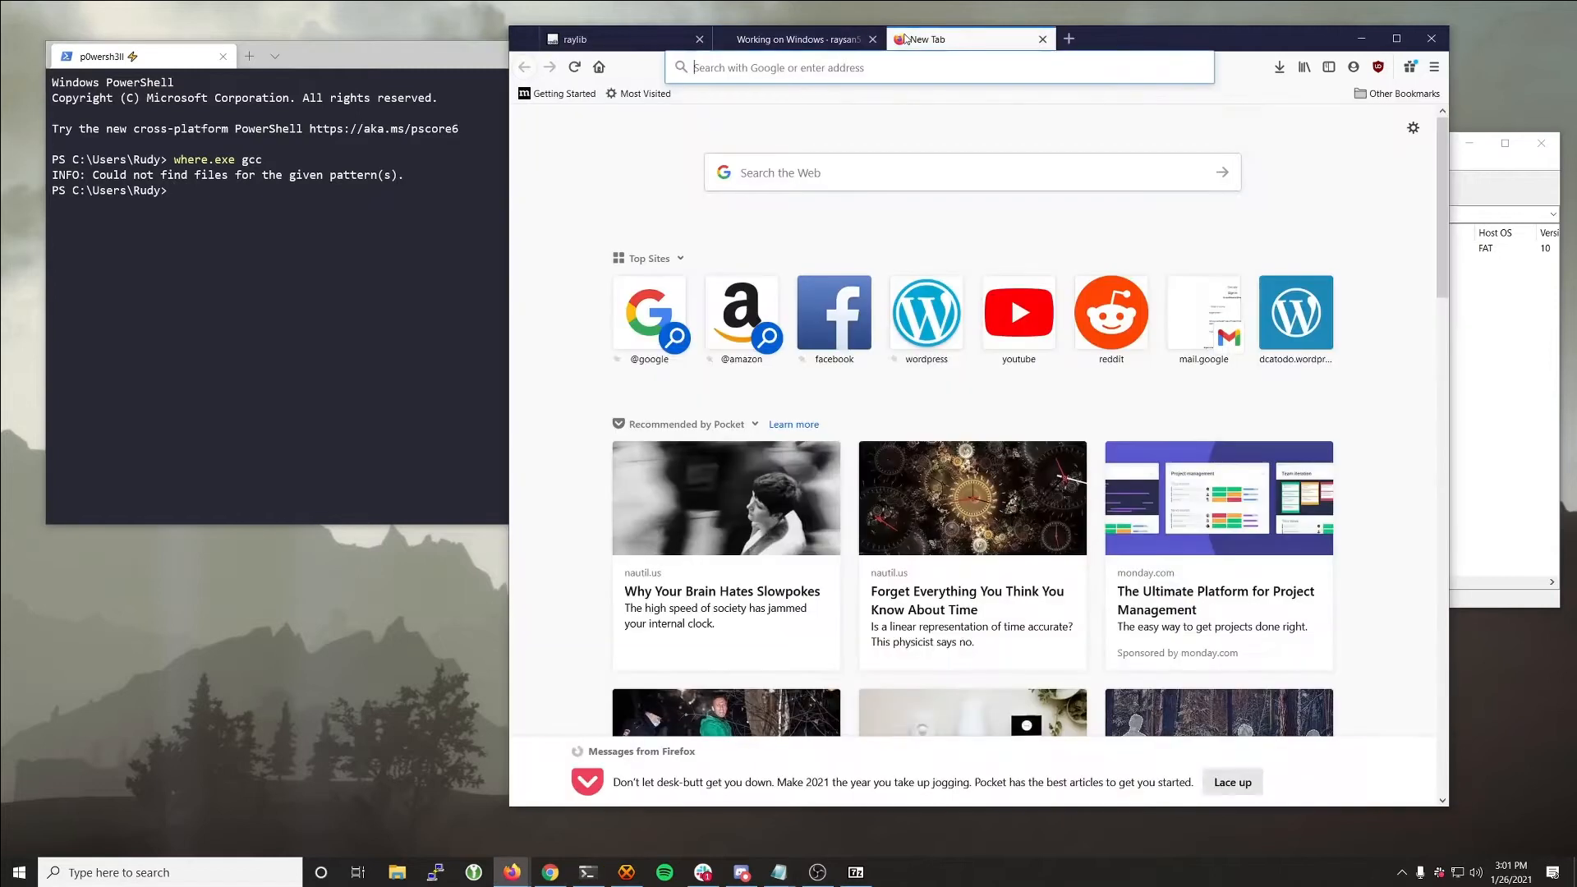
{"action": "type", "text": "mingw-w64.org/doku.php"}
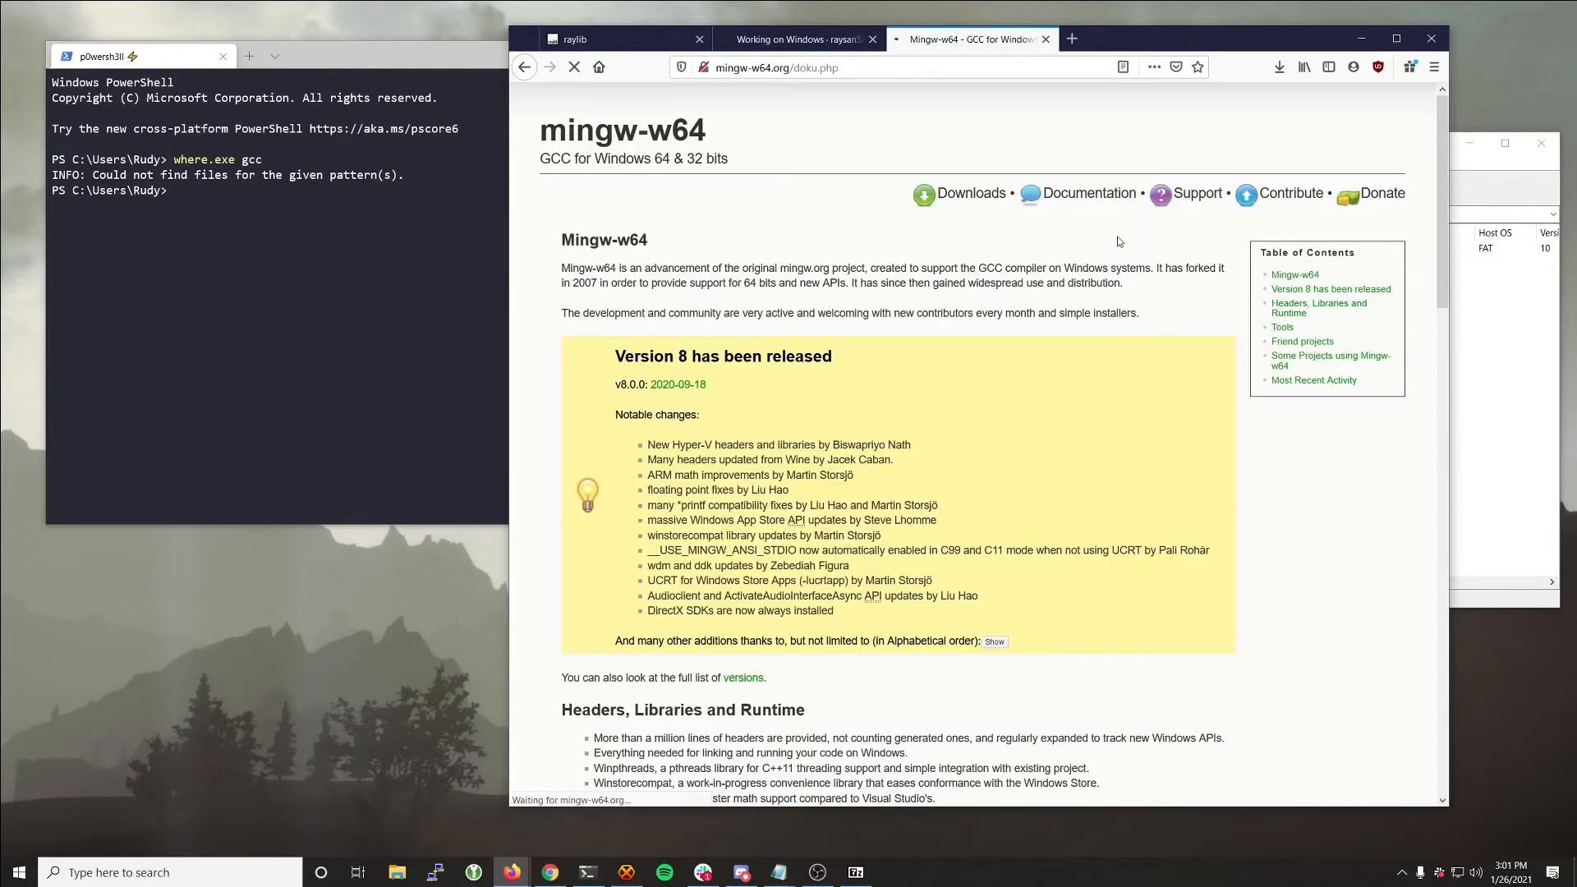
{"action": "mouse_move", "coordinate": [678, 385]}
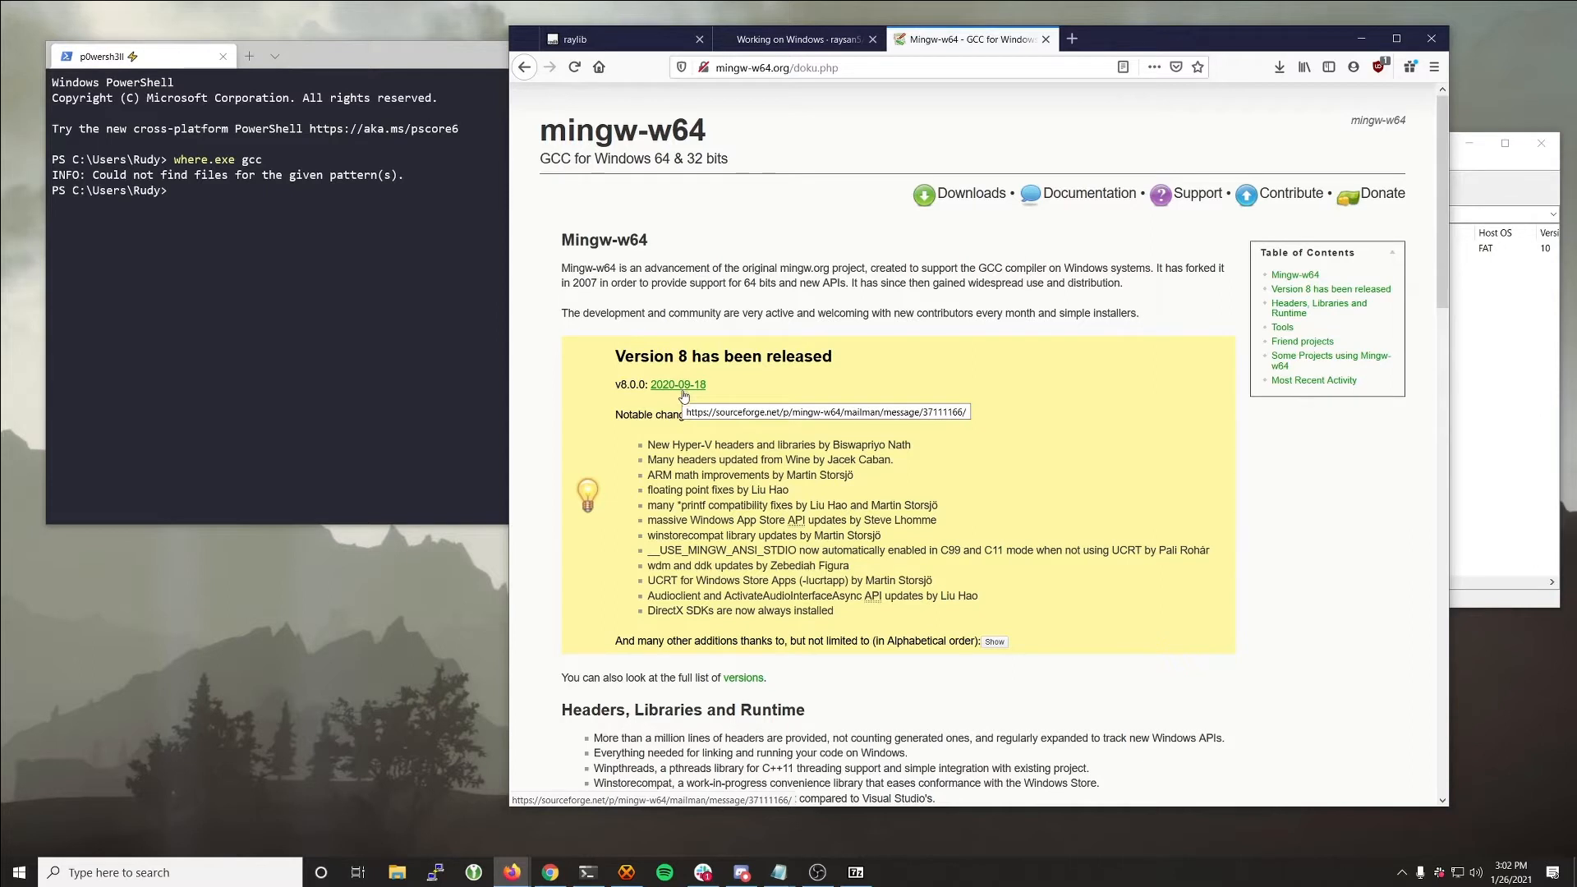
{"action": "left_click", "coordinate": [969, 193]}
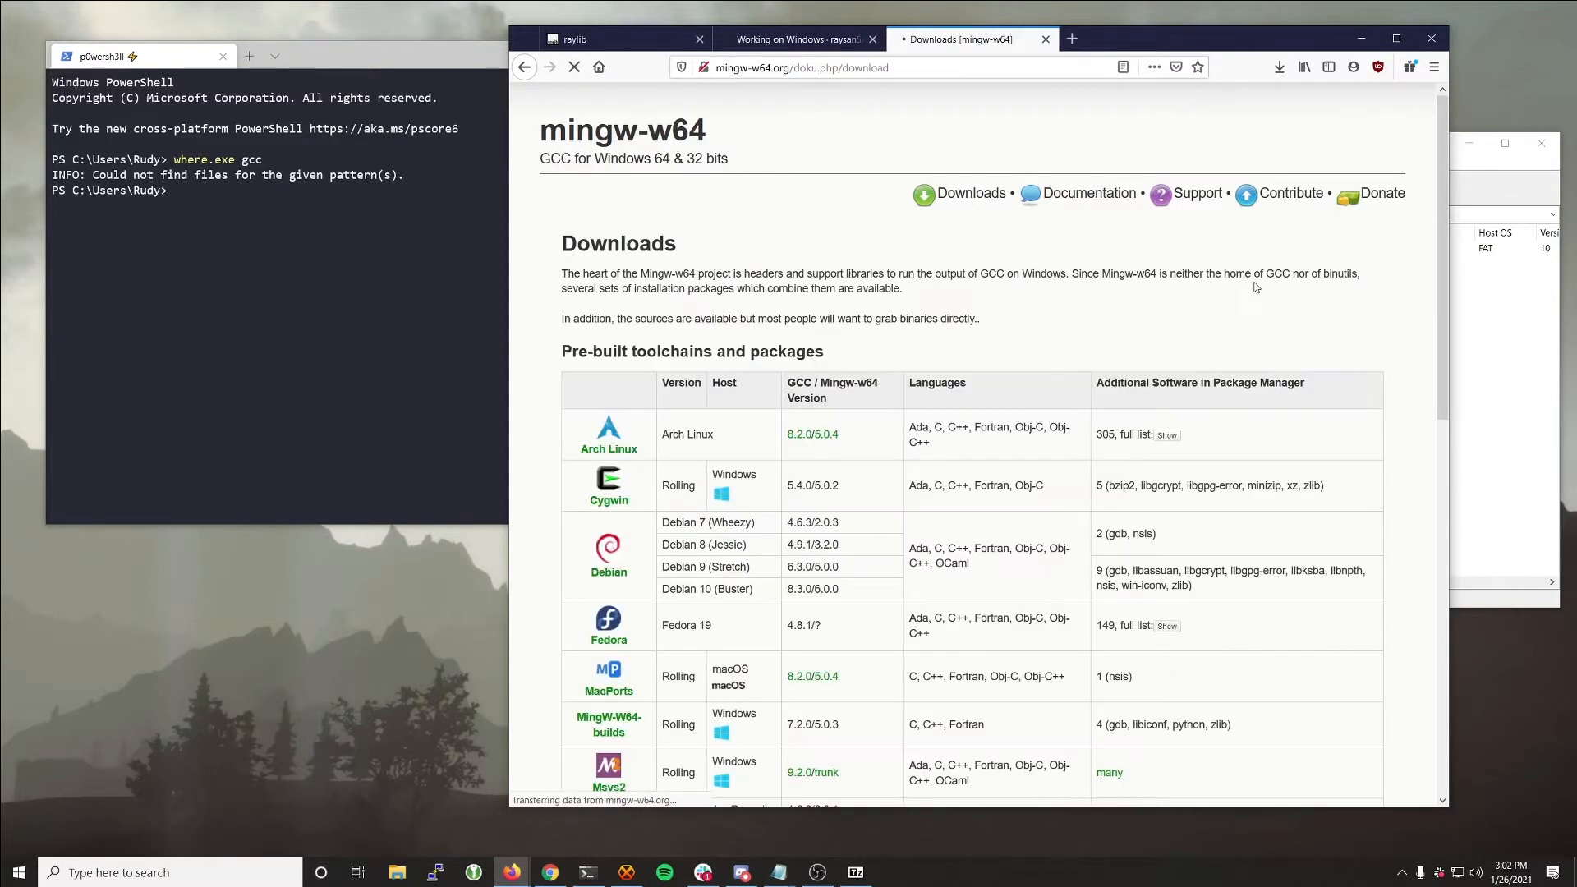
{"action": "scroll", "scroll_direction": "down", "scroll_amount": 3}
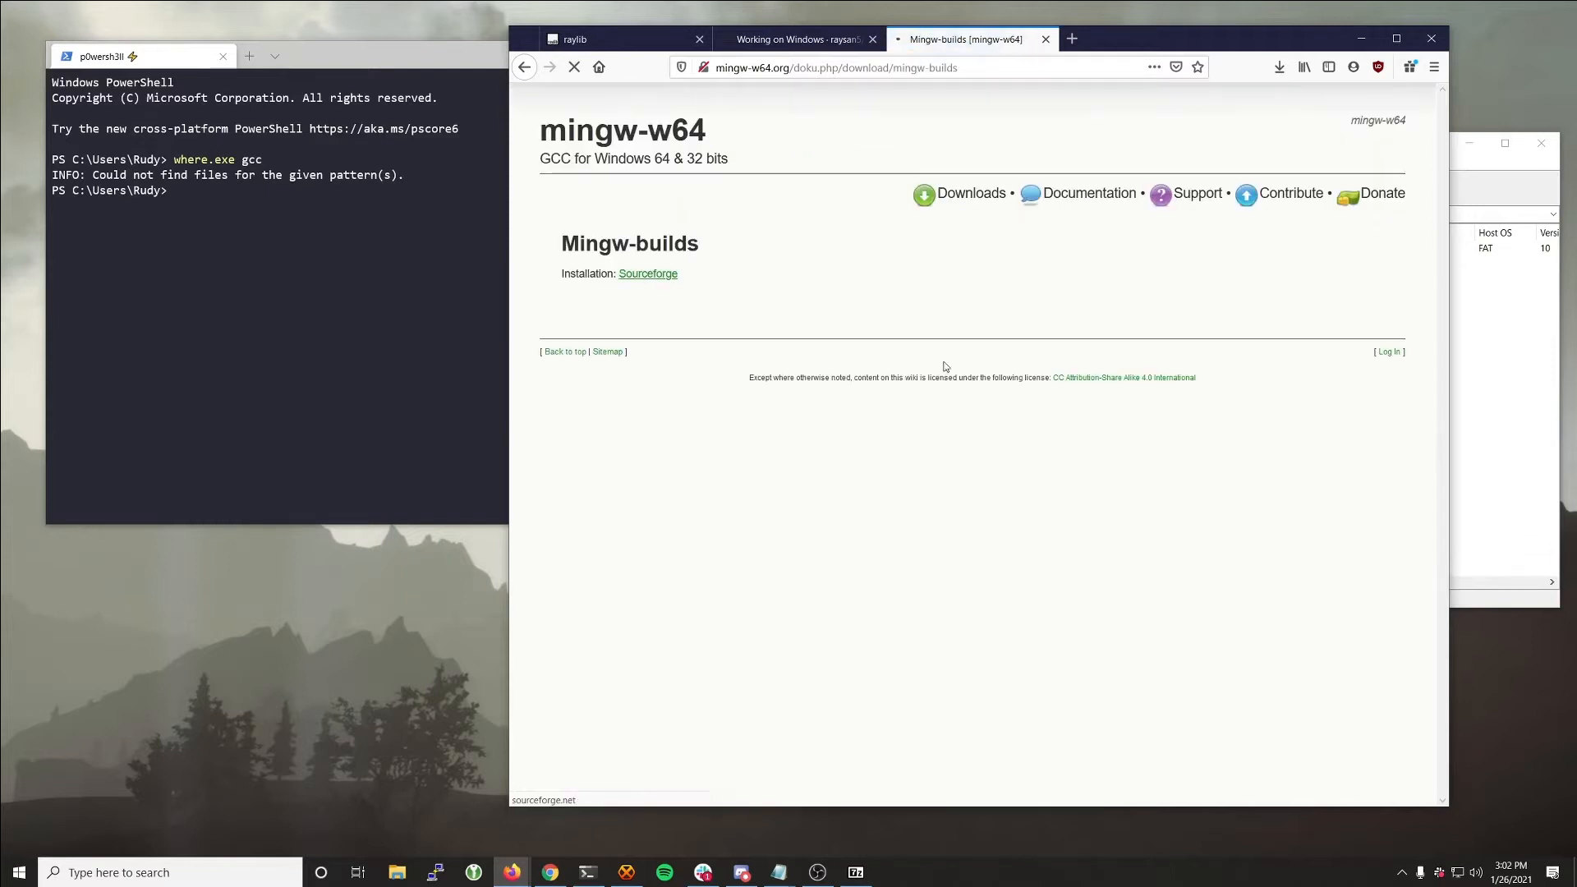
{"action": "left_click", "coordinate": [648, 273]}
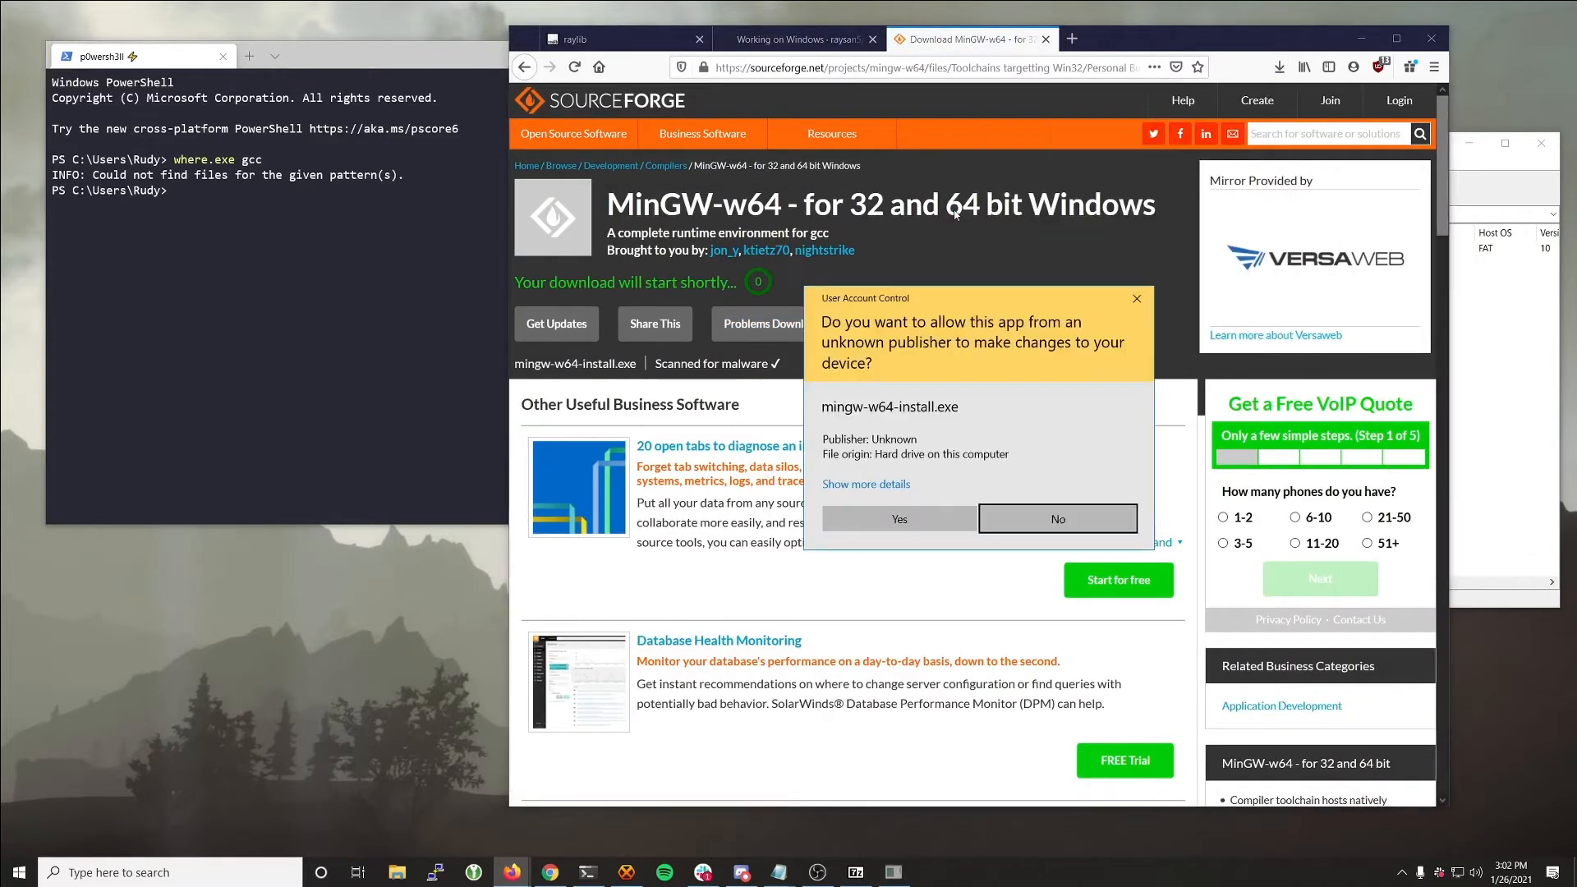
Step: Allow the MinGW-w64 installer to run and accept its setup settings
{"action": "left_click", "coordinate": [897, 519]}
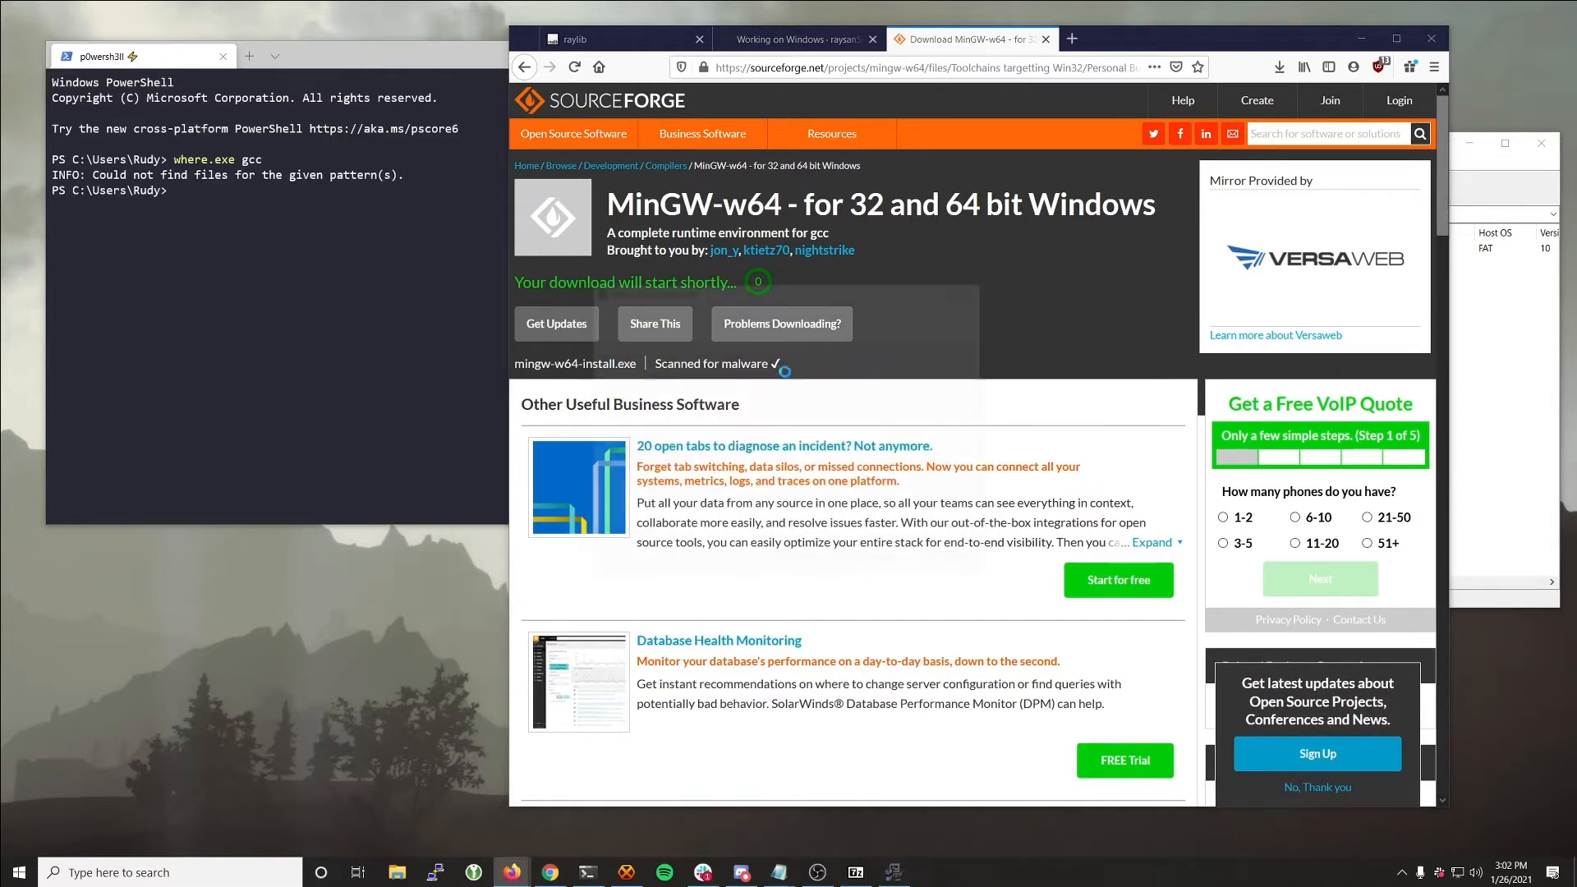
{"action": "left_click", "coordinate": [893, 870]}
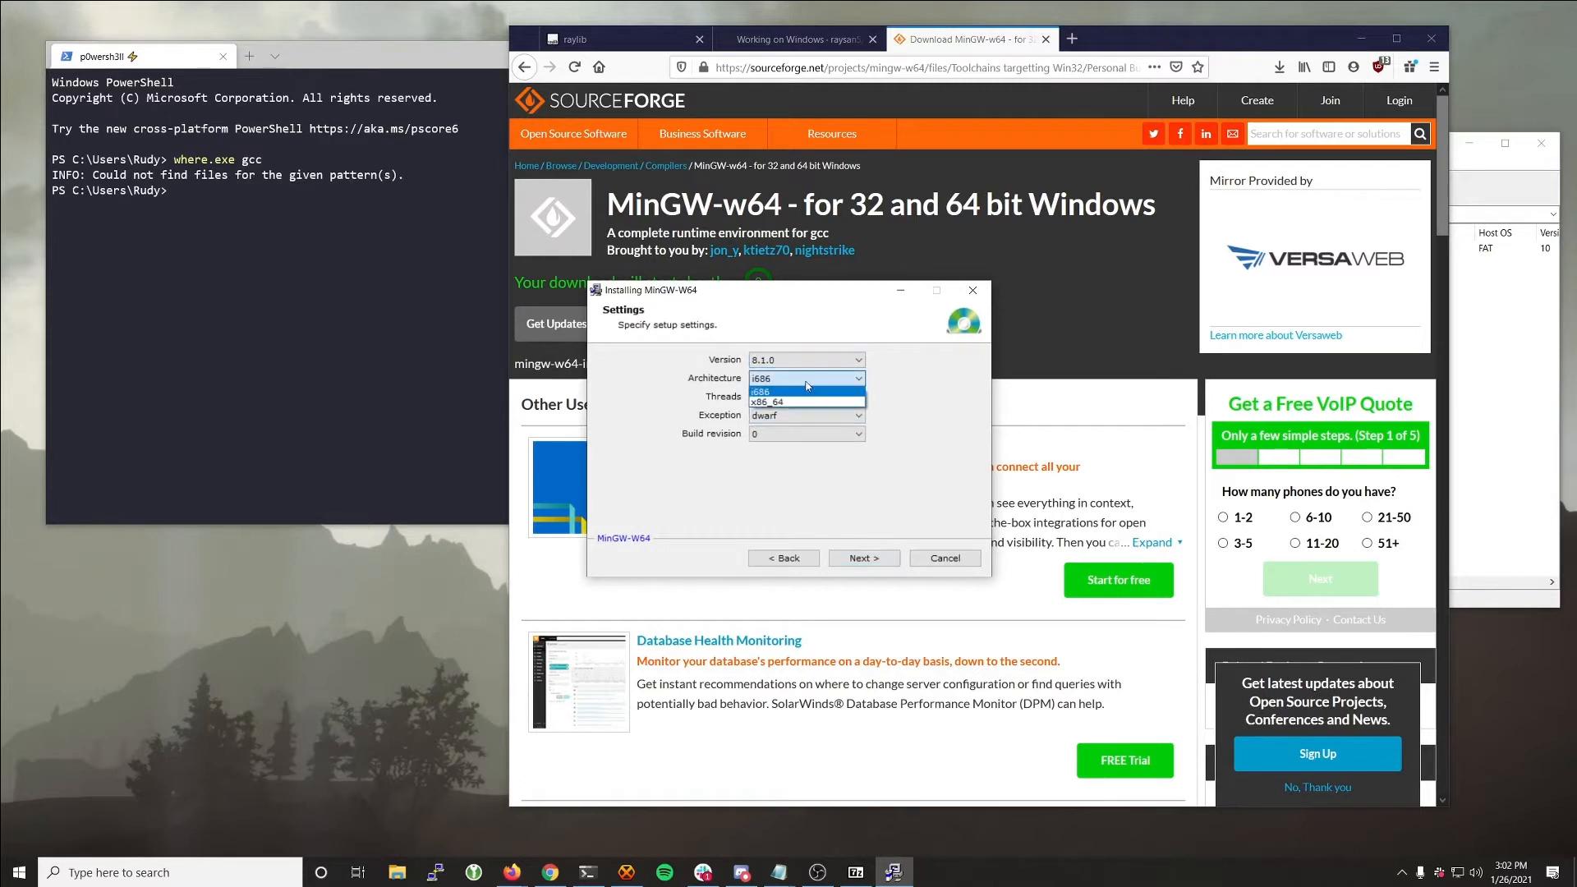
{"action": "left_click", "coordinate": [862, 558]}
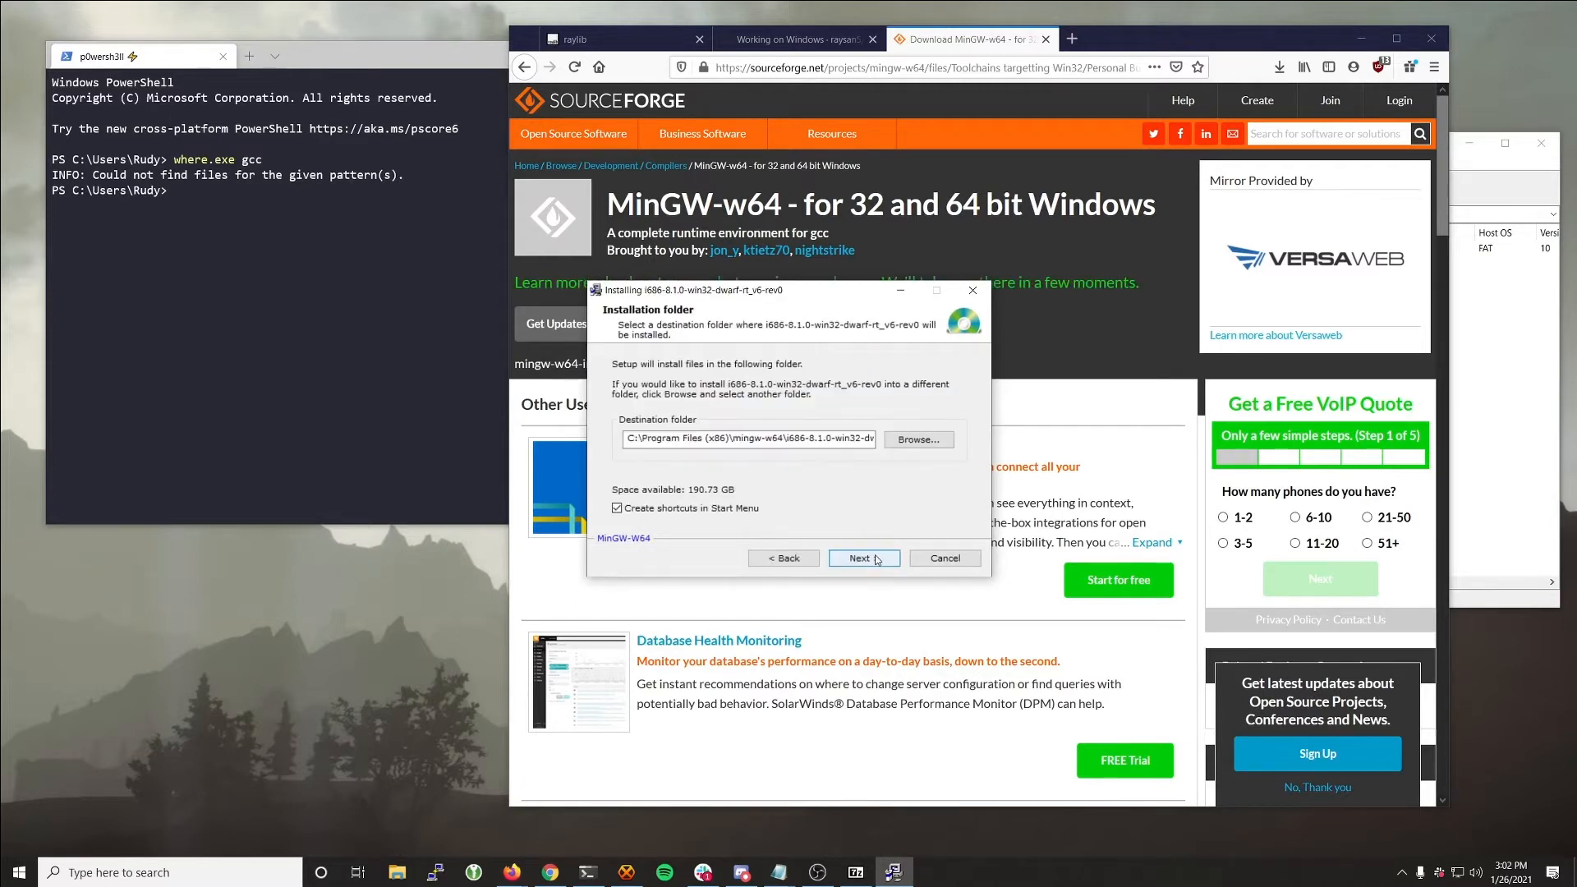
Step: Install MinGW into C:\mingw without Start Menu shortcuts
{"action": "type", "text": "C:\\Pmin"}
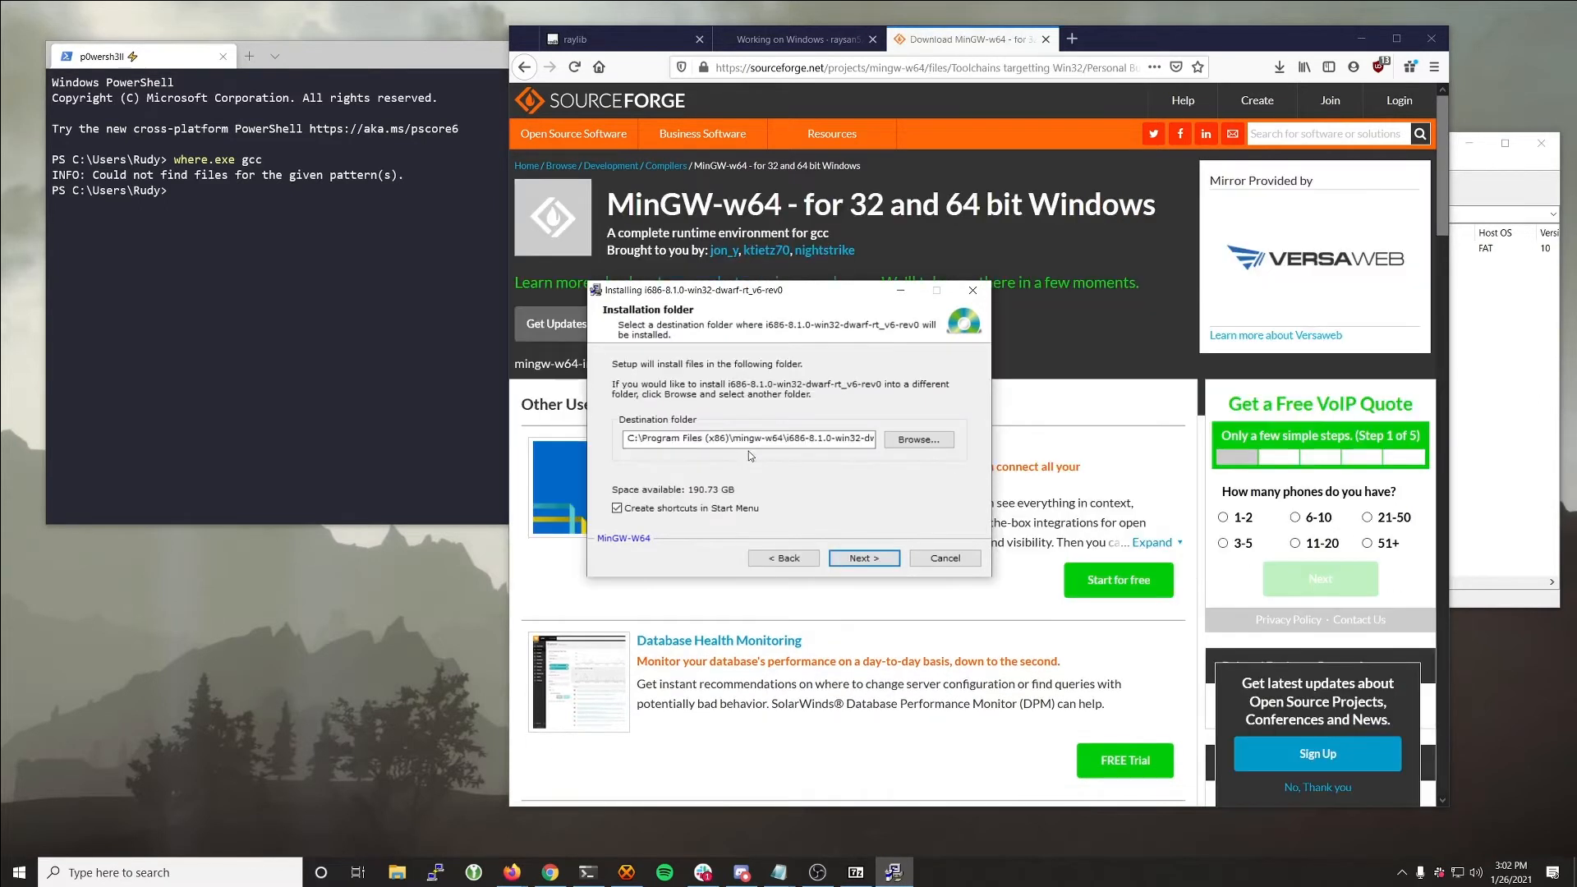
{"action": "left_click", "coordinate": [748, 439]}
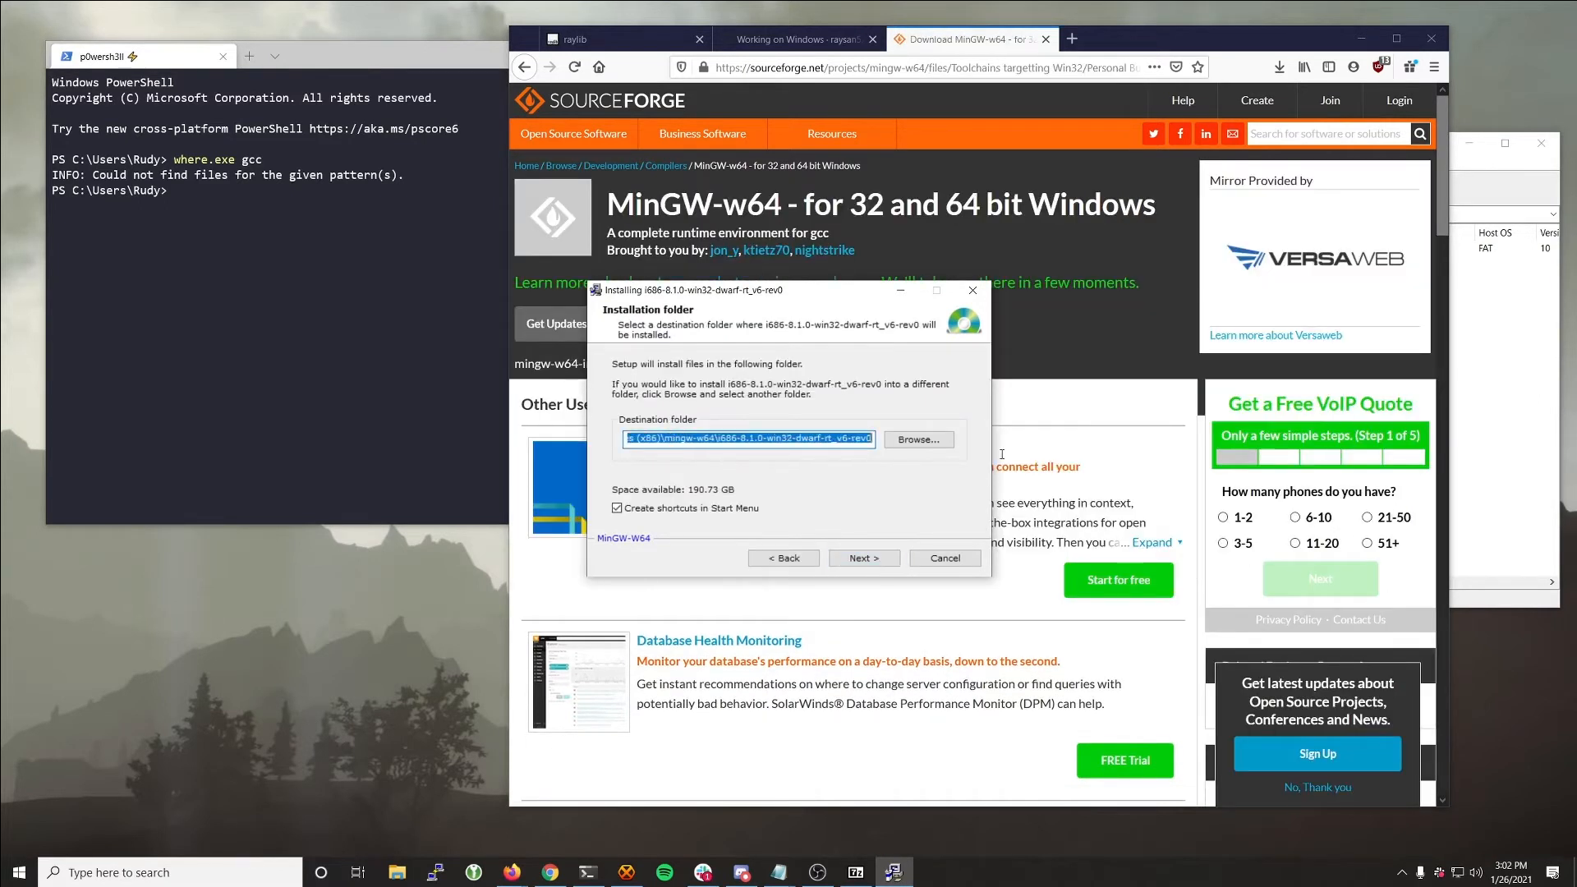
{"action": "mouse_move", "coordinate": [981, 460]}
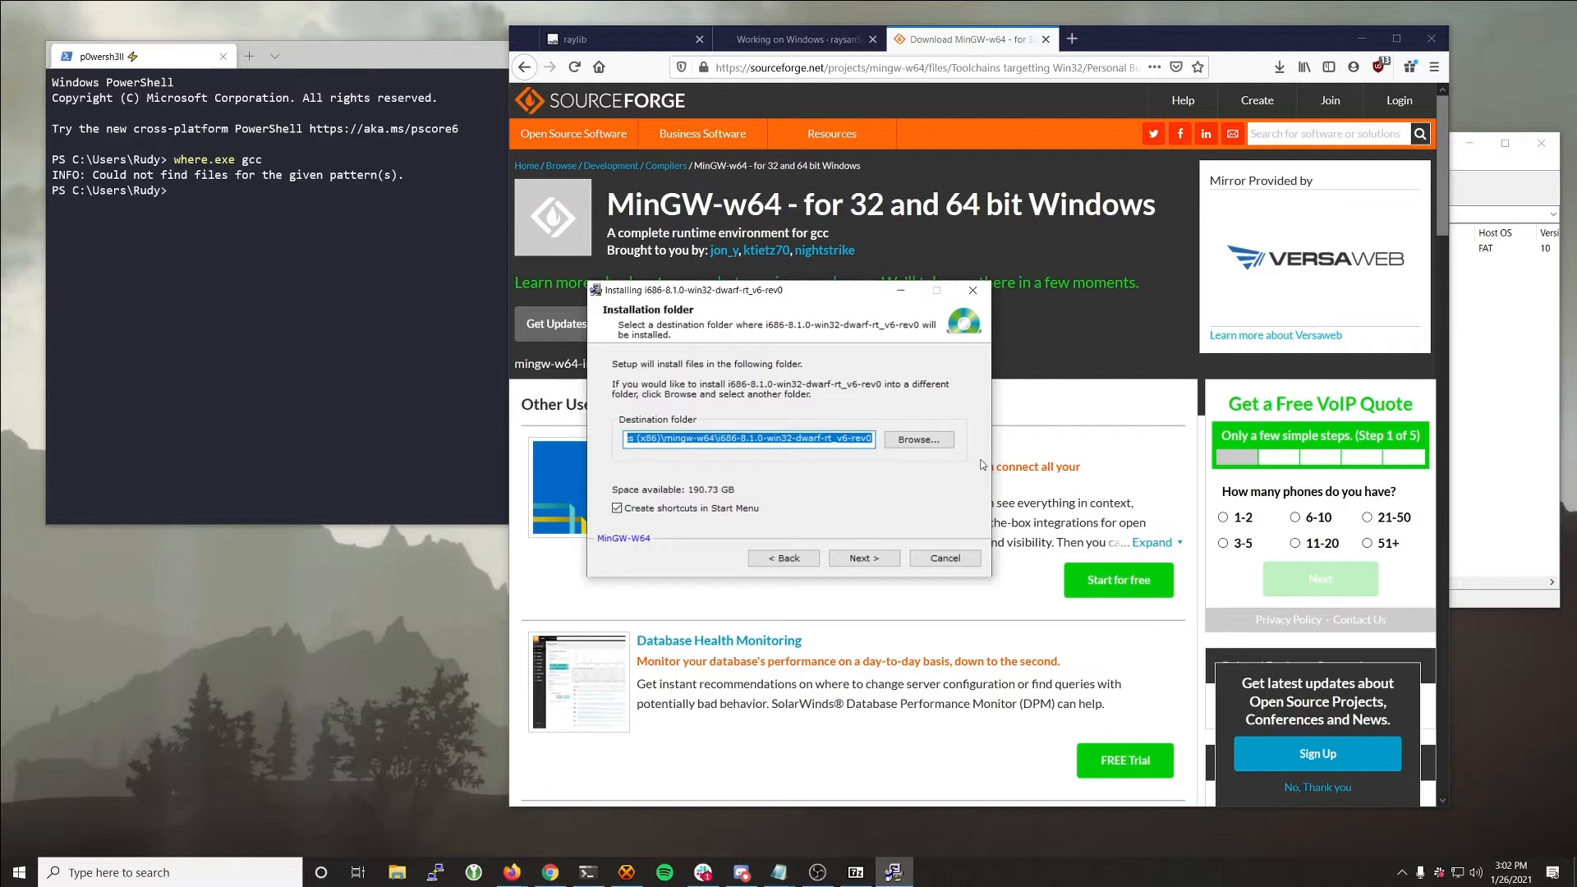
{"action": "type", "text": "C:\\"}
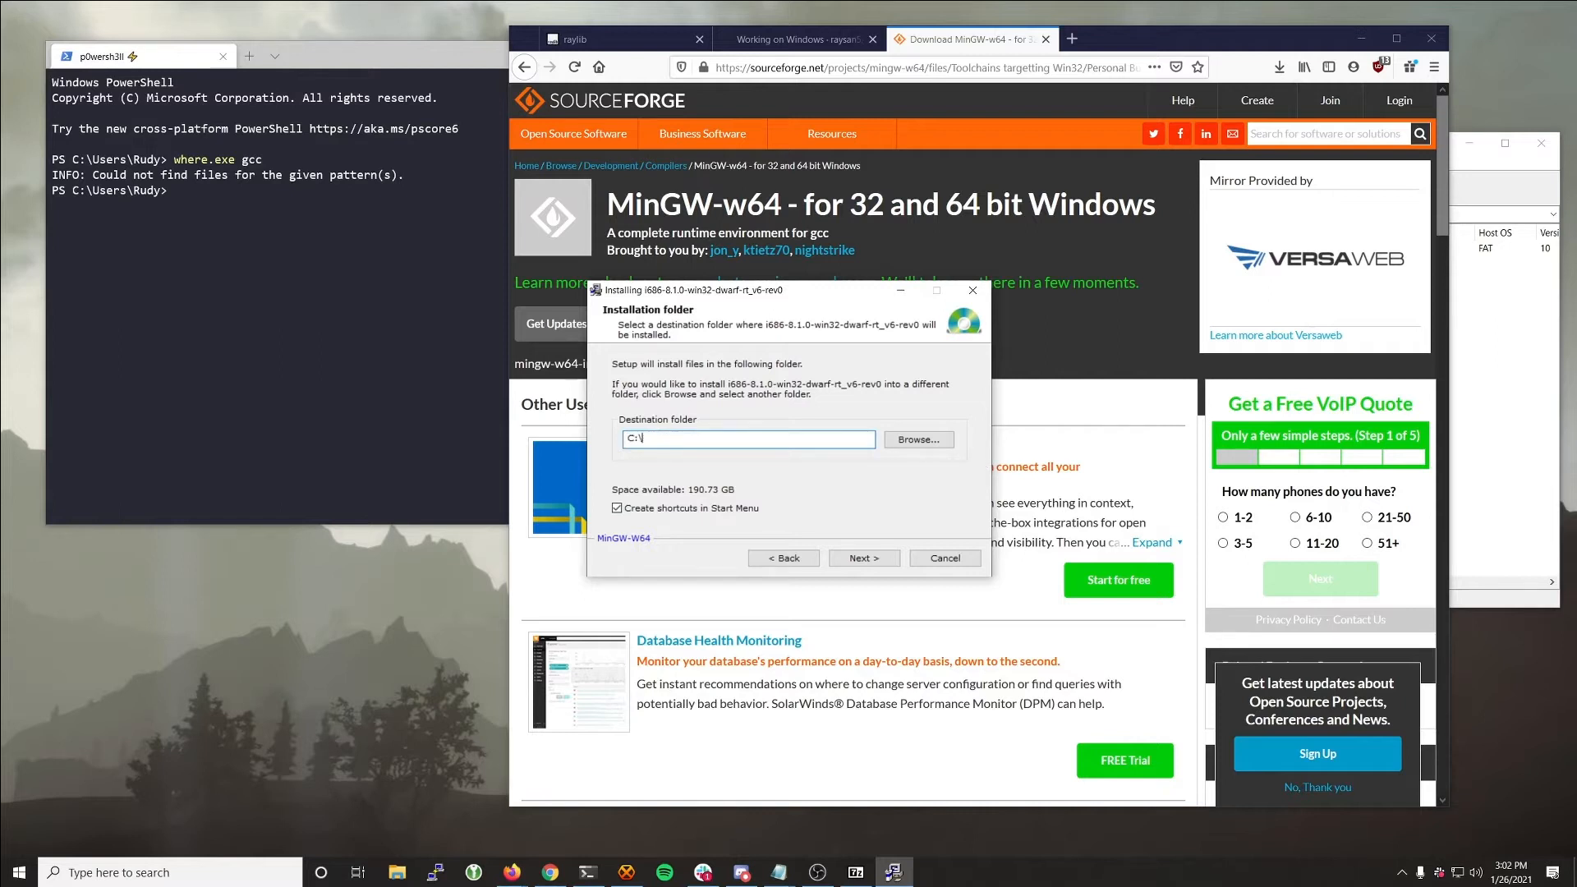
{"action": "type", "text": "mingw"}
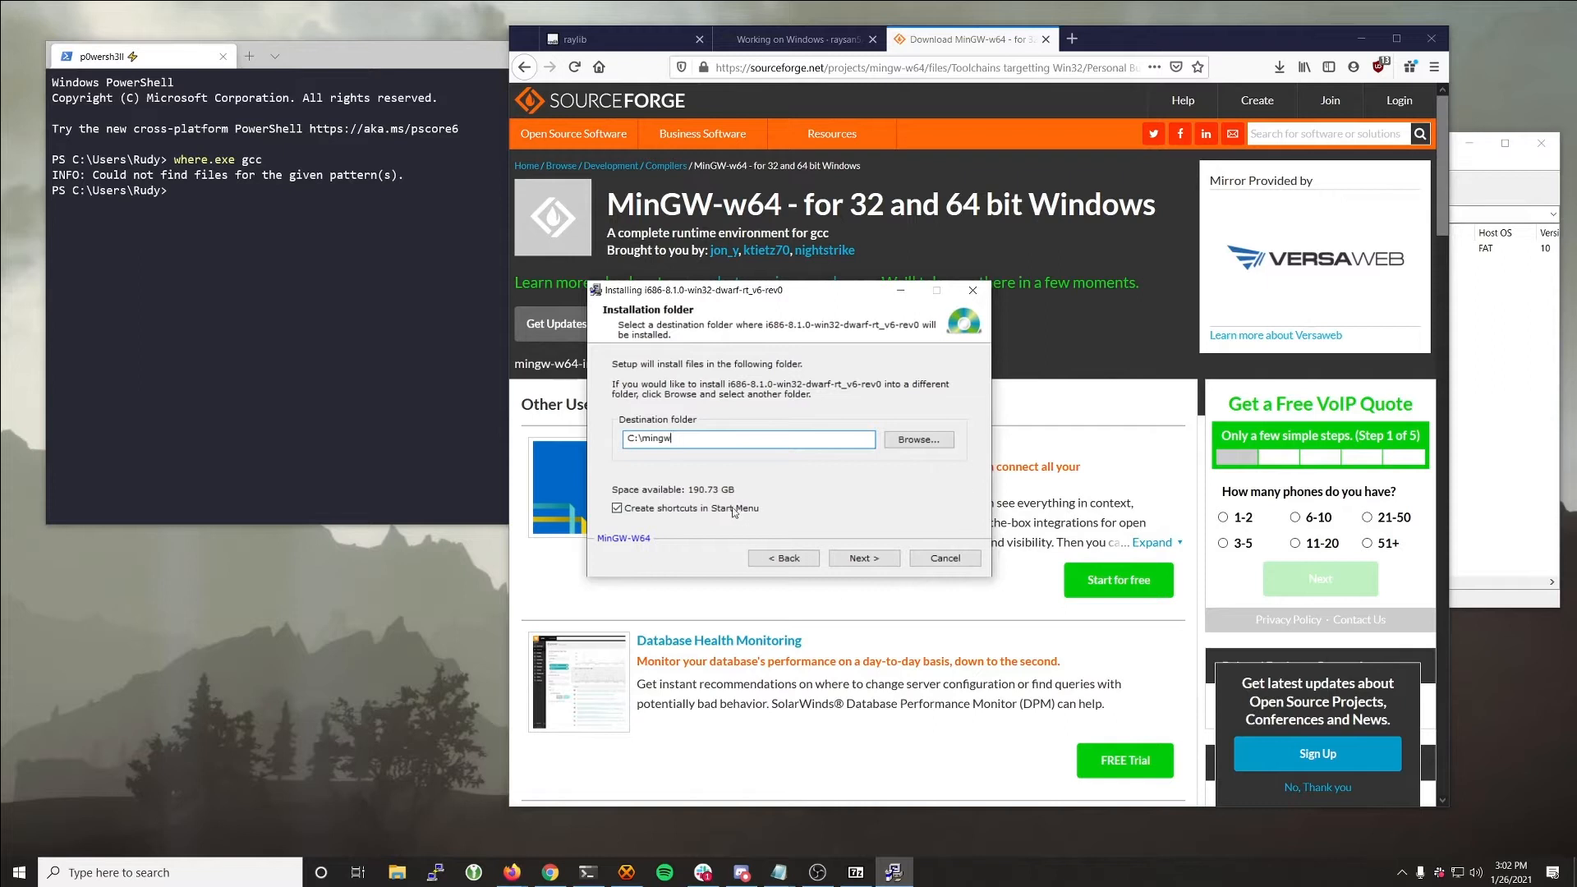
{"action": "left_click", "coordinate": [617, 508]}
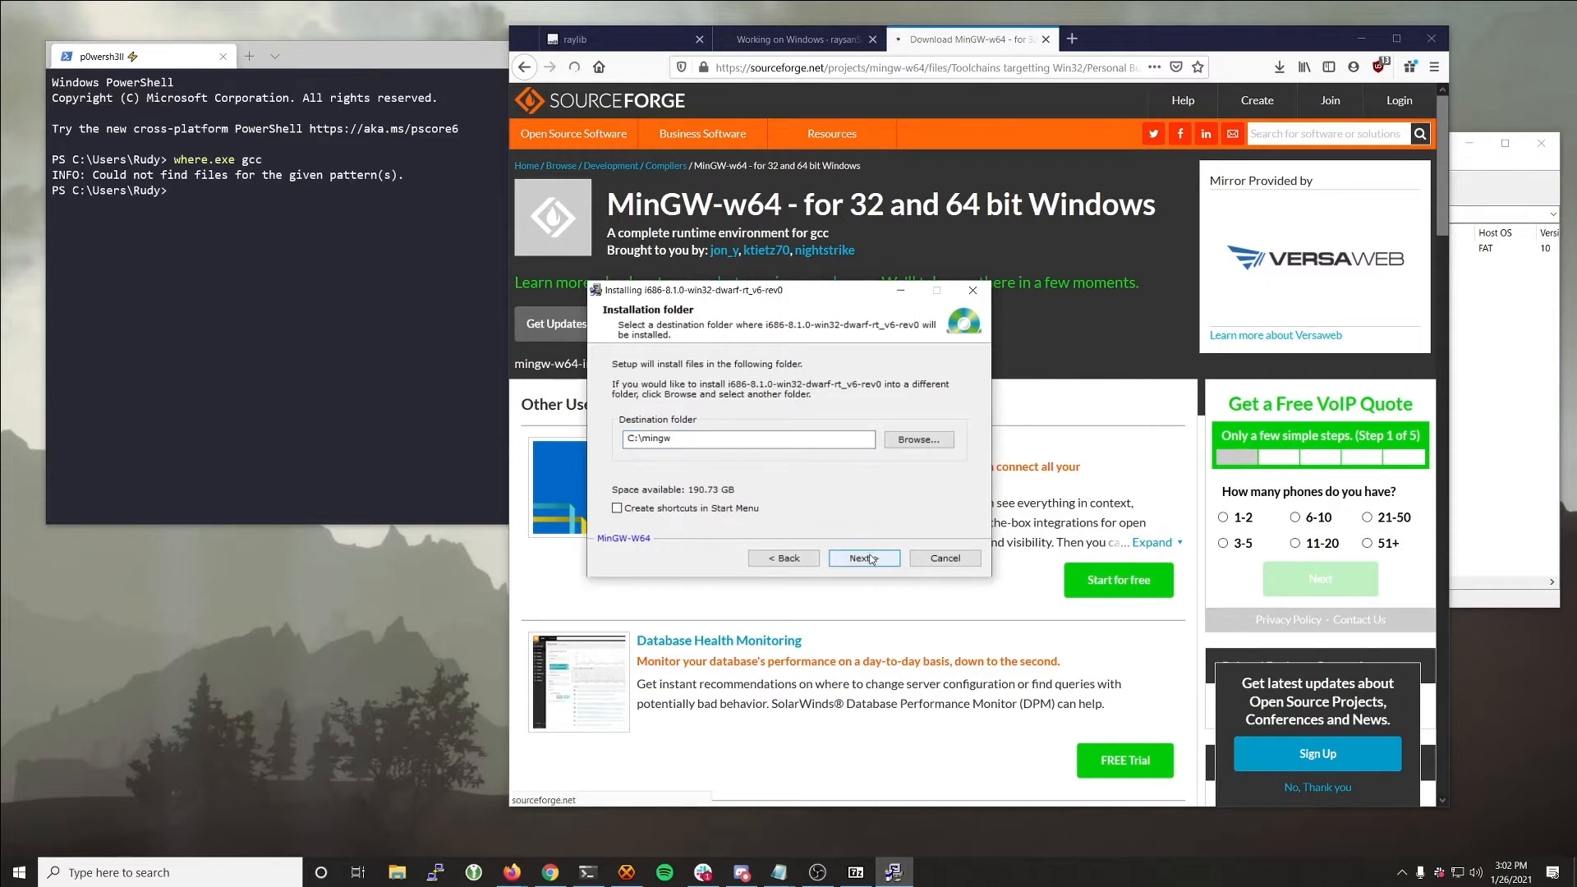
{"action": "left_click", "coordinate": [863, 559]}
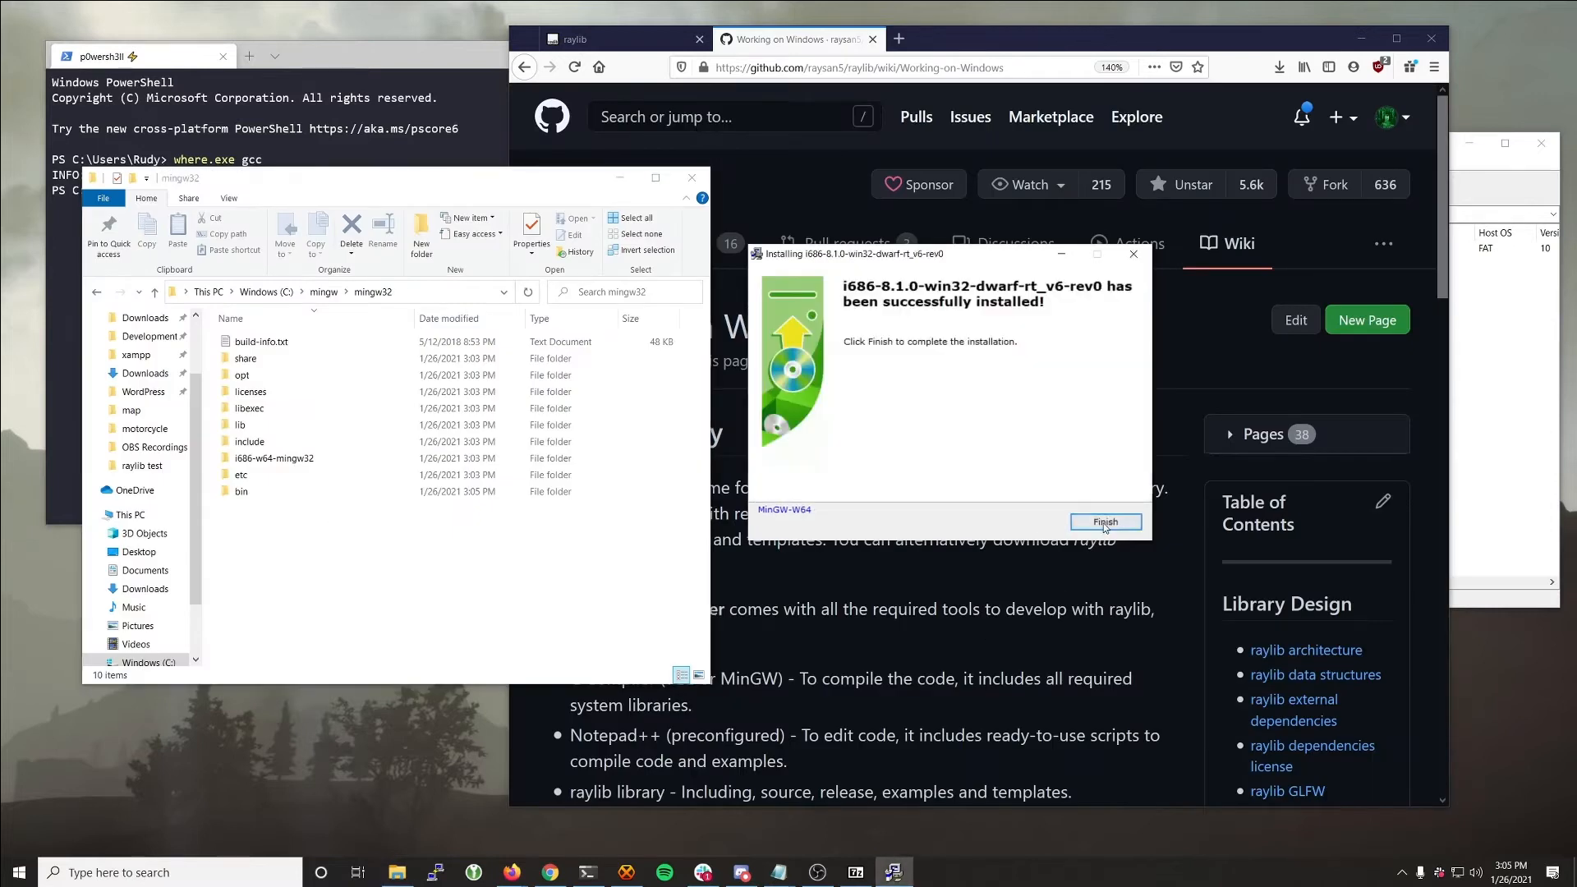
Step: Finish and close the MinGW-w64 installer
{"action": "left_click", "coordinate": [1106, 522]}
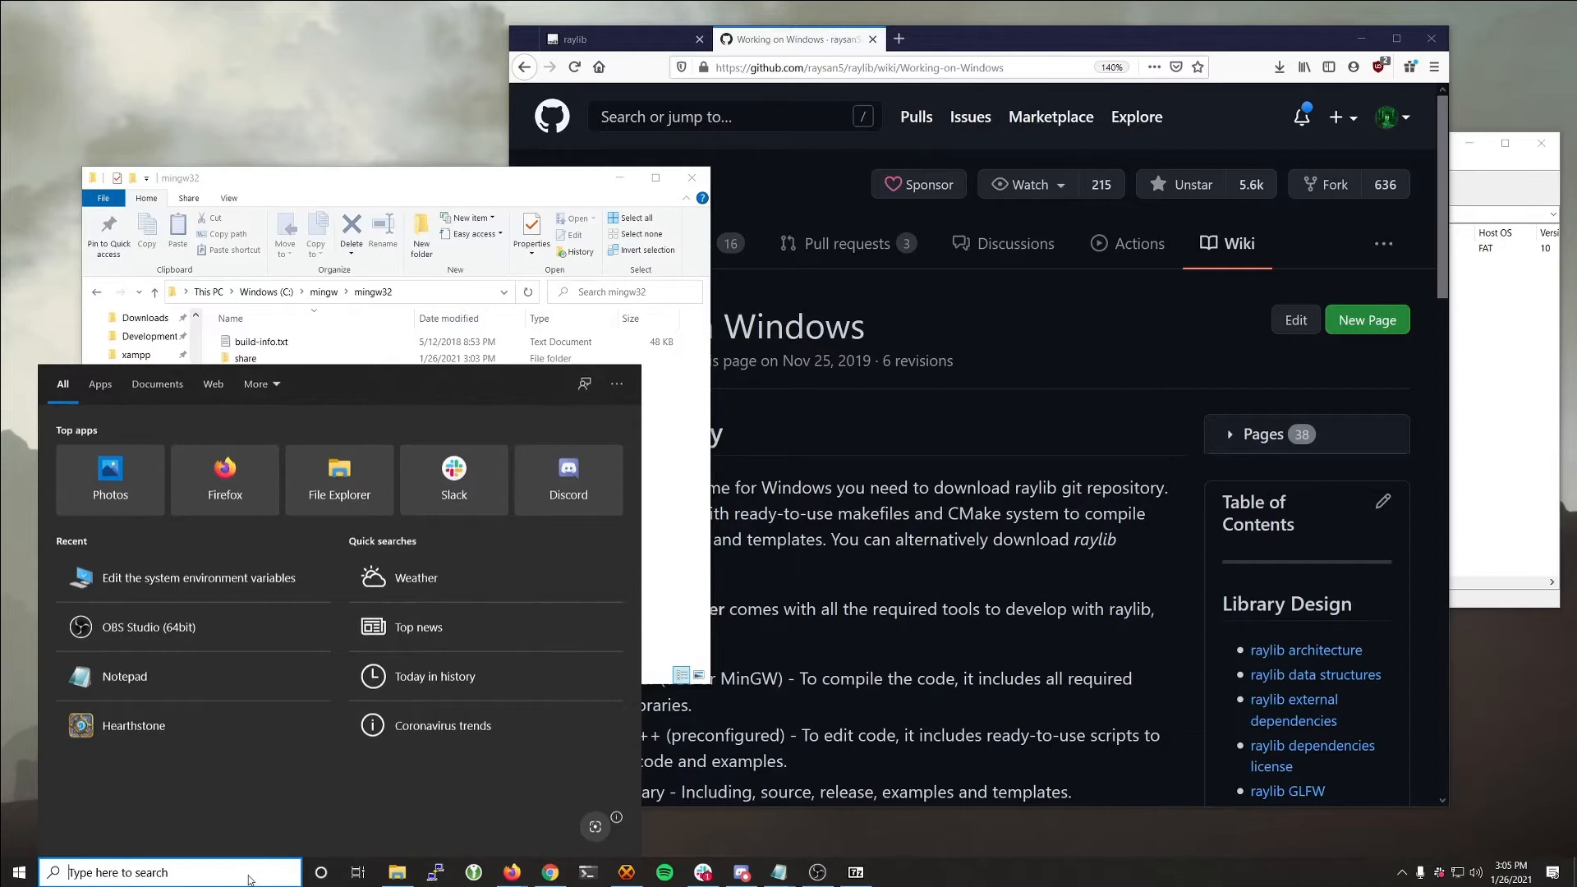
Step: Search 'path' and open the user Path variable in Environment Variables
{"action": "type", "text": "path"}
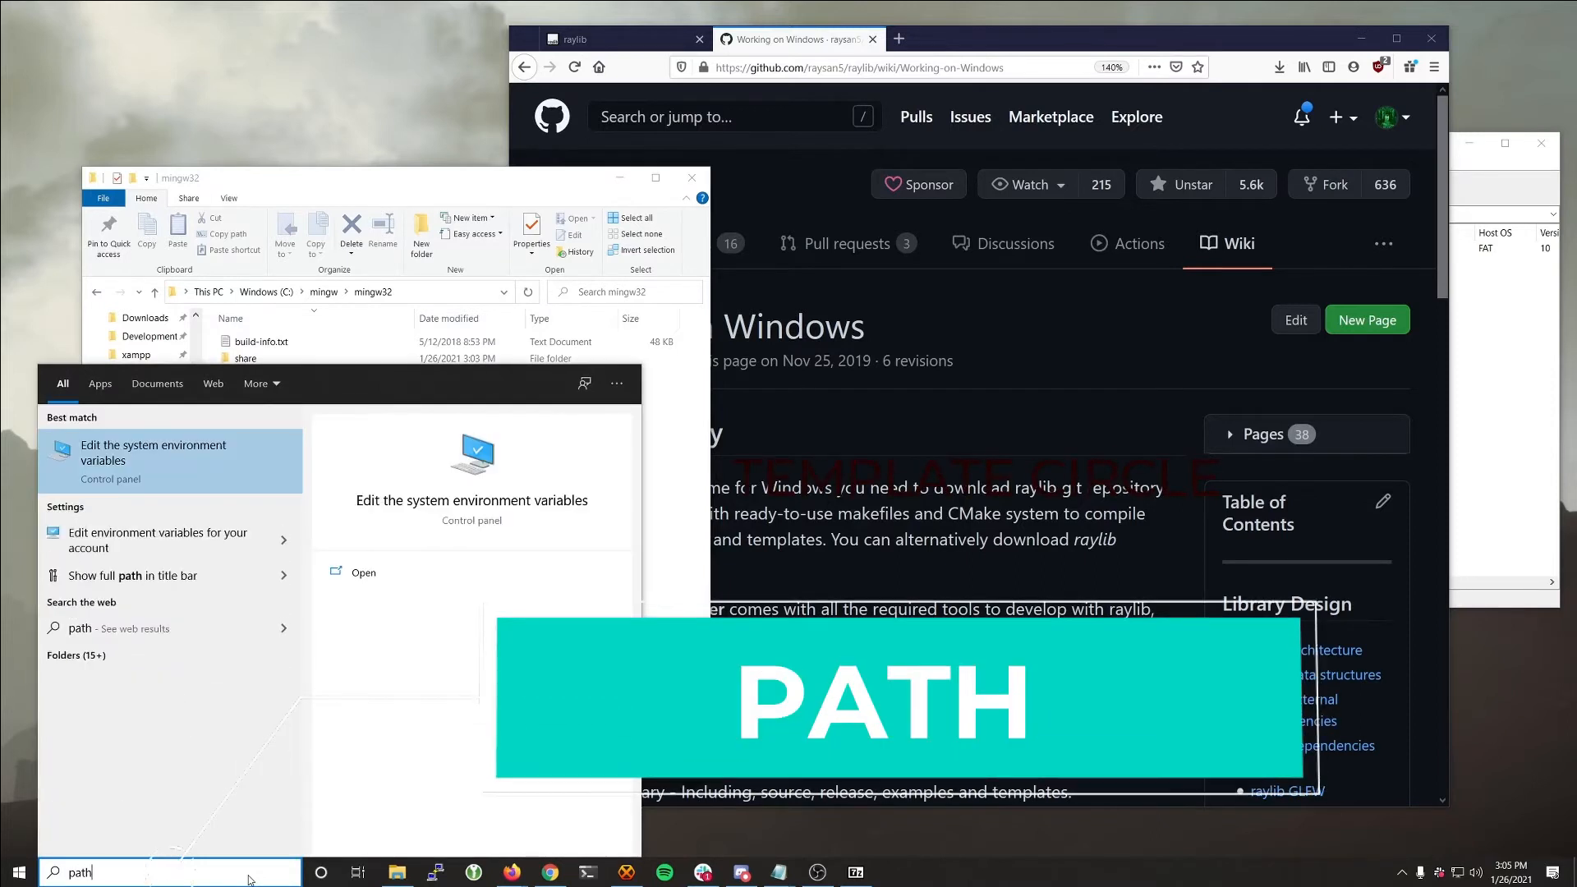
{"action": "left_click", "coordinate": [153, 461]}
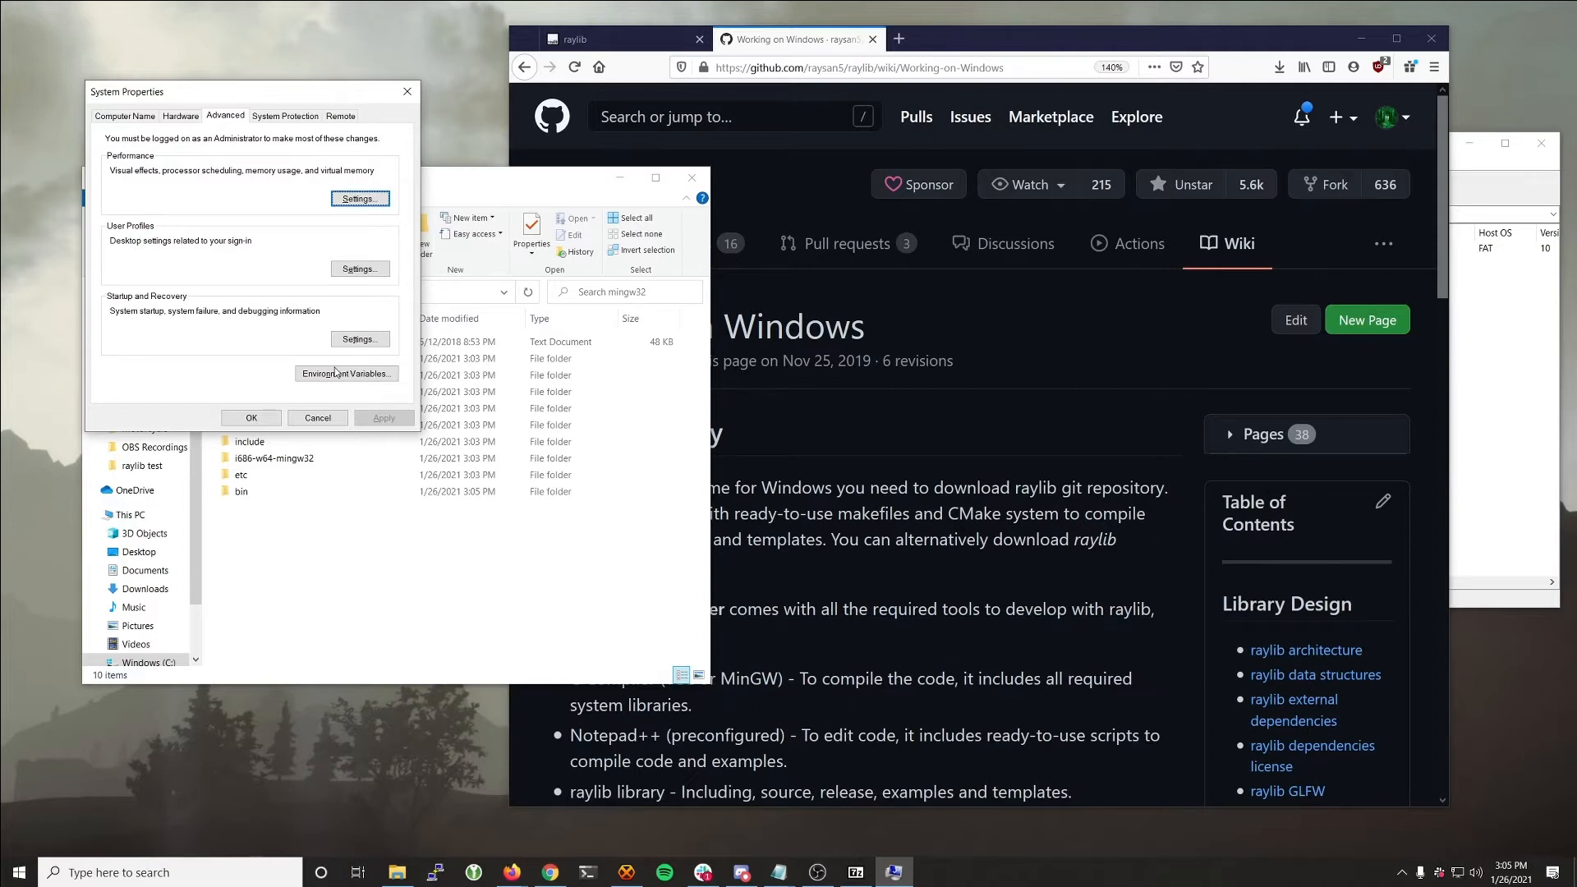
{"action": "left_click", "coordinate": [345, 373]}
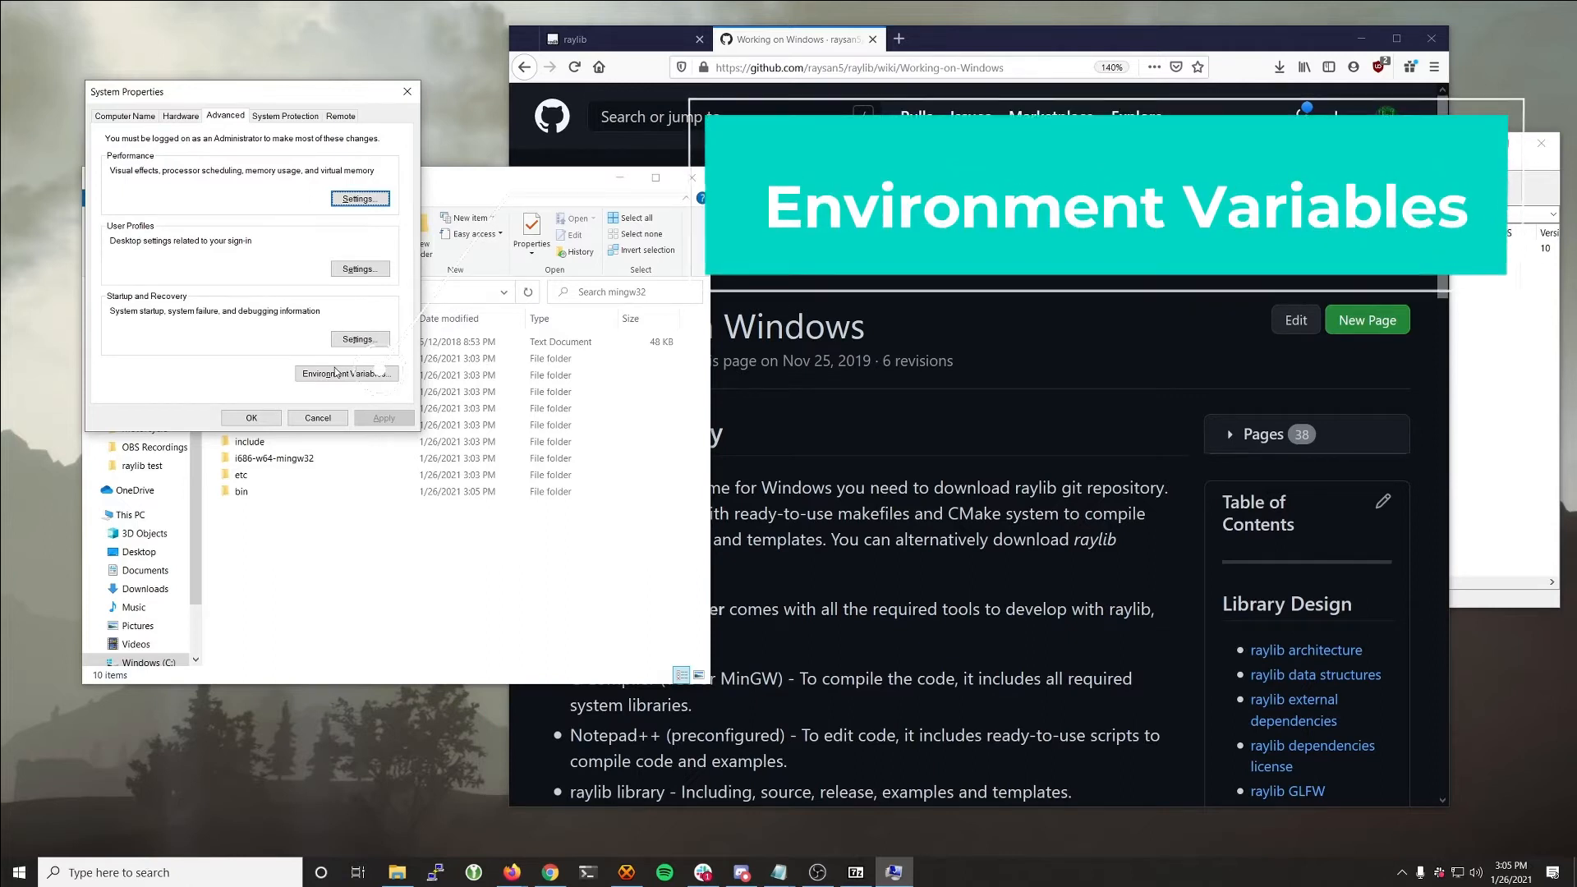
{"action": "left_click", "coordinate": [344, 372]}
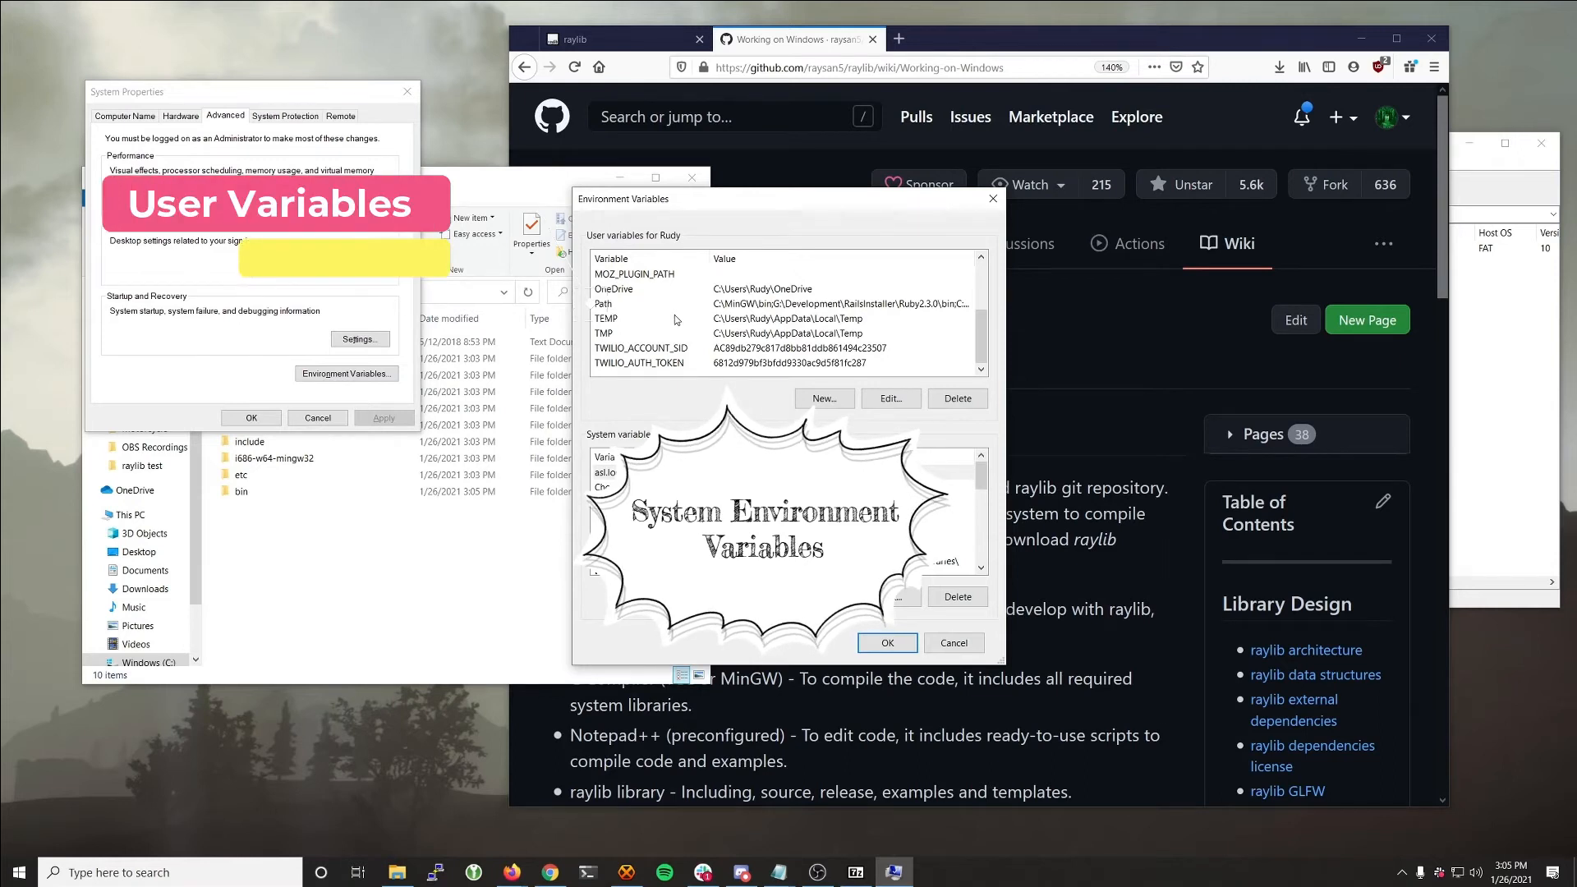
{"action": "left_click", "coordinate": [889, 399]}
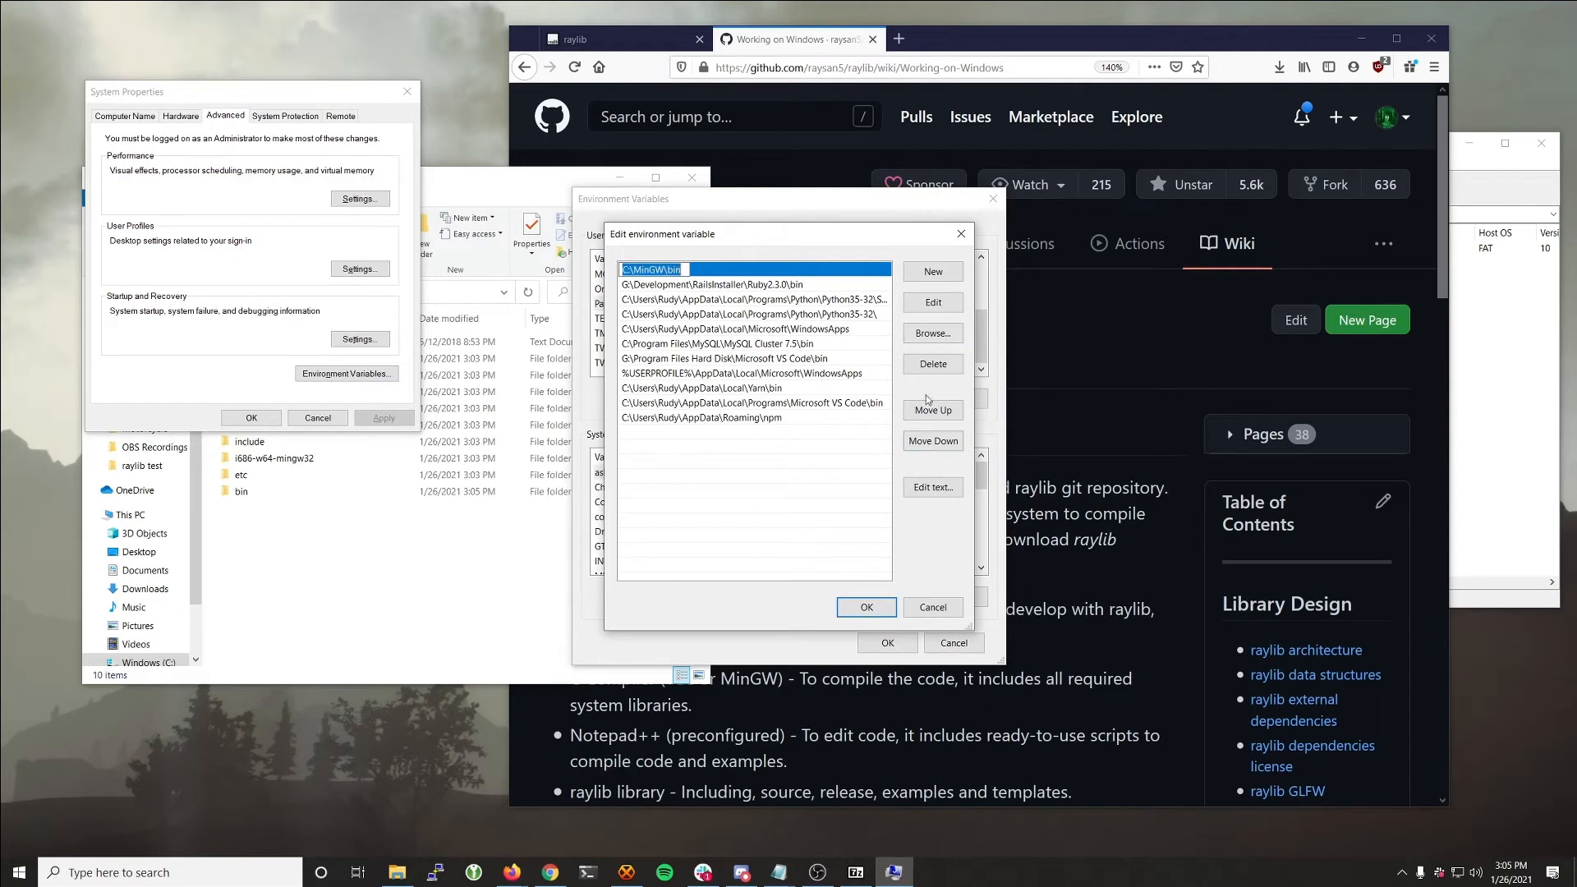
Step: Replace C:\MinGW\bin with C:\mingw\mingw32\bin in the user Path and save
{"action": "left_click", "coordinate": [931, 364]}
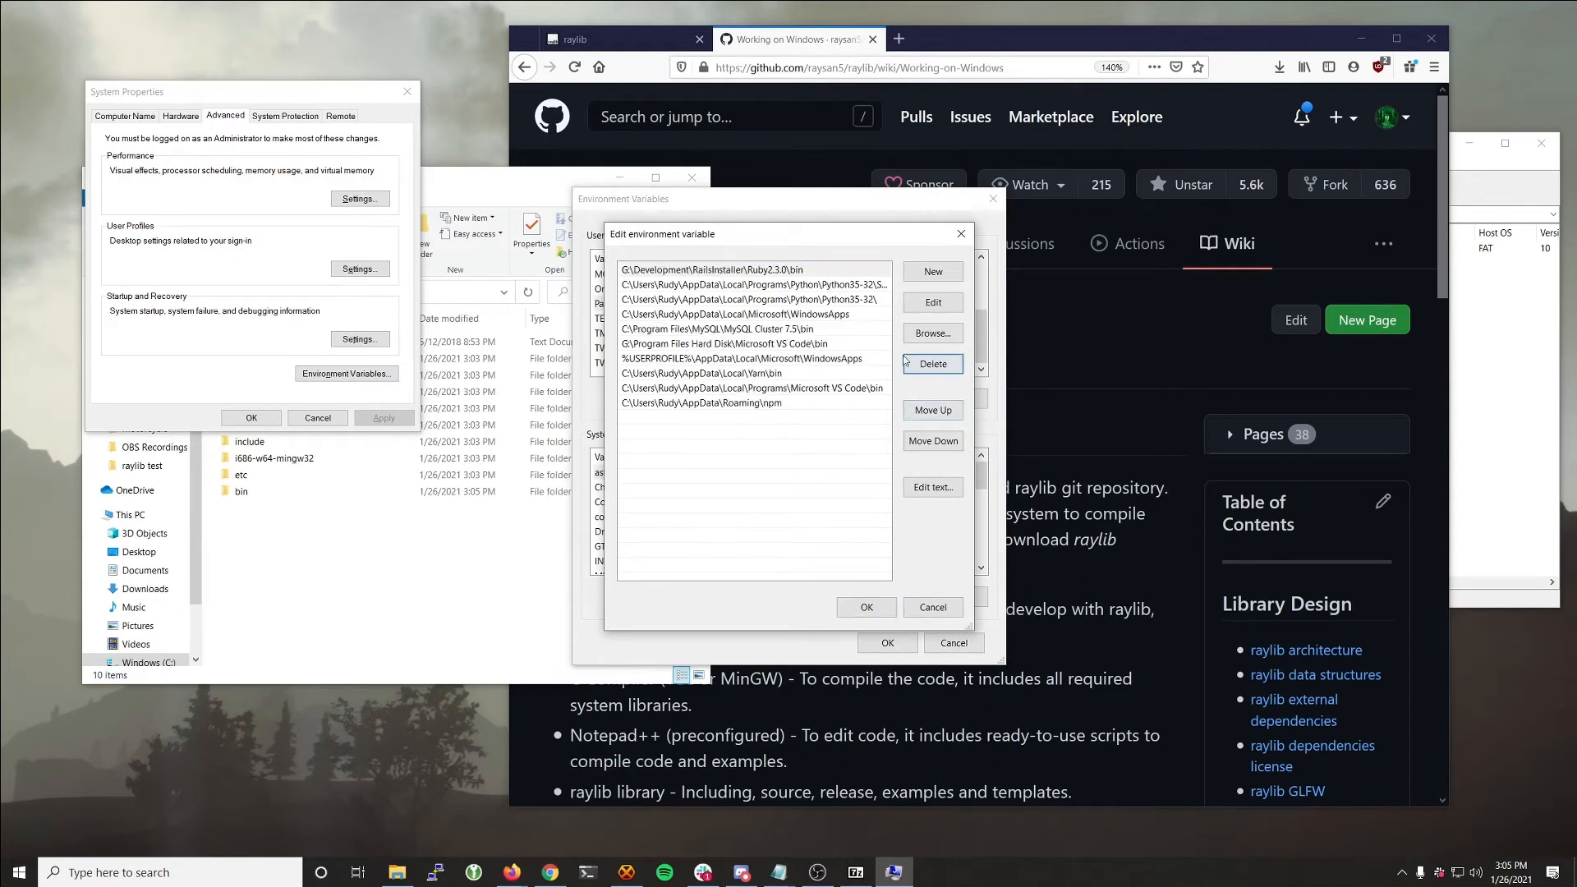
{"action": "left_click", "coordinate": [930, 332]}
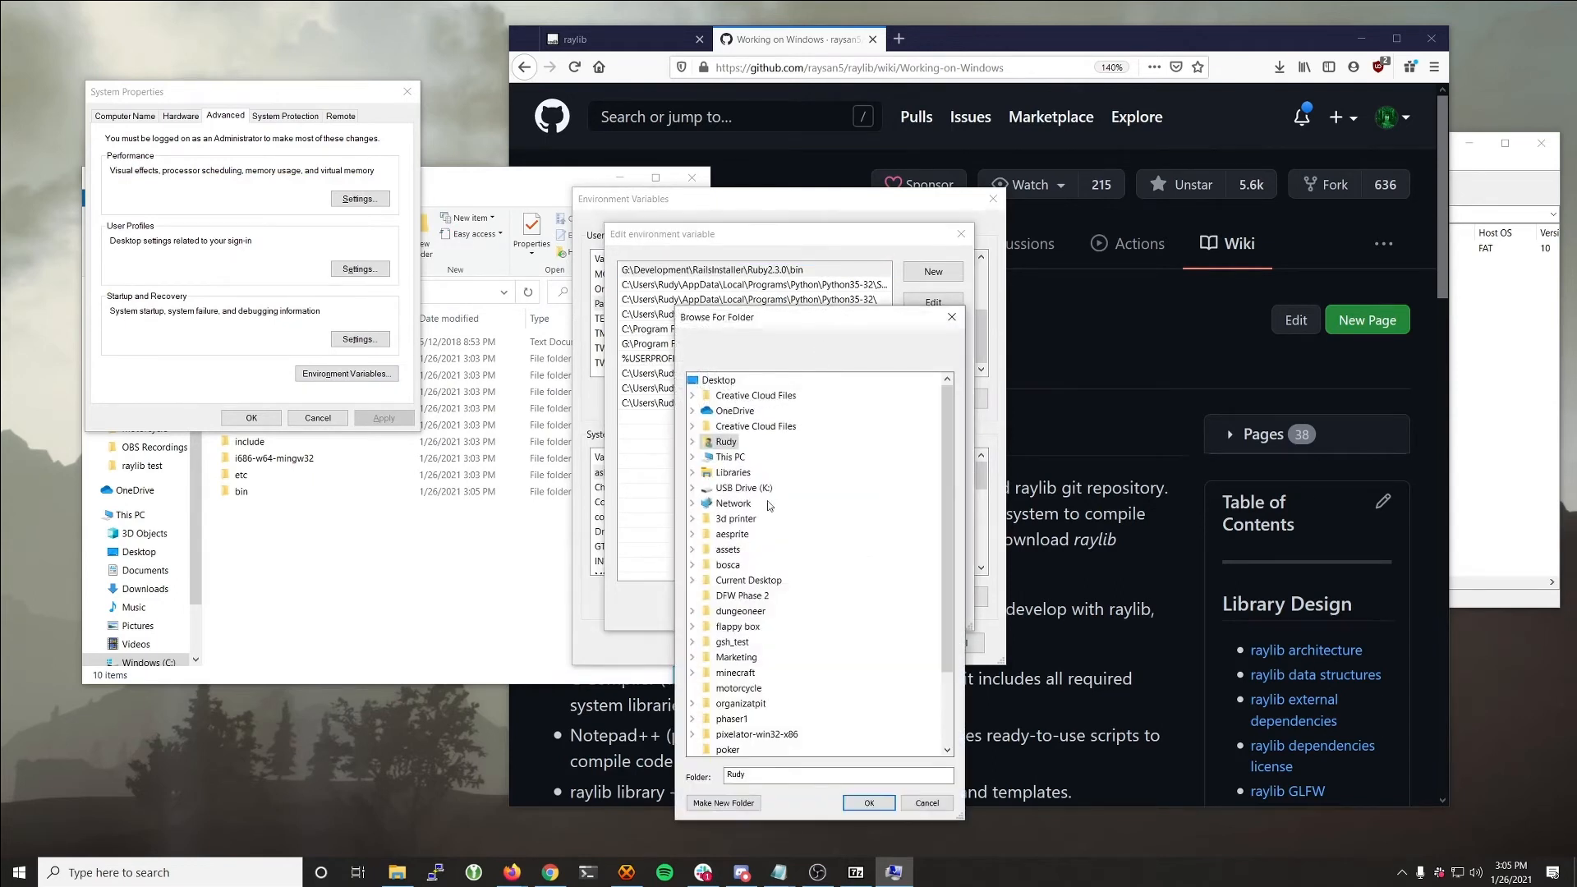
{"action": "left_click", "coordinate": [729, 456]}
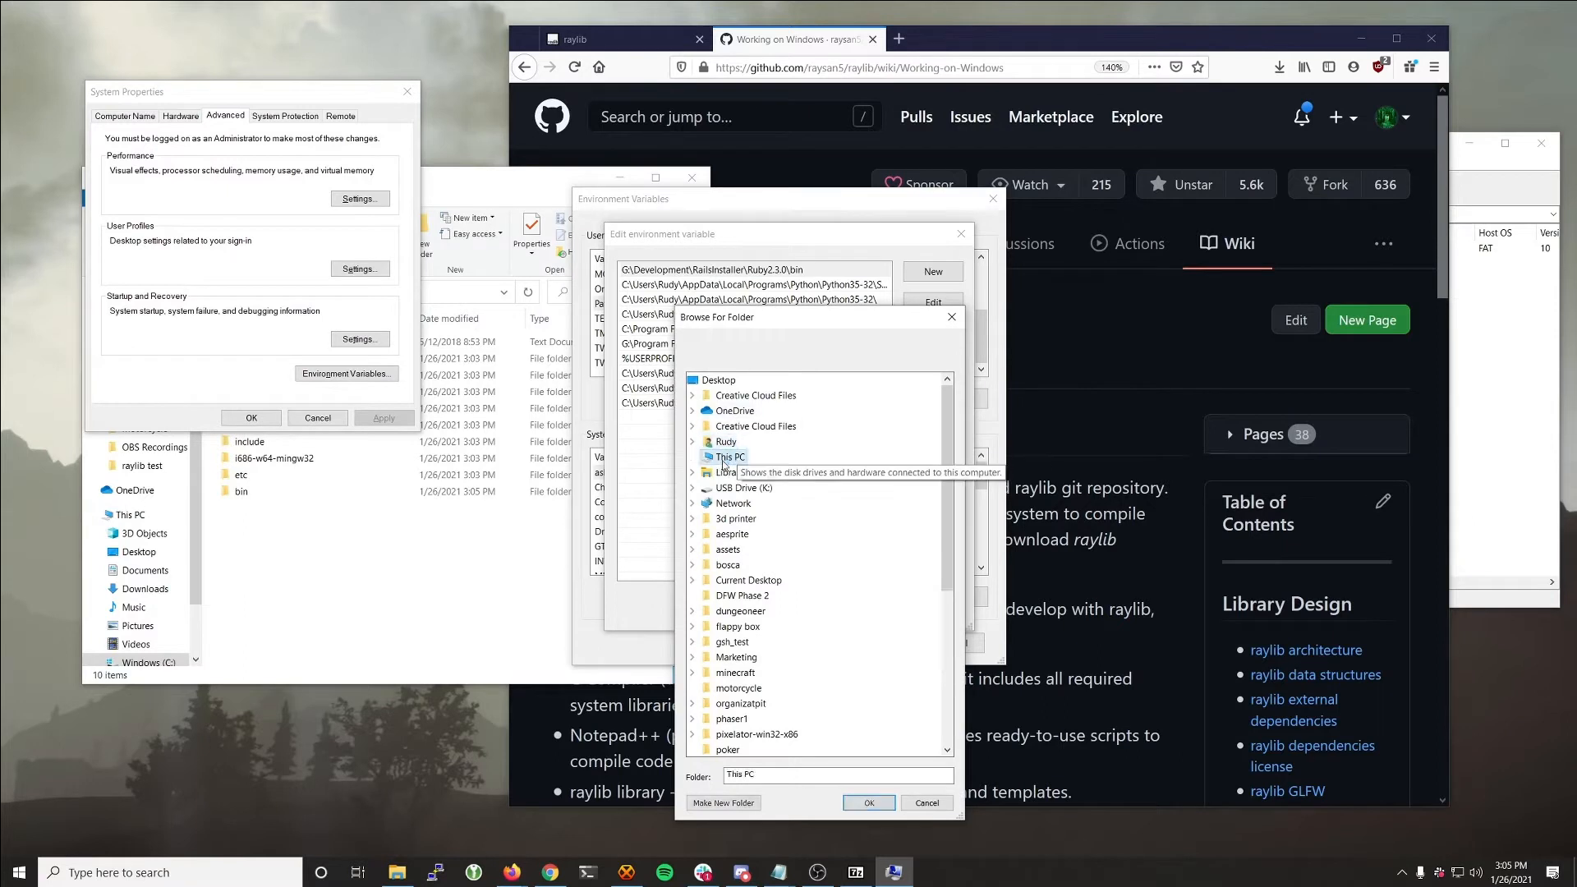
{"action": "left_click", "coordinate": [765, 457]}
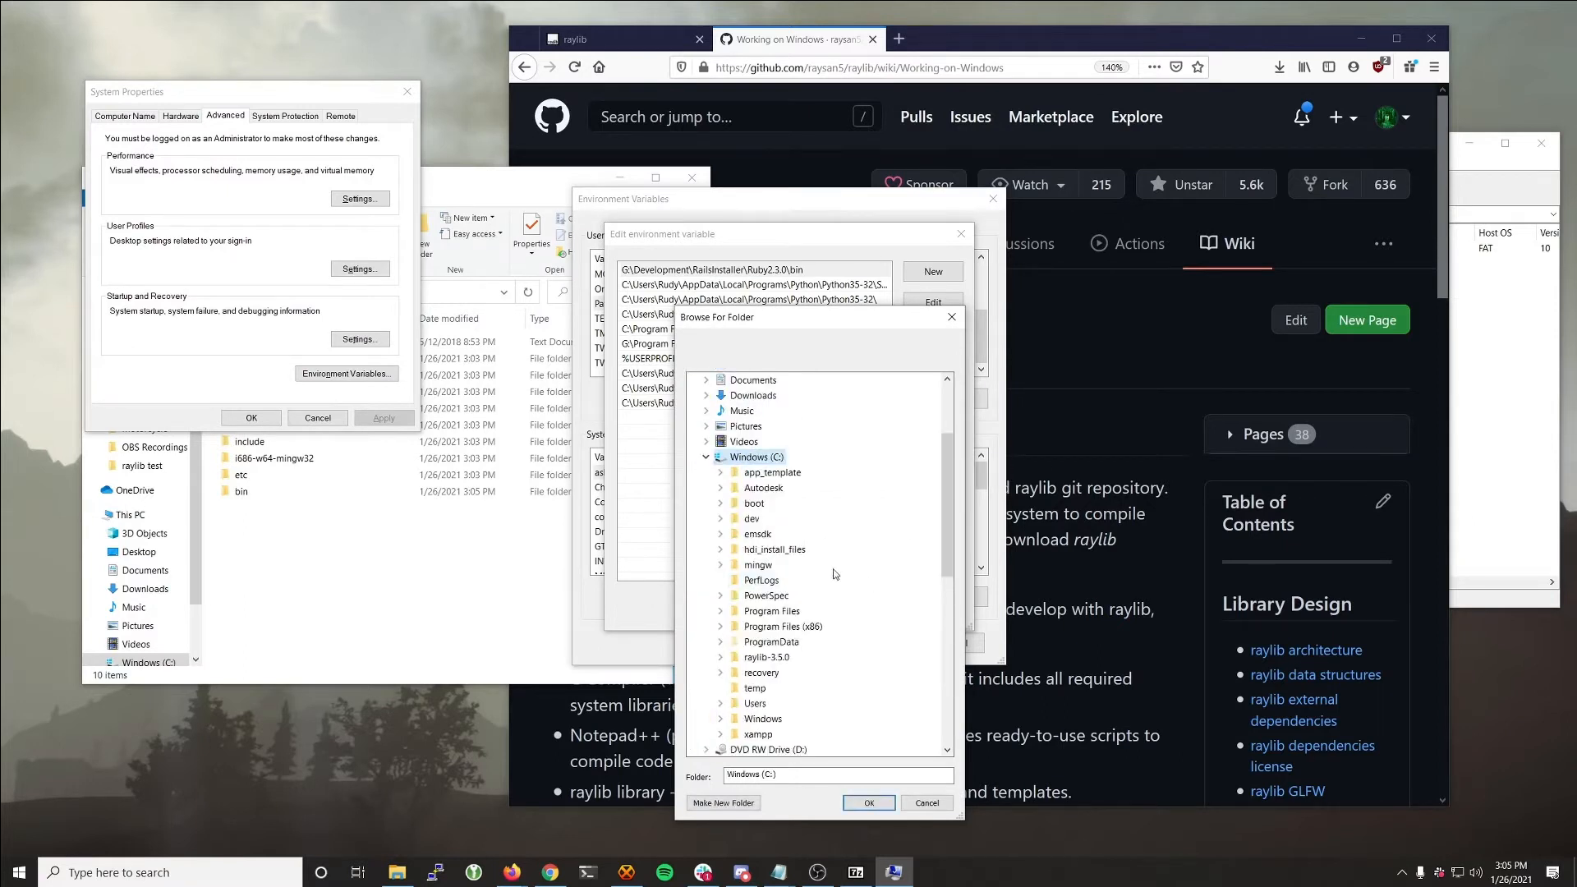
{"action": "left_click", "coordinate": [758, 565]}
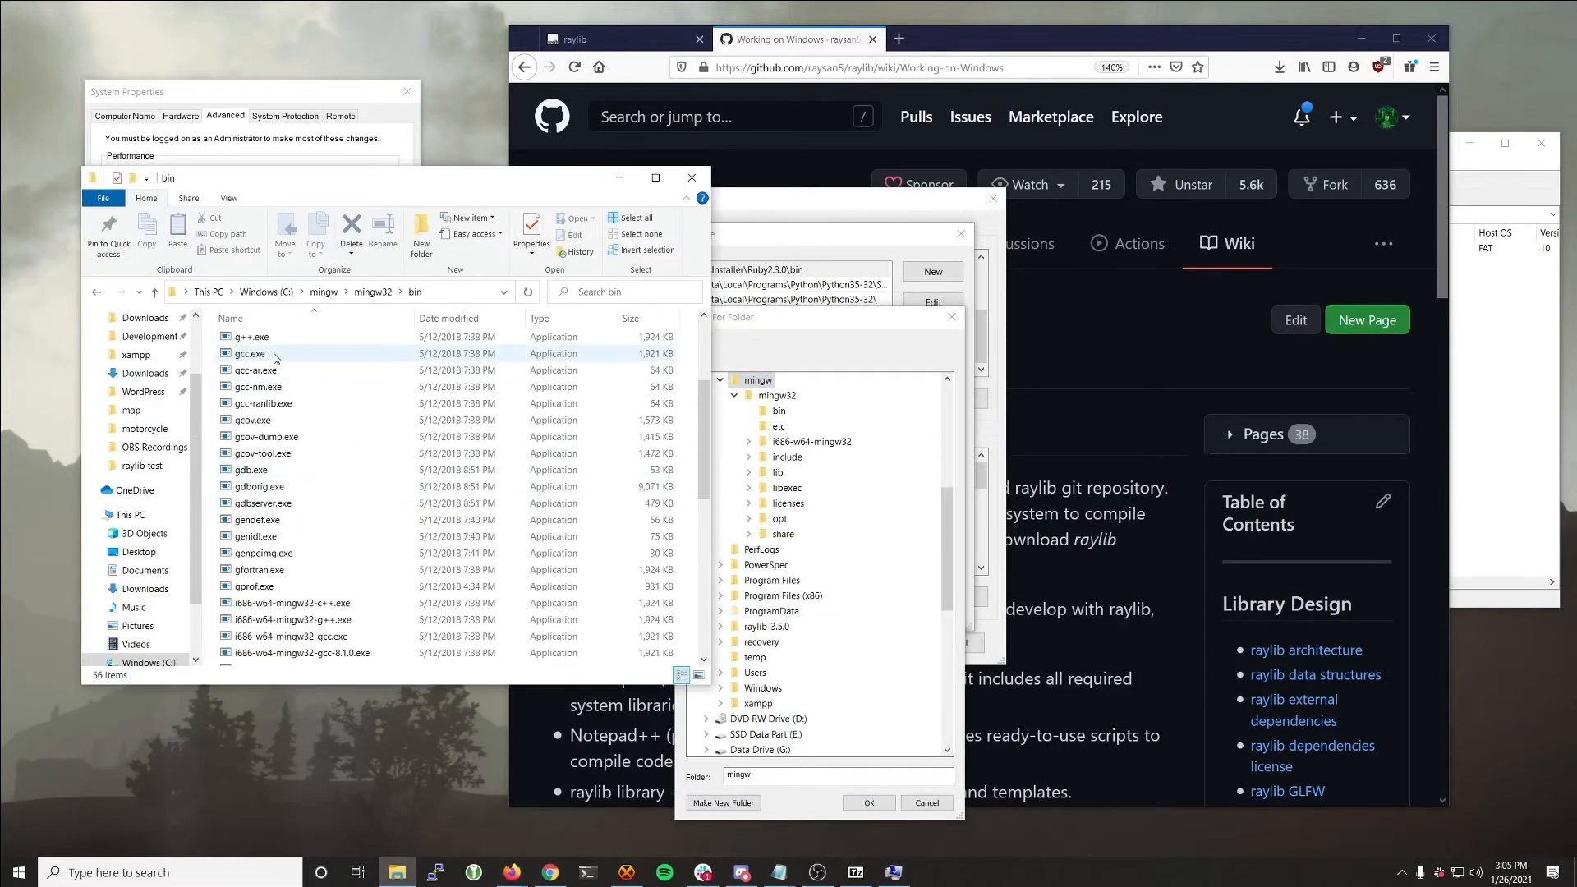
{"action": "left_click", "coordinate": [252, 354]}
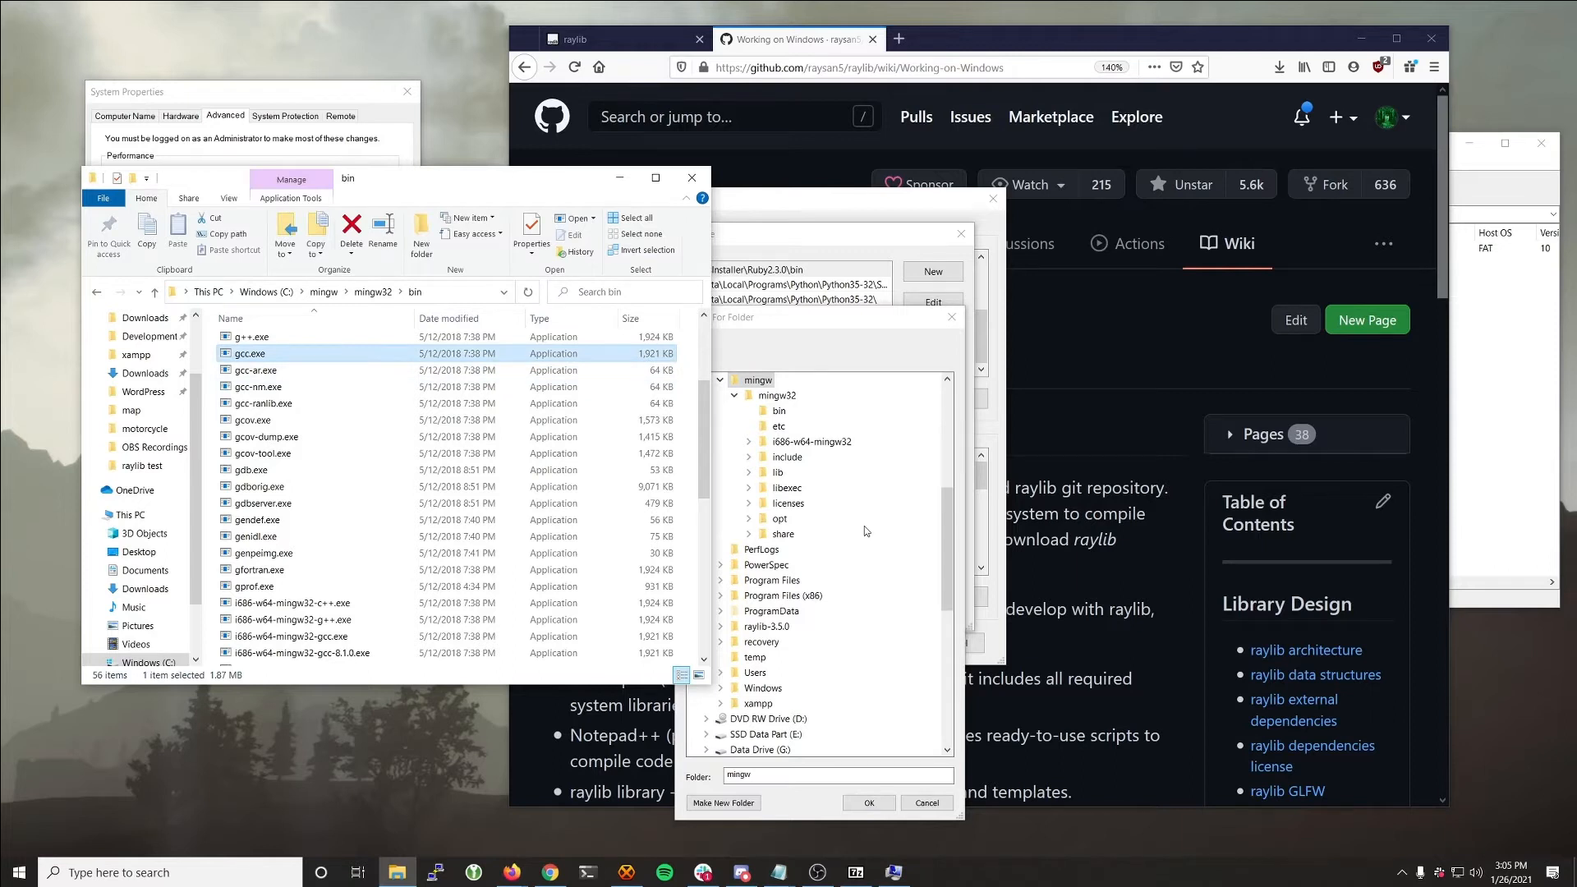
{"action": "left_click", "coordinate": [780, 410]}
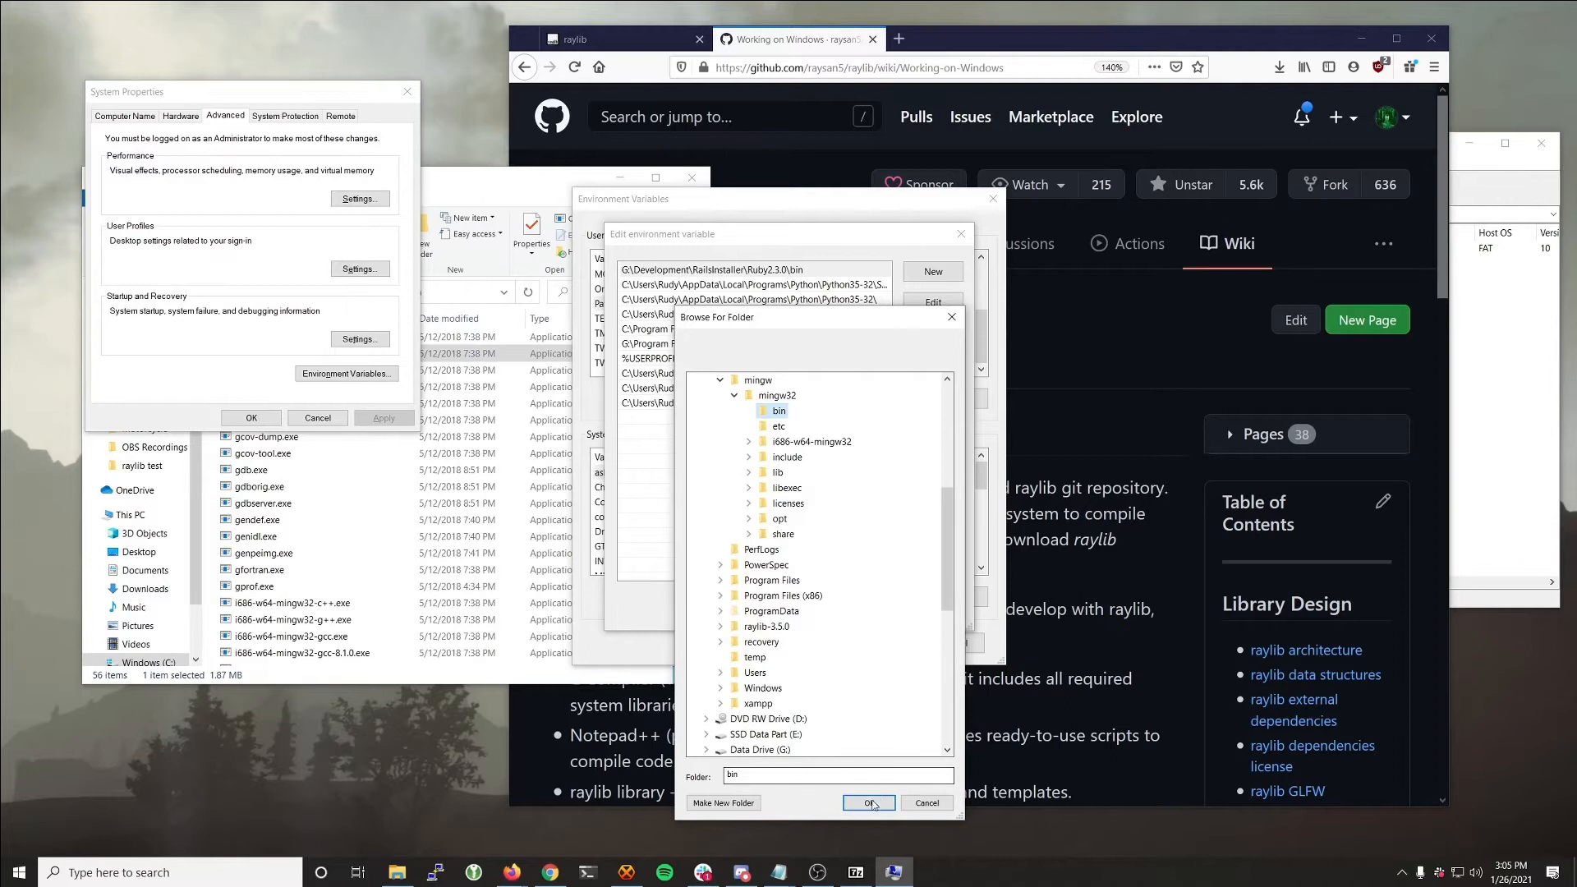
{"action": "left_click", "coordinate": [868, 802]}
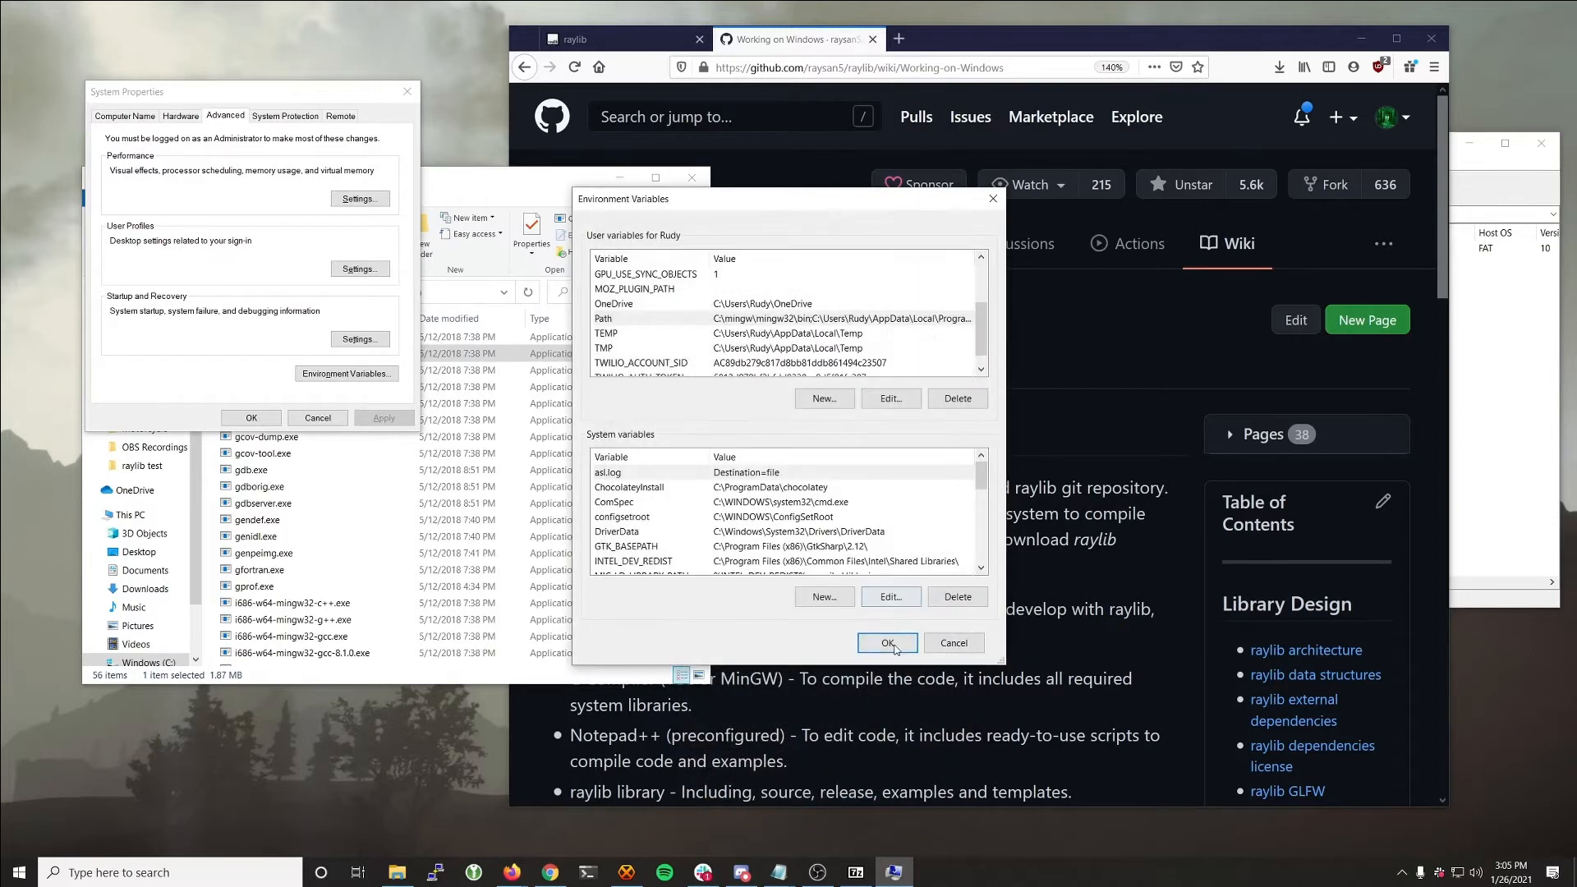
{"action": "left_click", "coordinate": [886, 642]}
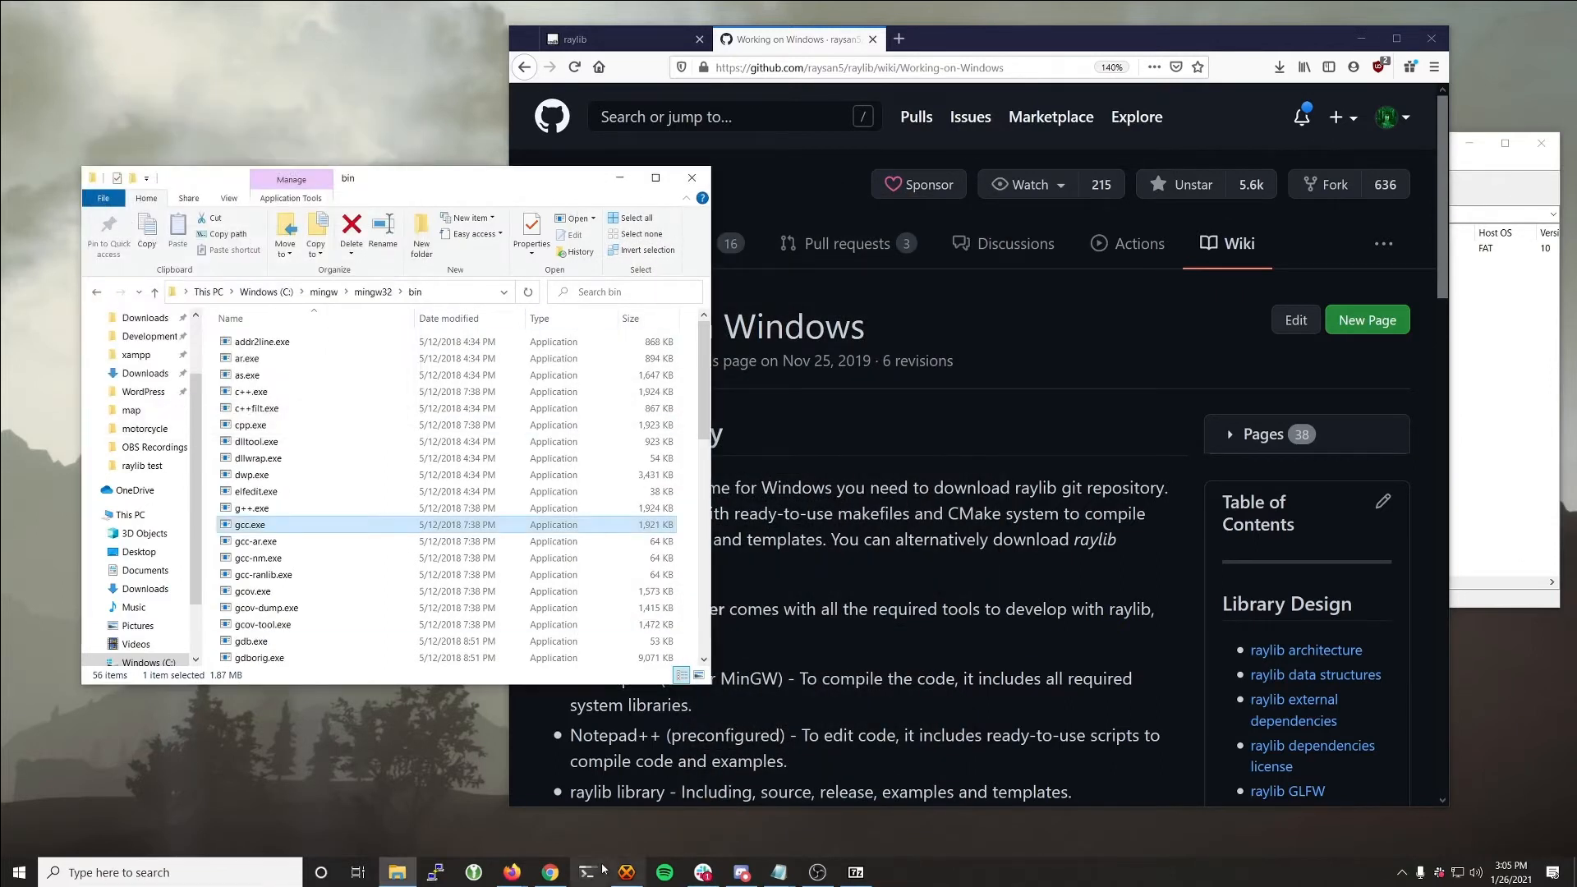
Step: Open a new PowerShell window and run 'where.exe gcc'
{"action": "left_click", "coordinate": [586, 872]}
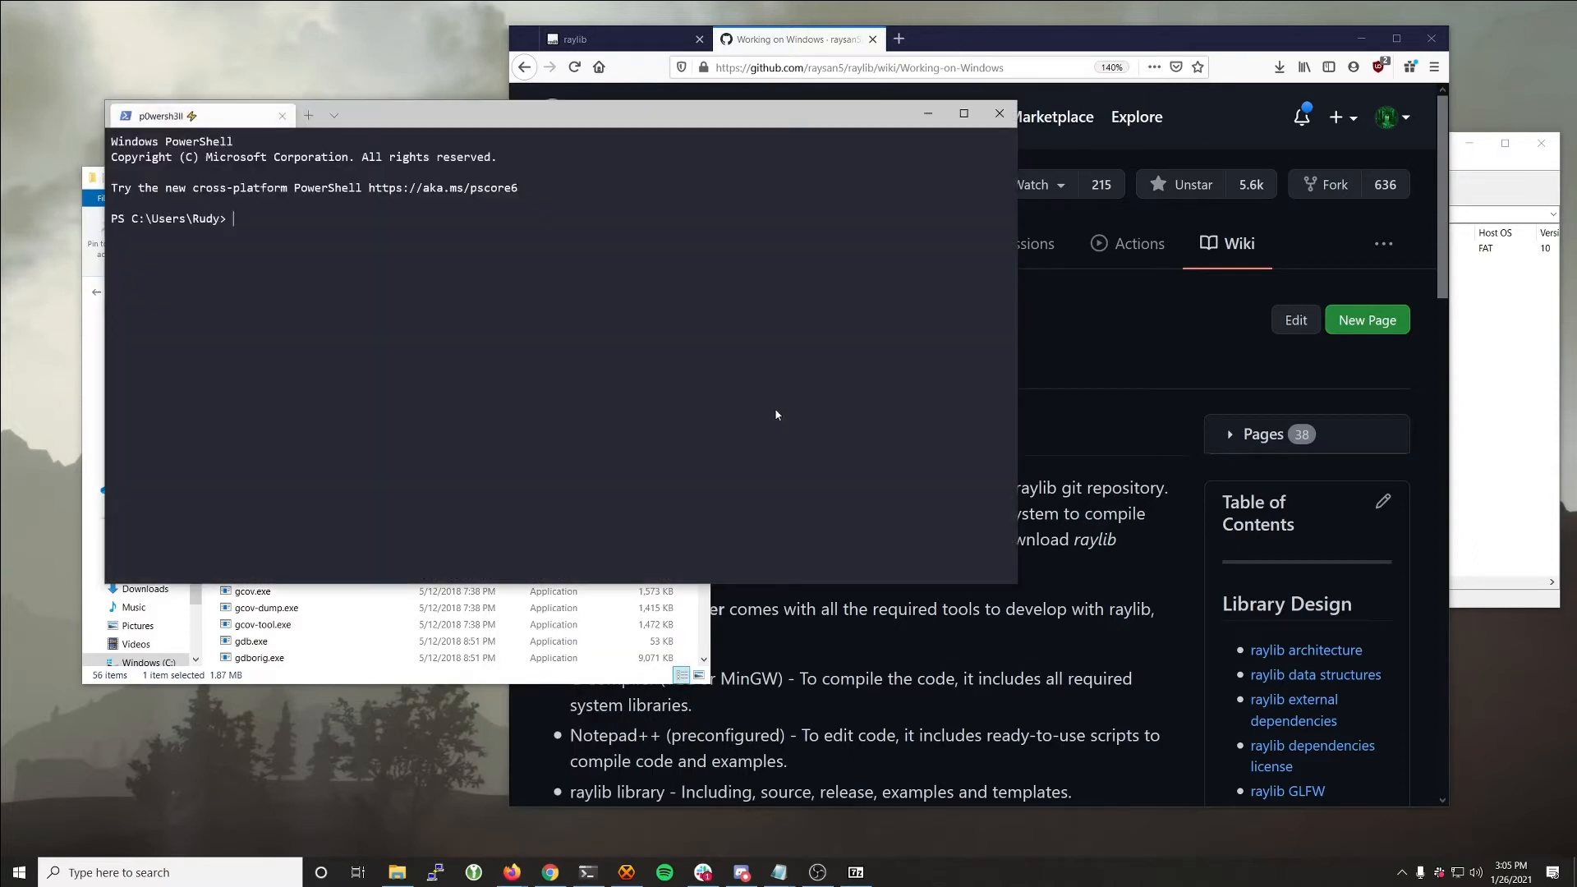
{"action": "type", "text": "where.exe gcc"}
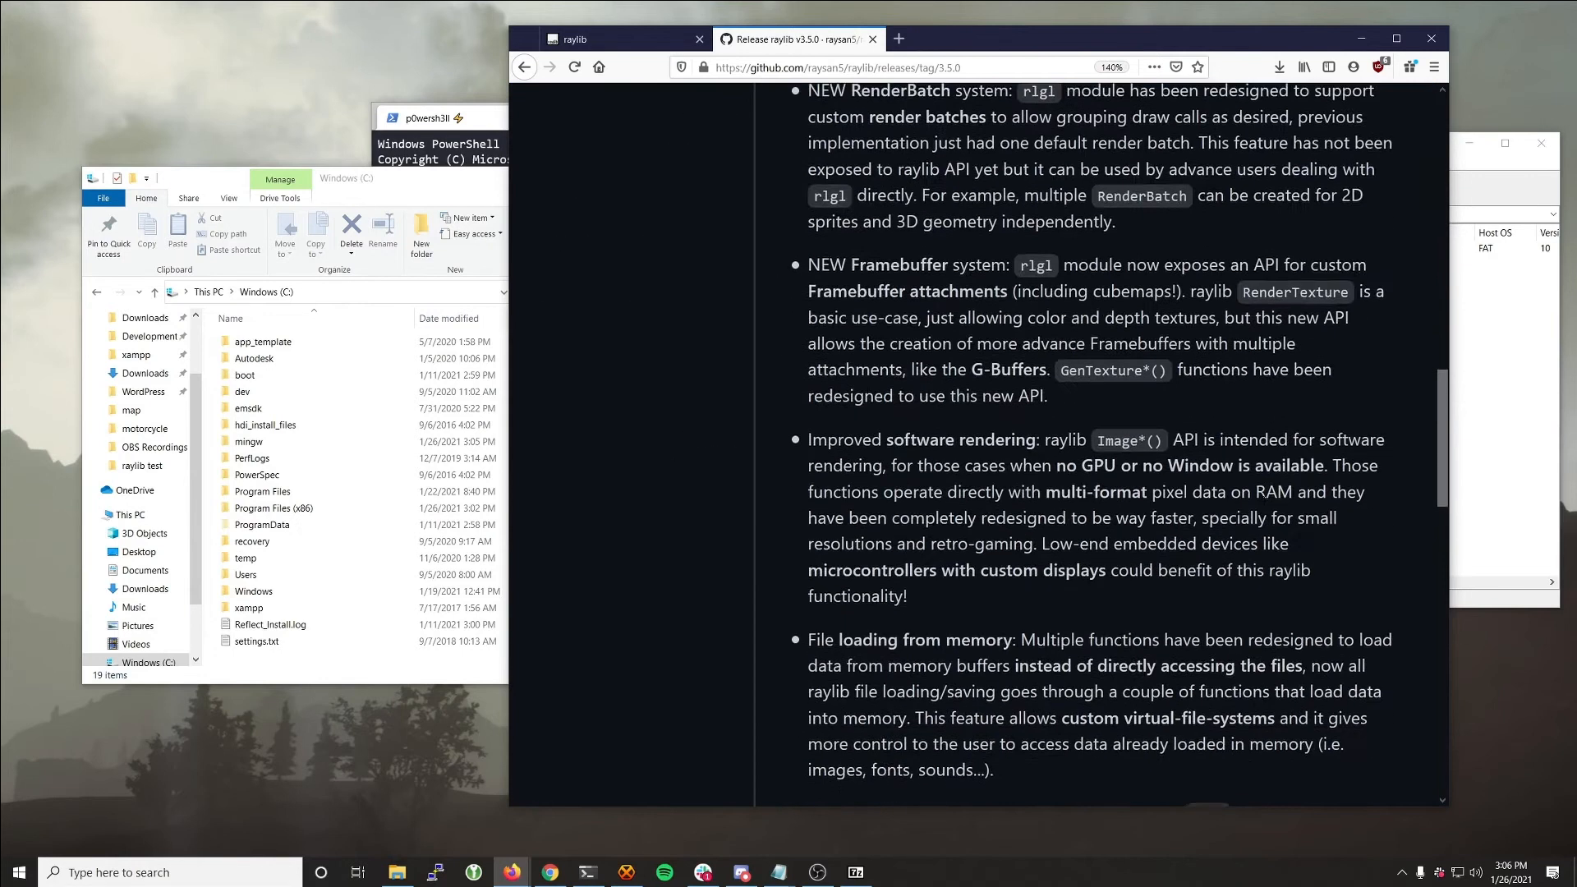
Step: Save the raylib 3.5.0 Source code (zip) from the release Assets
{"action": "scroll", "scroll_direction": "down", "scroll_amount": 3}
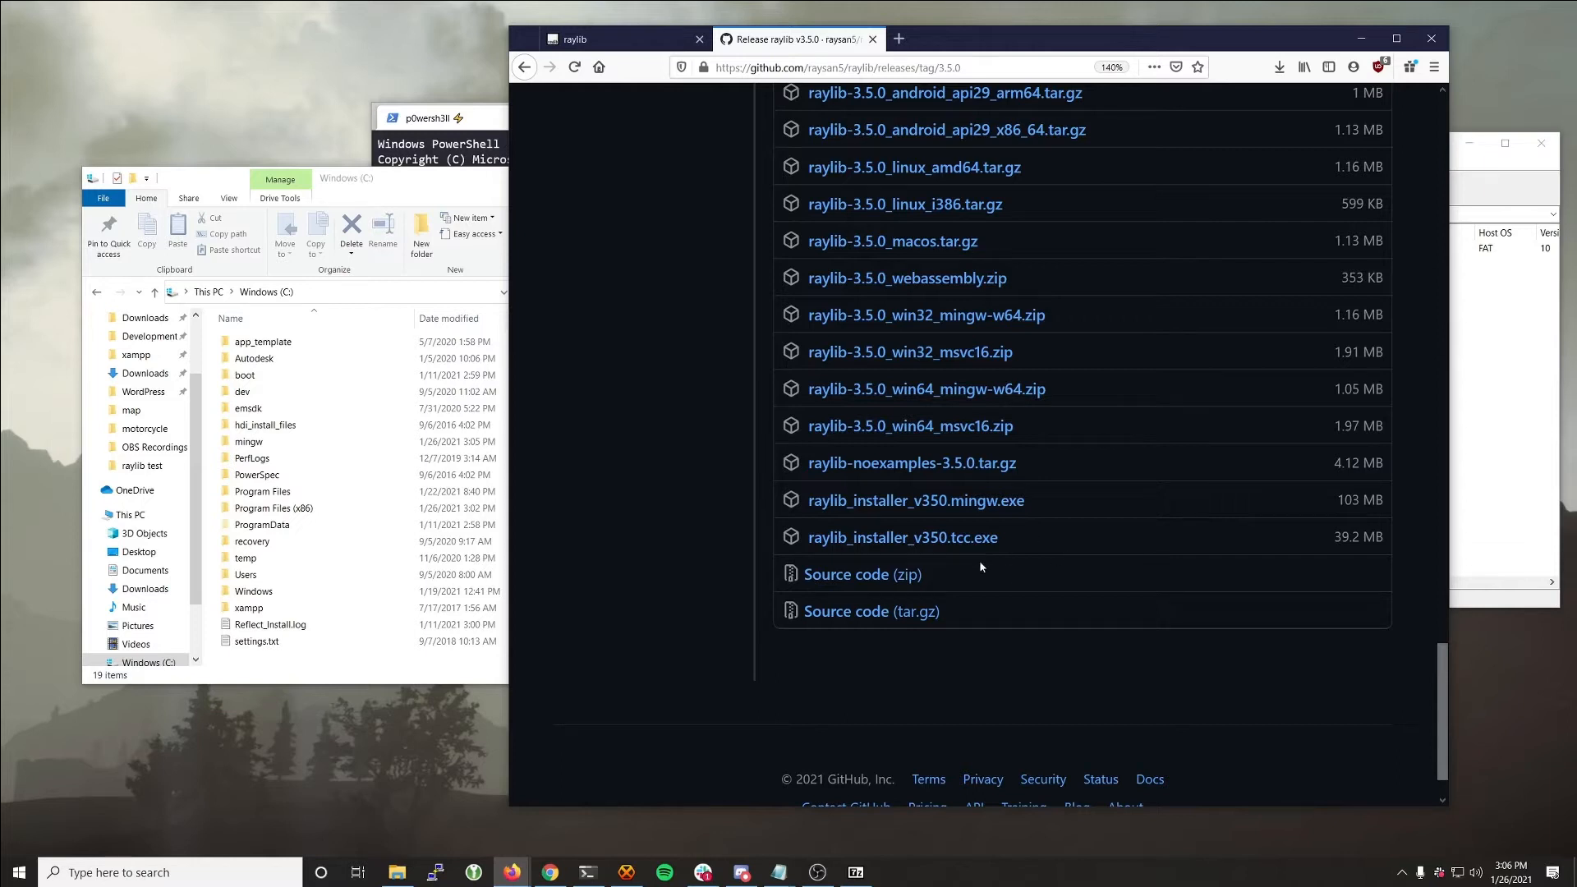
{"action": "left_click", "coordinate": [861, 574]}
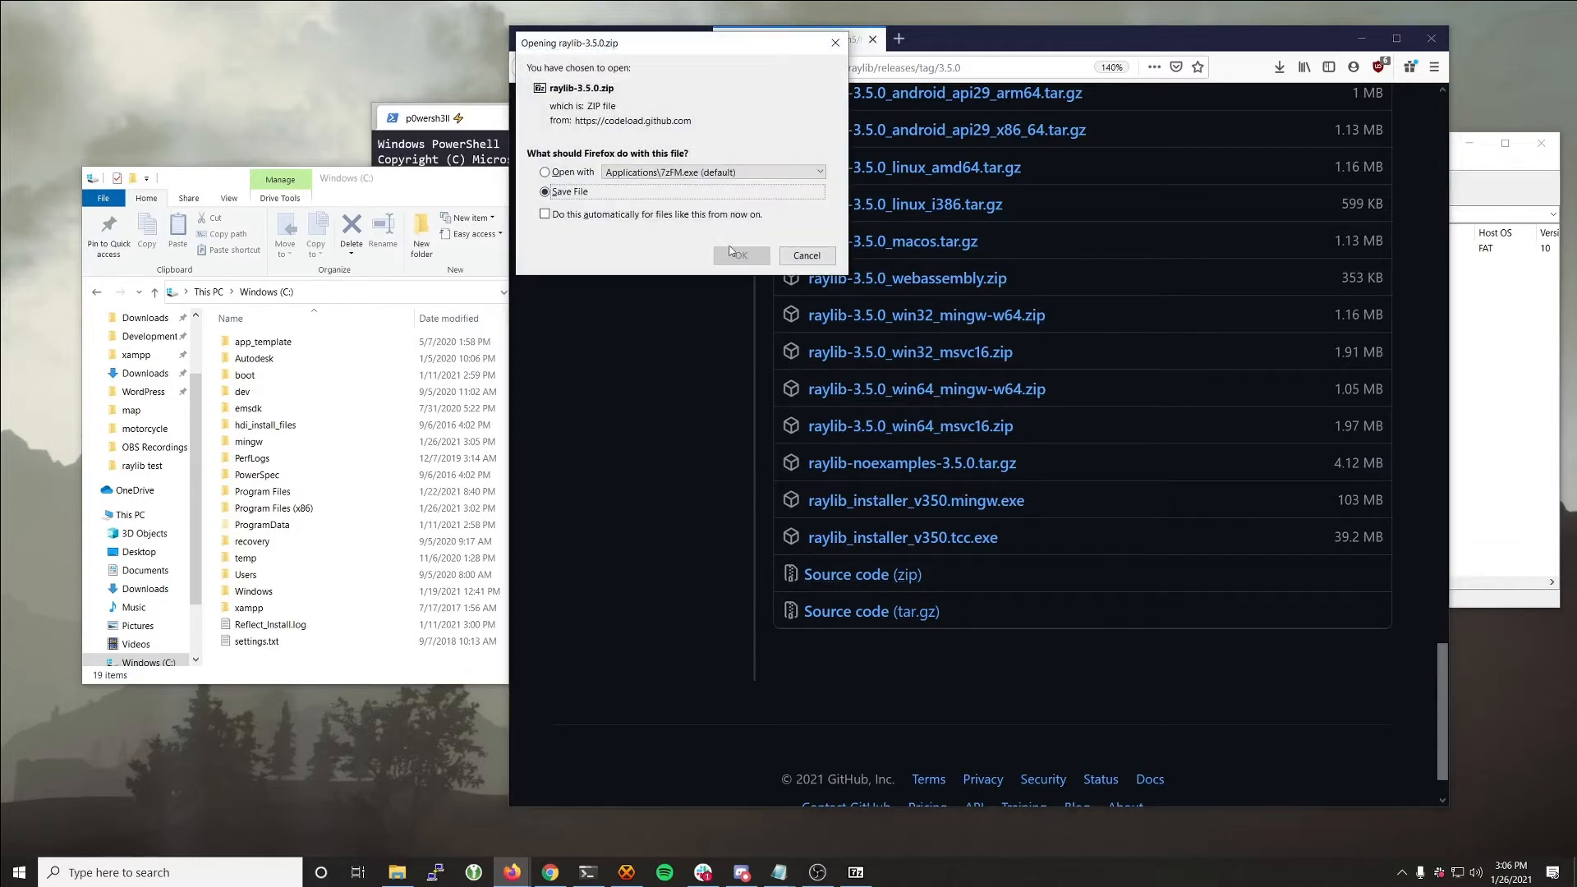
{"action": "left_click", "coordinate": [740, 256]}
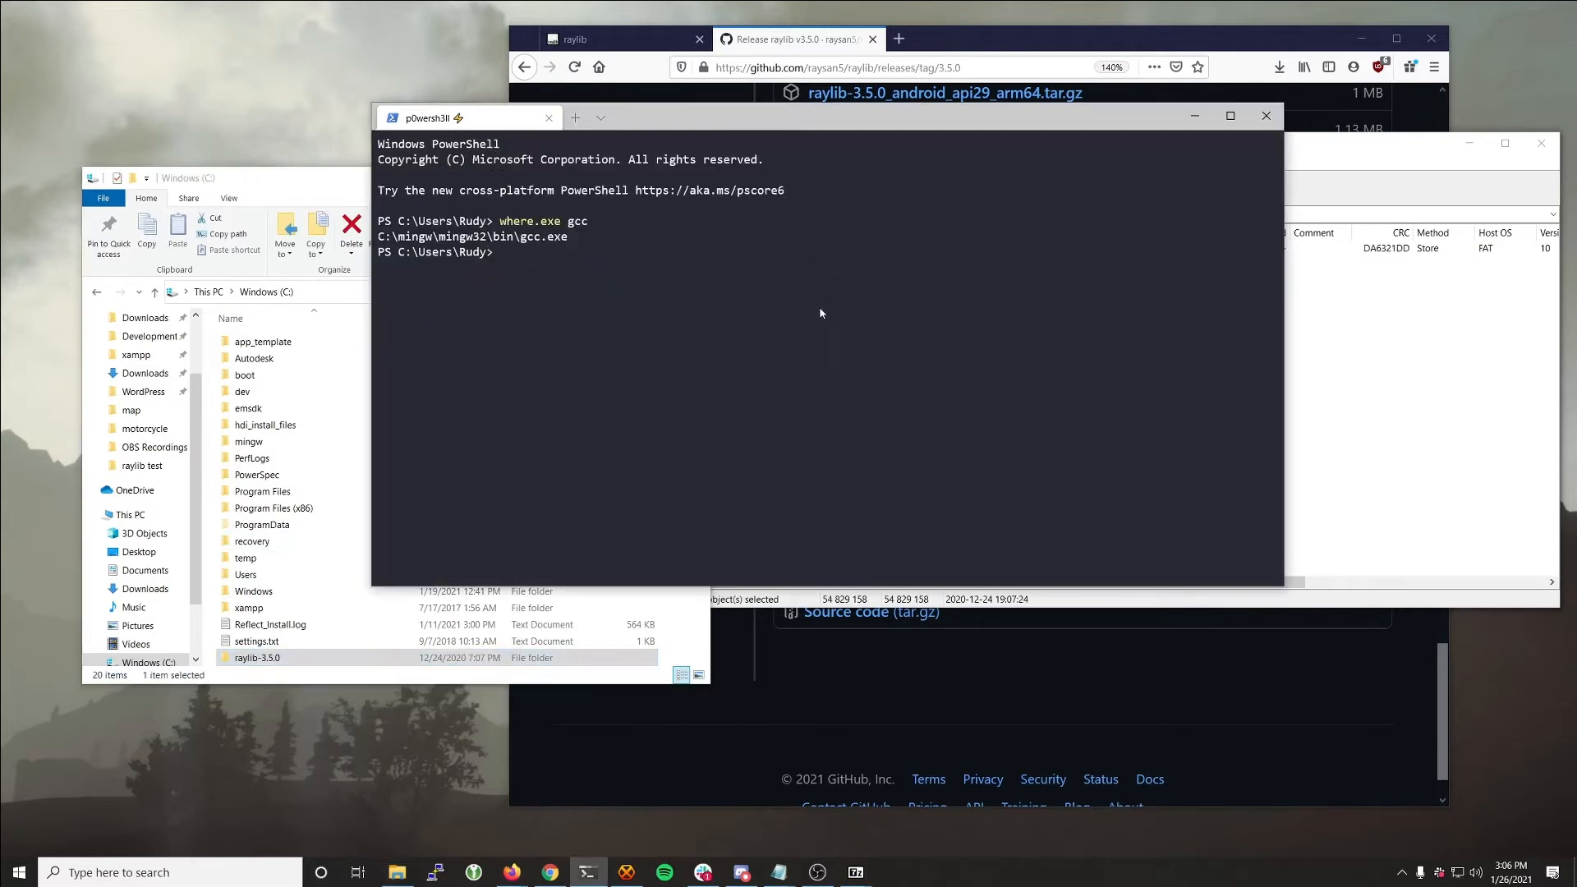
Step: Move PowerShell into C:\raylib-3.5.0\src and open the raylib wiki's Working on Windows page
{"action": "type", "text": "cd ../.."}
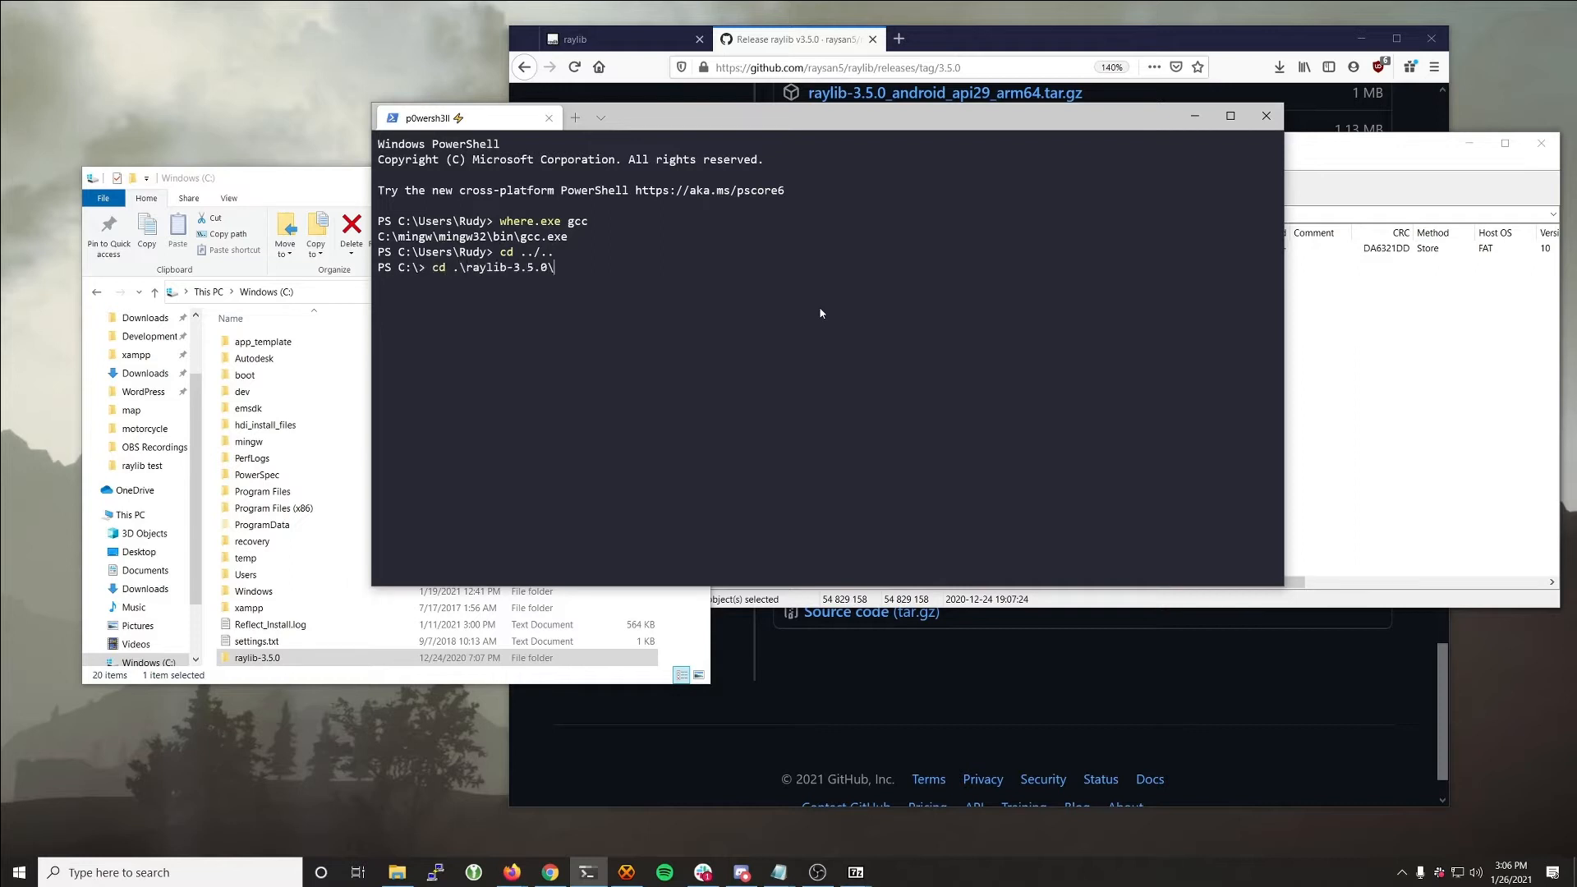
{"action": "type", "text": "cd .\\src\\"}
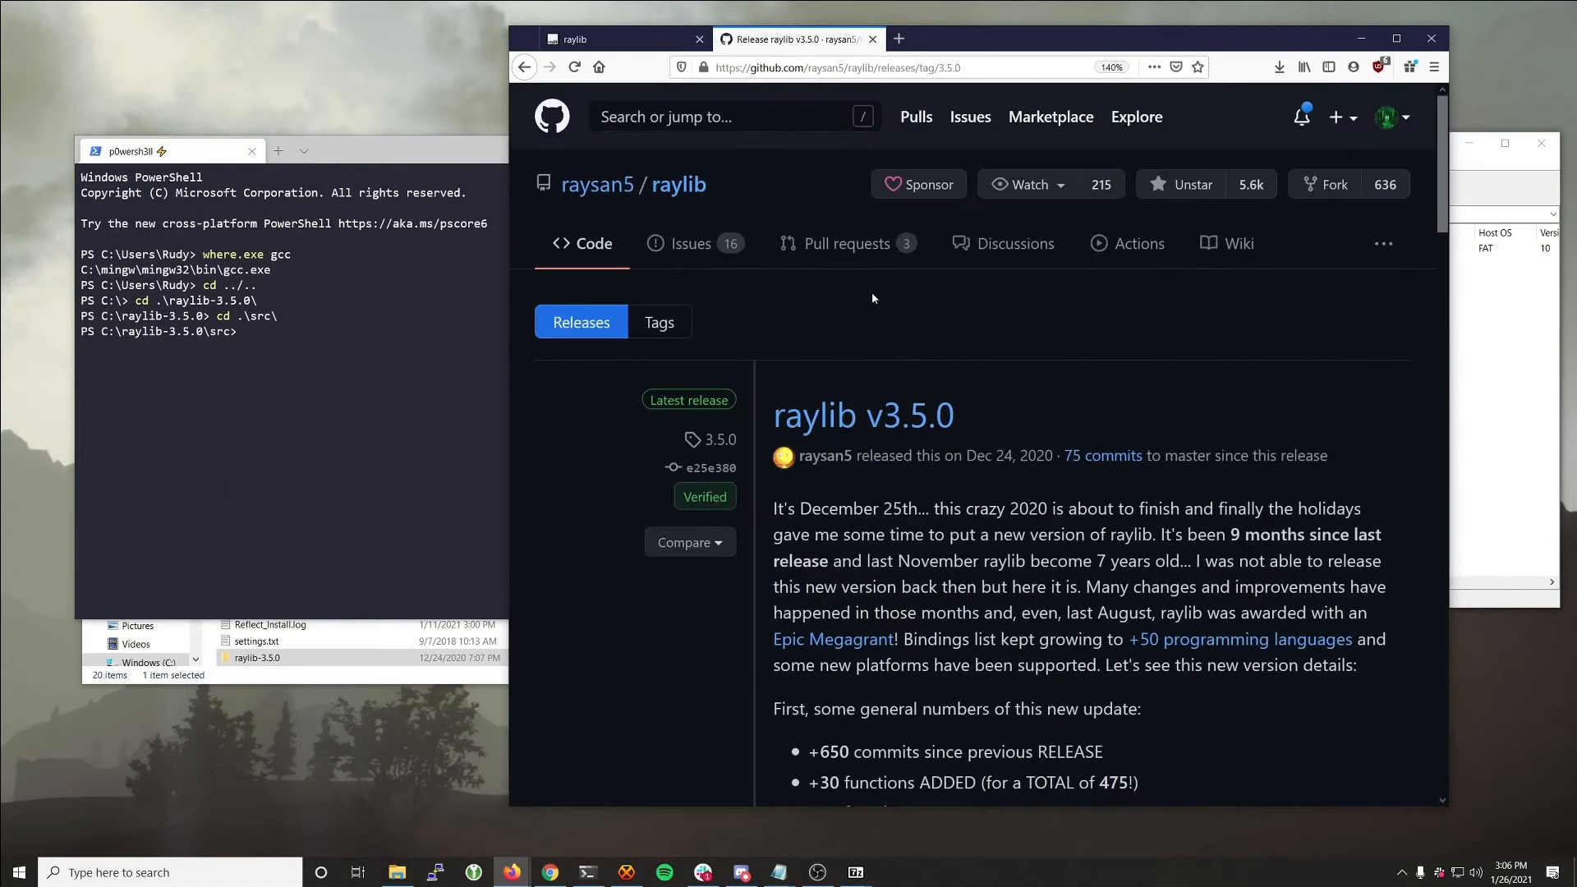
{"action": "left_click", "coordinate": [1228, 243]}
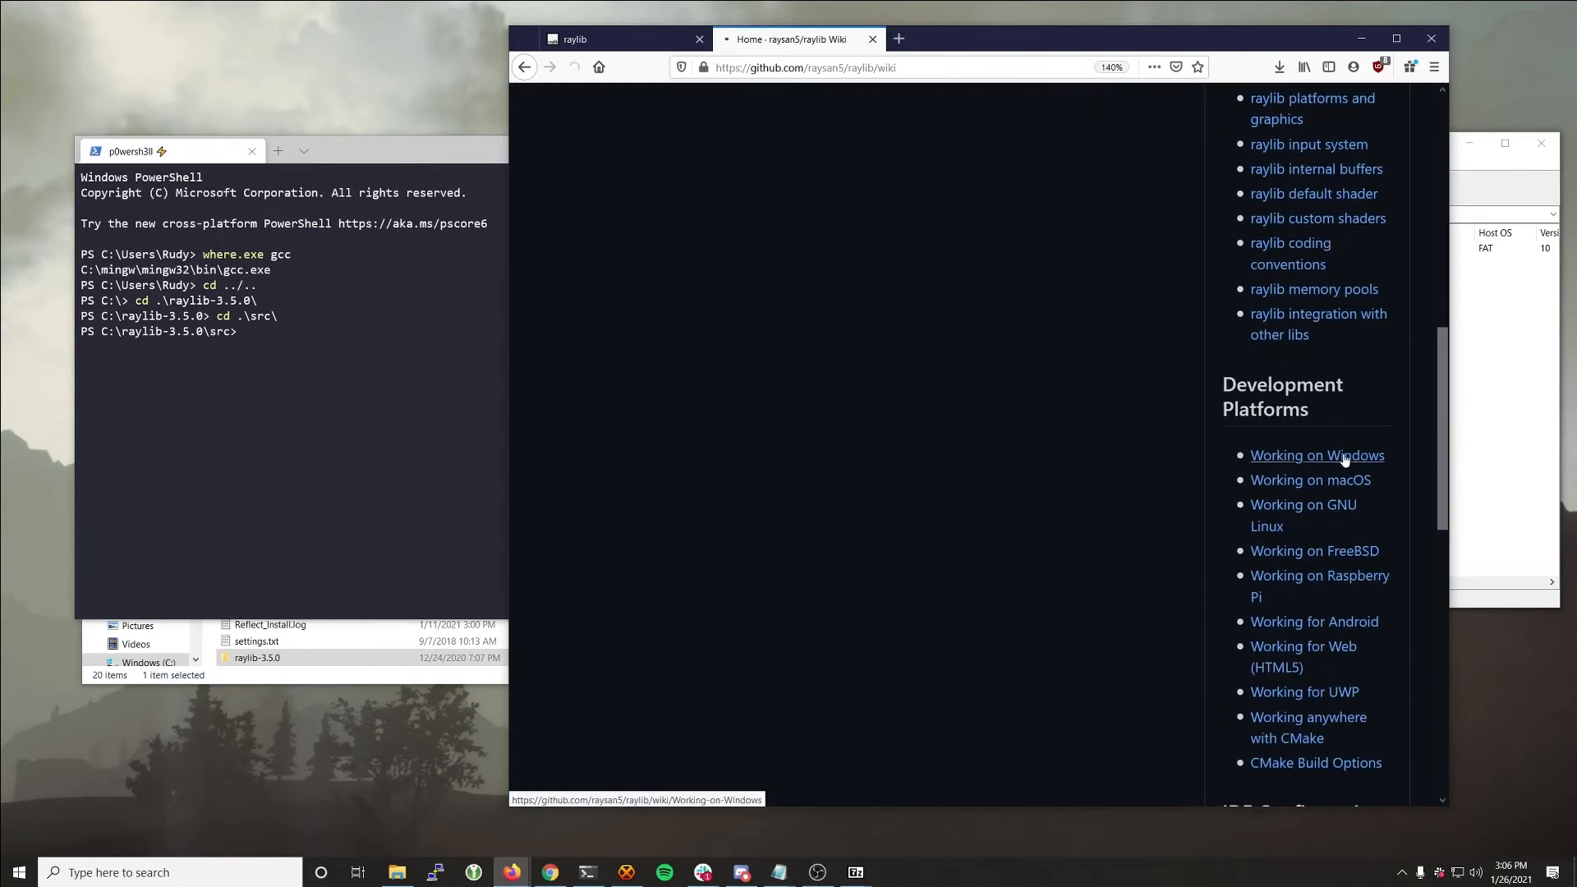
{"action": "left_click", "coordinate": [1316, 454]}
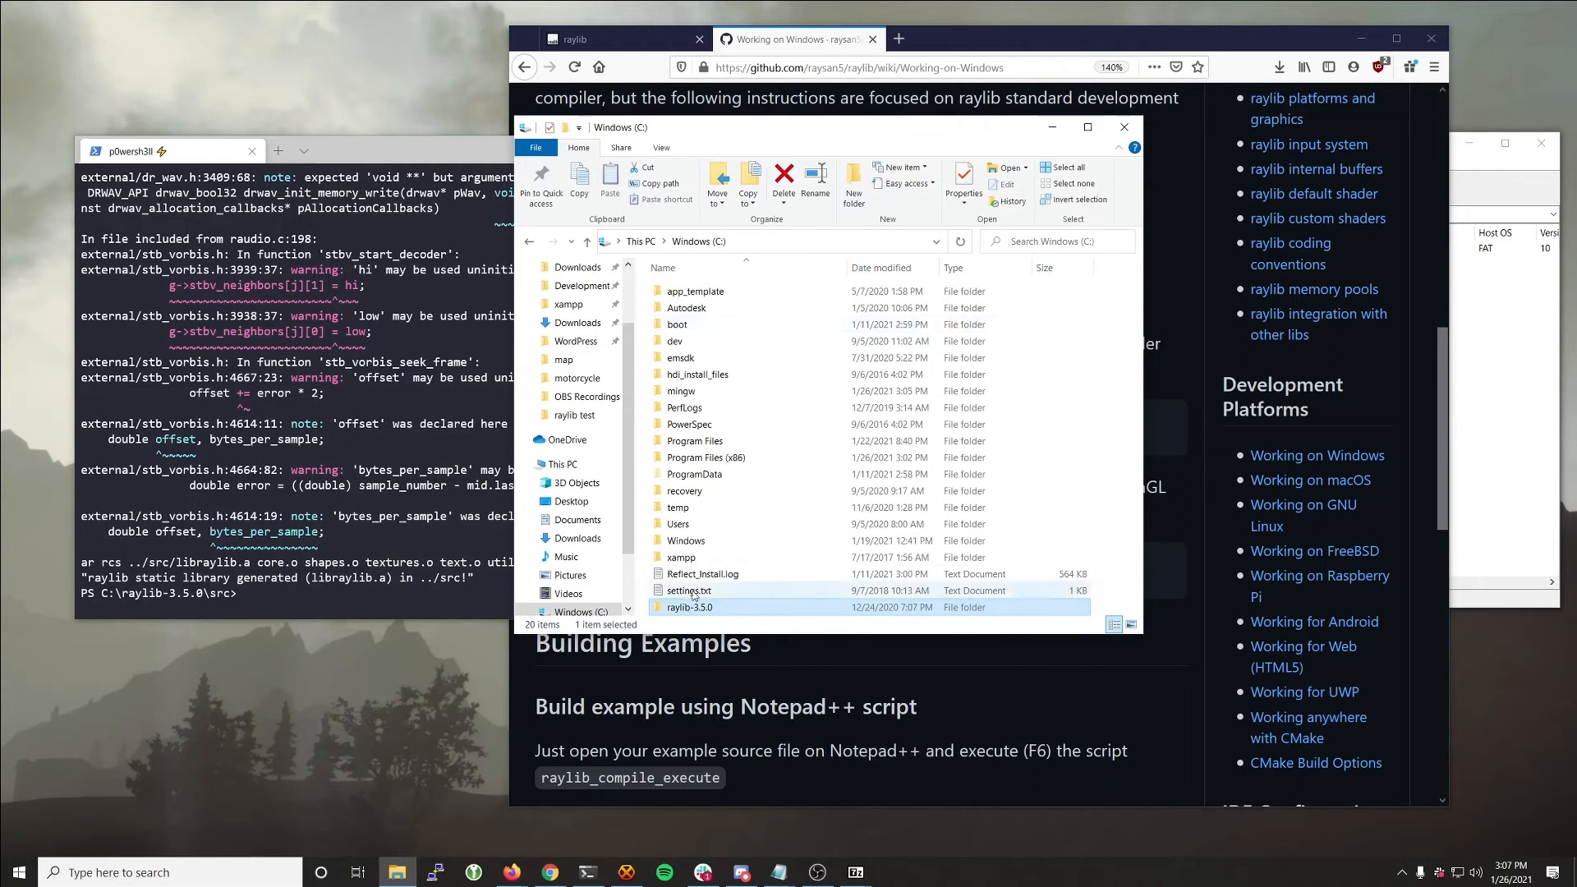
Step: Open the raylib-3.5.0 folder in File Explorer
{"action": "double_click", "coordinate": [690, 606]}
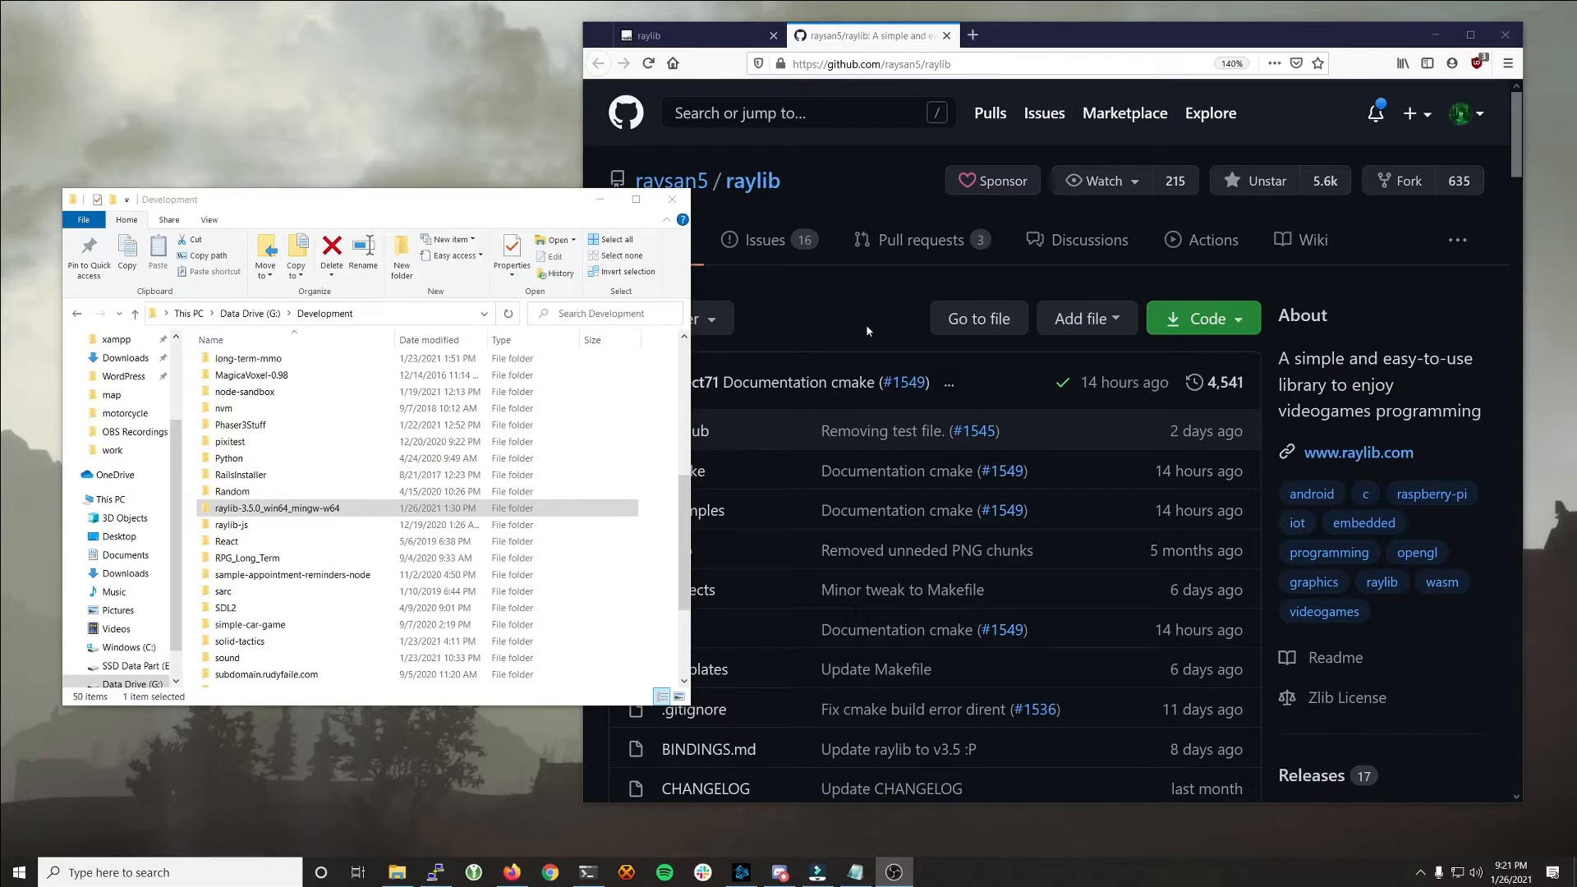
{"action": "mouse_move", "coordinate": [45, 322]}
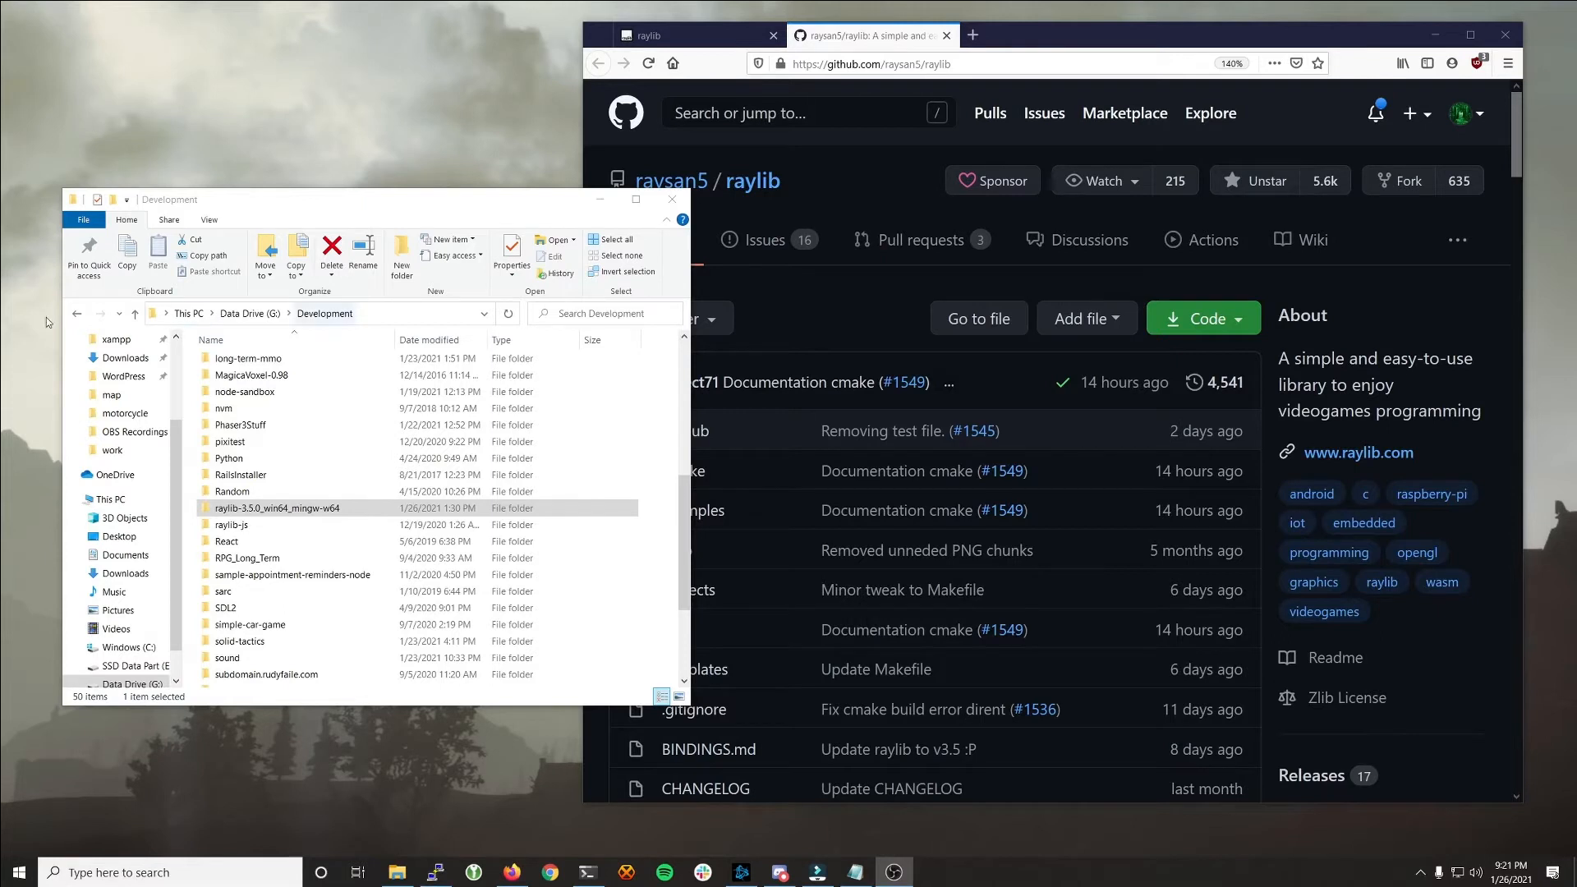
{"action": "mouse_move", "coordinate": [33, 360]}
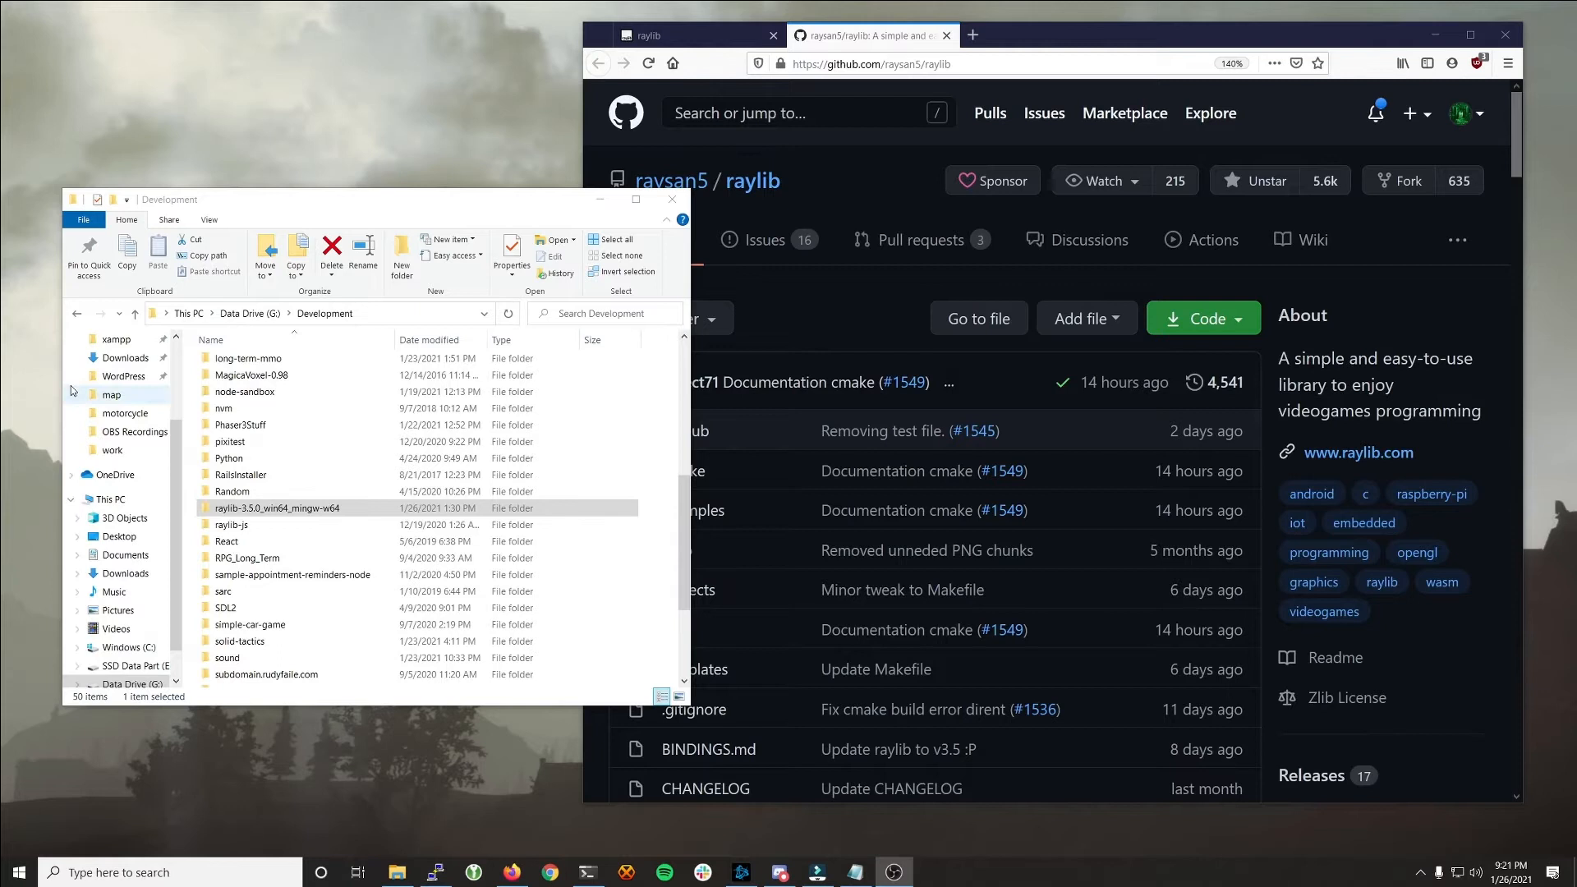
Step: Finish creating the raylib test folder, enter it, and open it with Code
{"action": "left_click", "coordinate": [302, 507]}
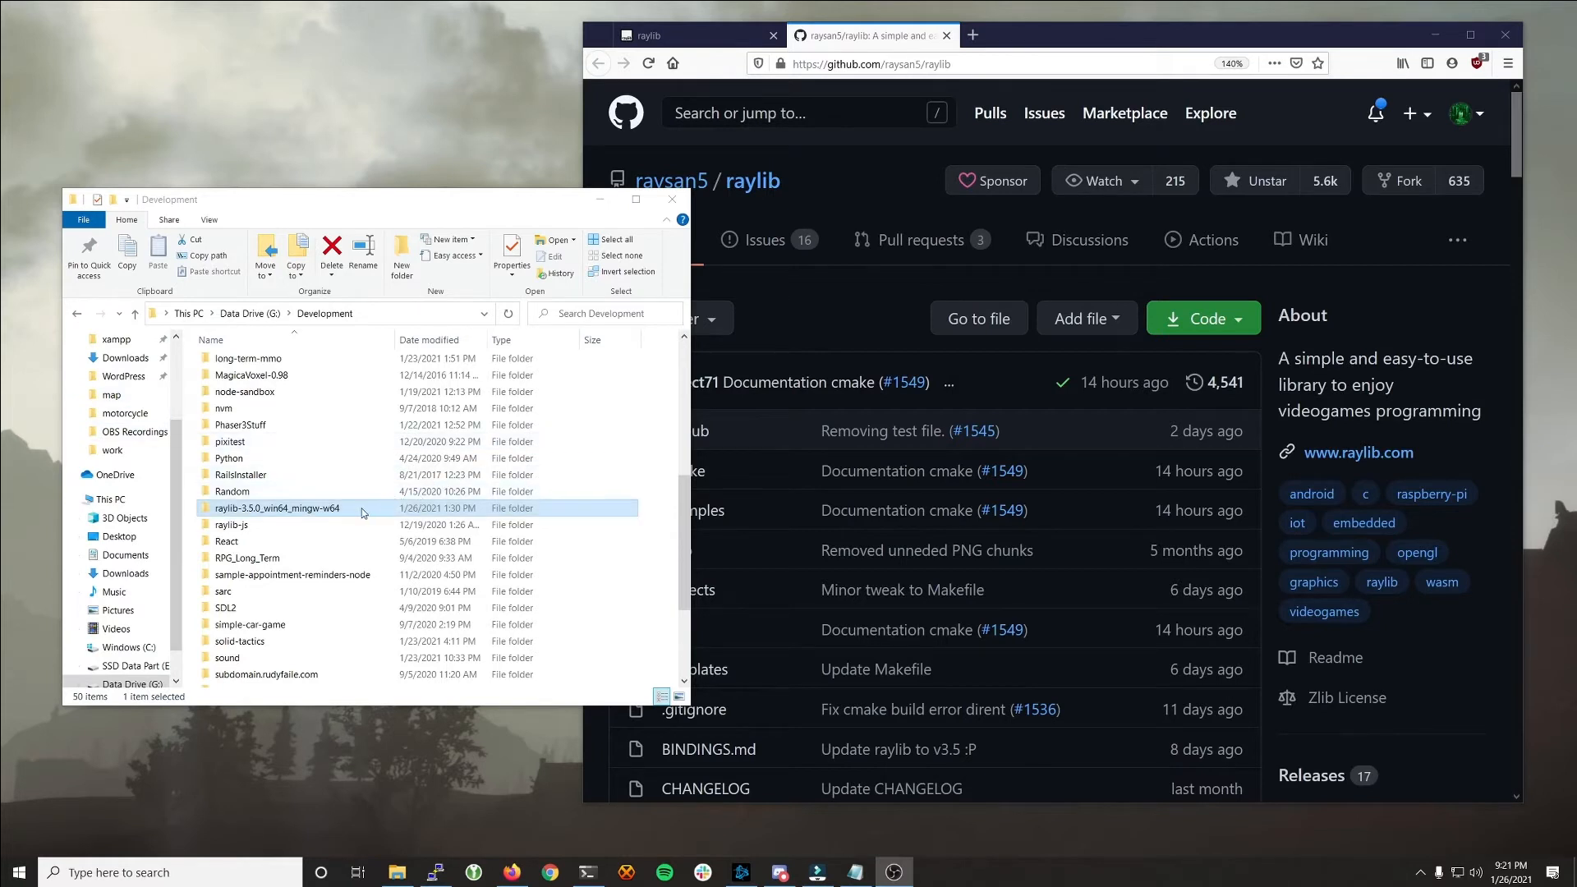
{"action": "left_click", "coordinate": [657, 591]}
{"action": "type", "text": "raylib test"}
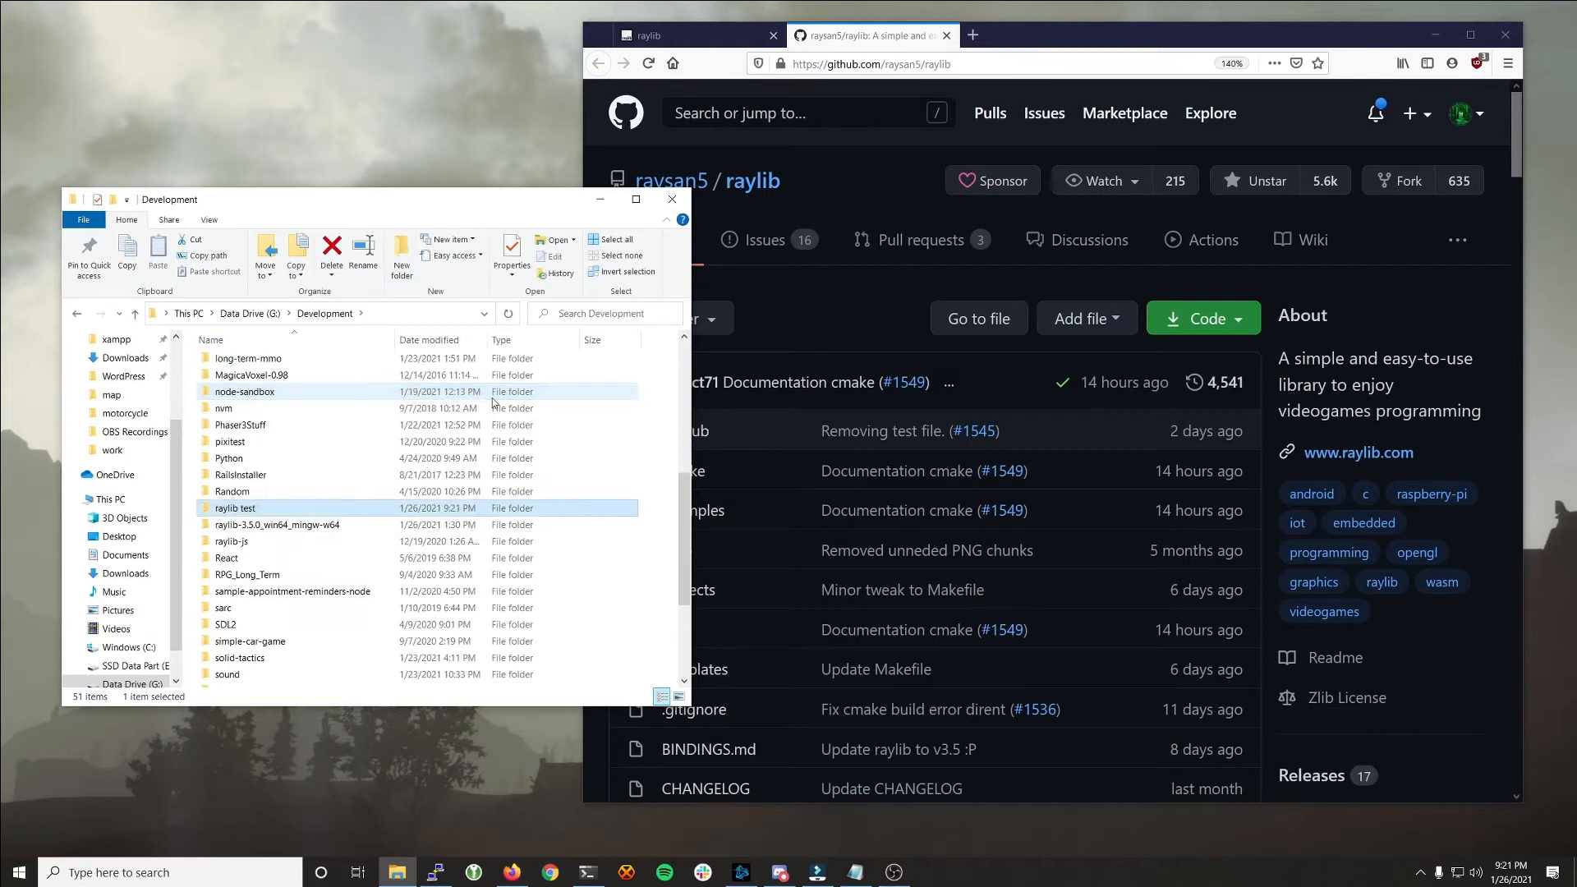
{"action": "double_click", "coordinate": [234, 508]}
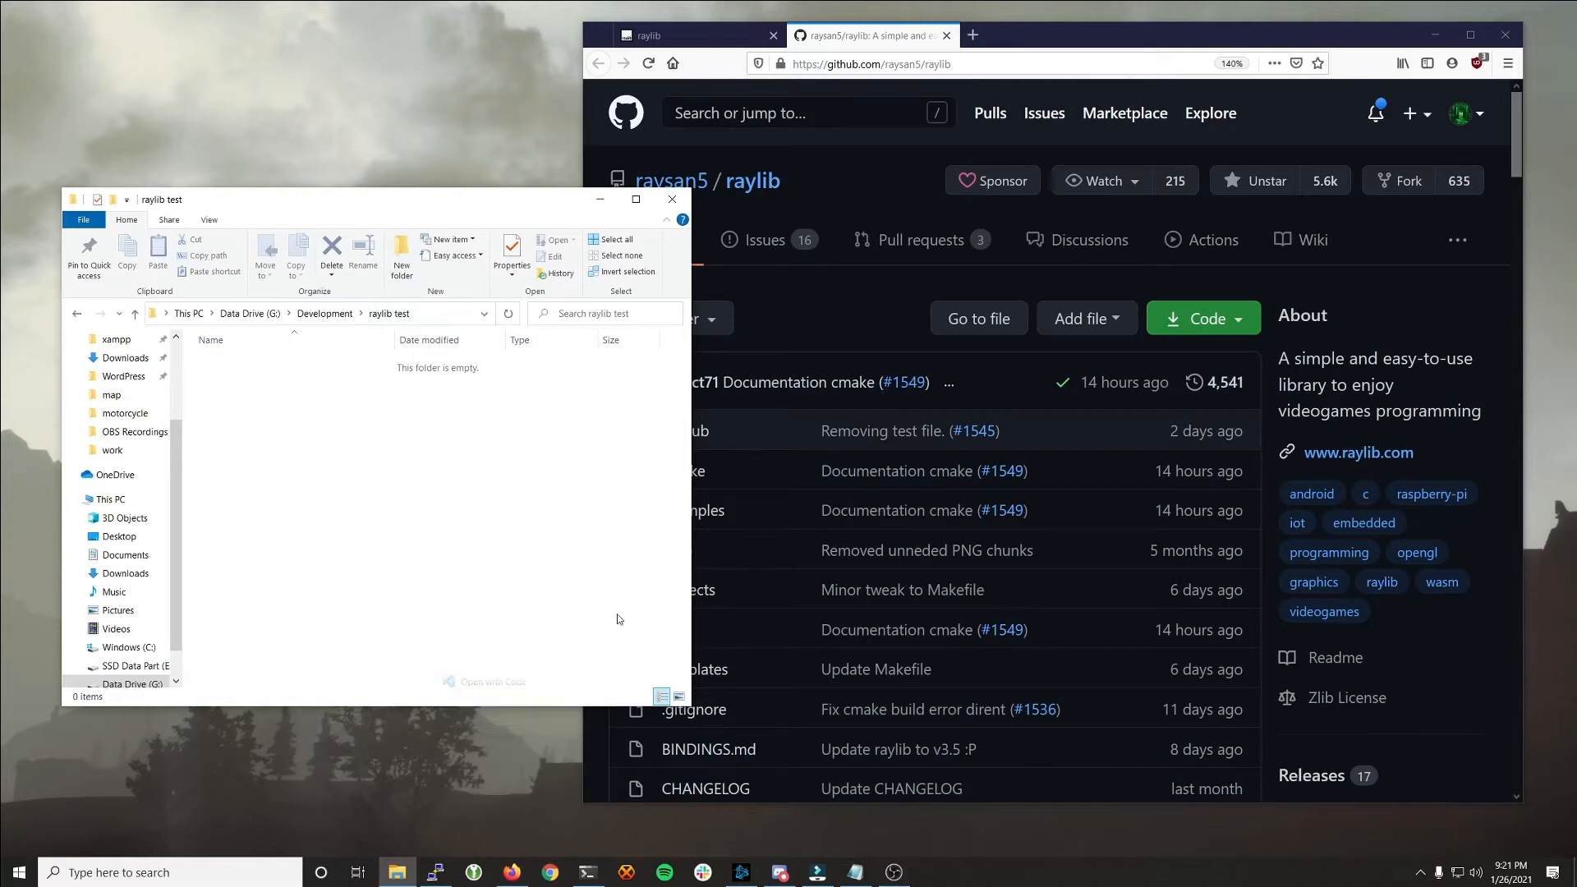
{"action": "left_click", "coordinate": [931, 872]}
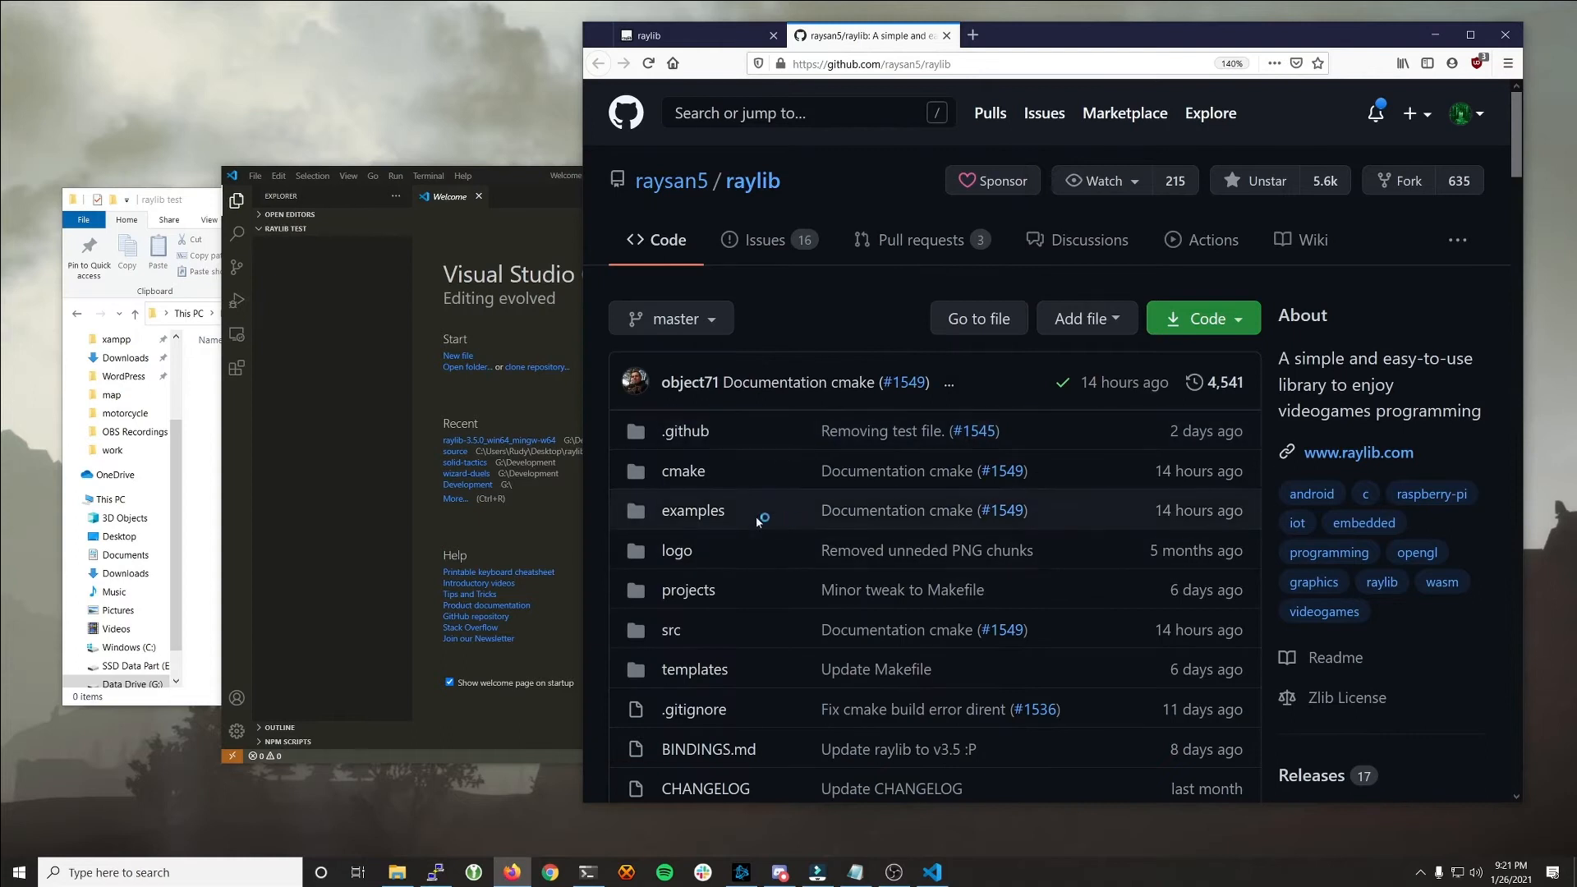
Step: Copy the raw core_basic_window.c example from raylib's GitHub into a new main.c
{"action": "left_click", "coordinate": [692, 510]}
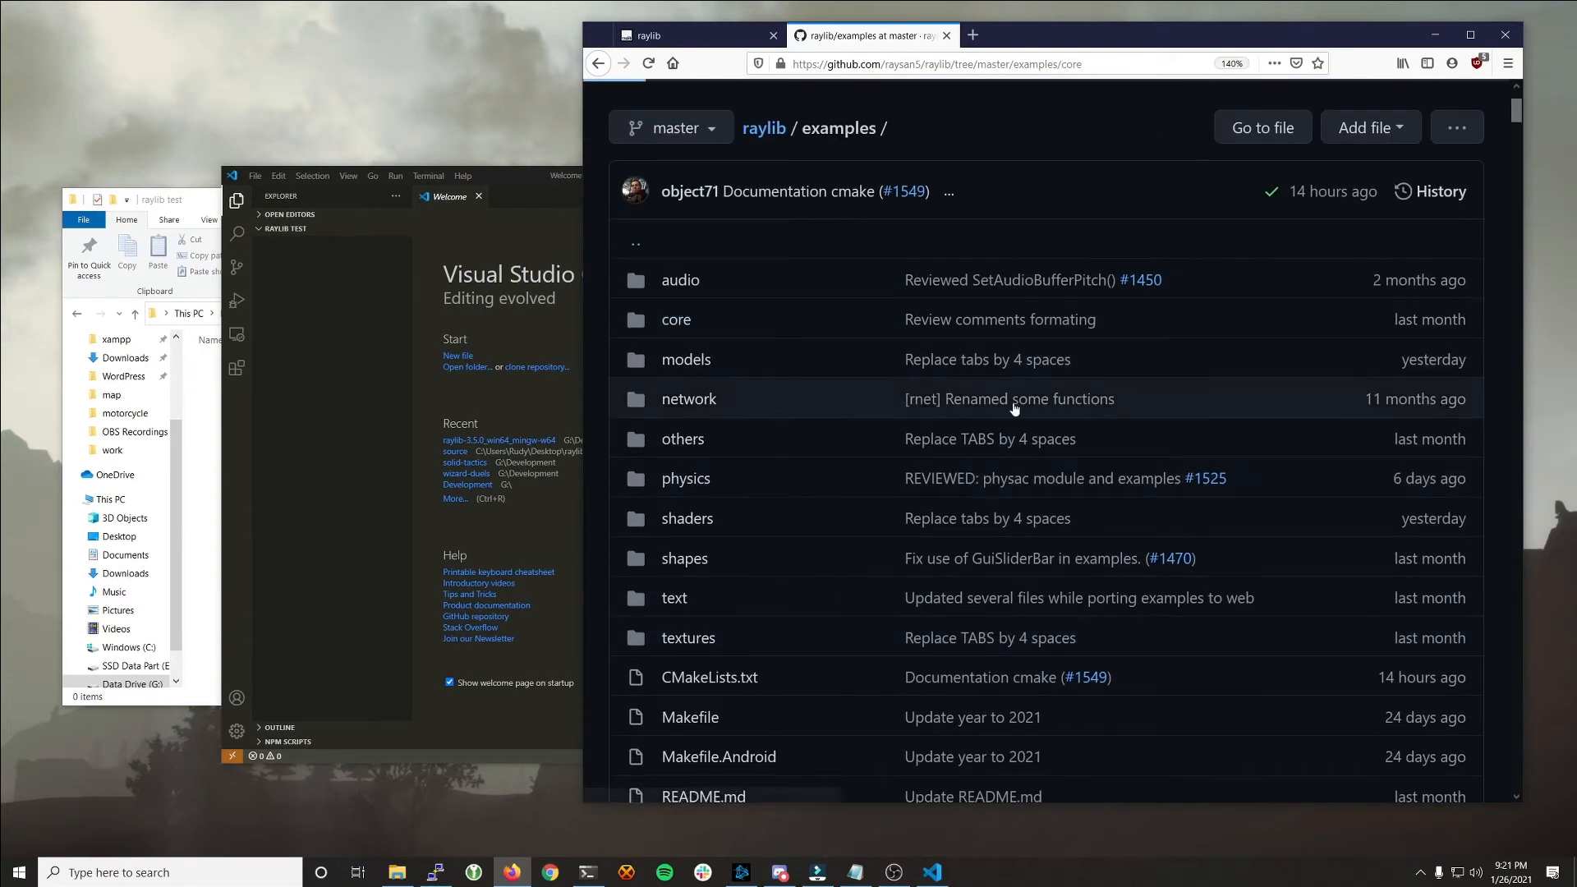
{"action": "left_click", "coordinate": [676, 319]}
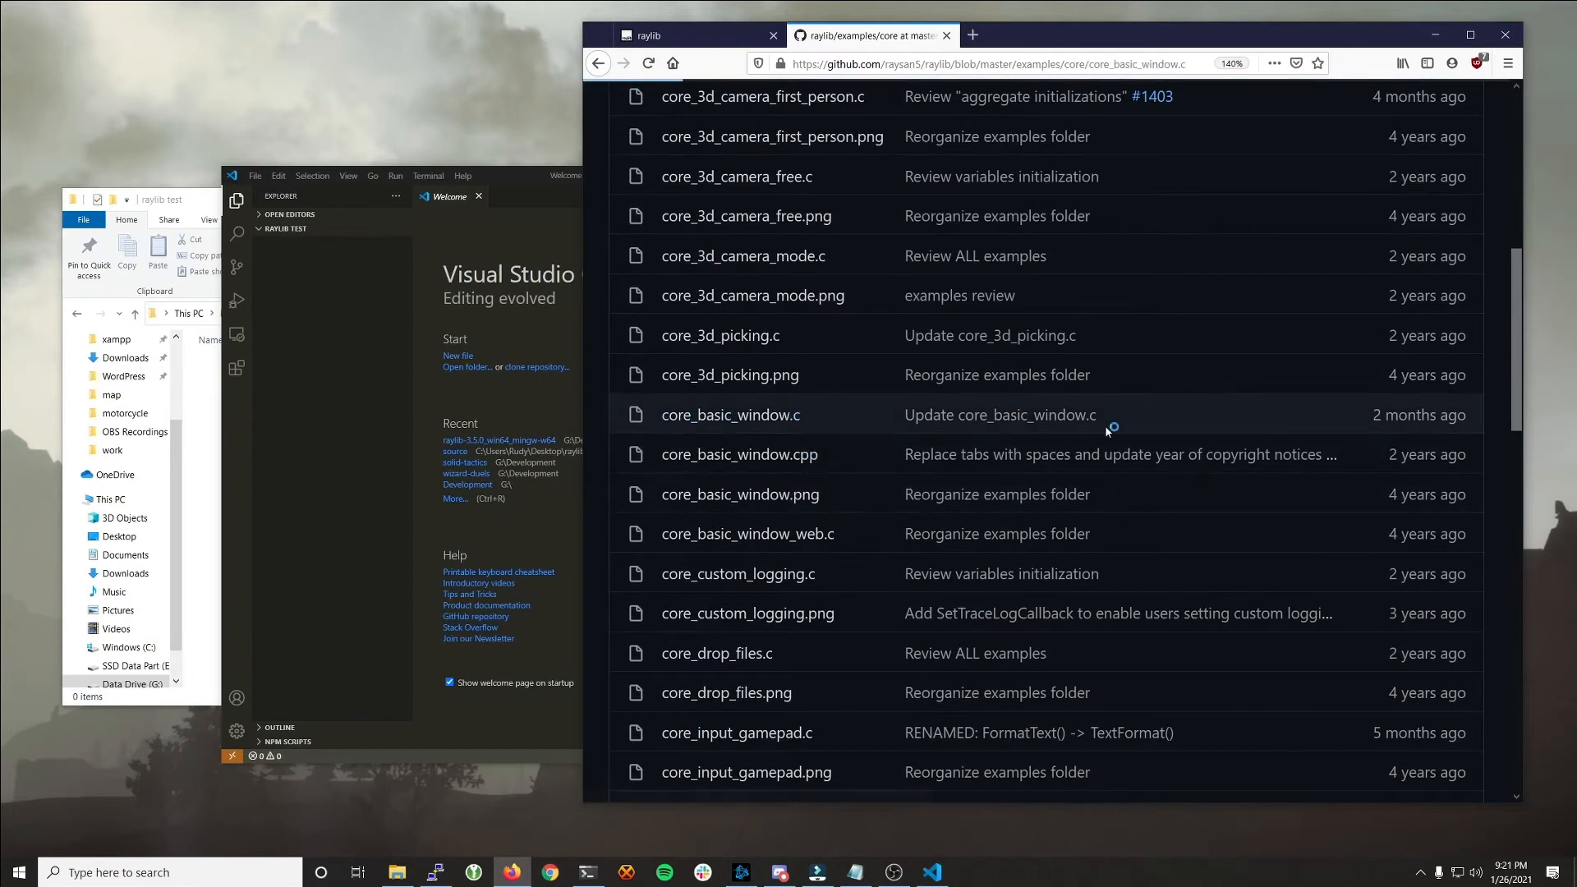
{"action": "left_click", "coordinate": [730, 414]}
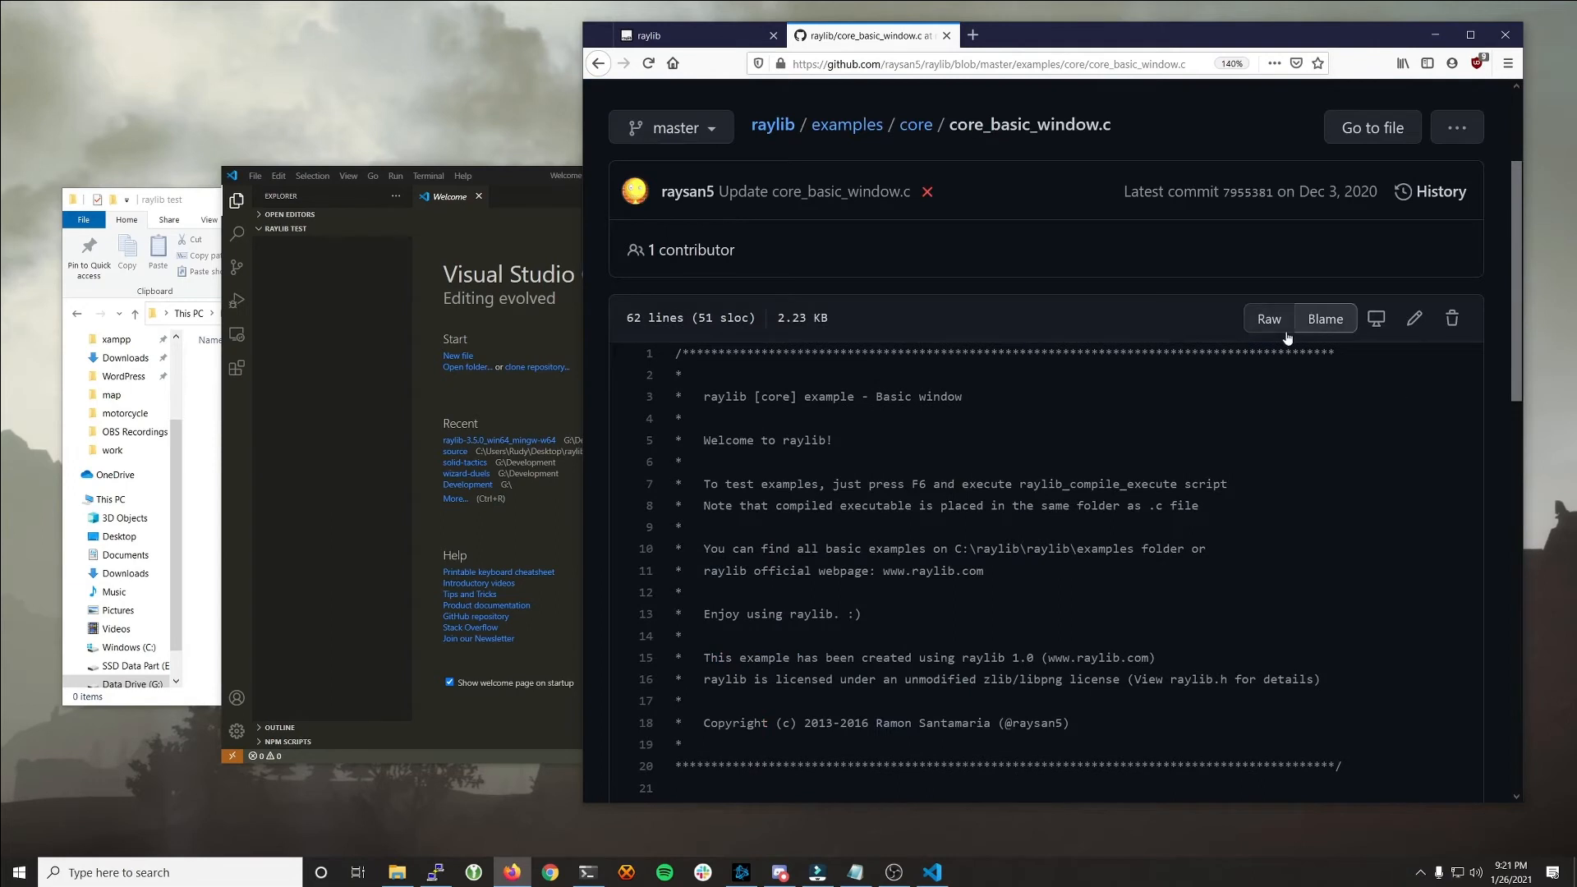
{"action": "left_click", "coordinate": [1267, 318]}
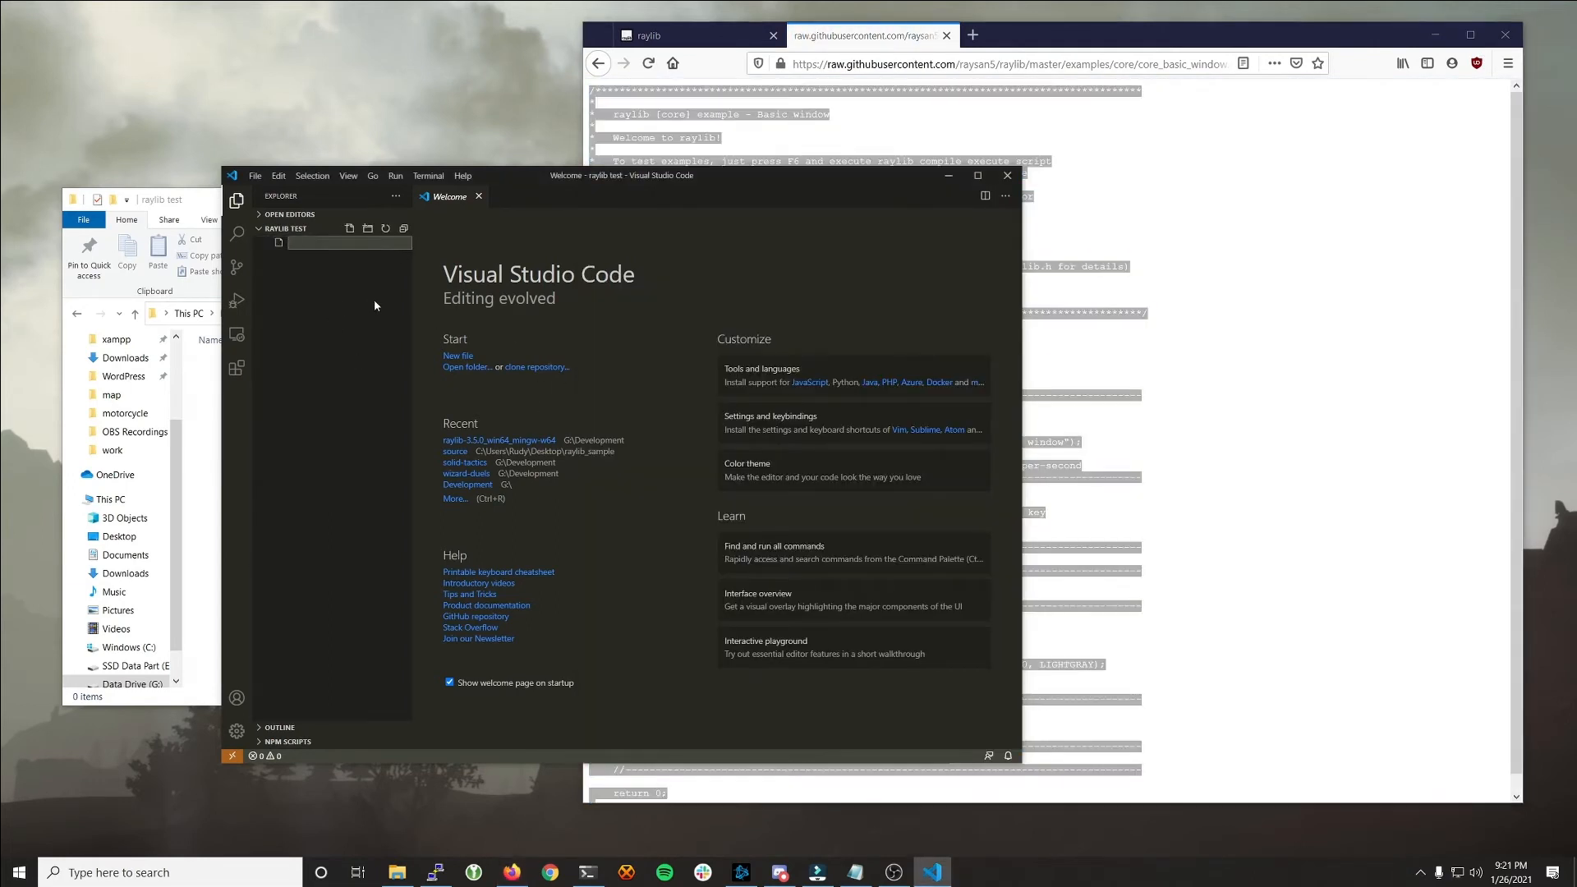
{"action": "left_click", "coordinate": [349, 228]}
{"action": "type", "text": "main.c"}
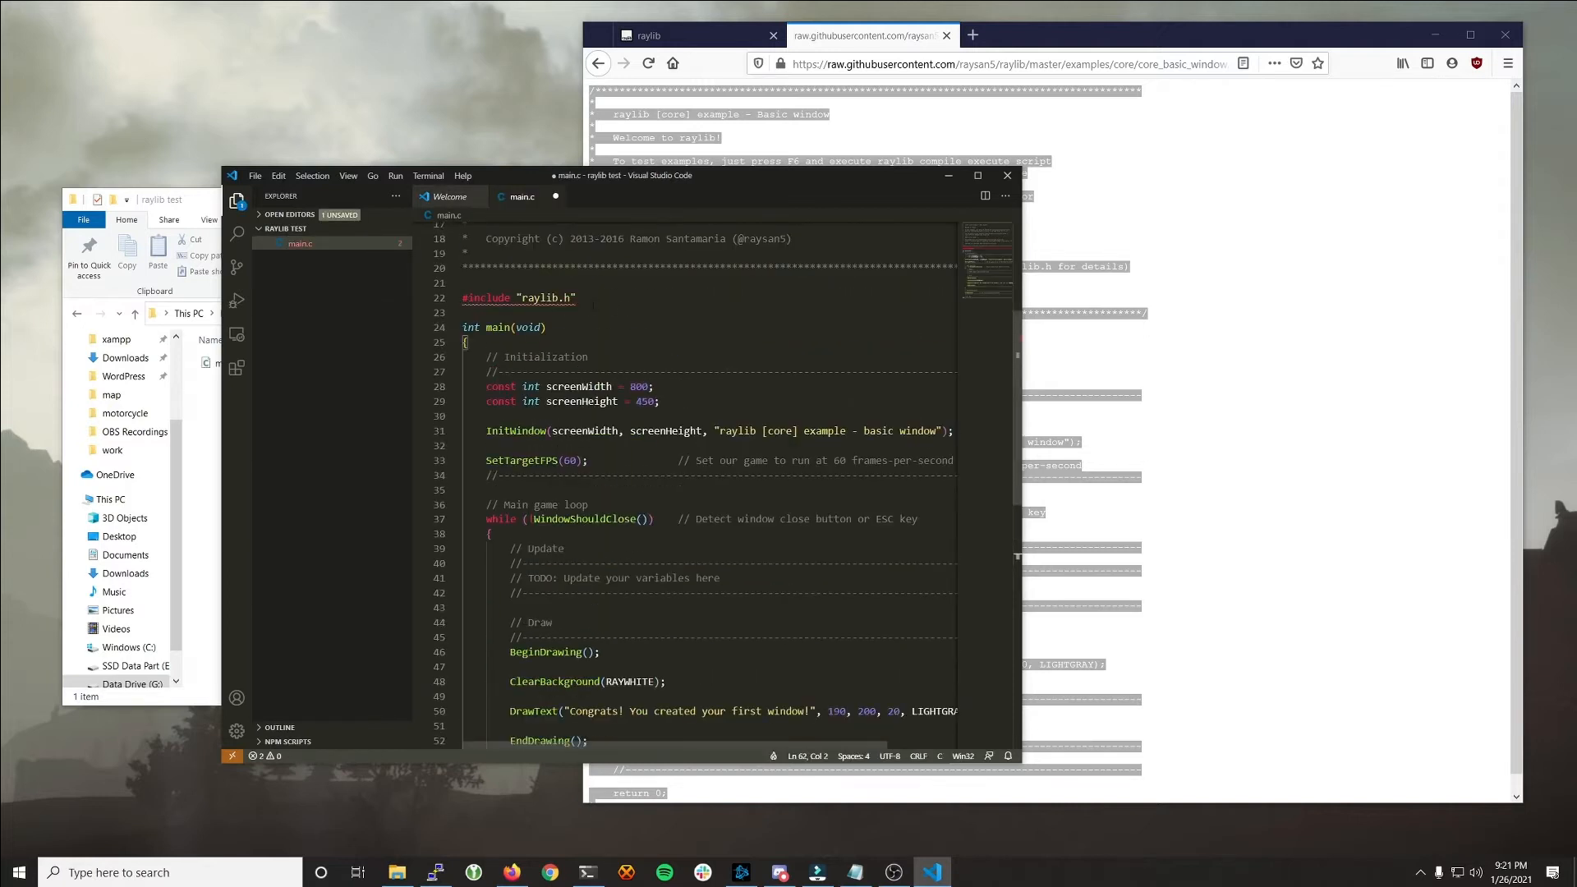
{"action": "left_click", "coordinate": [603, 313]}
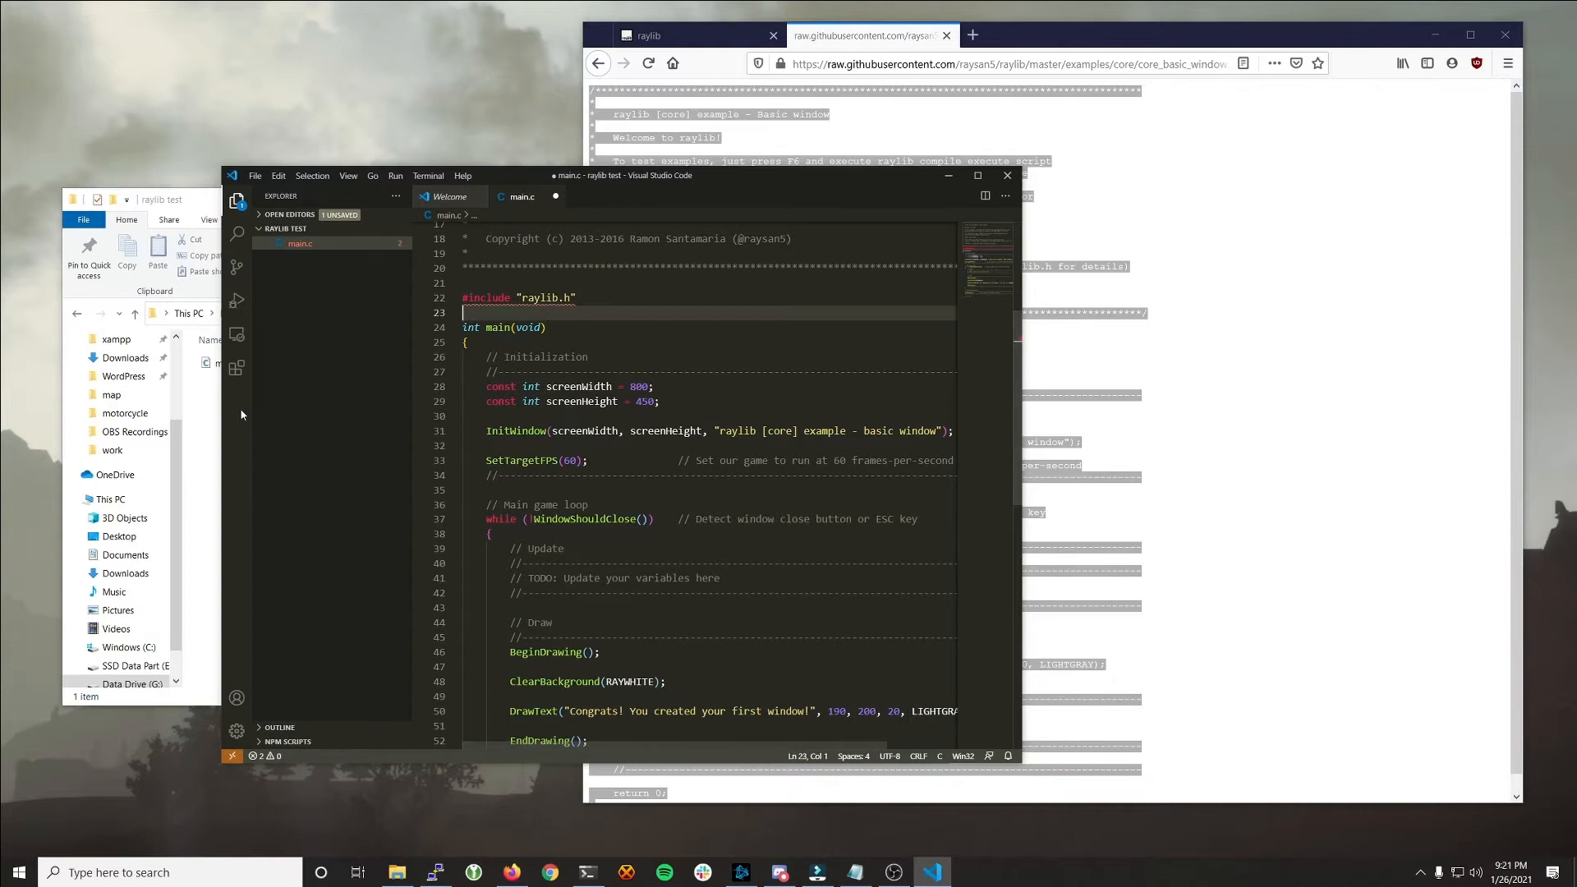
{"action": "right_click", "coordinate": [402, 453]}
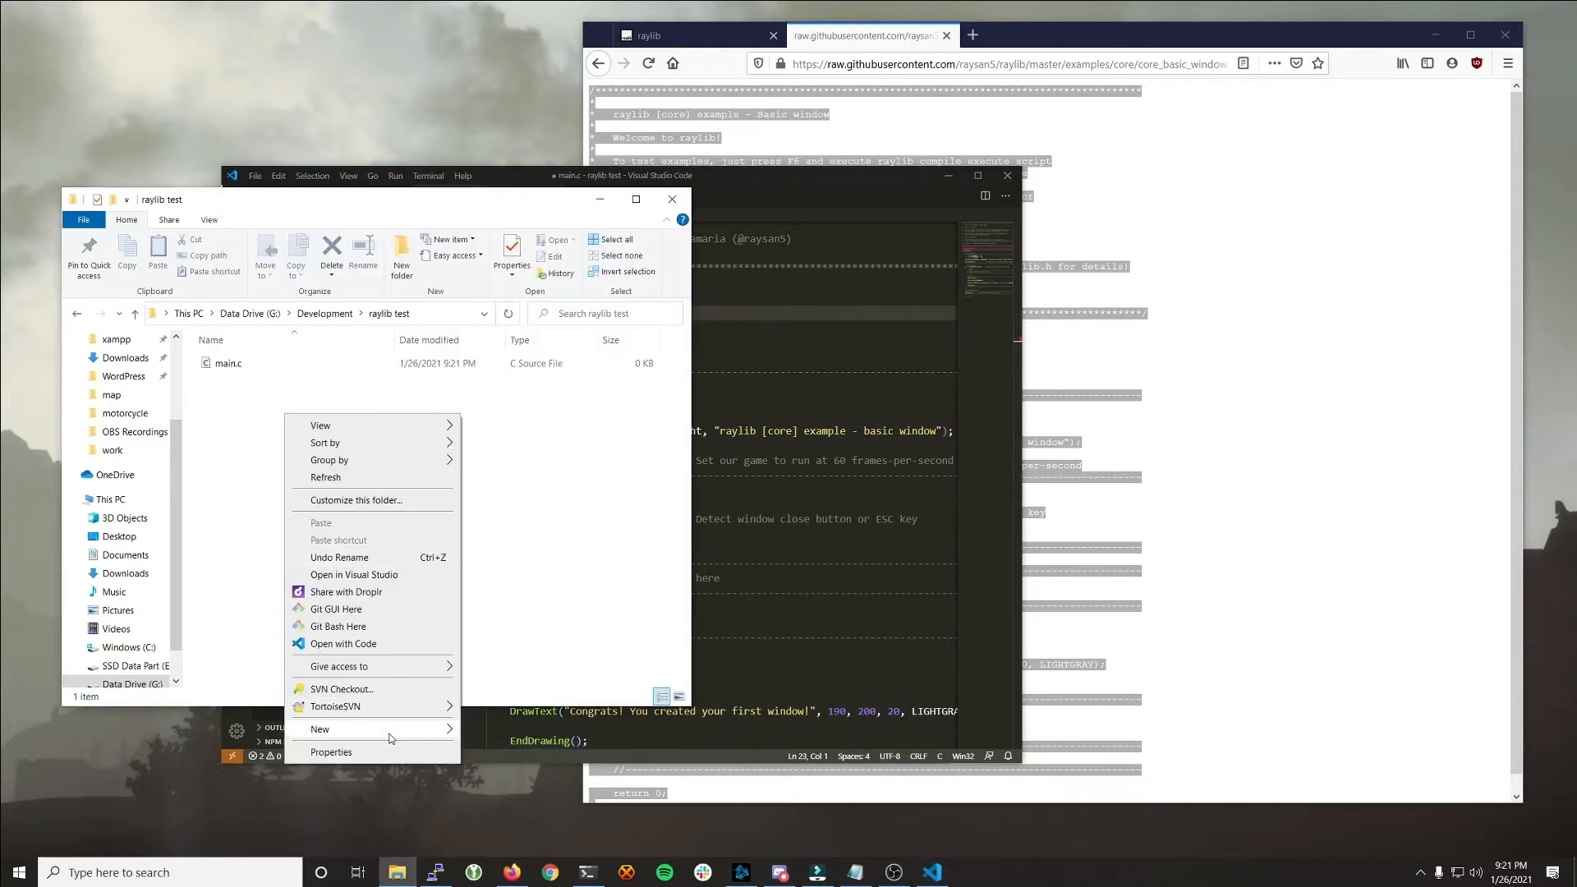
Step: Create an include folder in raylib test, then open the raylib src folder
{"action": "left_click", "coordinate": [318, 729]}
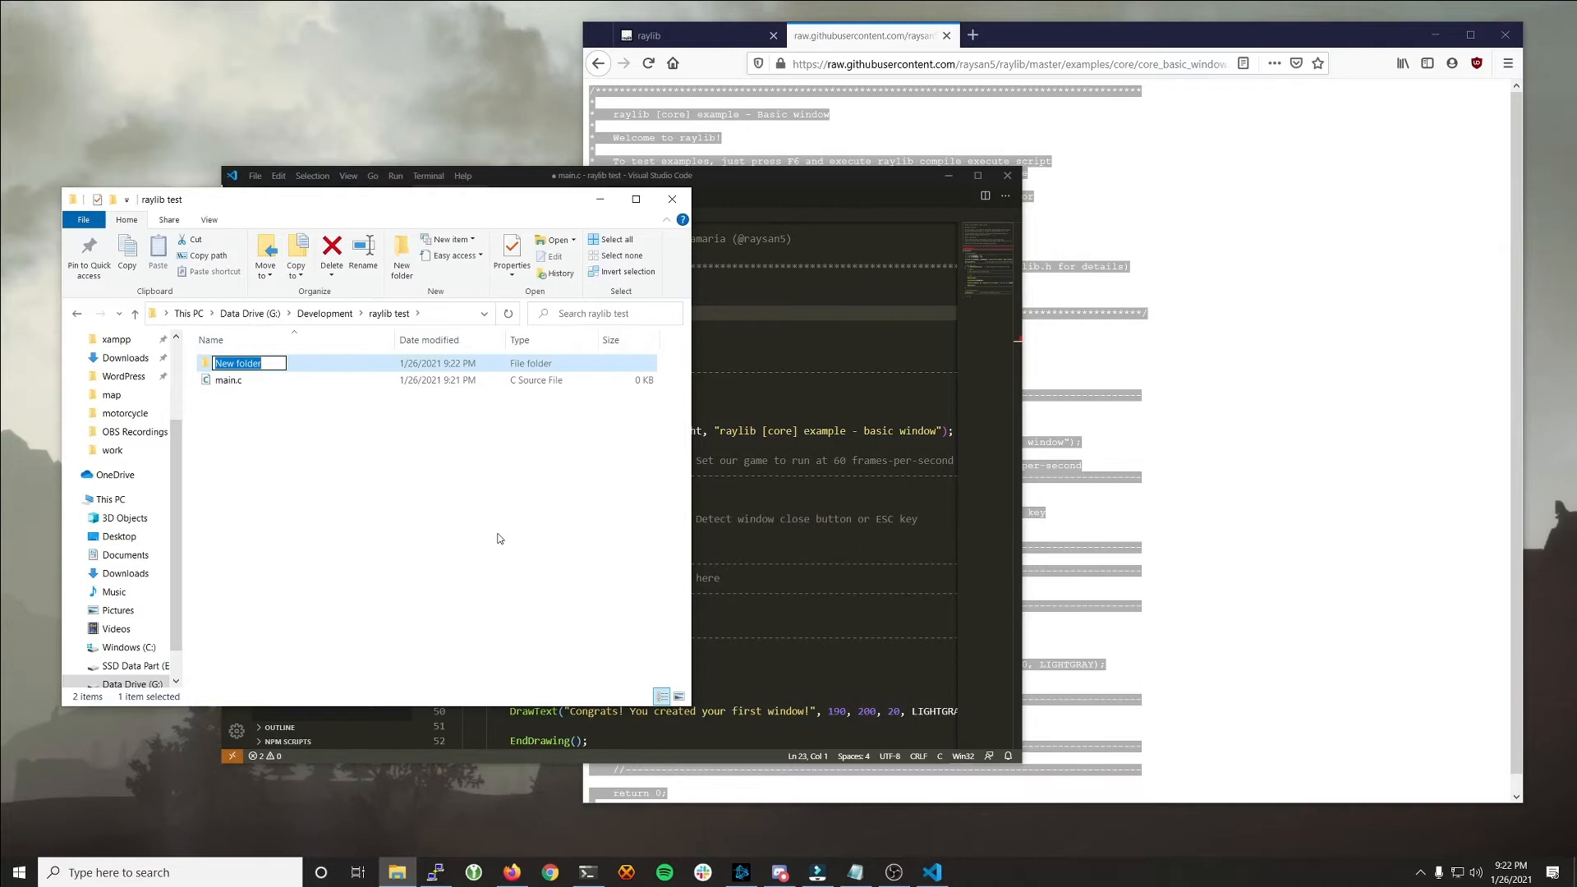
{"action": "type", "text": "include"}
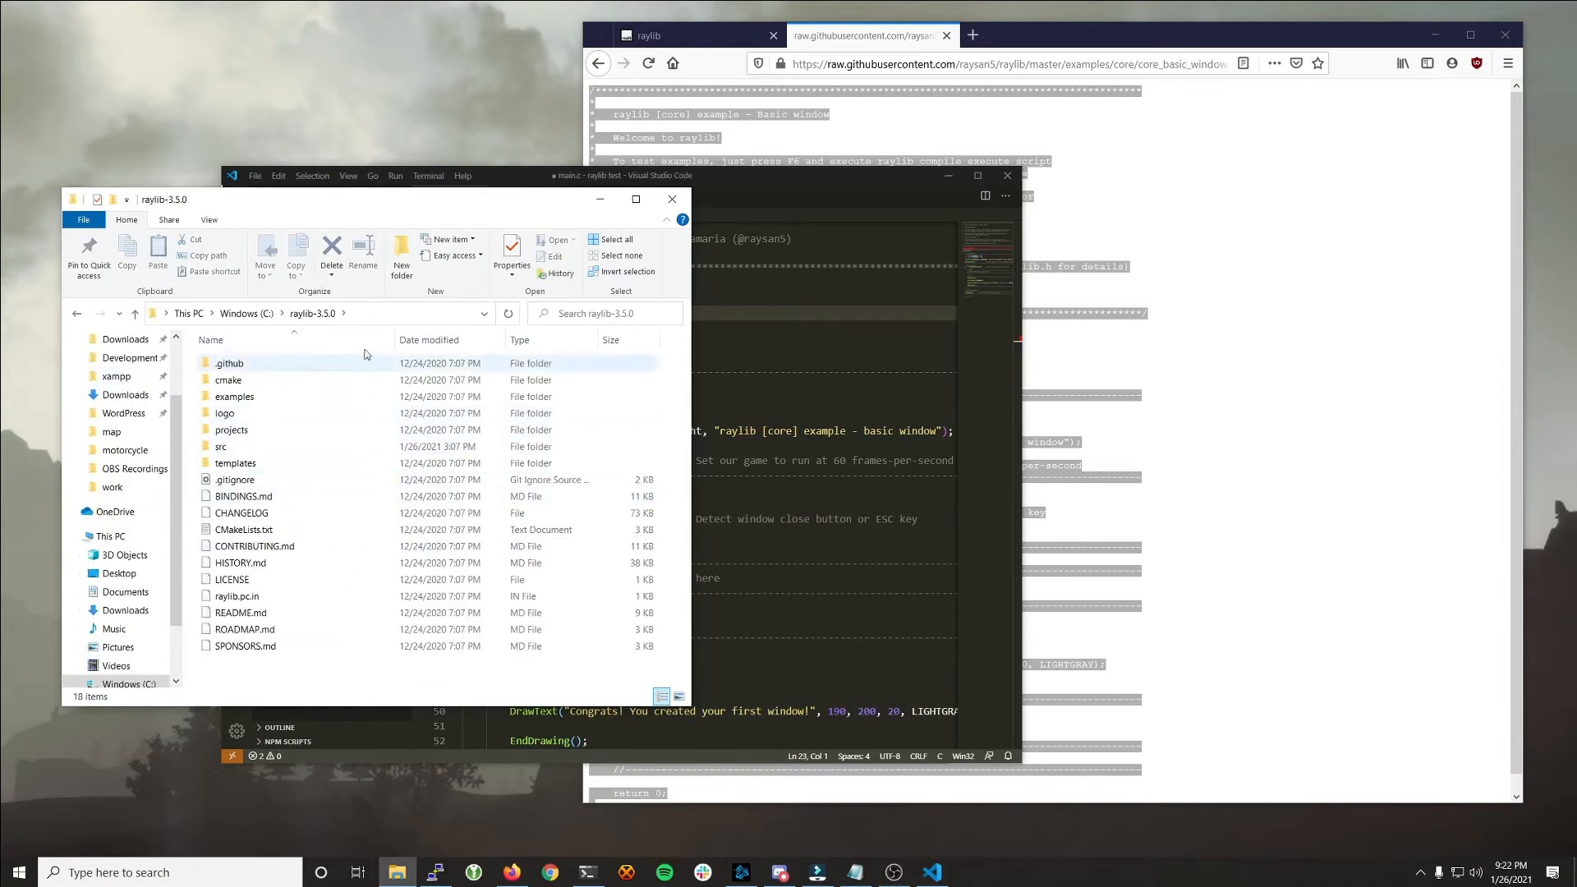
{"action": "left_click", "coordinate": [221, 445]}
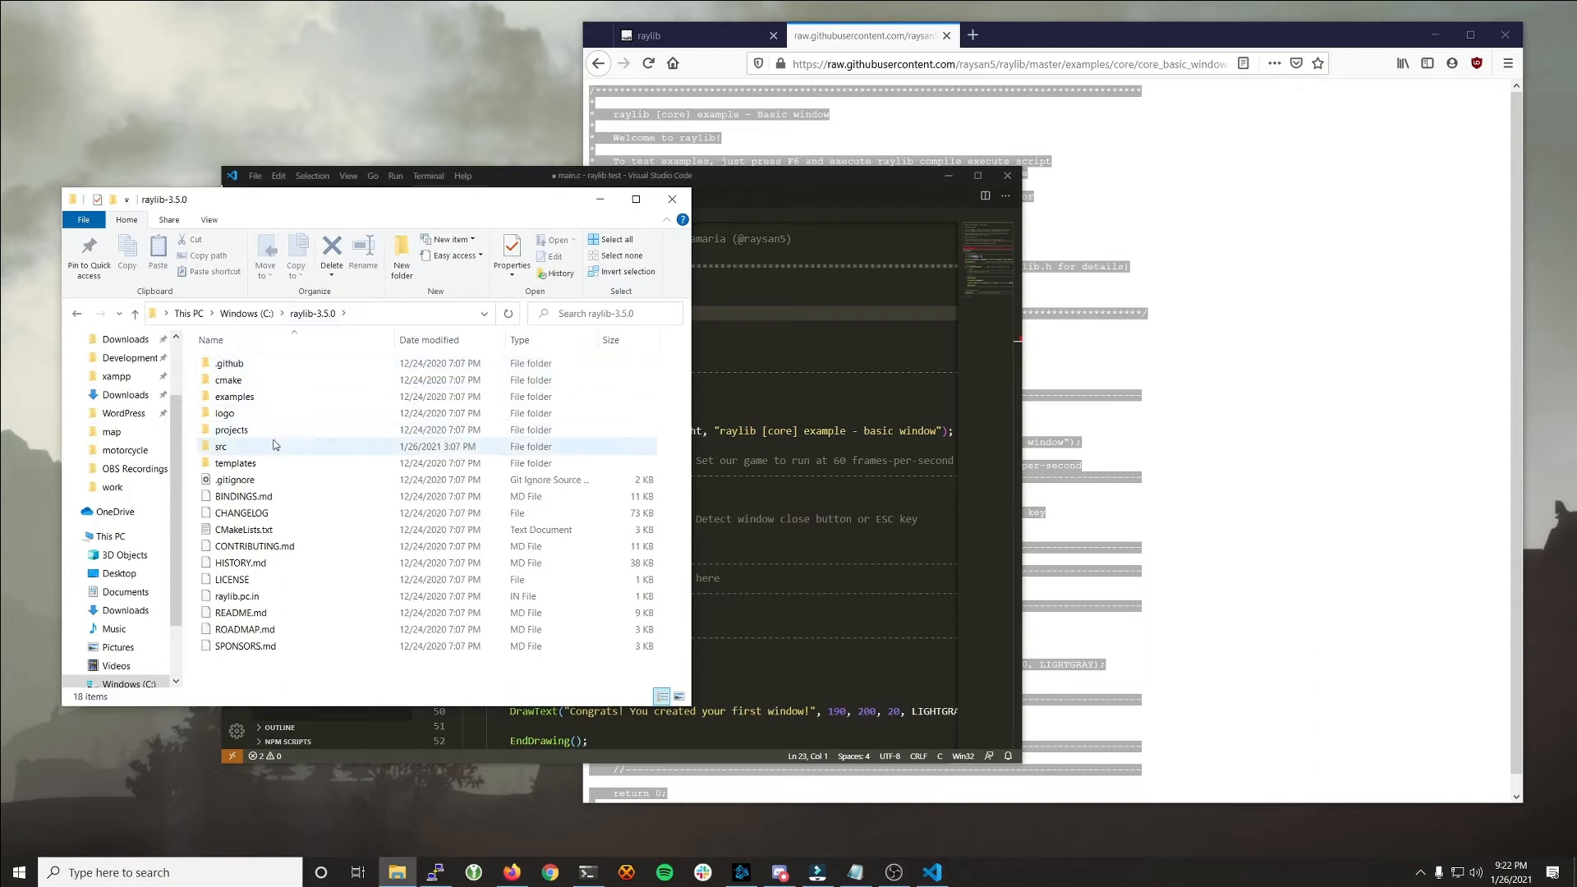
{"action": "double_click", "coordinate": [220, 445]}
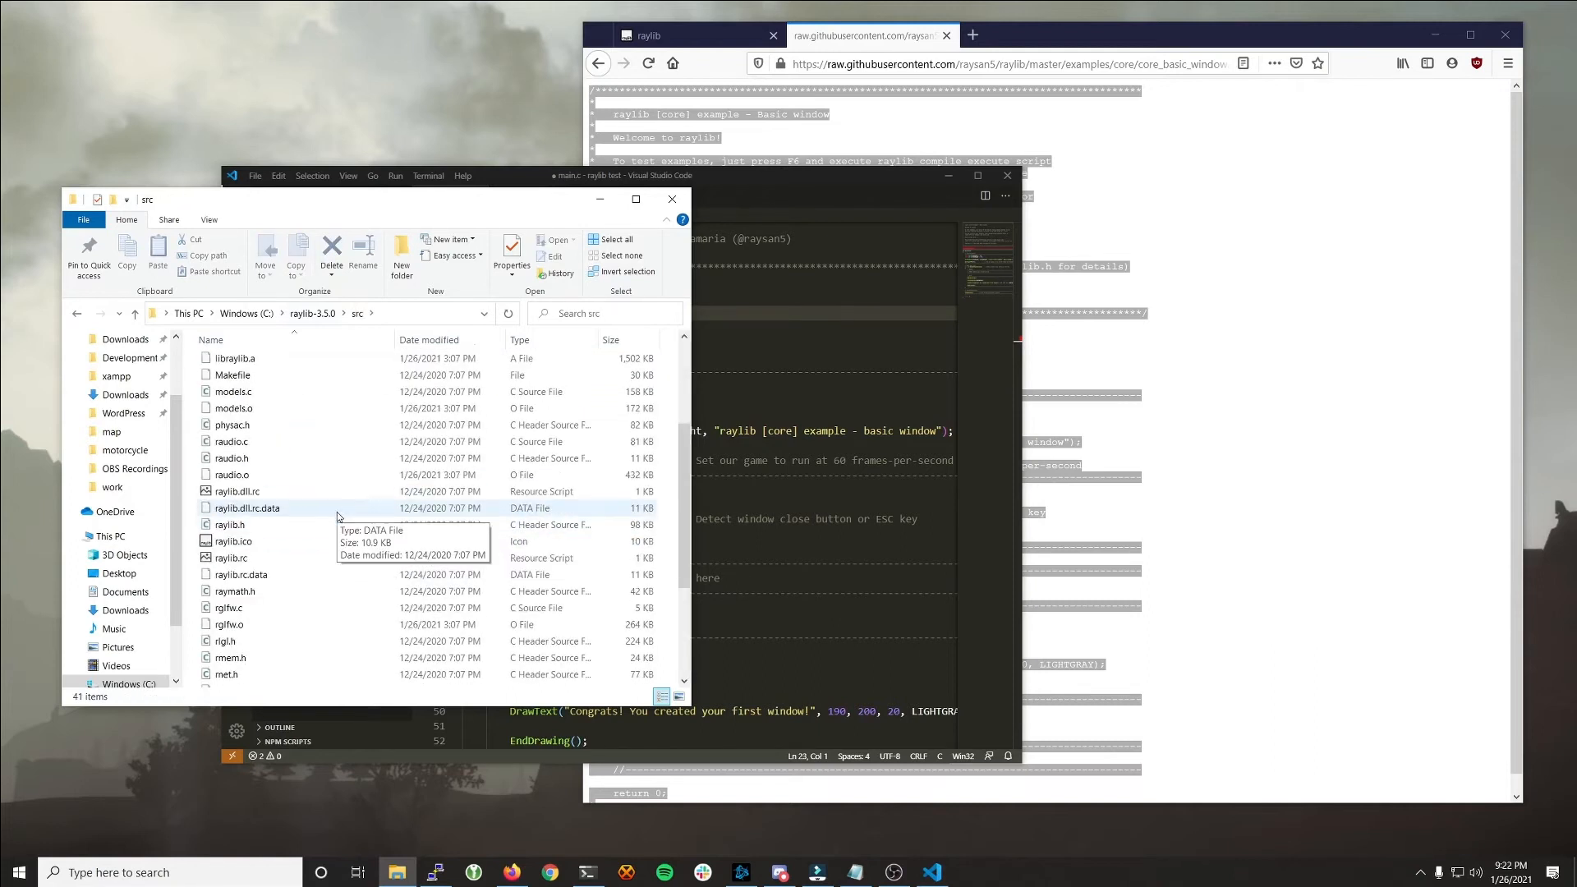
Step: Copy raylib.h from src into include, then select libraylib.a back in src
{"action": "scroll", "scroll_direction": "down", "scroll_amount": 3}
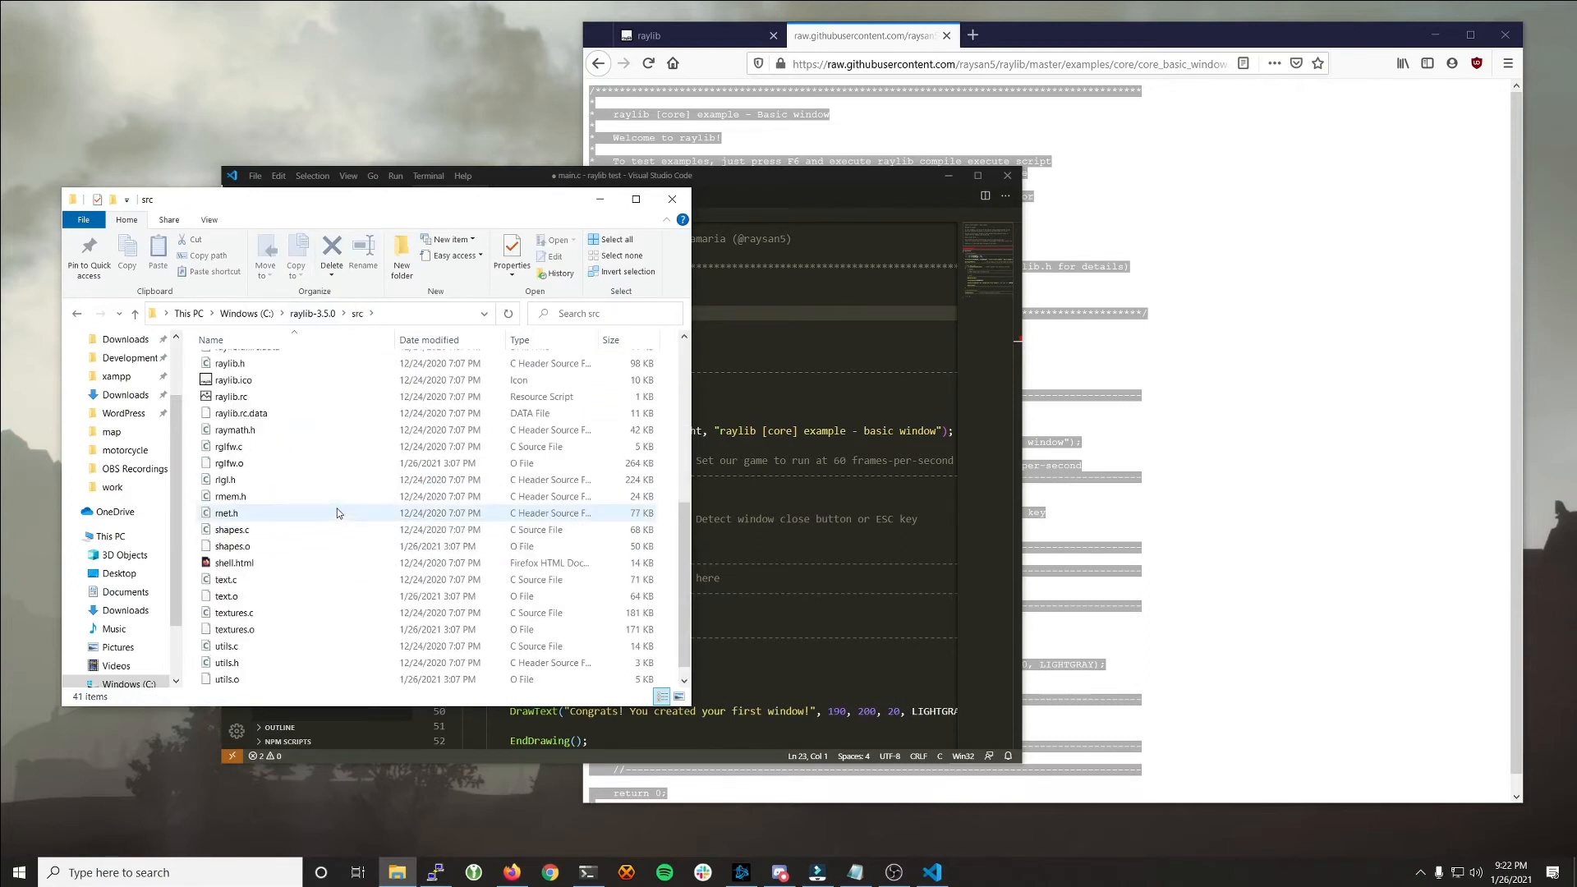
{"action": "scroll", "scroll_direction": "down", "scroll_amount": 3}
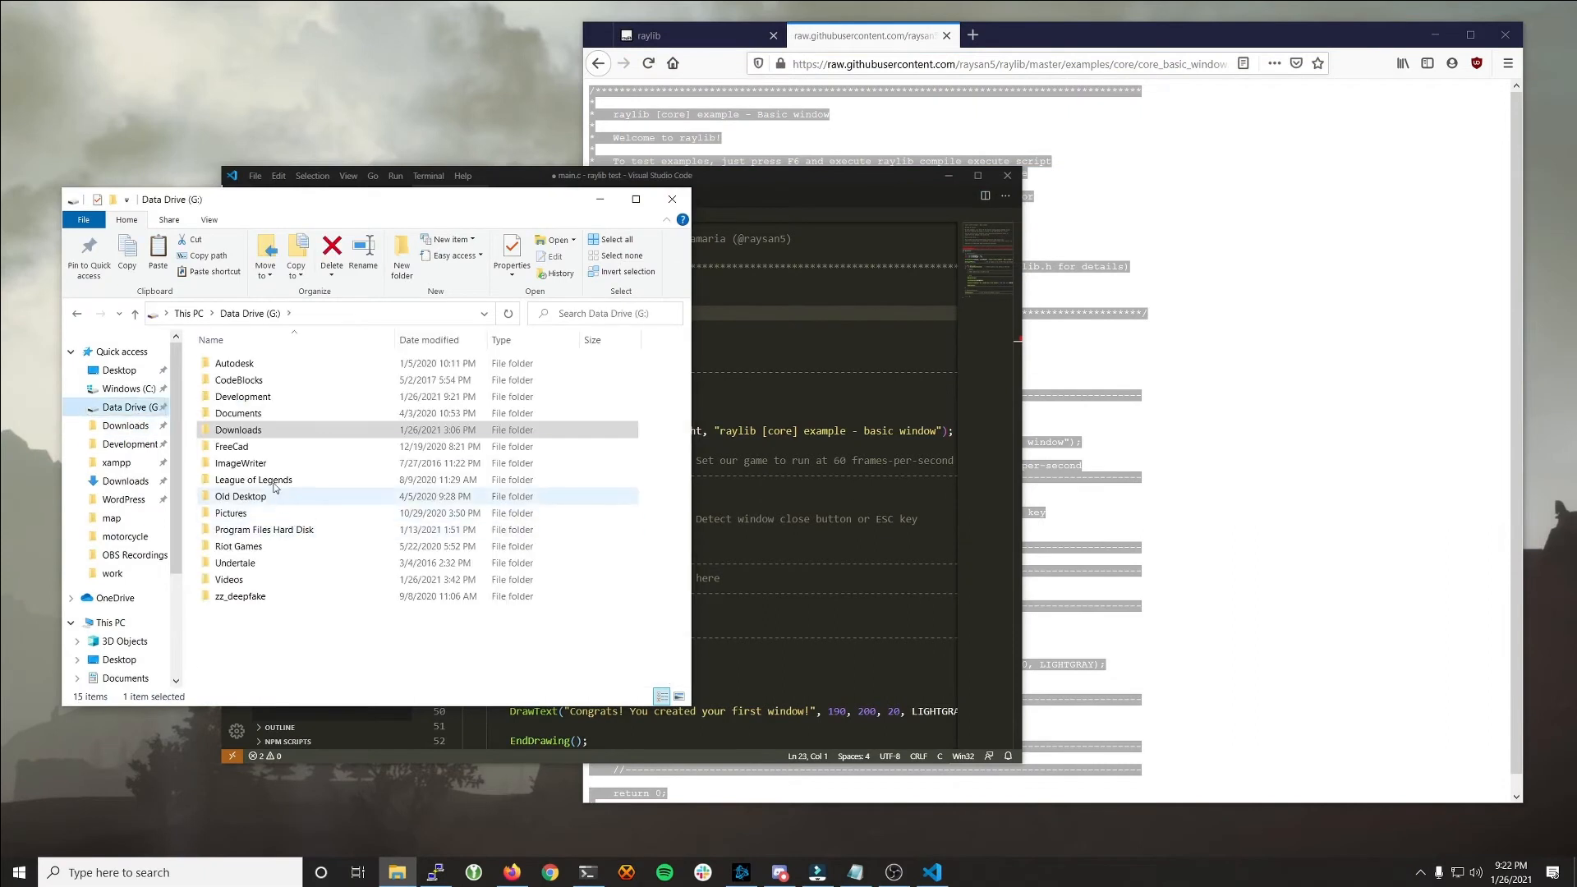
{"action": "left_click", "coordinate": [264, 529]}
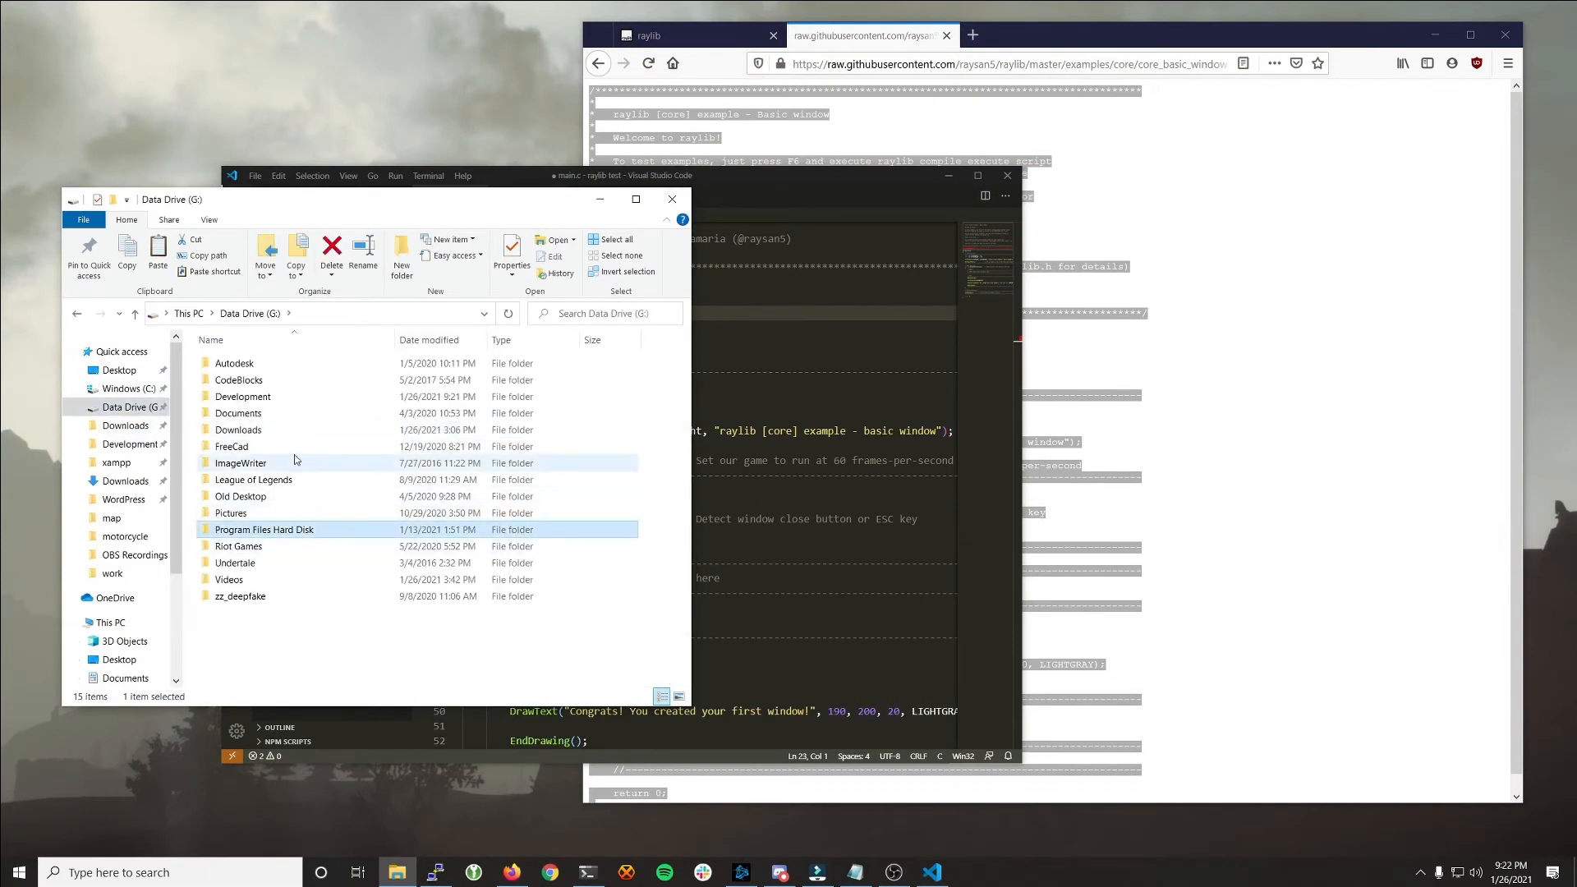
{"action": "left_click", "coordinate": [242, 396]}
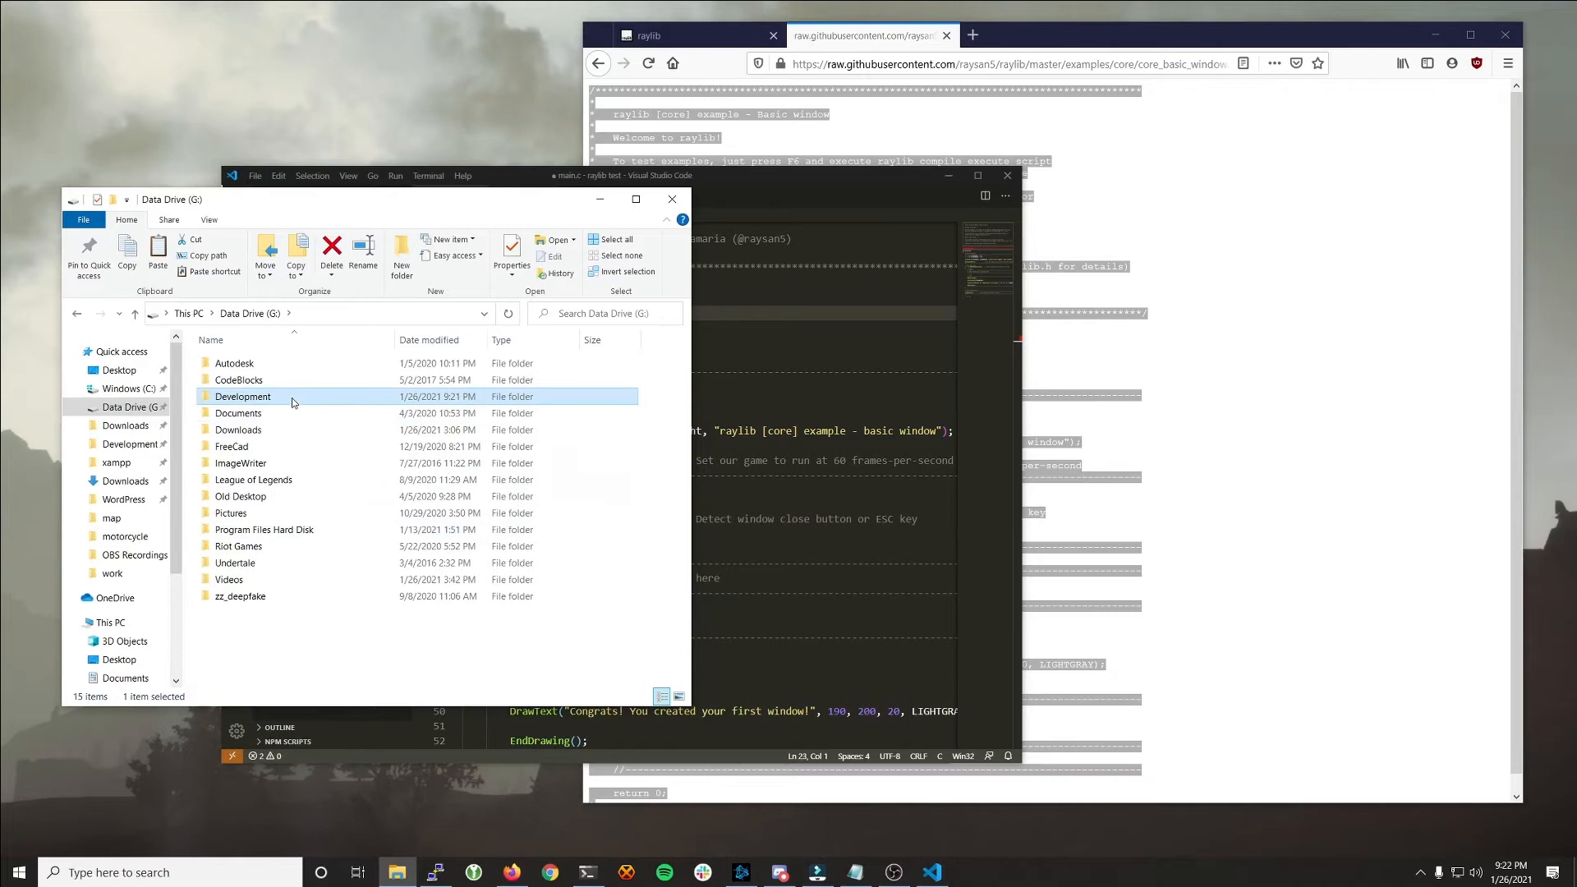
{"action": "double_click", "coordinate": [242, 396]}
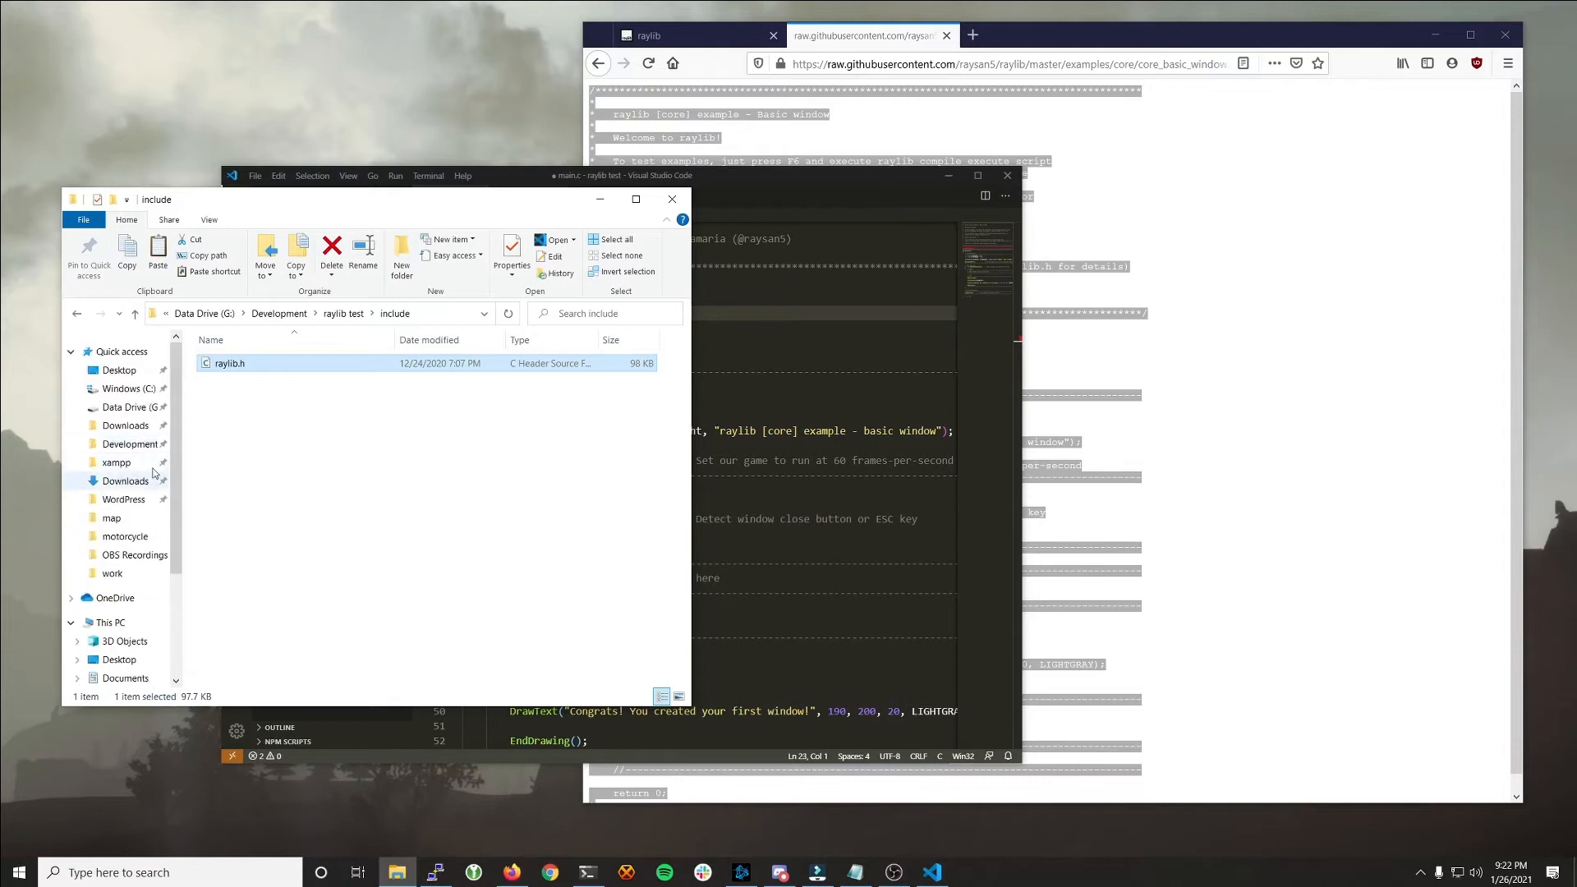
{"action": "left_click", "coordinate": [125, 407]}
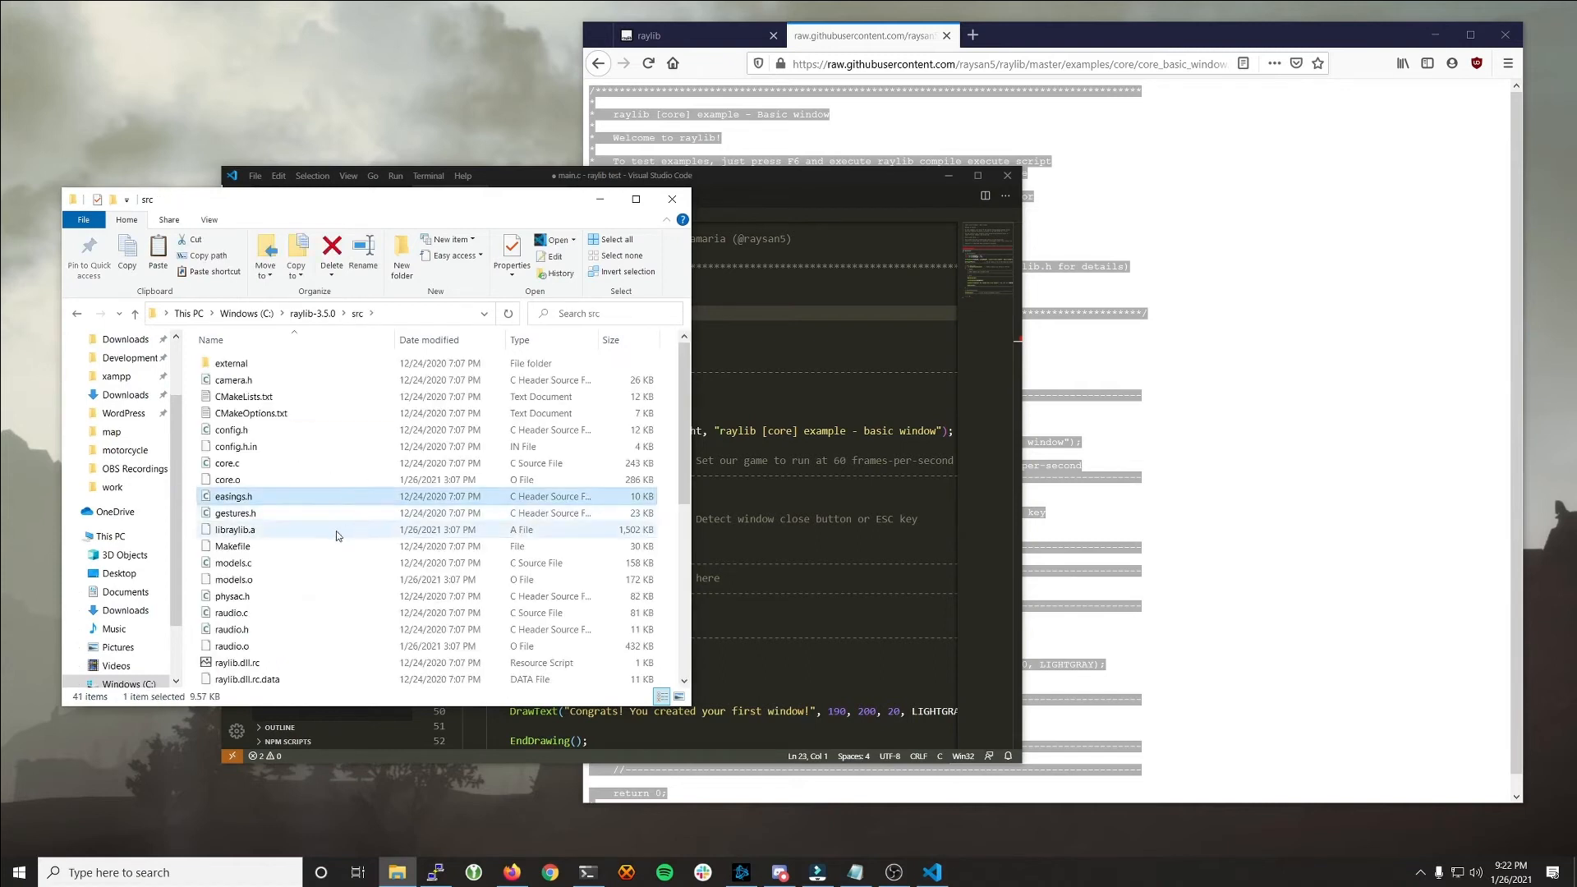
{"action": "left_click", "coordinate": [236, 529]}
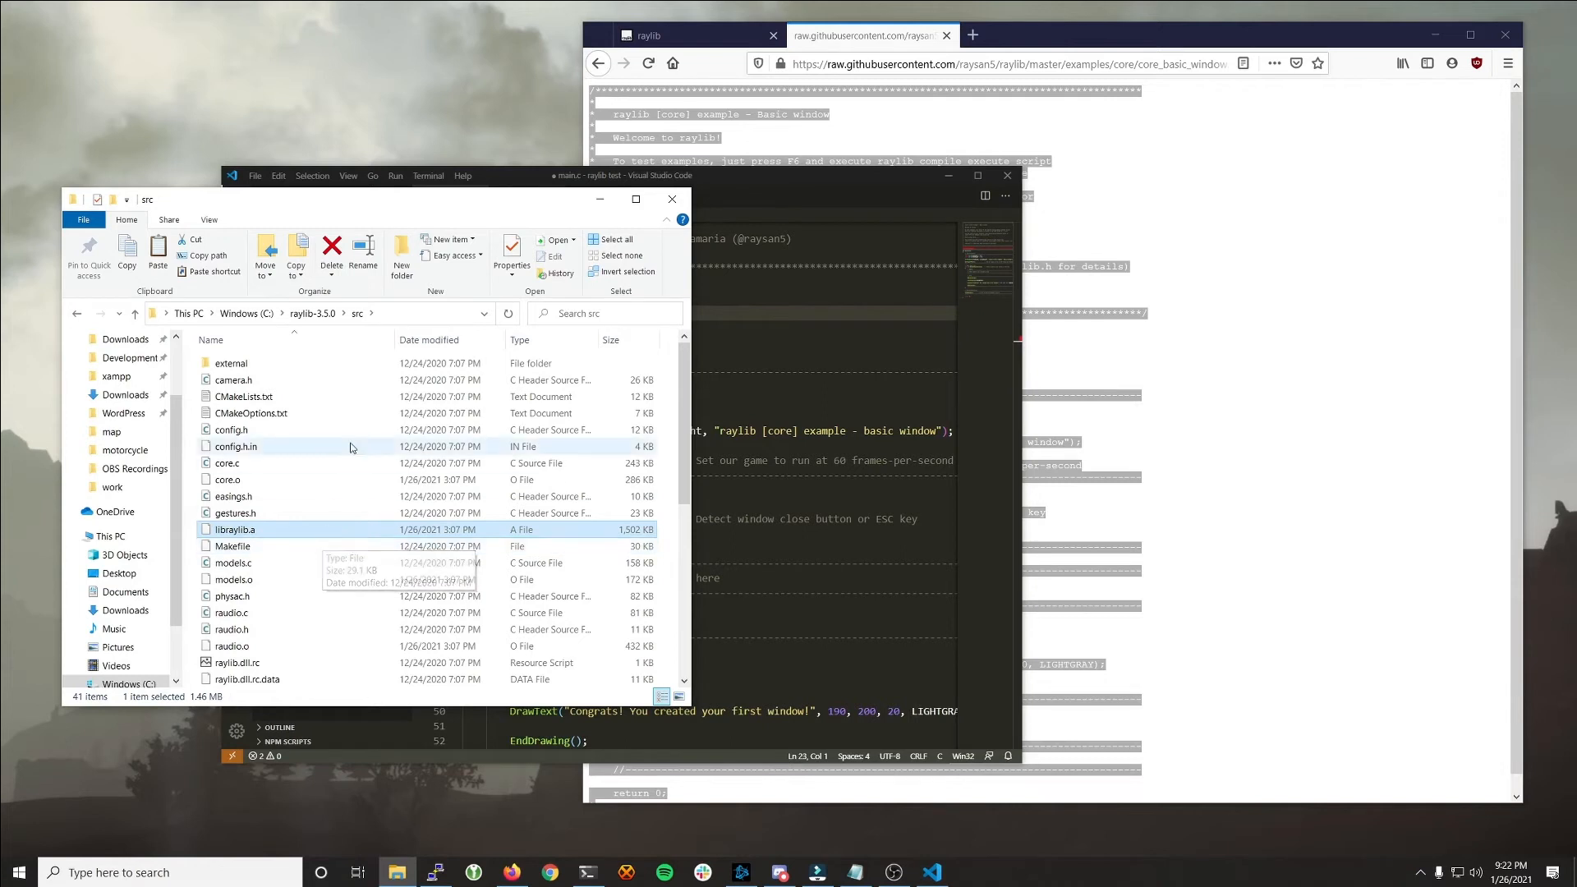
{"action": "mouse_move", "coordinate": [325, 528]}
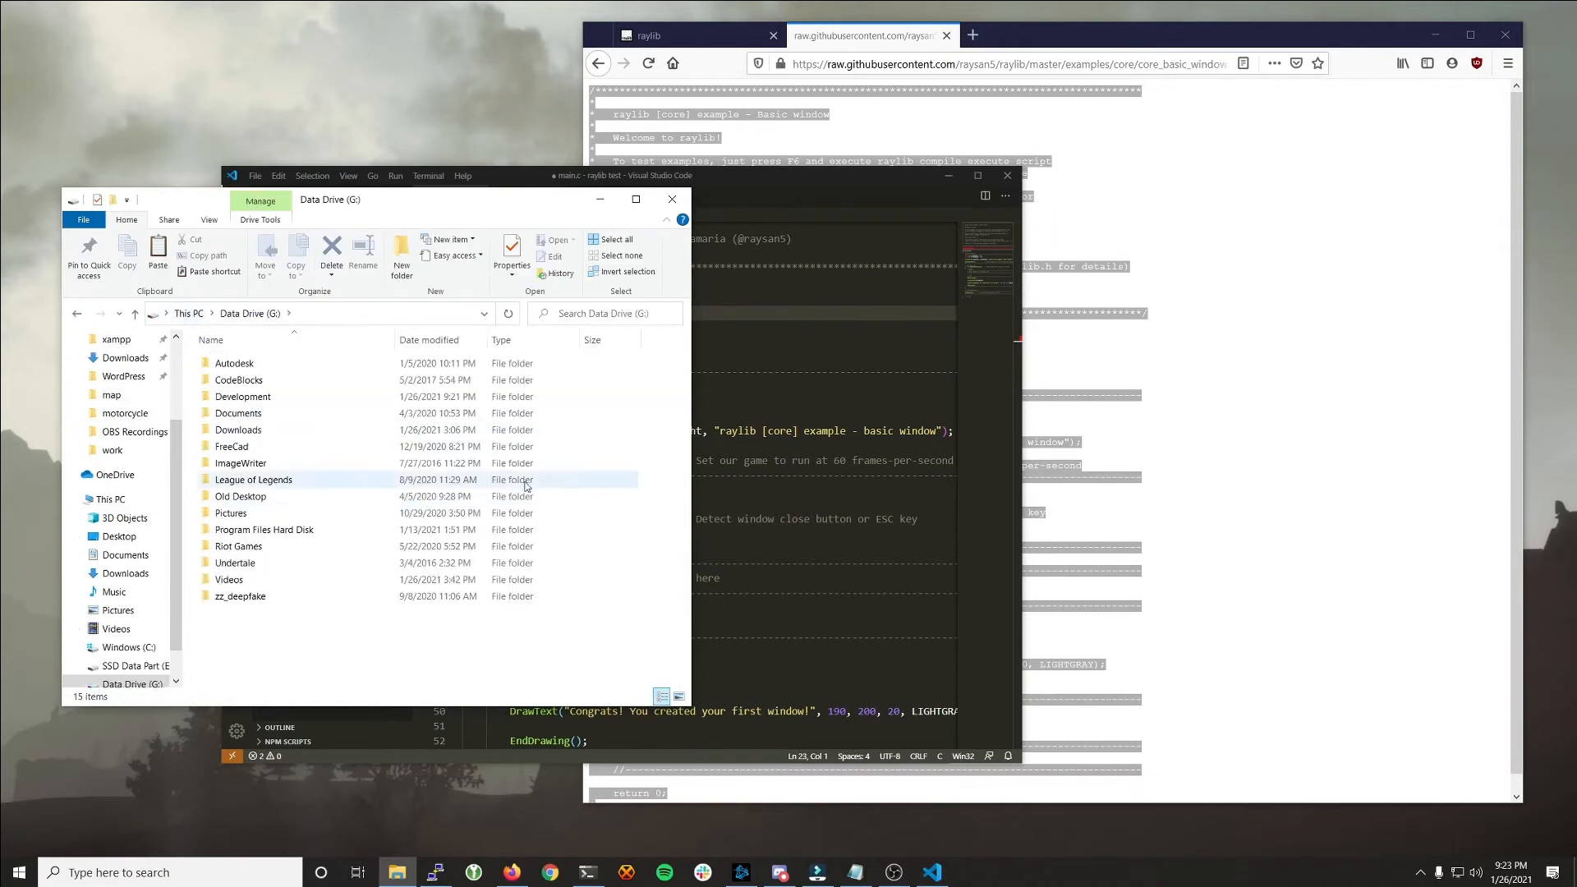
Step: Create a lib folder in Development > raylib test and paste libraylib.a into it
{"action": "double_click", "coordinate": [242, 395]}
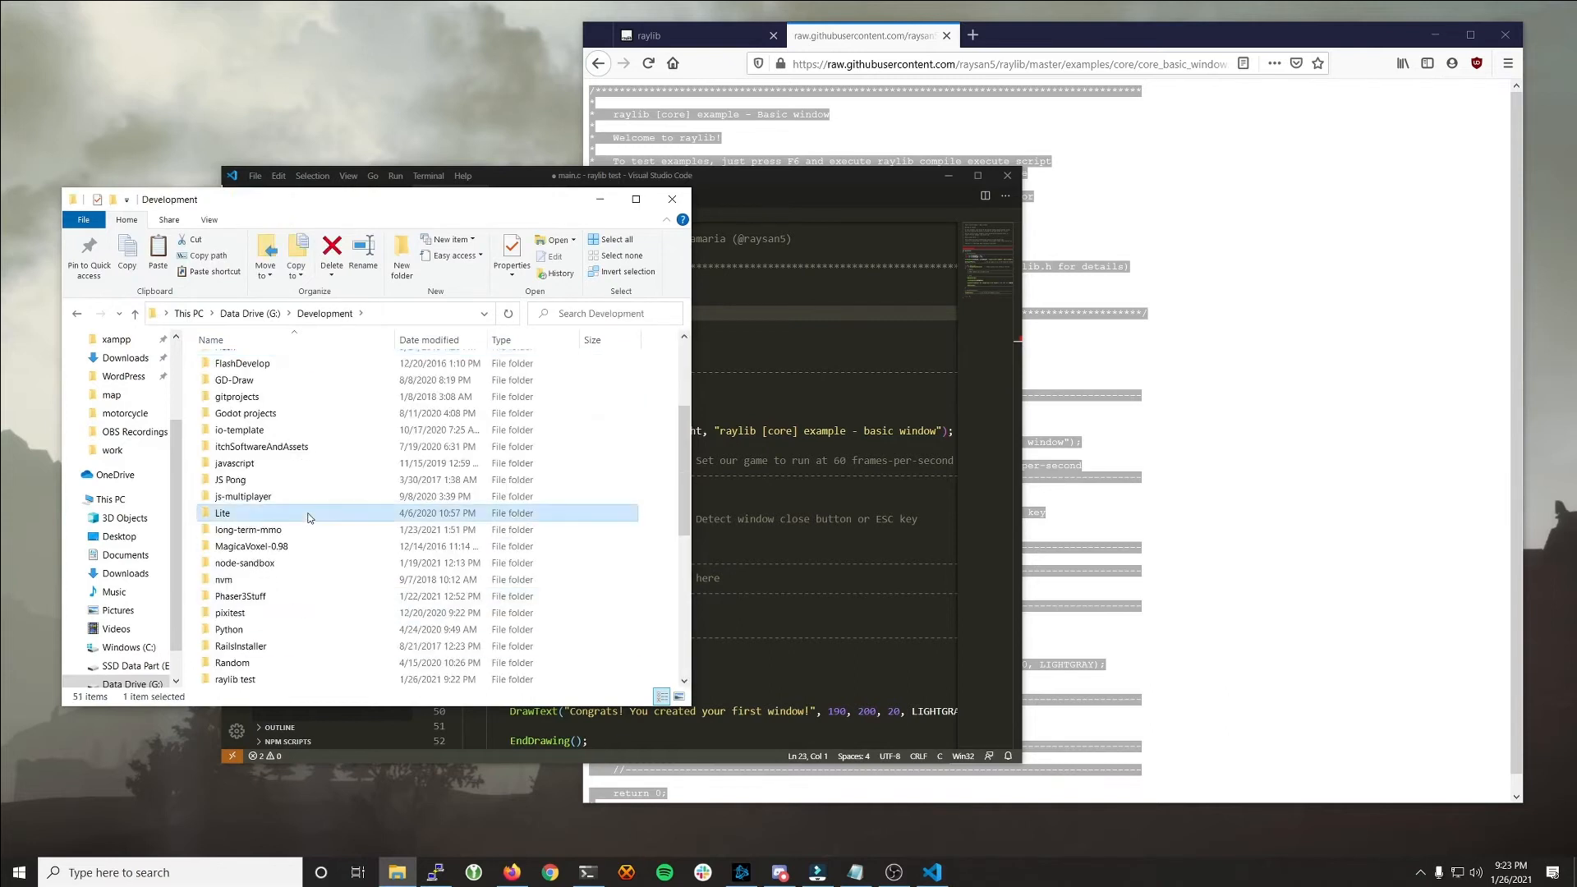
{"action": "double_click", "coordinate": [236, 679]}
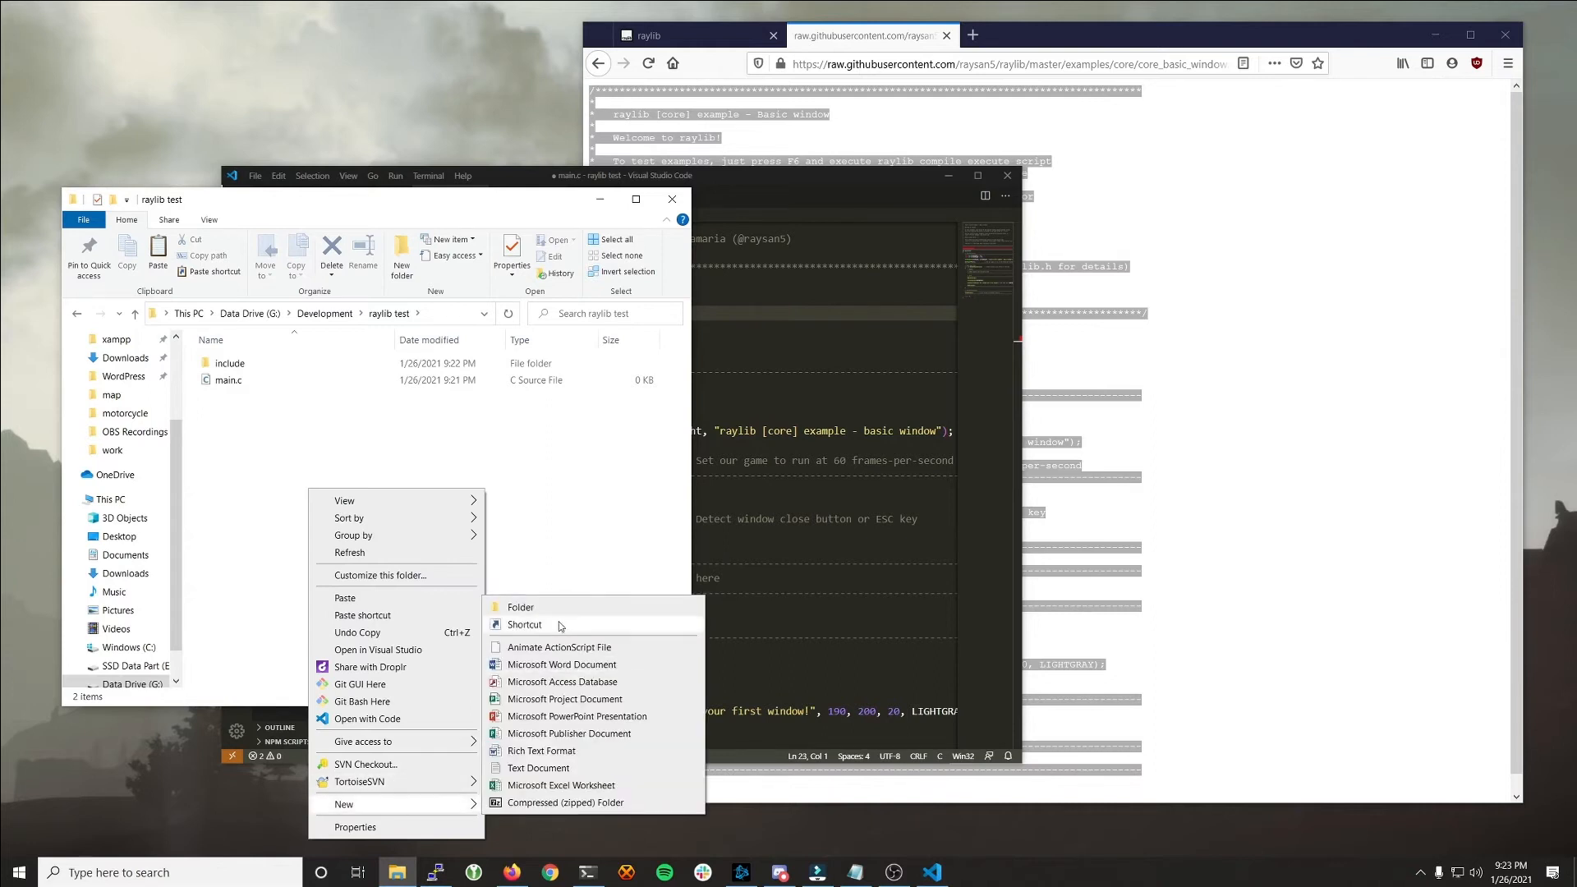
{"action": "left_click", "coordinate": [520, 606]}
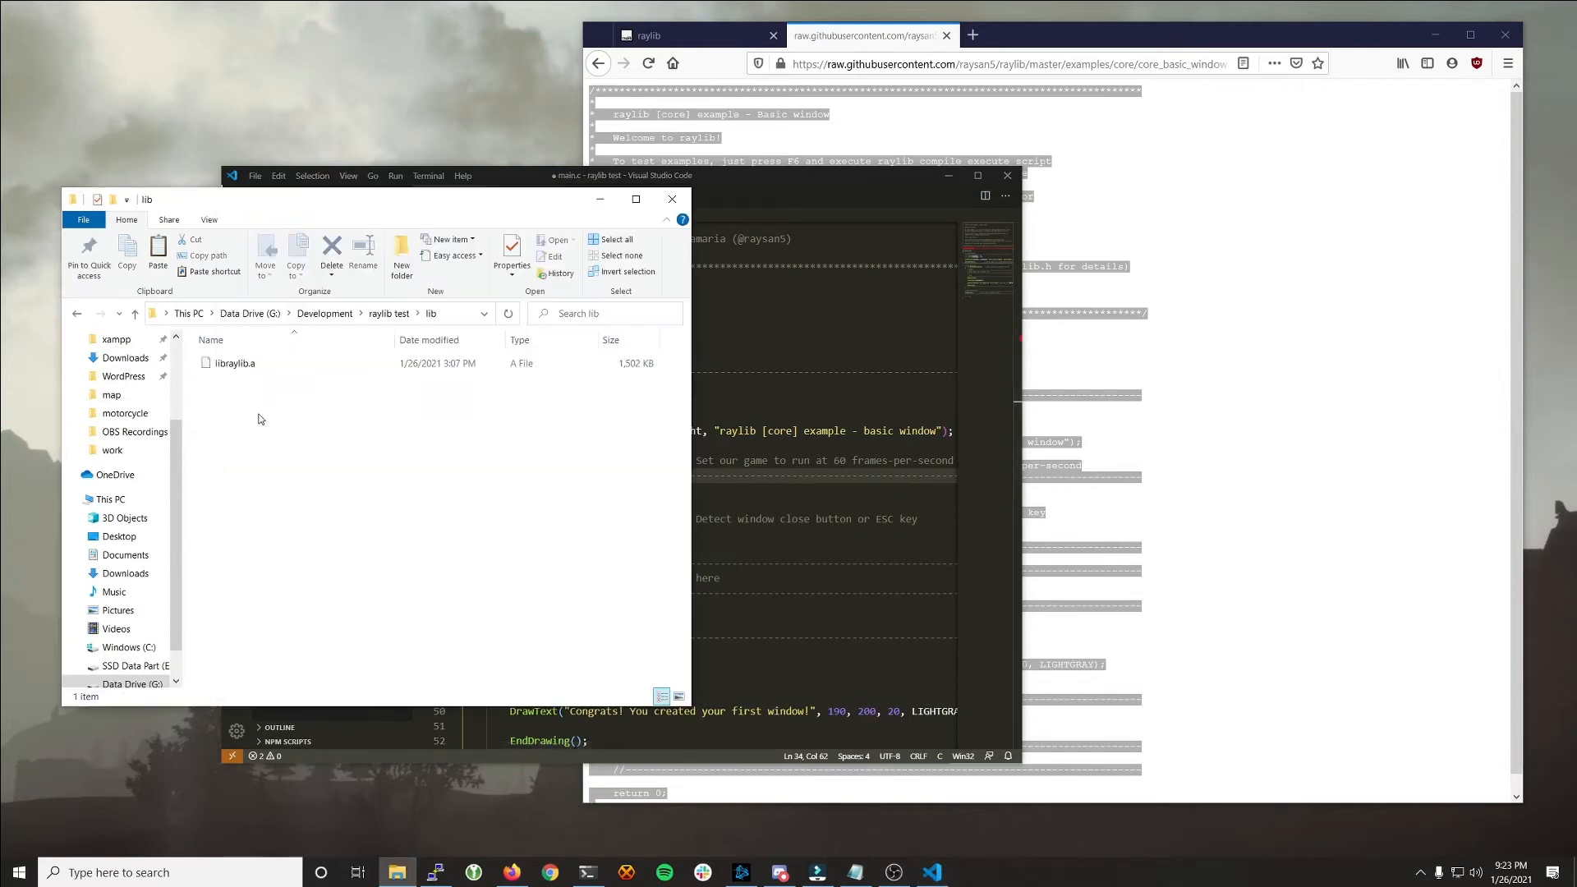
{"action": "mouse_move", "coordinate": [266, 381]}
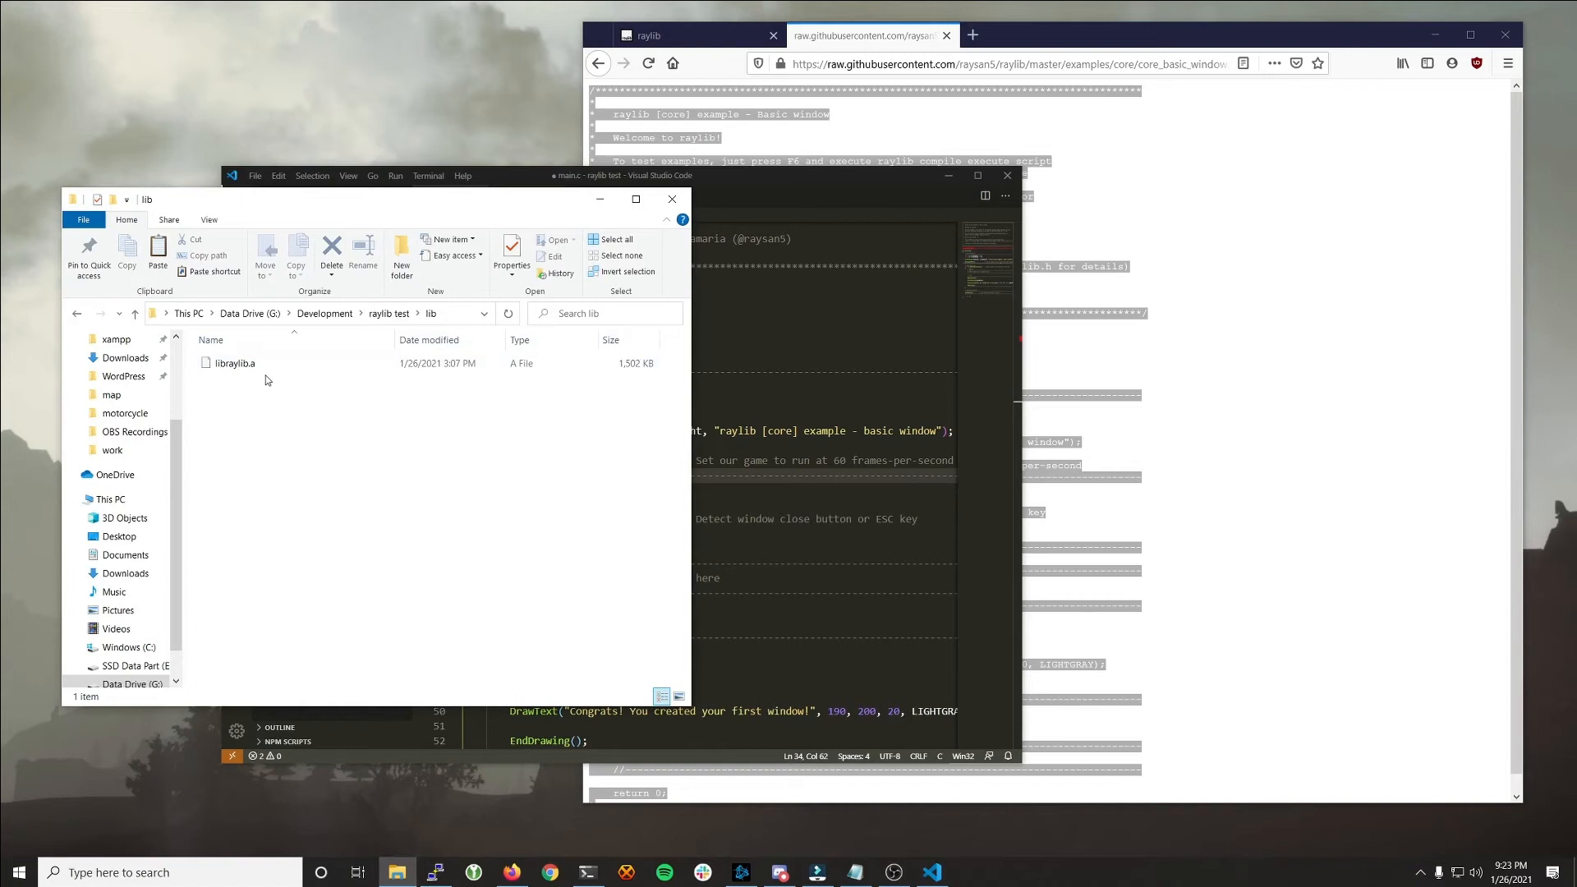
{"action": "left_click", "coordinate": [387, 313]}
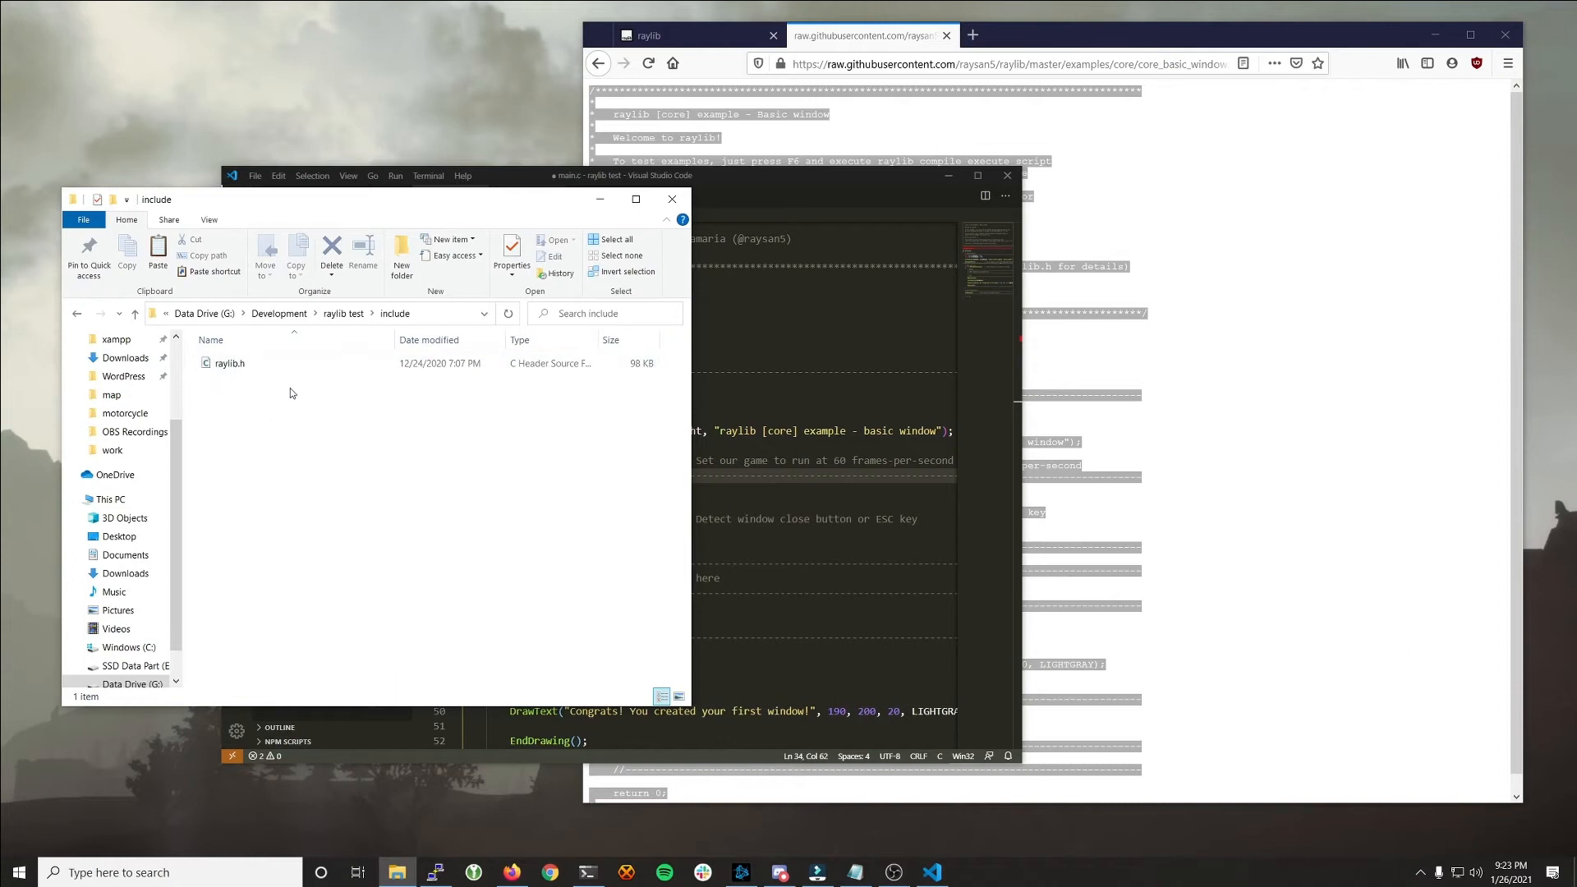
{"action": "left_click", "coordinate": [342, 313]}
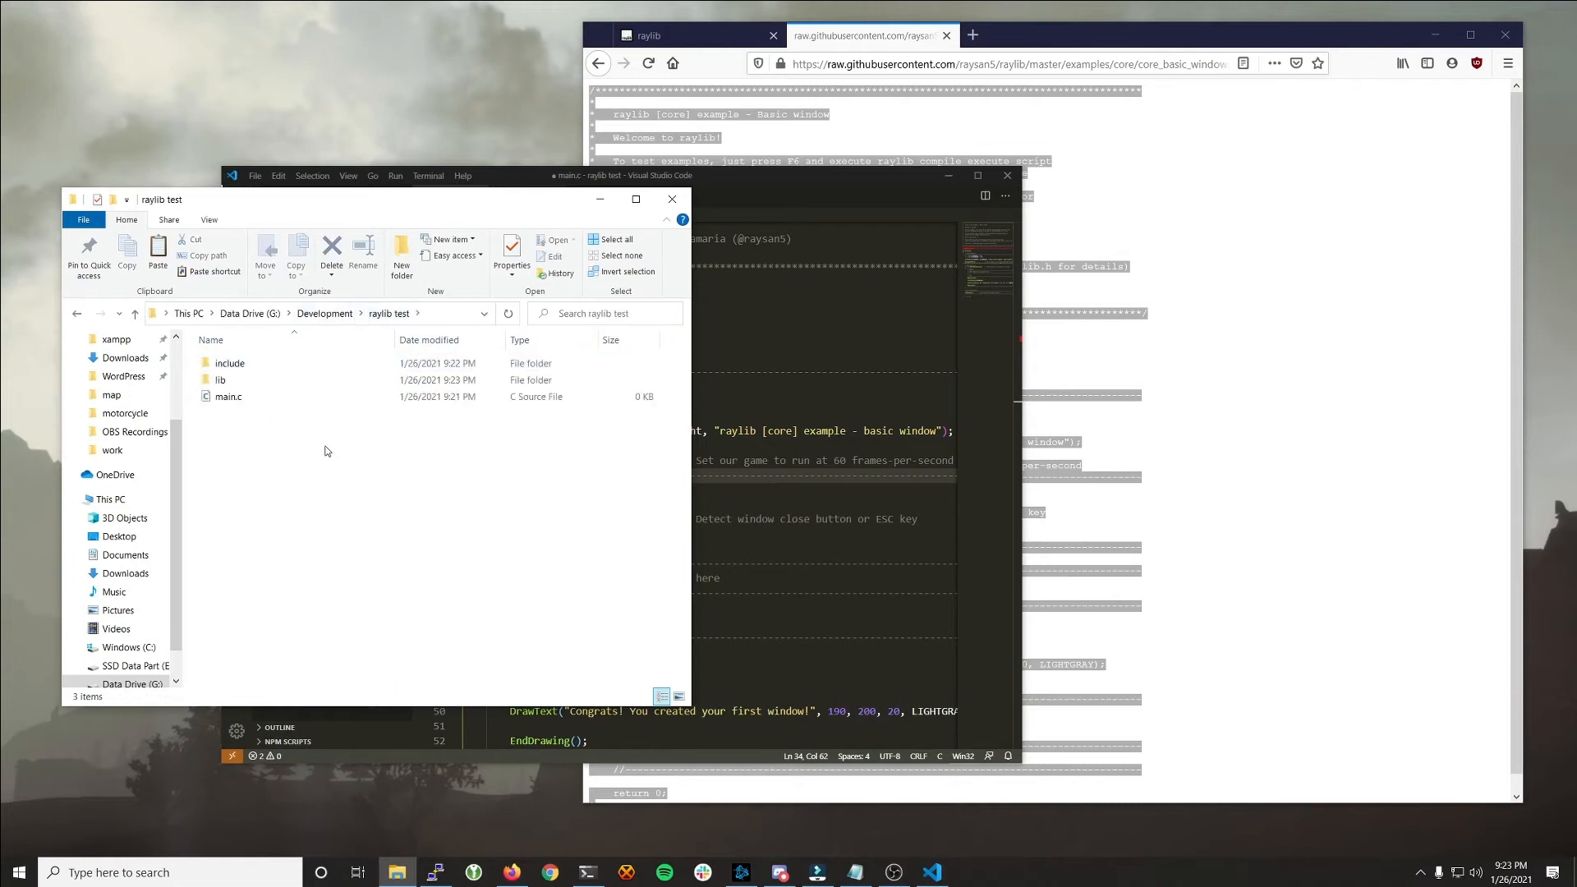
{"action": "mouse_move", "coordinate": [456, 553]}
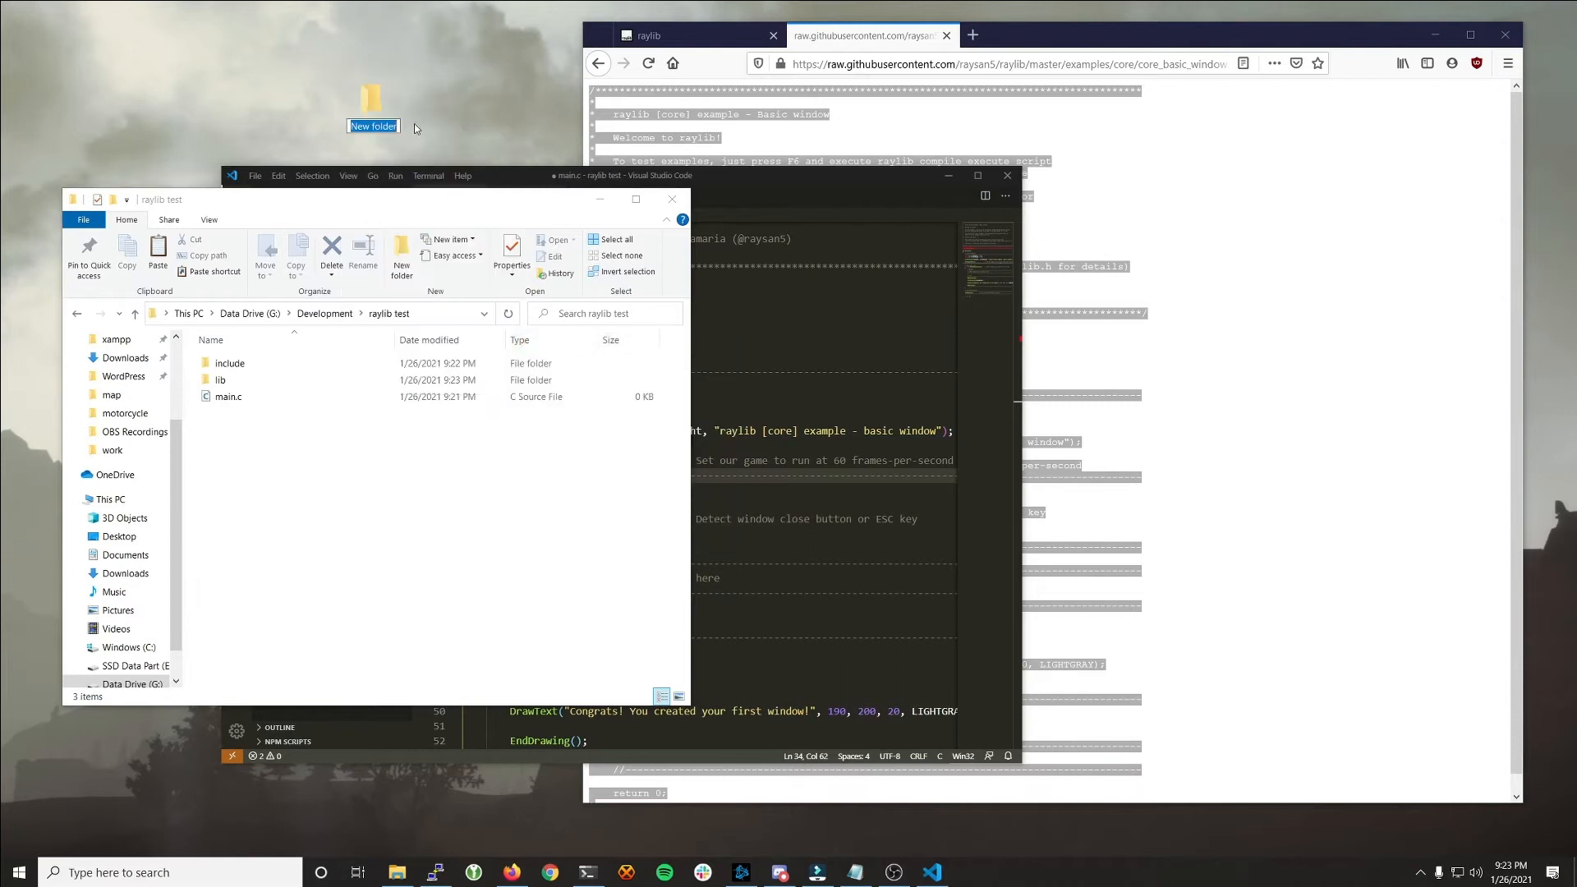
Step: Name the new desktop folder 'next raylib game', open it, and bring raylib test forward
{"action": "type", "text": "ray"}
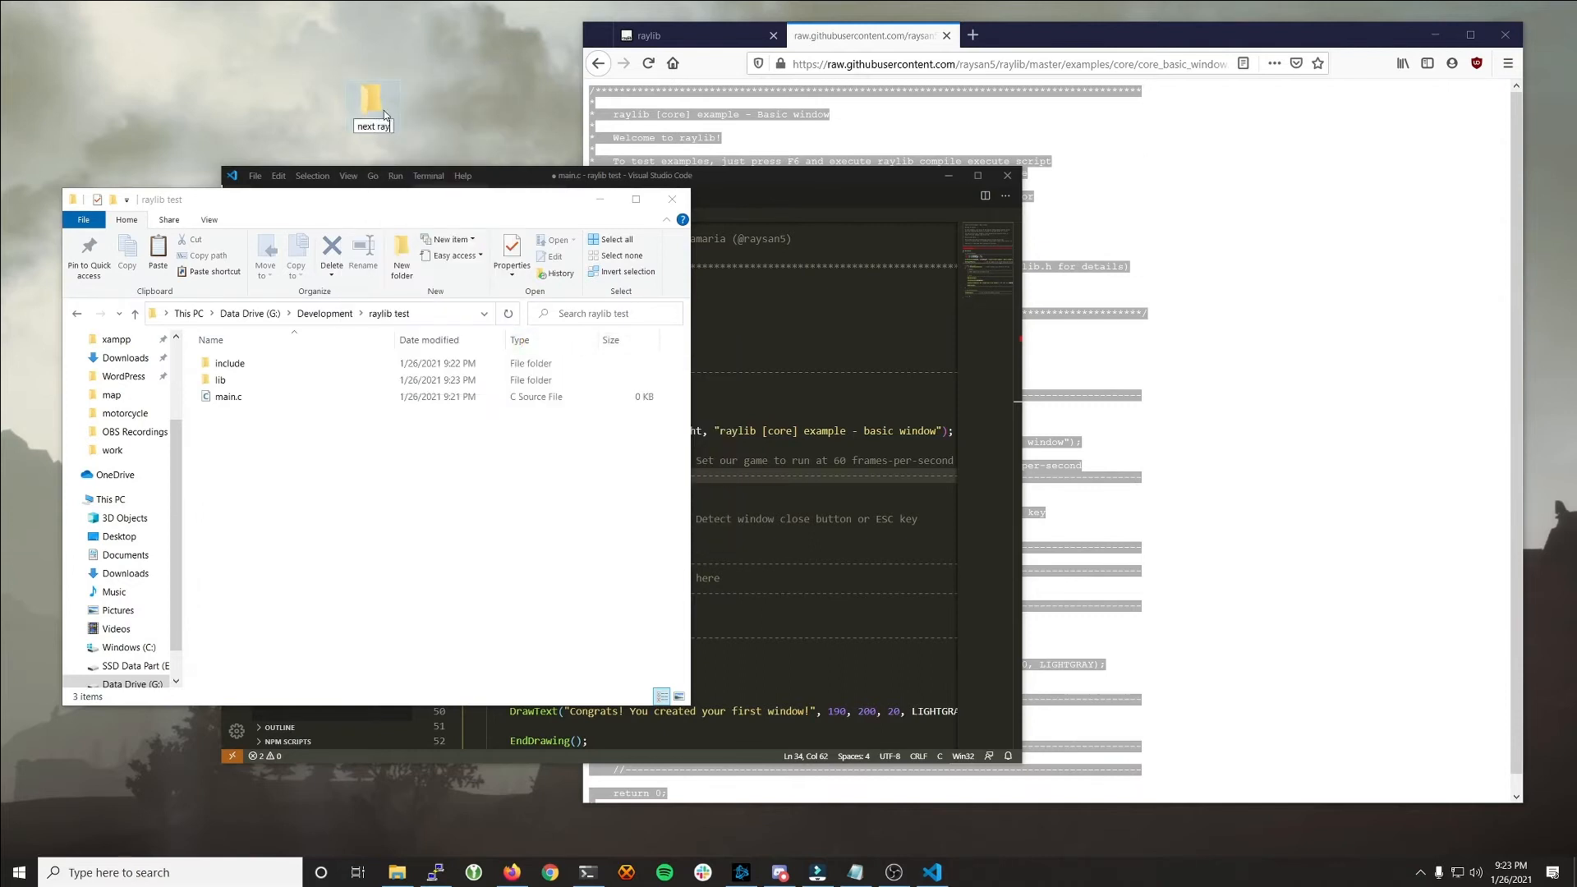
{"action": "left_click", "coordinate": [372, 109]}
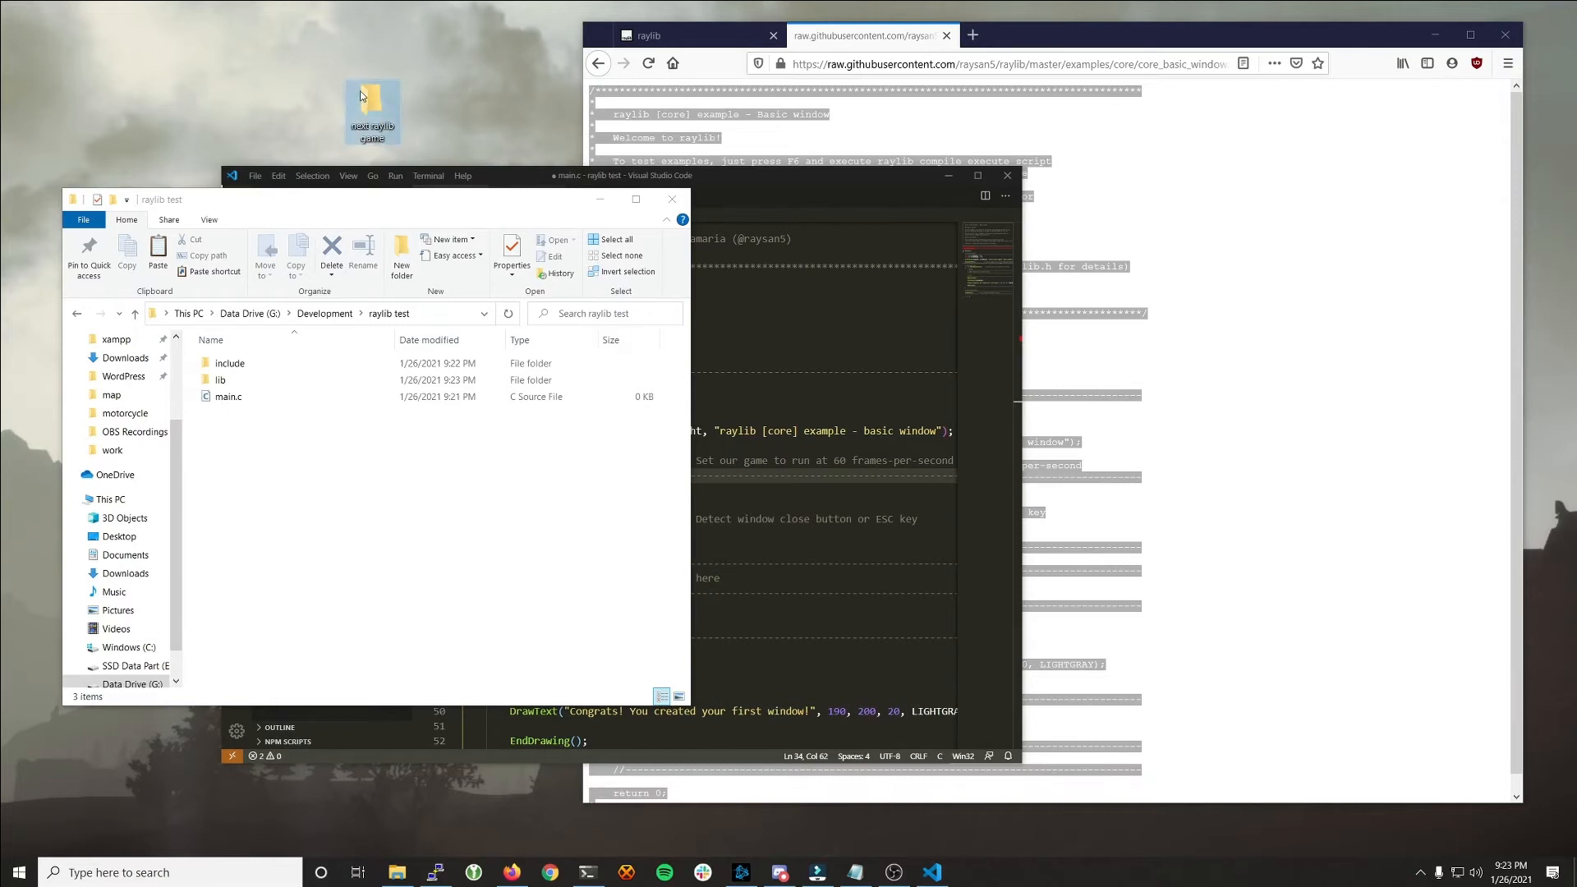
{"action": "double_click", "coordinate": [372, 101]}
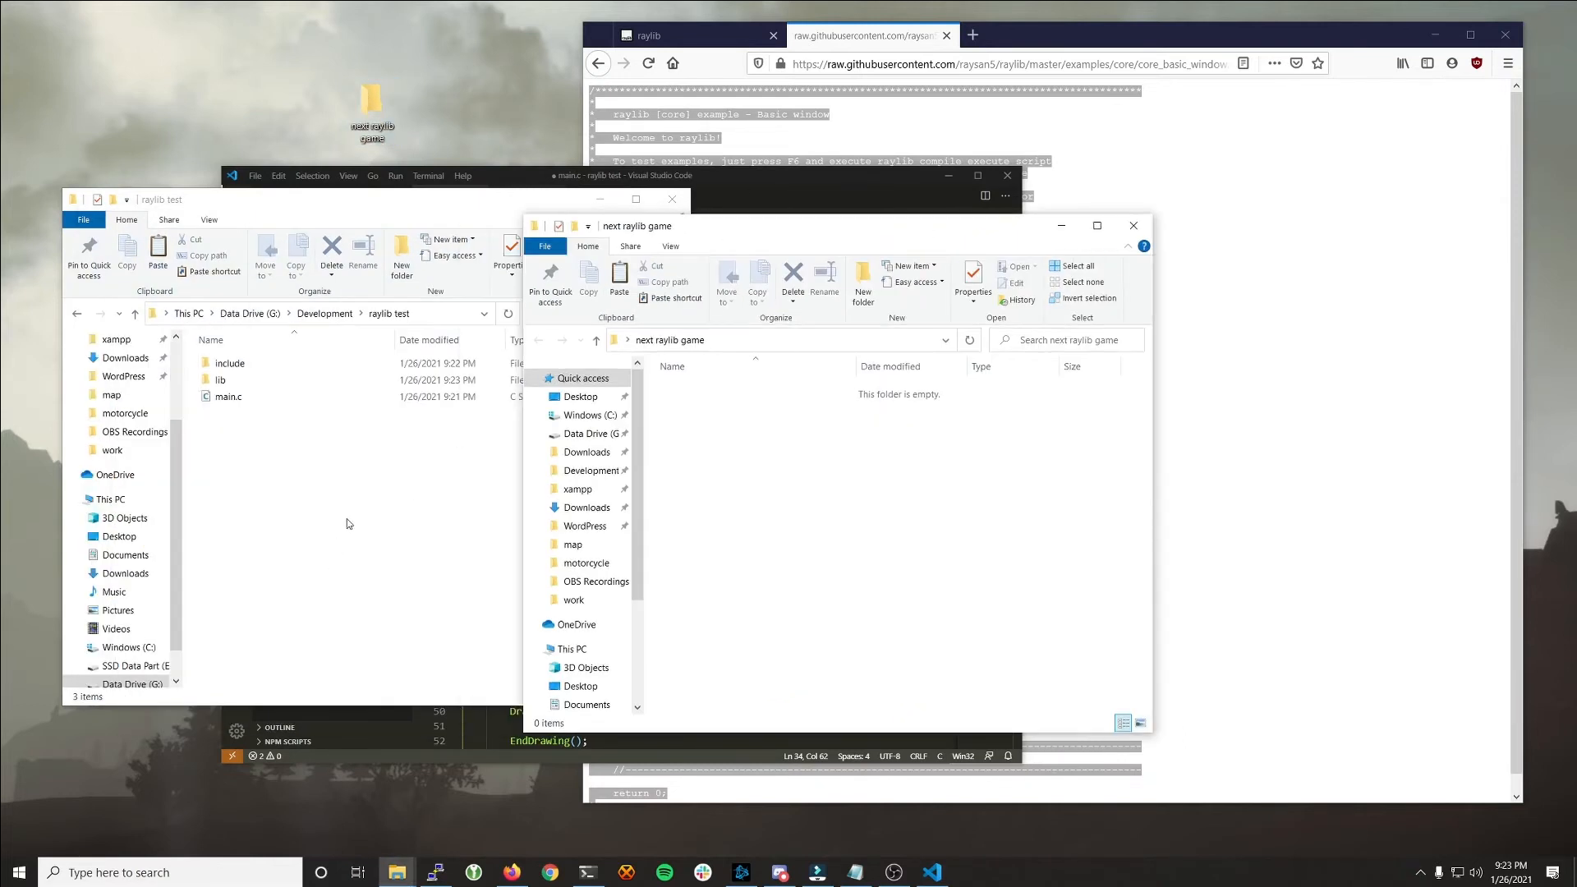
{"action": "double_click", "coordinate": [229, 363]}
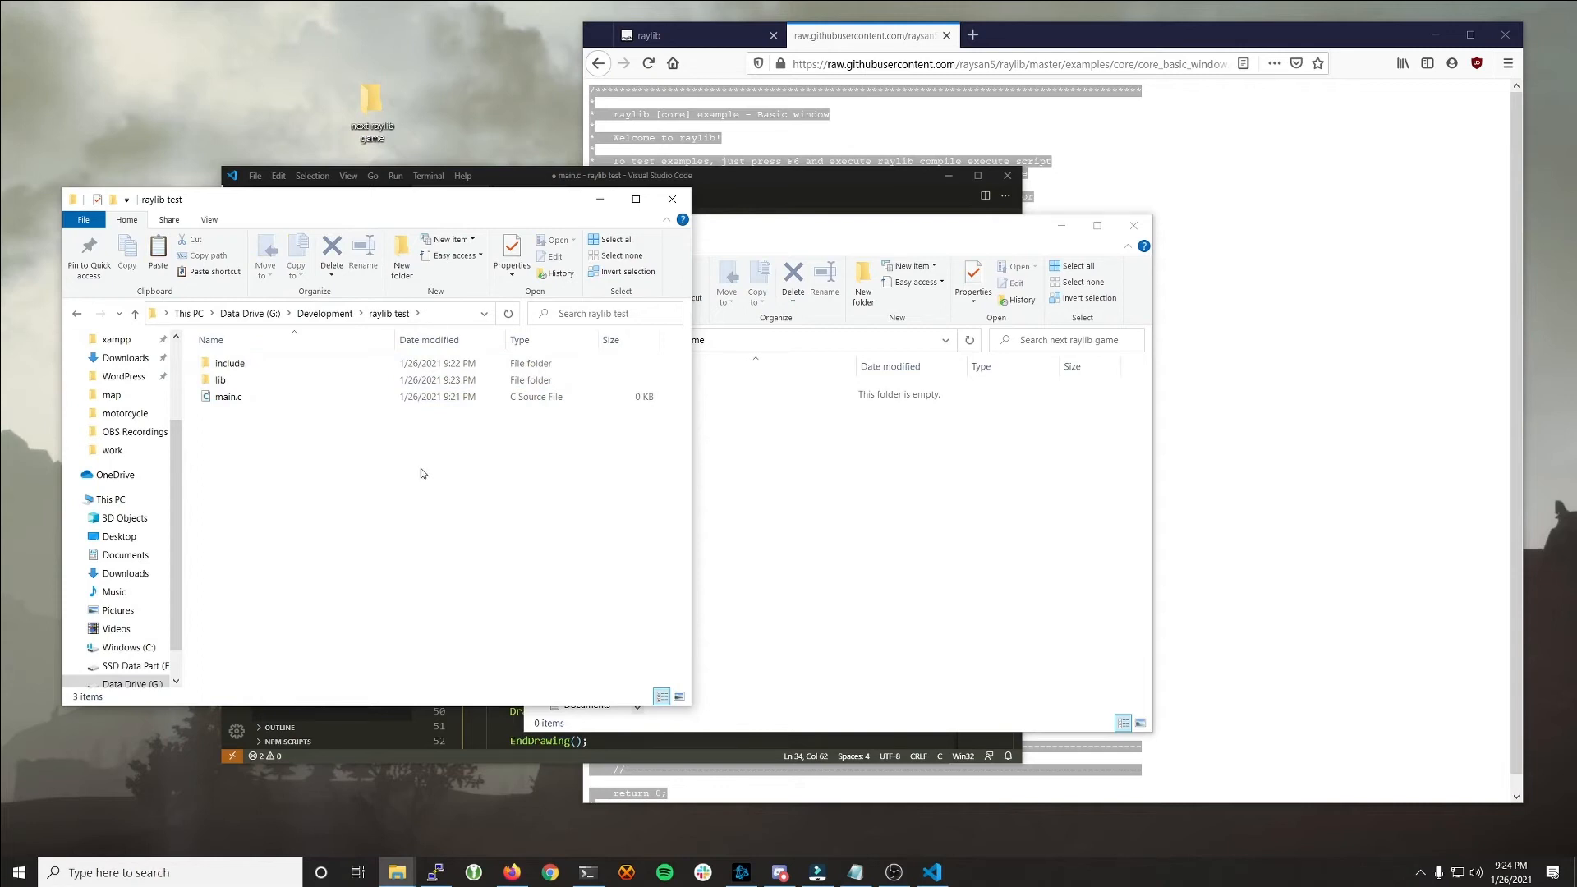
{"action": "mouse_move", "coordinate": [427, 474]}
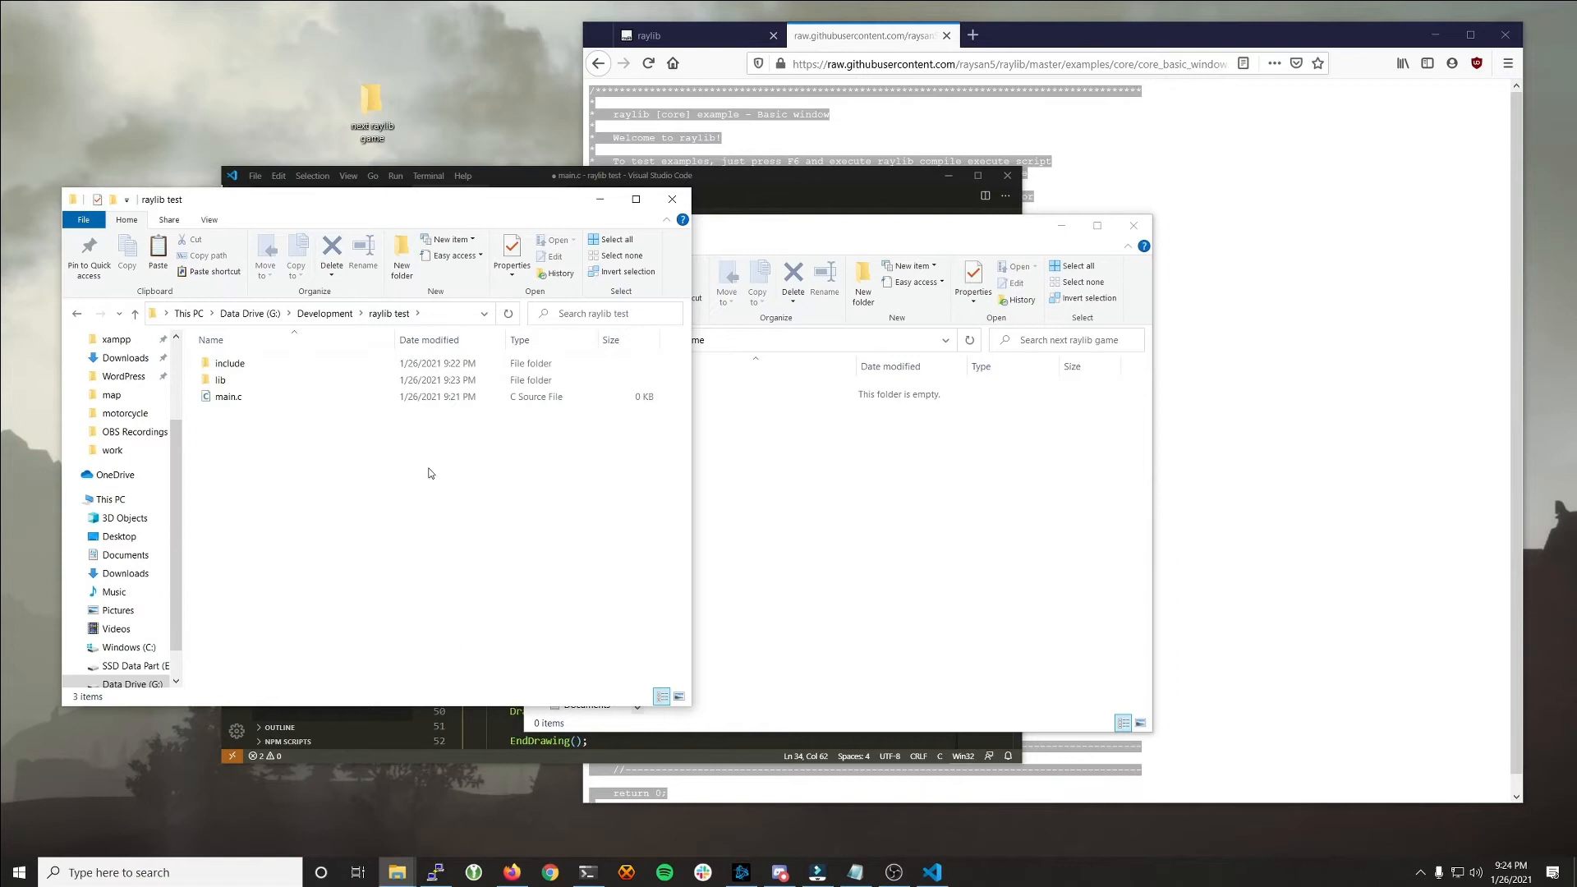
{"action": "mouse_move", "coordinate": [309, 411]}
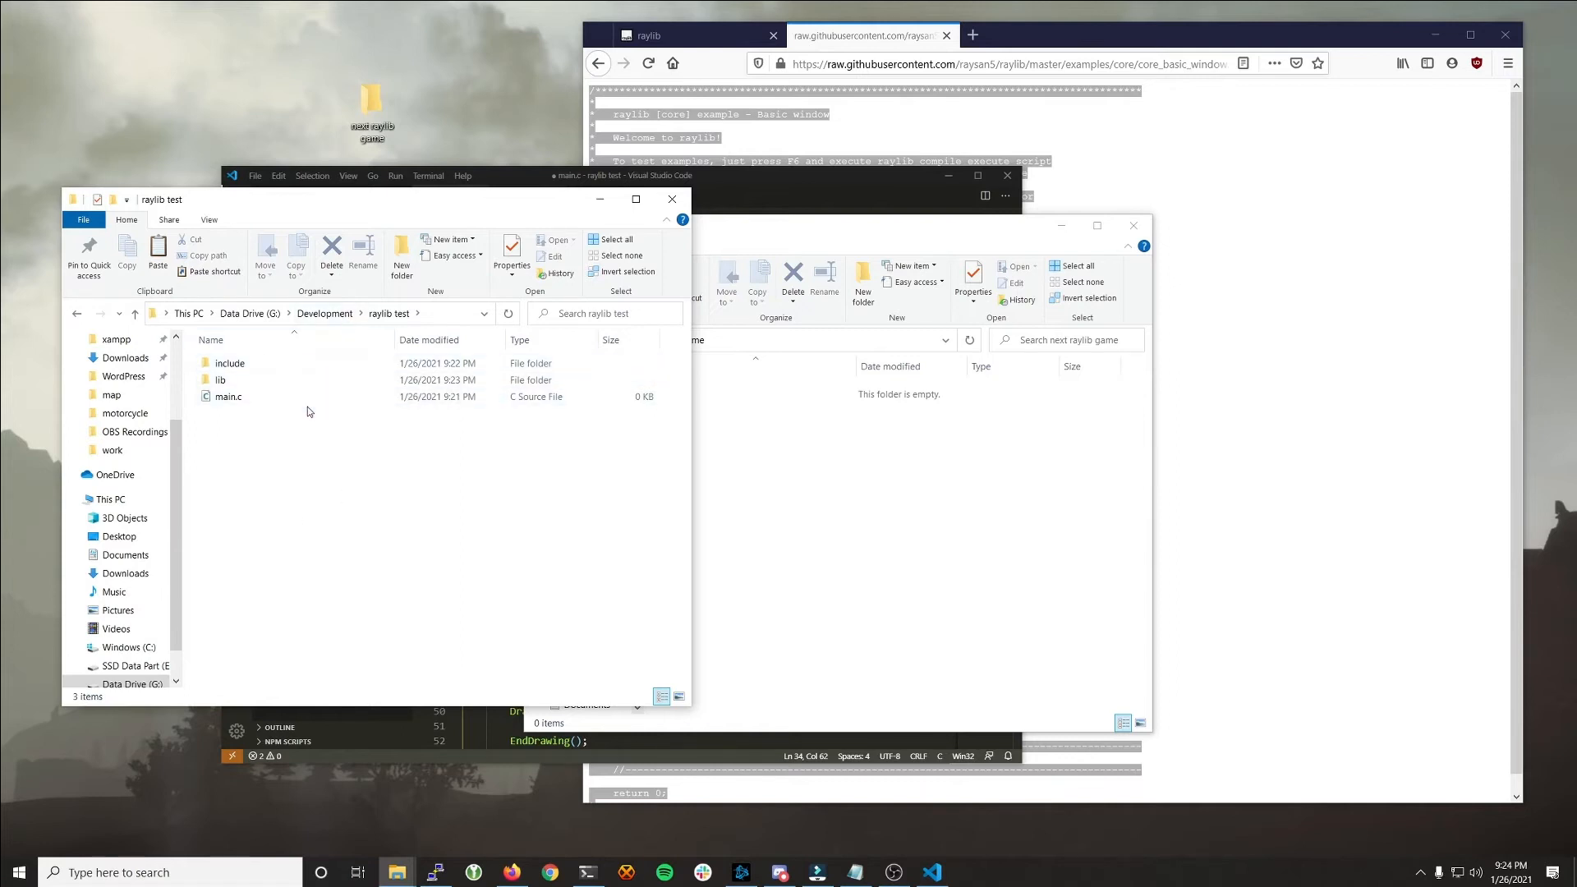
{"action": "mouse_move", "coordinate": [371, 441]}
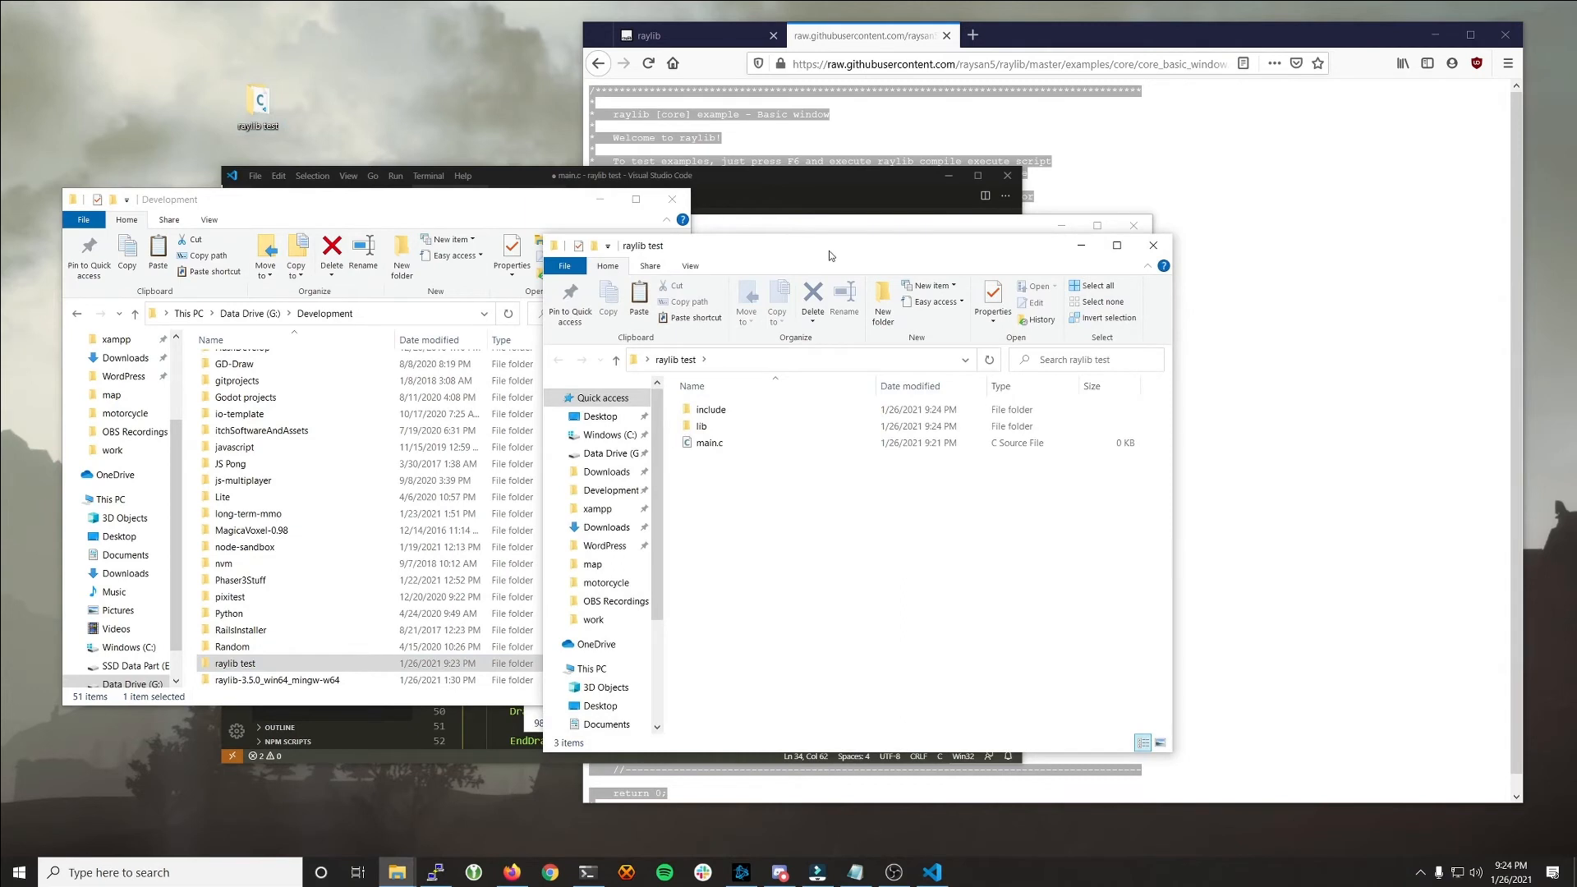
Step: Browse Data Drive (G:), then the Windows (C:) drive, from the navigation pane
{"action": "left_click", "coordinate": [605, 453]}
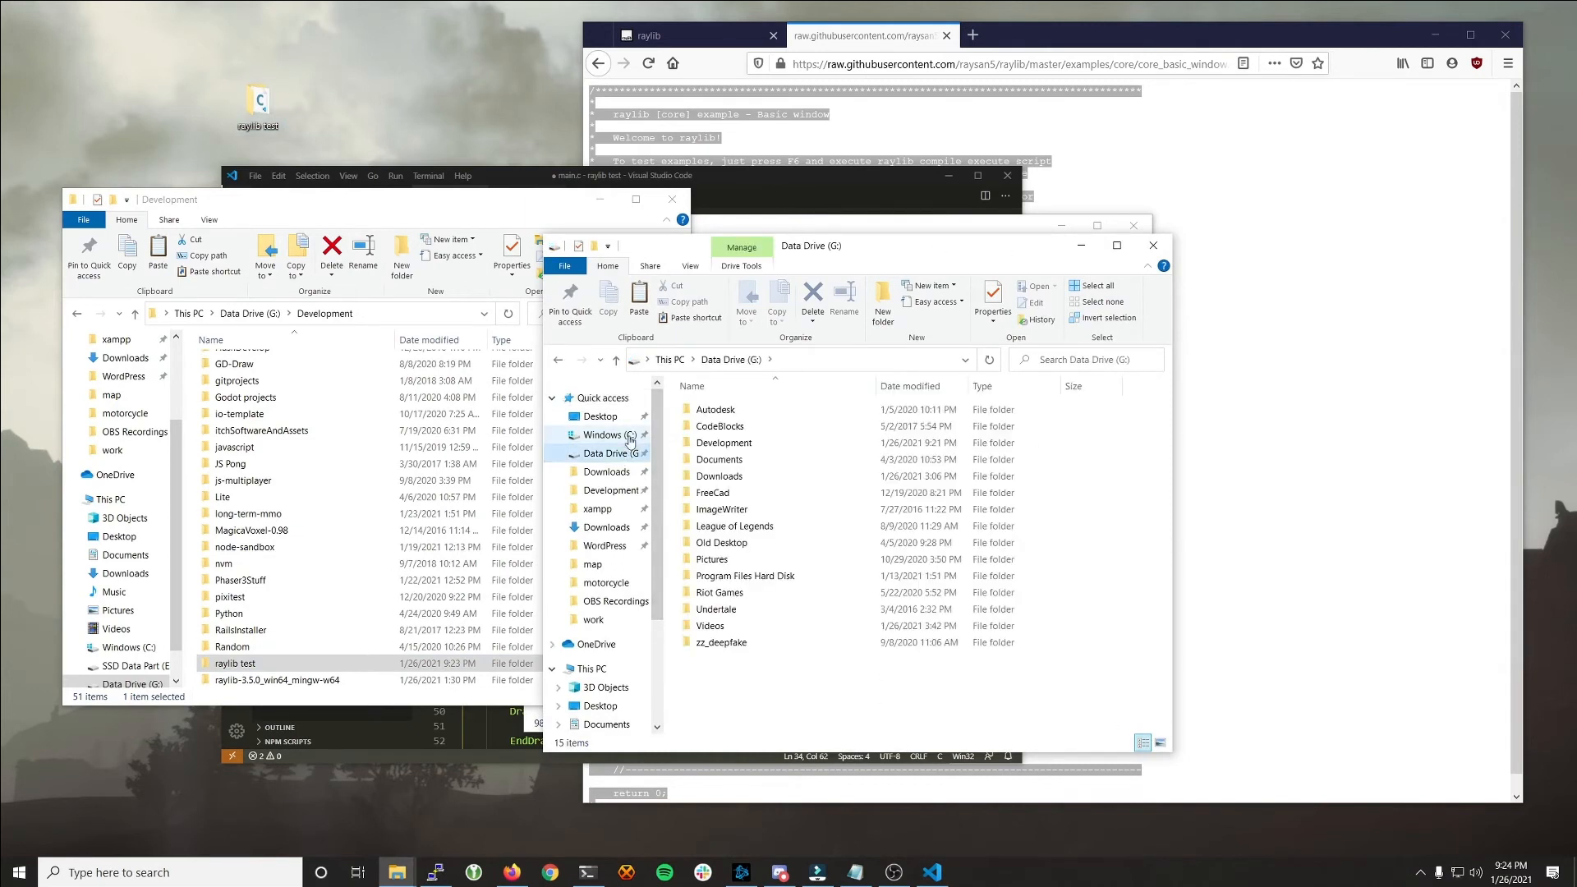
{"action": "left_click", "coordinate": [604, 434]}
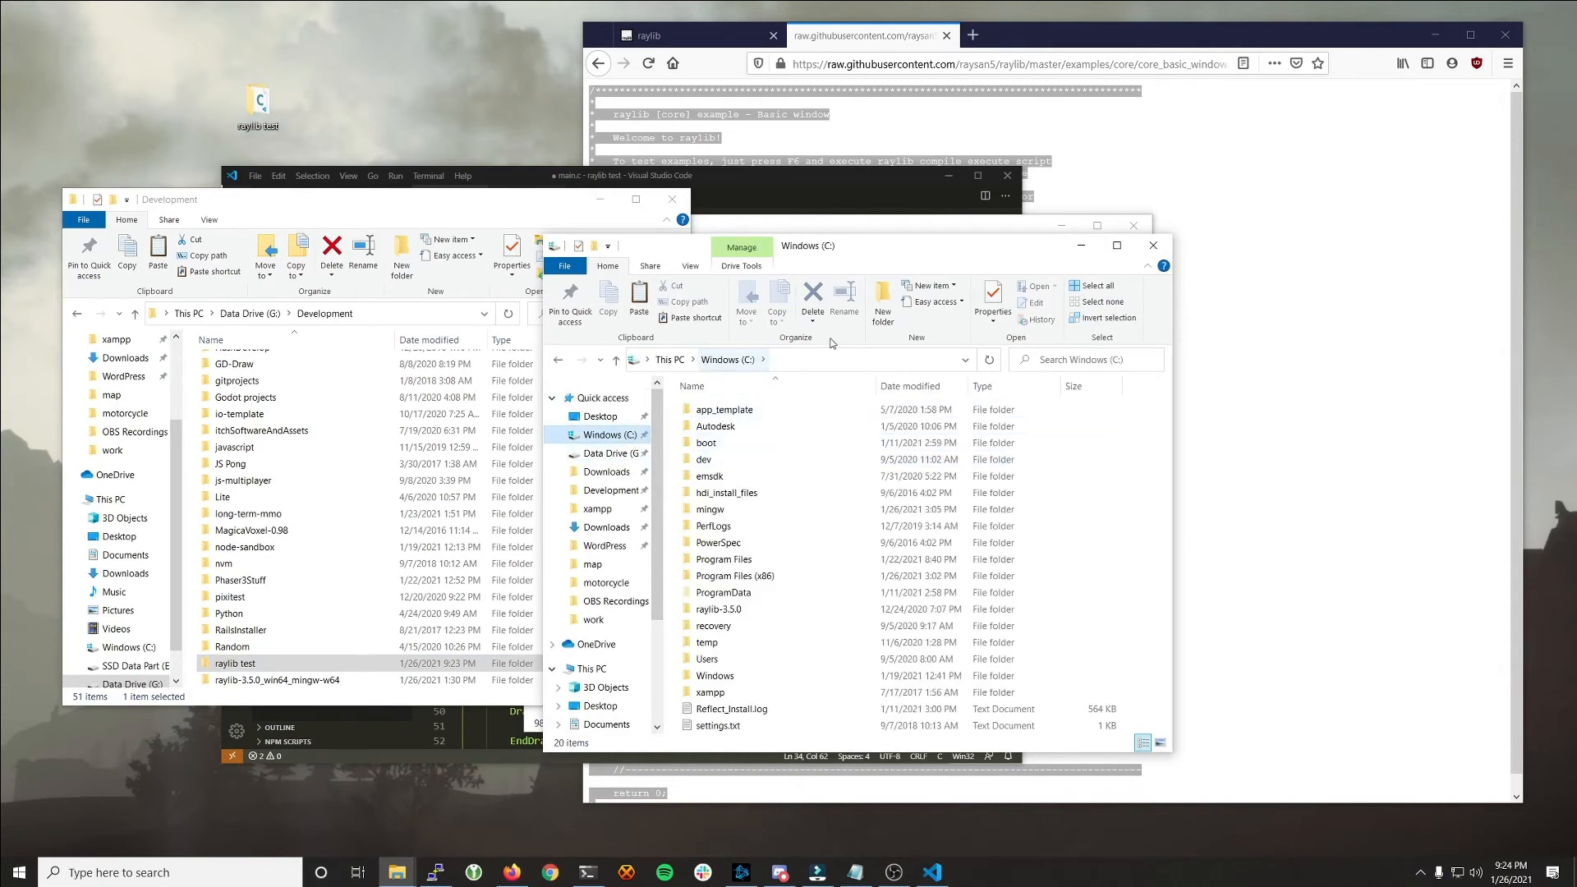
{"action": "mouse_move", "coordinate": [895, 234]}
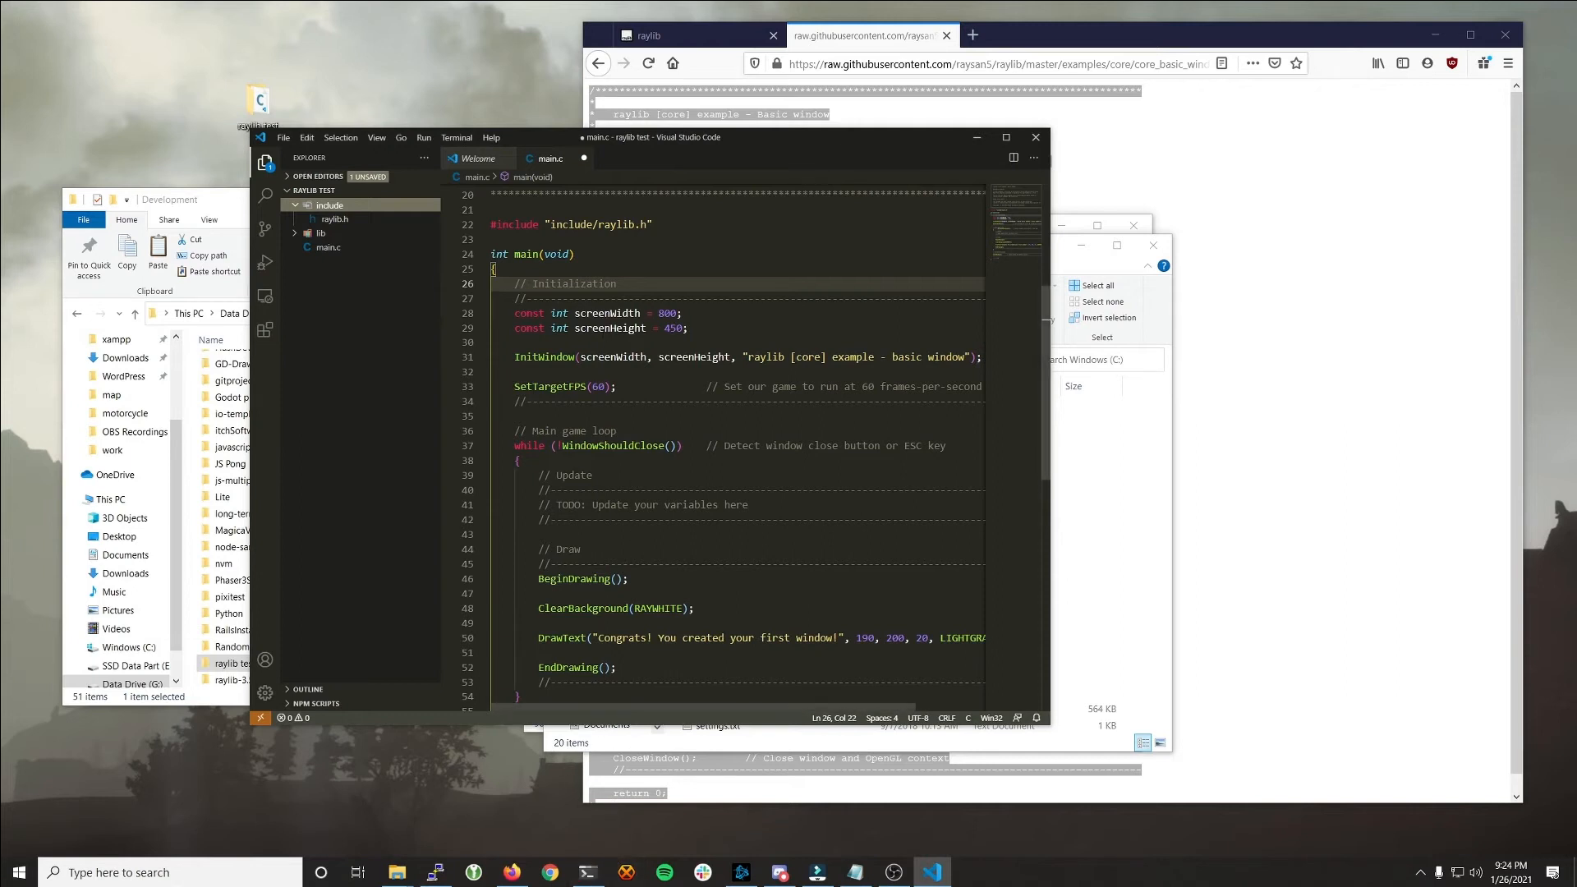
Step: Start a new PowerShell terminal and open the desktop raylib test folder in VS Code
{"action": "left_click", "coordinate": [456, 138]}
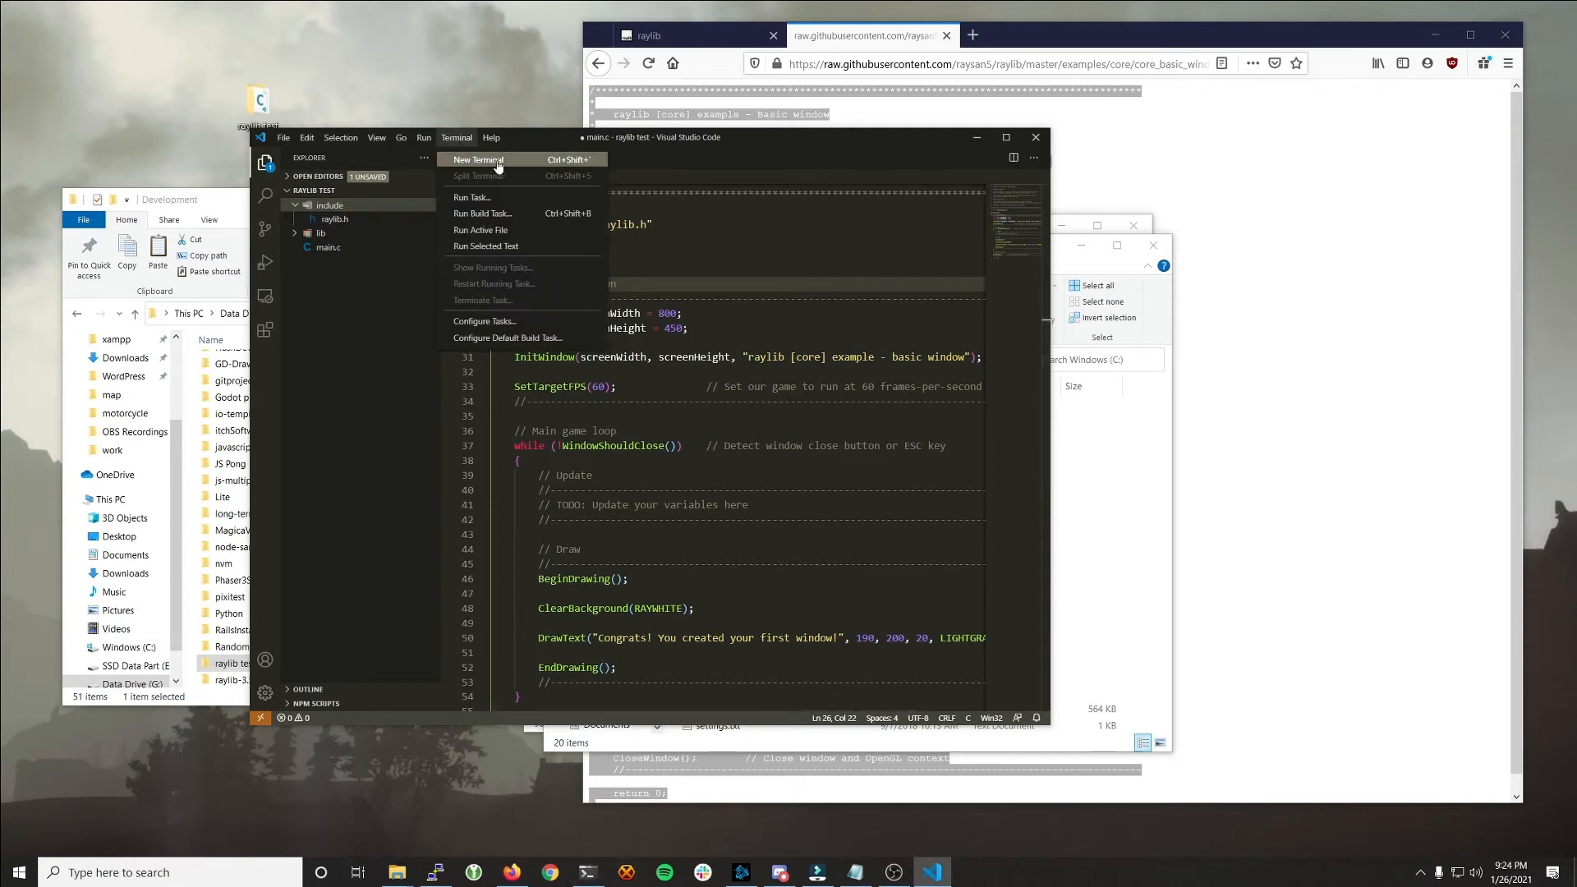
{"action": "left_click", "coordinate": [478, 160]}
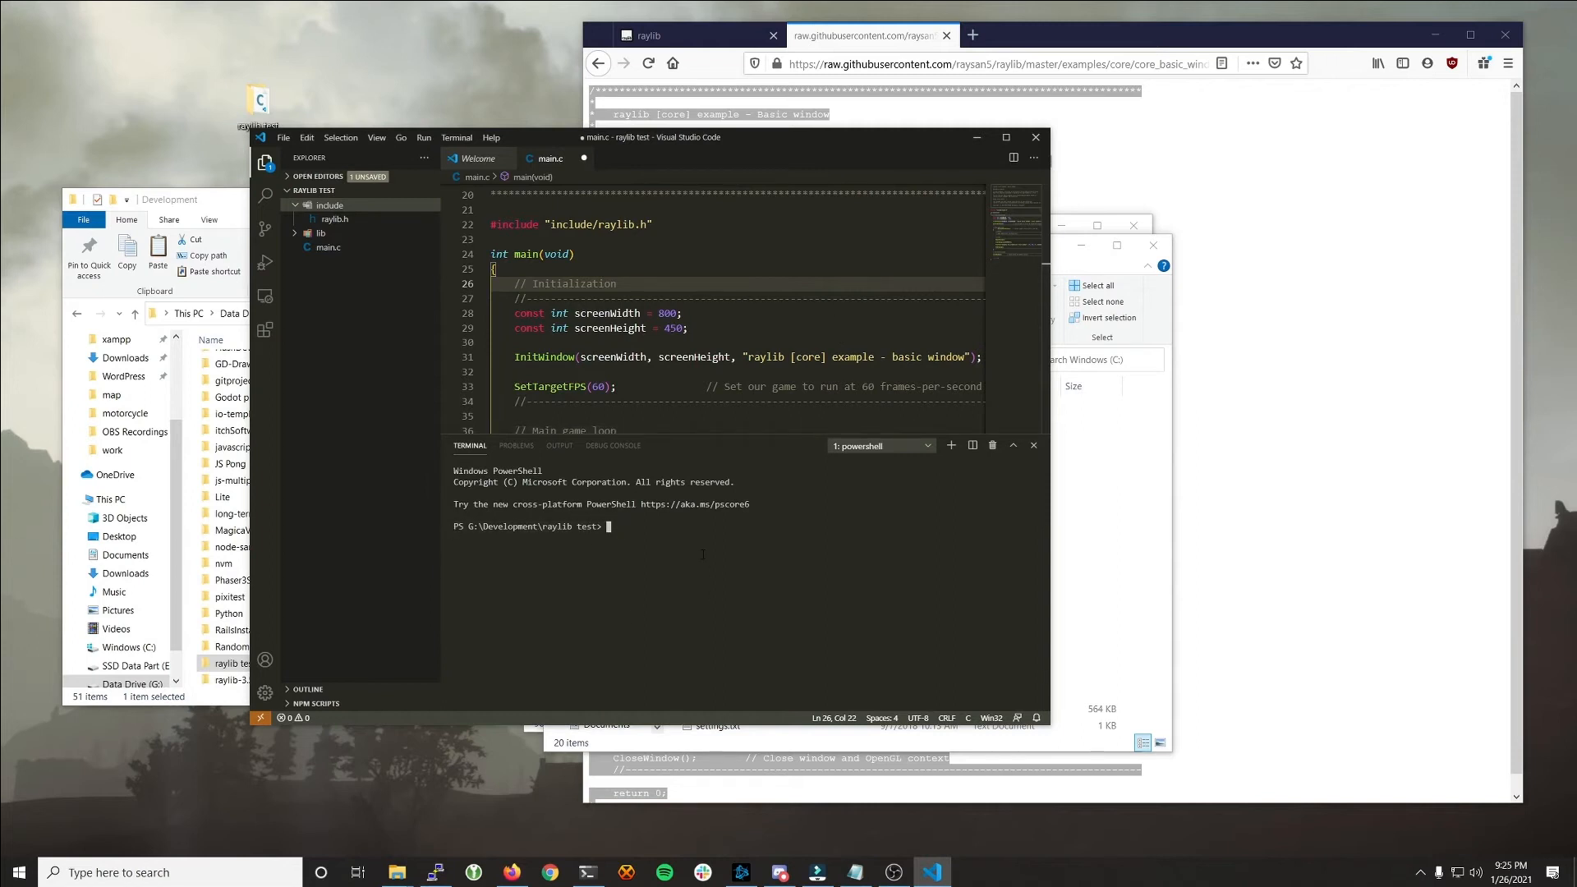
{"action": "mouse_move", "coordinate": [611, 445]}
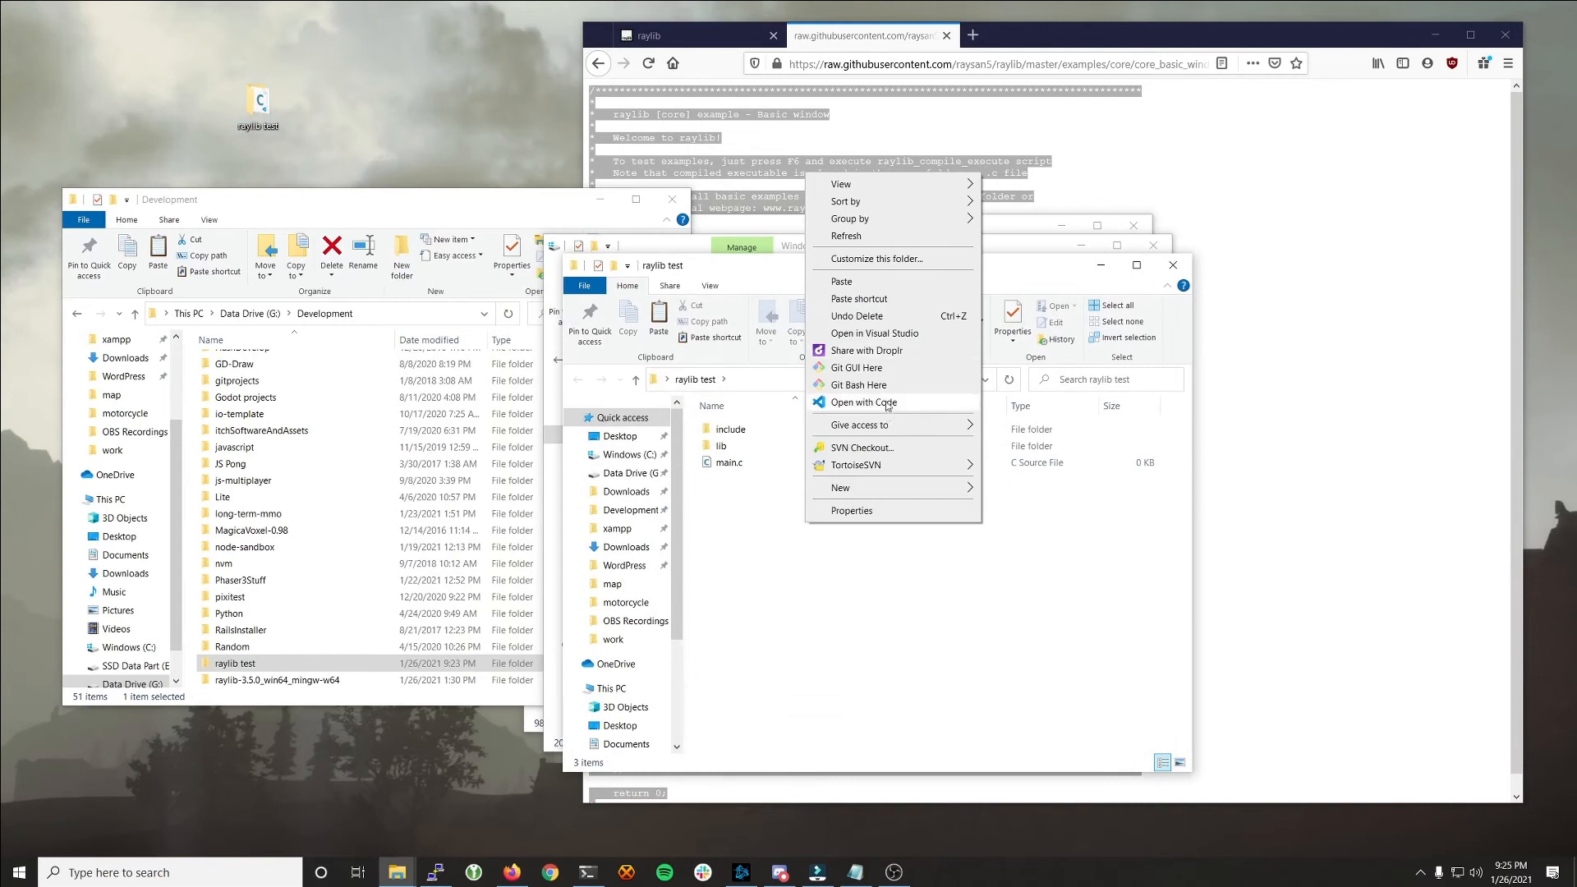
{"action": "left_click", "coordinate": [863, 402]}
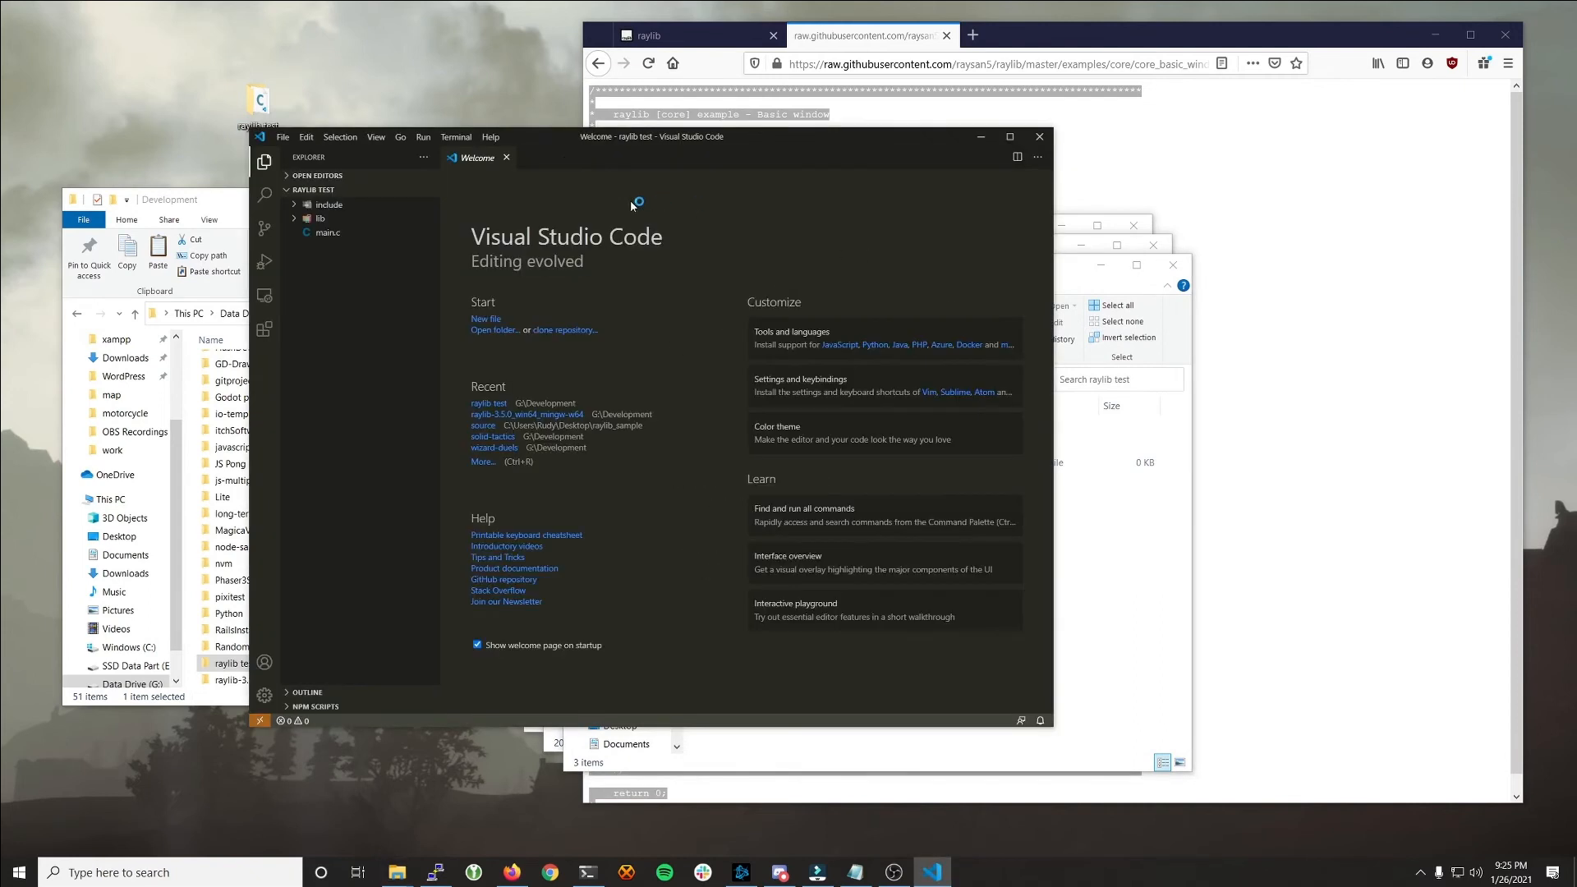
Step: Operate the Visual Studio Code top bar to start setting up the terminal
{"action": "left_click", "coordinate": [490, 137]}
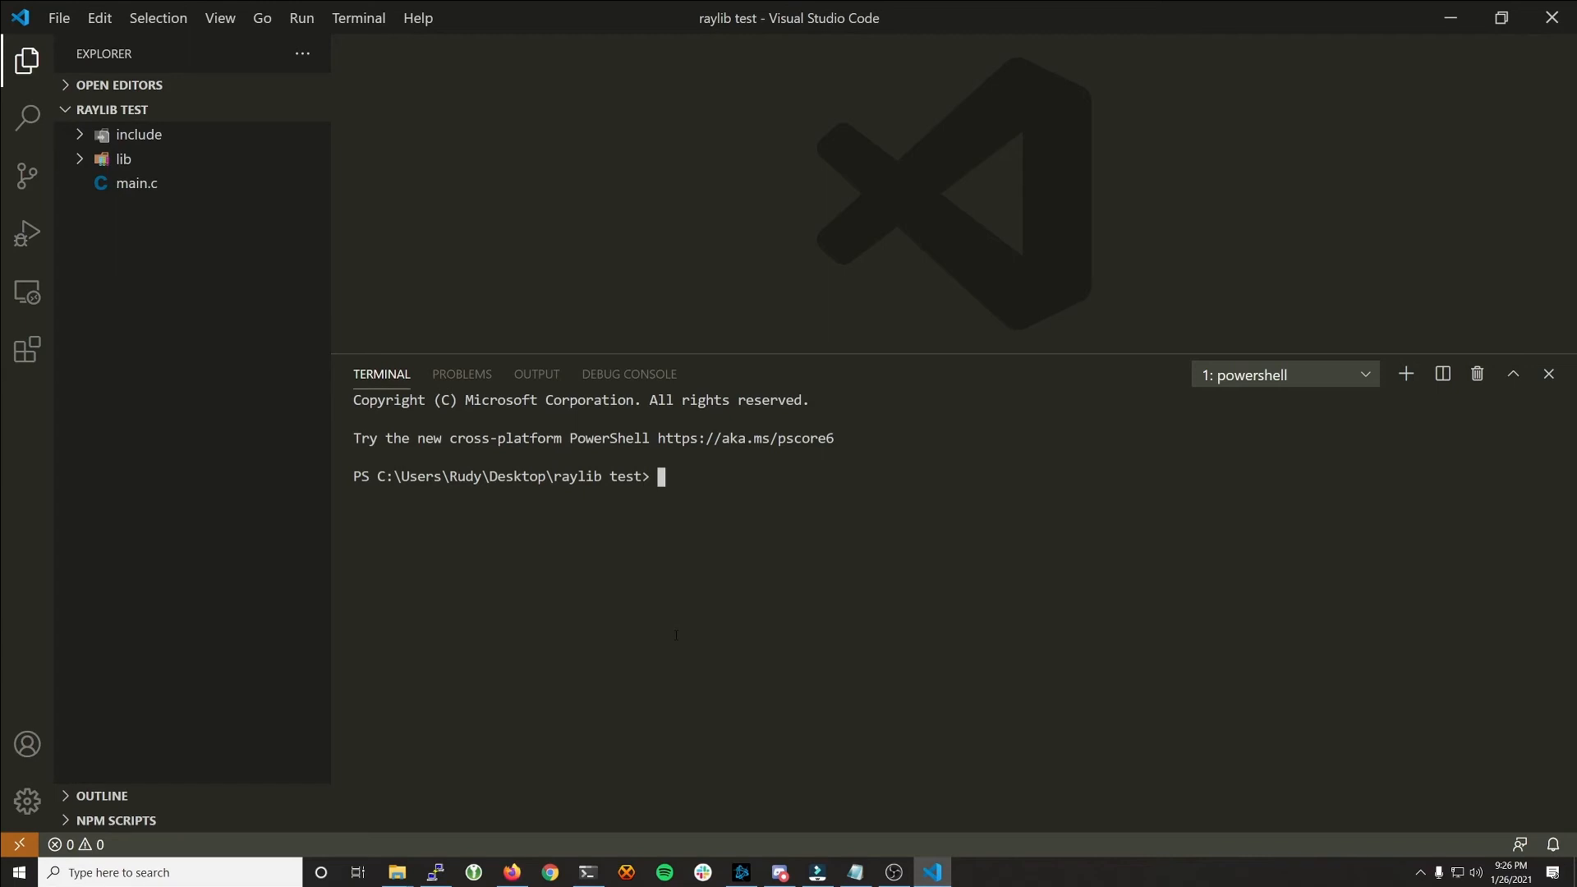
Step: Type the start of the build command: gcc main.c -o game.exe -O1 -Wall
{"action": "type", "text": "gcc"}
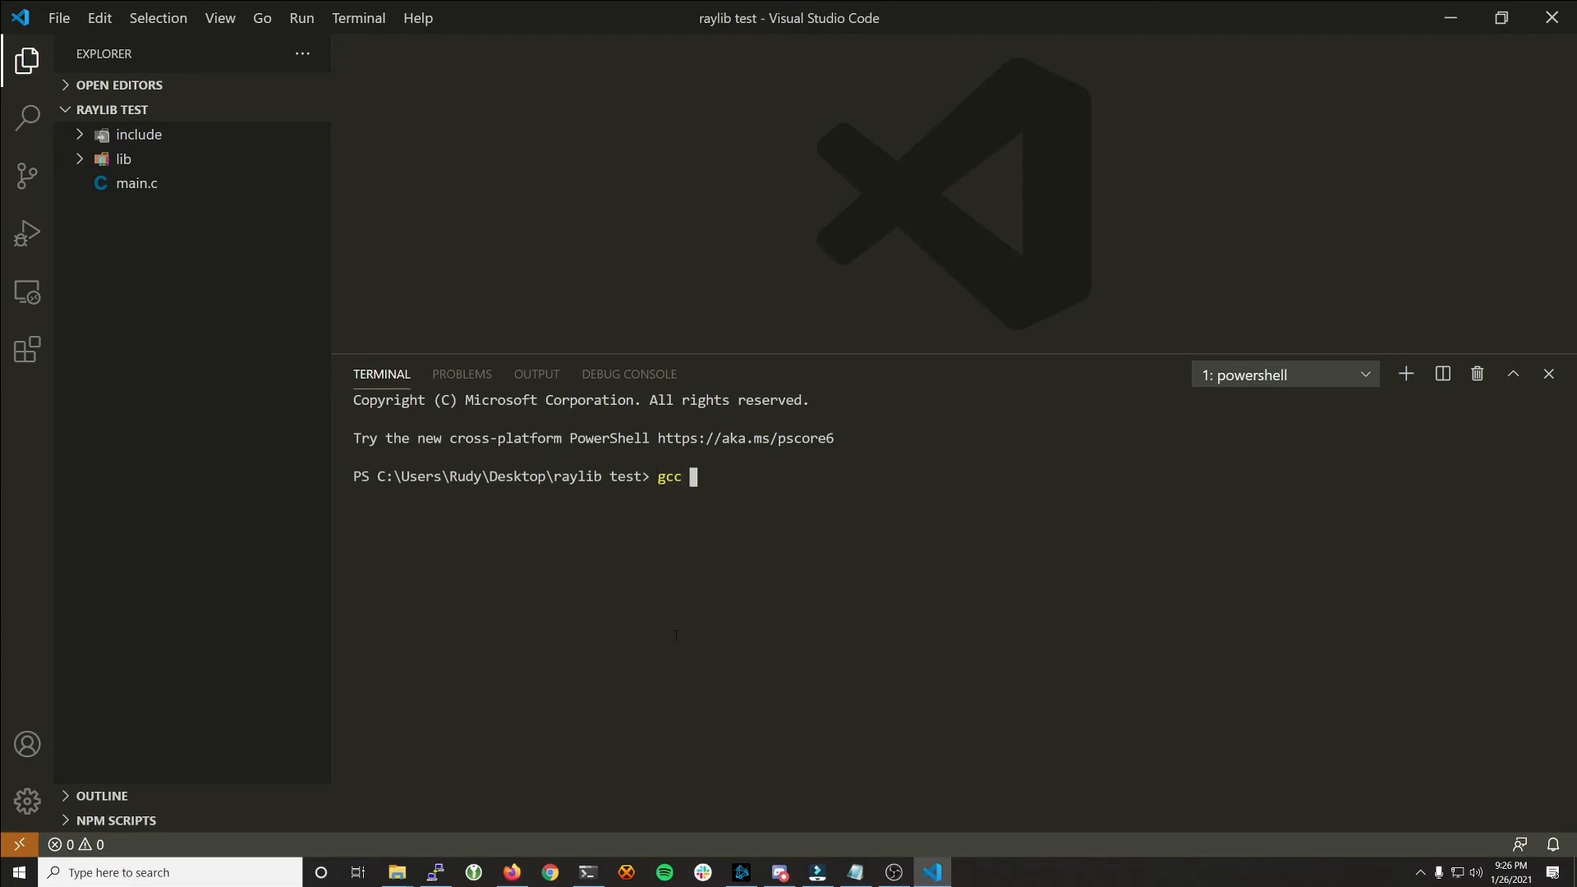
{"action": "type", "text": "main"}
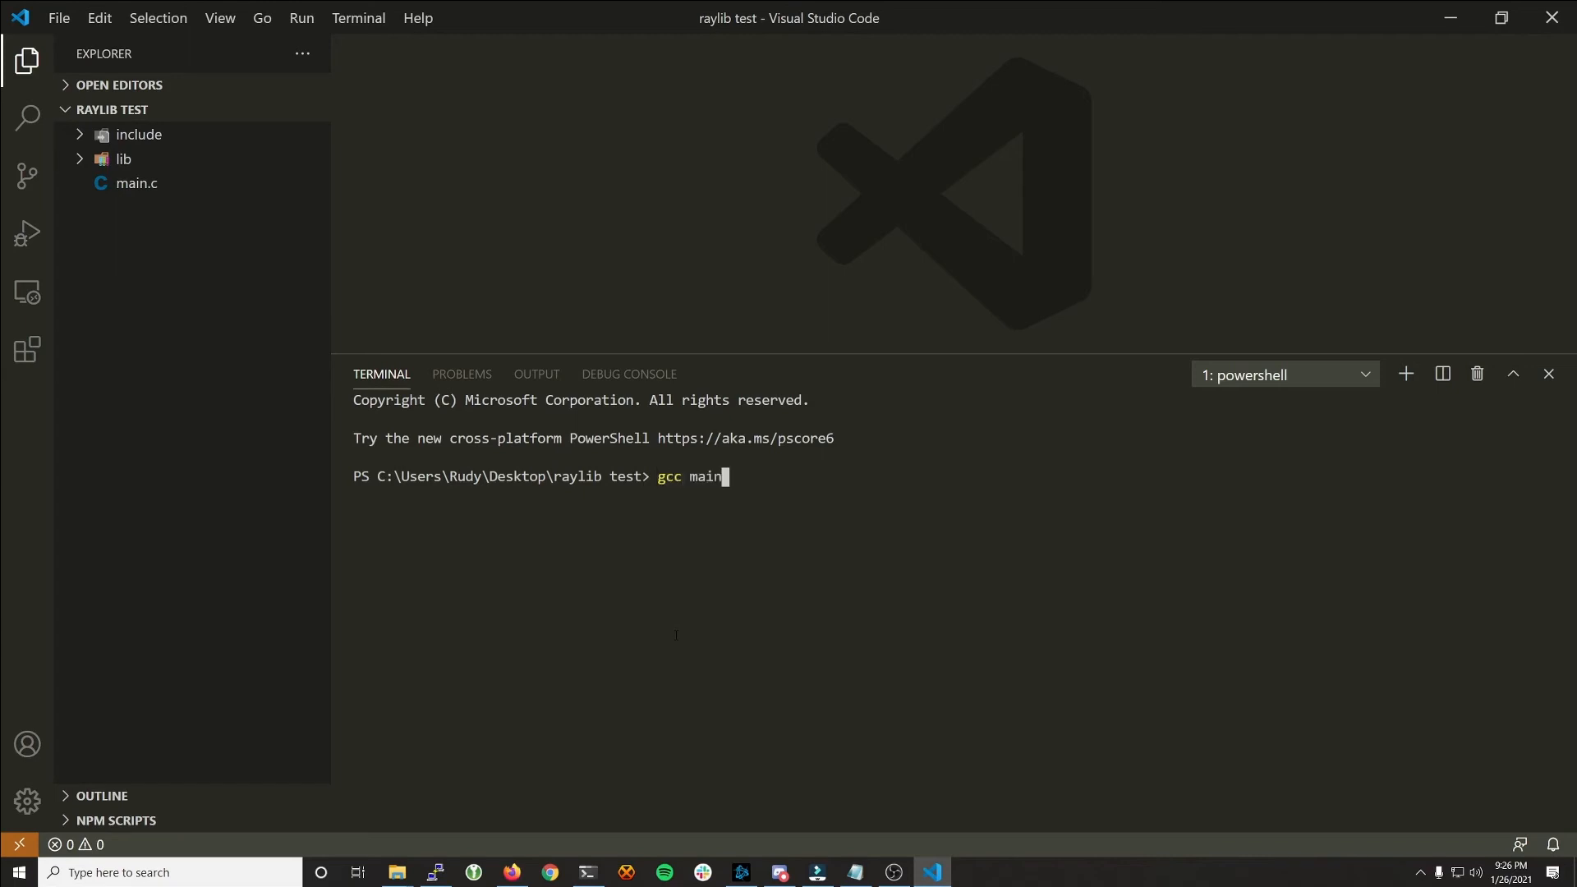
{"action": "type", "text": ".c"}
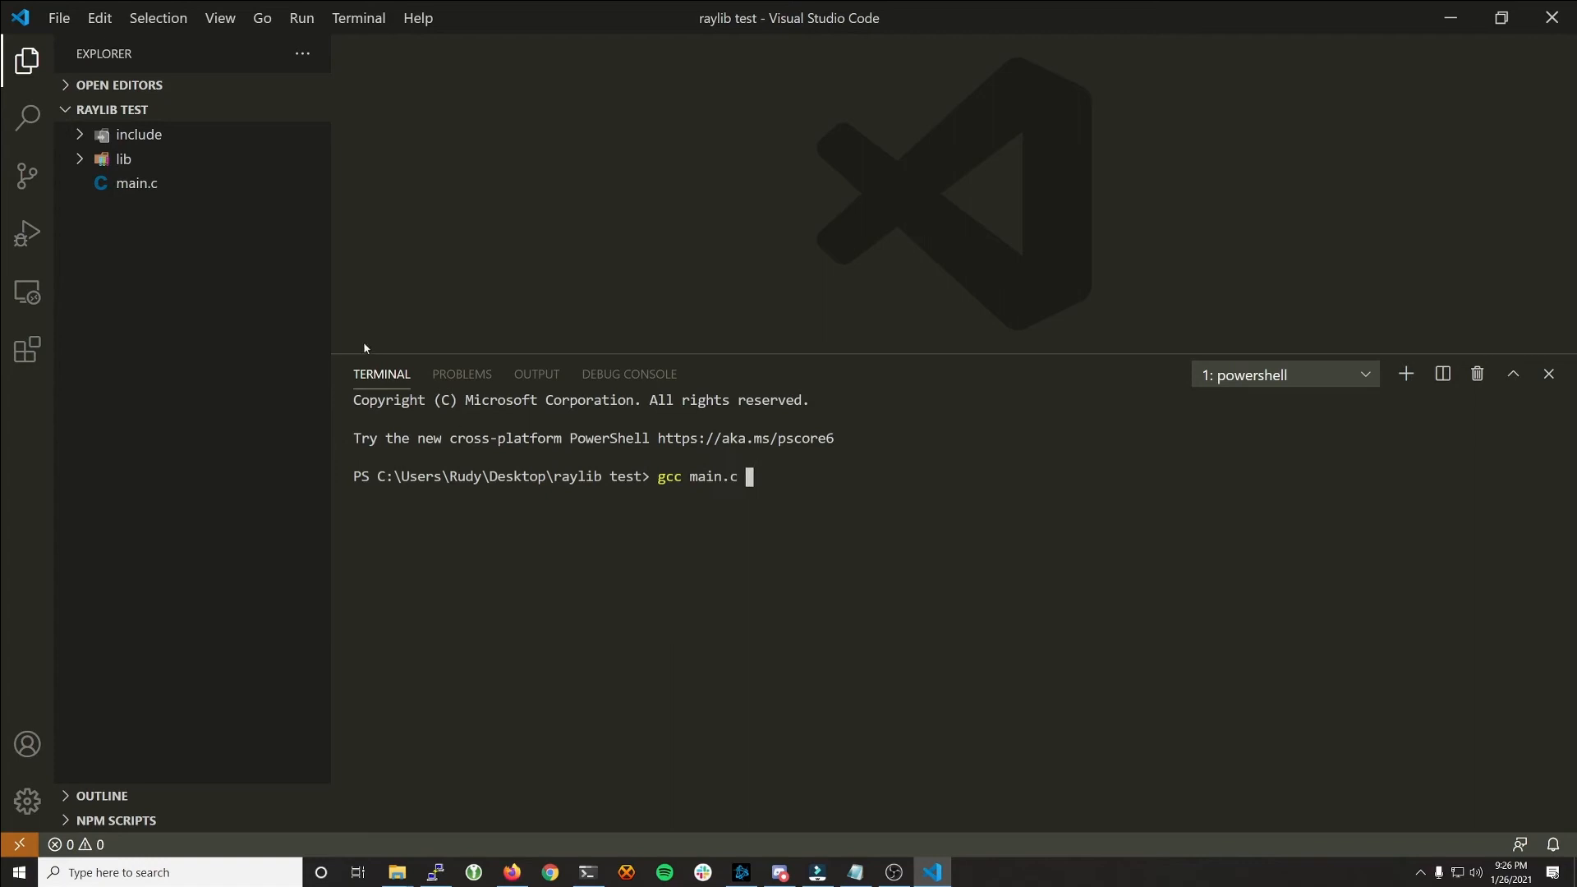
{"action": "type", "text": "-o"}
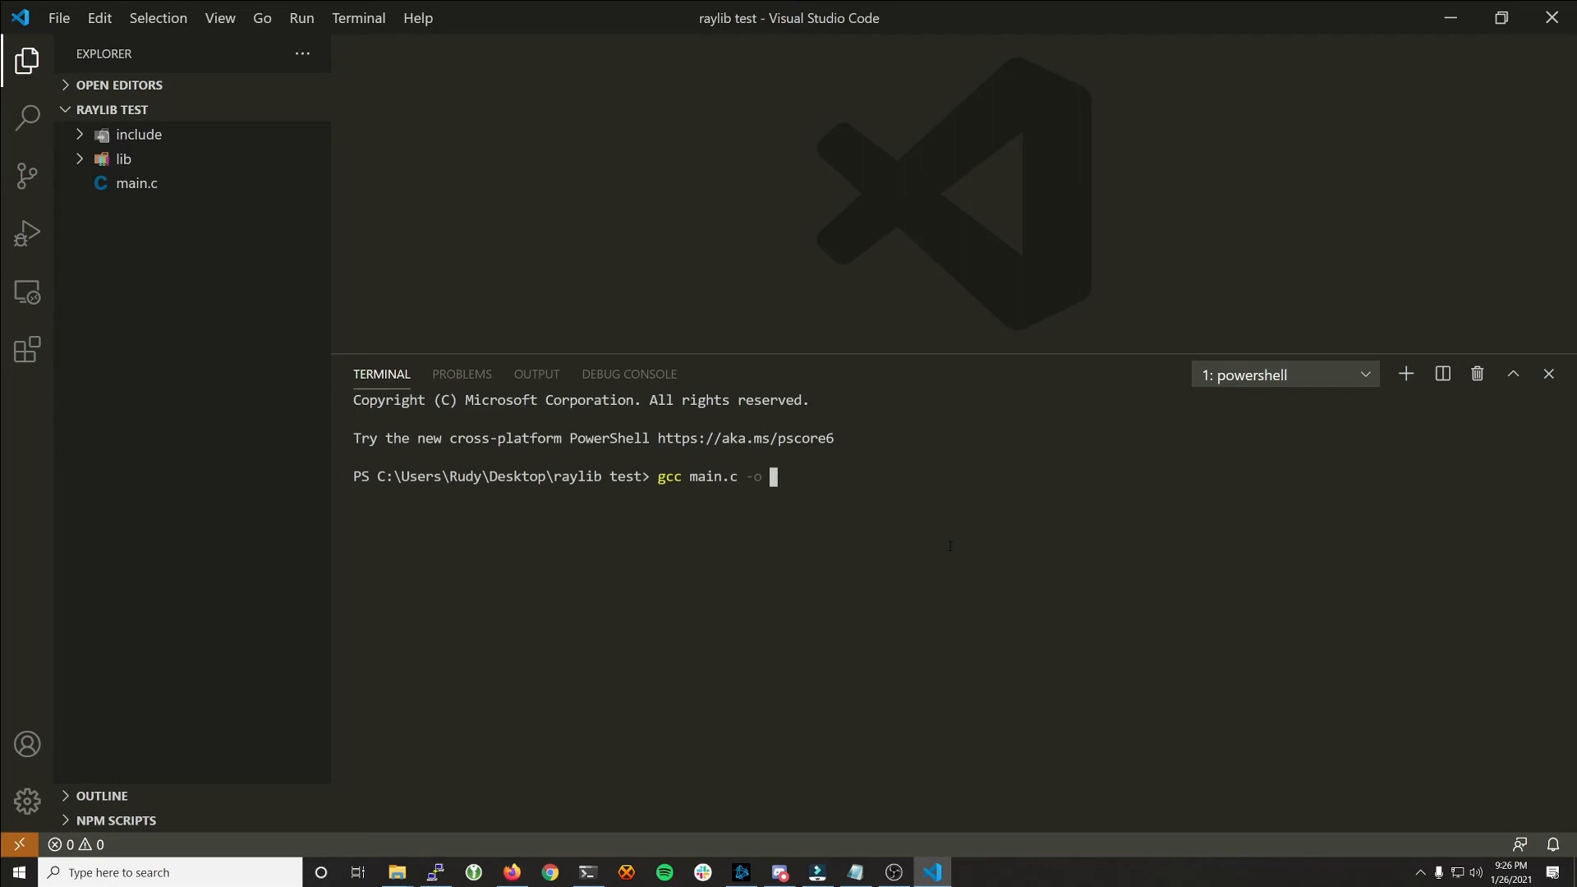
{"action": "type", "text": "game."}
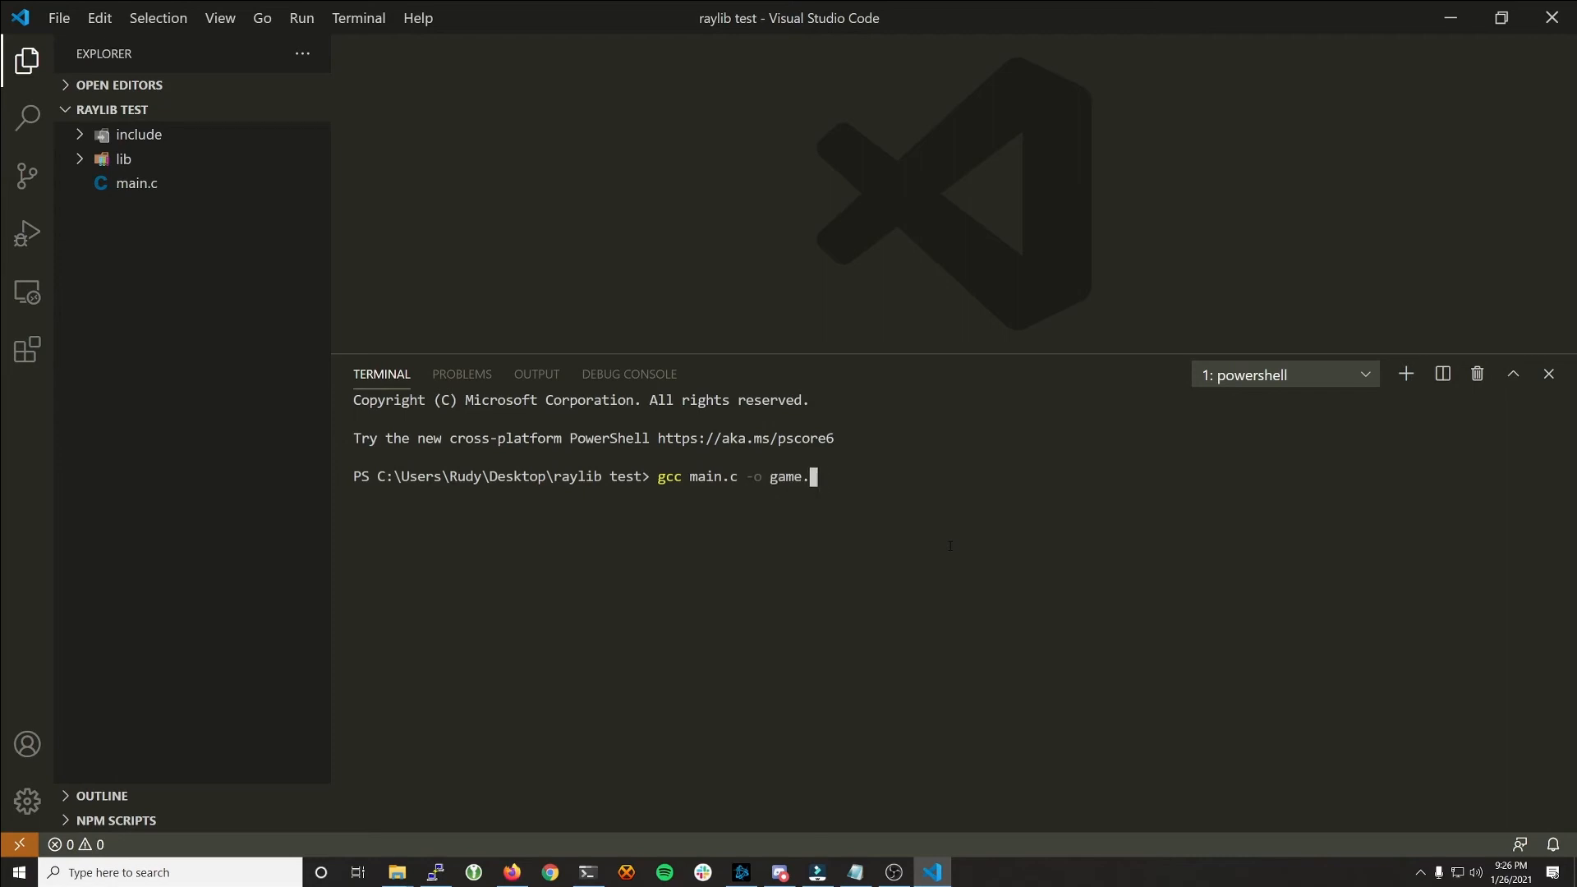
{"action": "type", "text": "exe"}
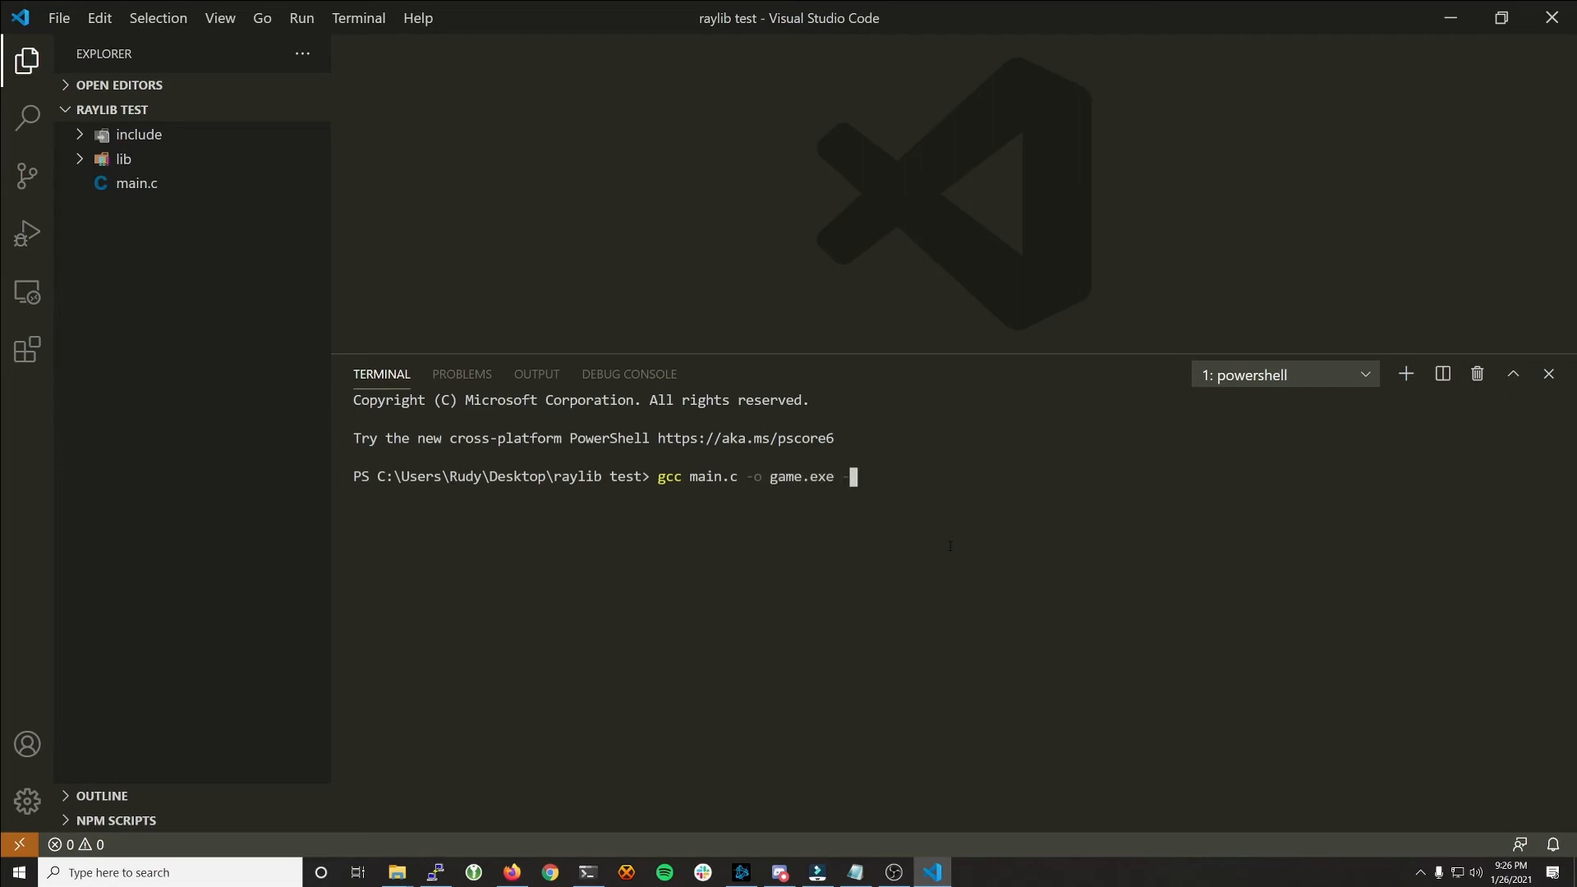
{"action": "type", "text": "-O1"}
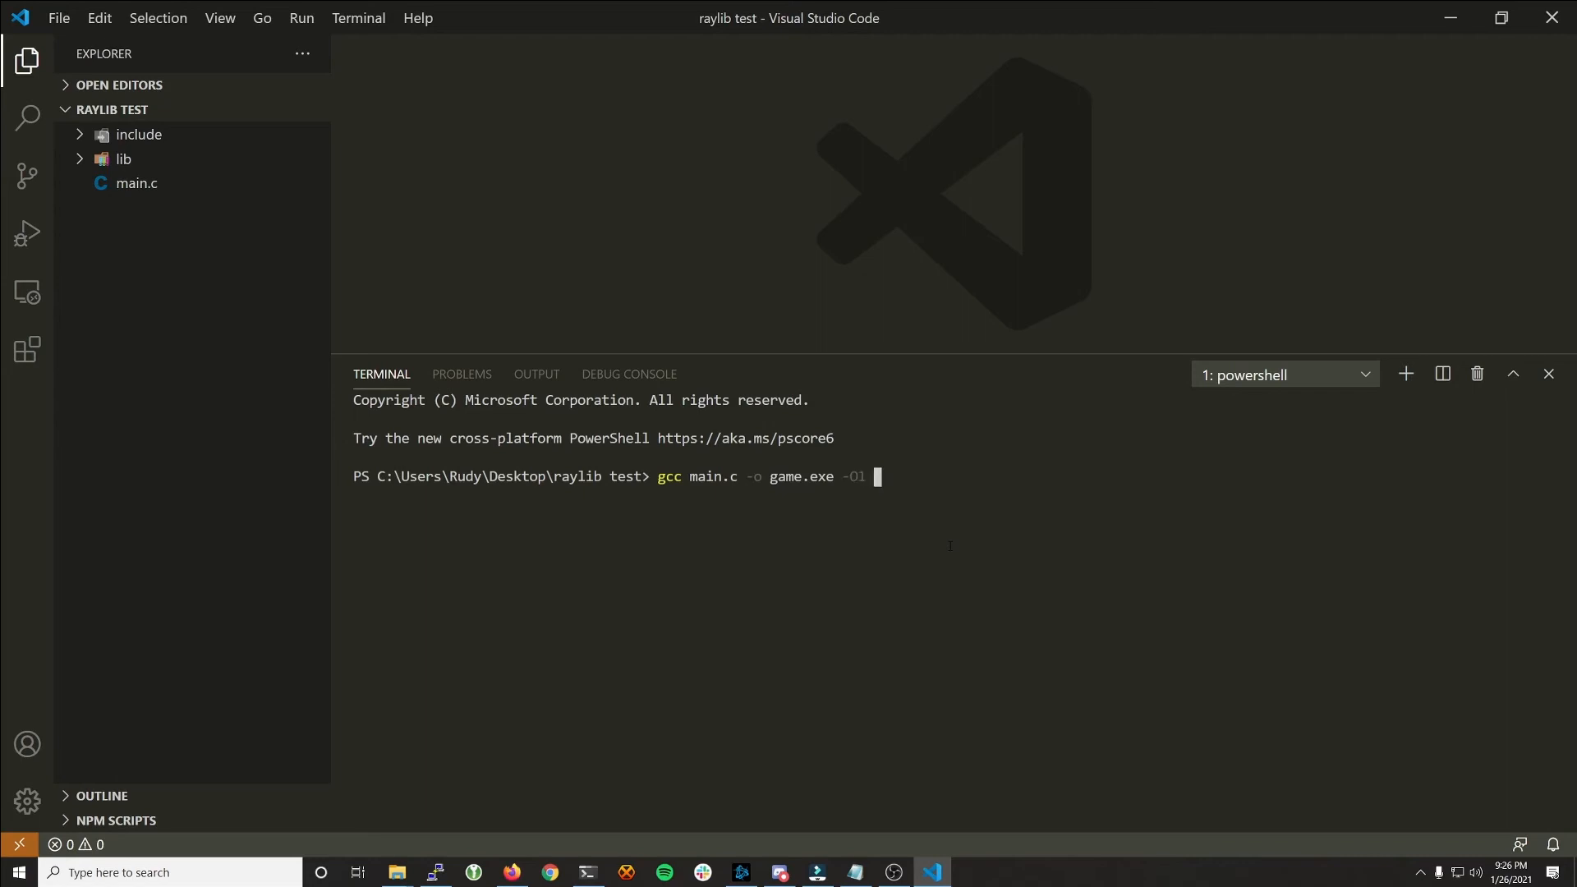
{"action": "type", "text": "-Wall"}
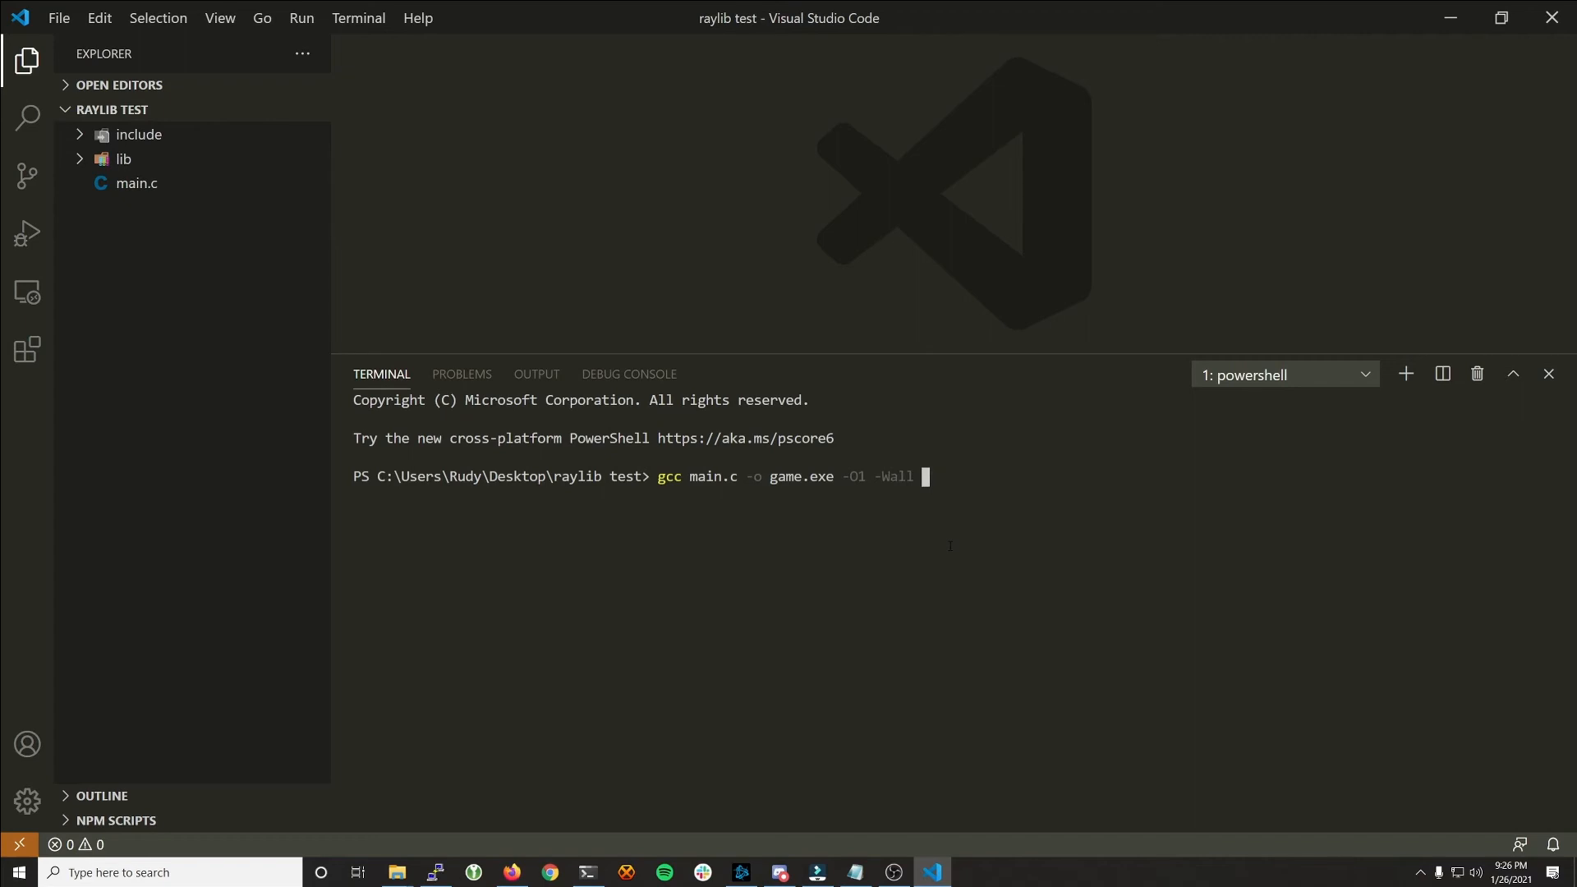
Step: Add -std=c99 -Wno-missing-braces, the include/ header path, and begin the -L option
{"action": "type", "text": "-"}
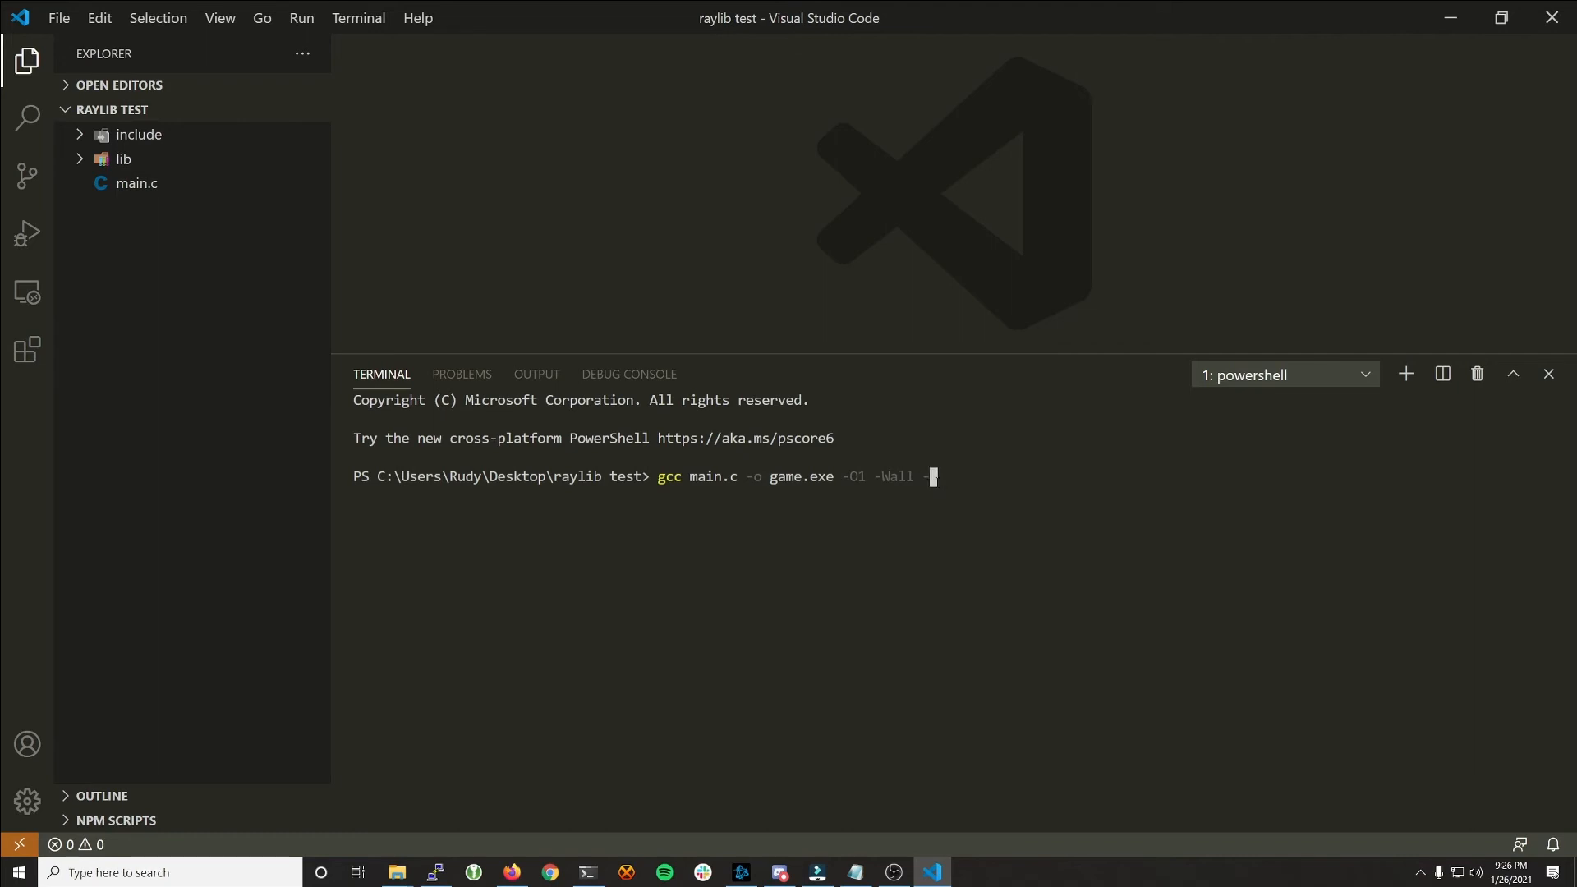
{"action": "type", "text": "std="}
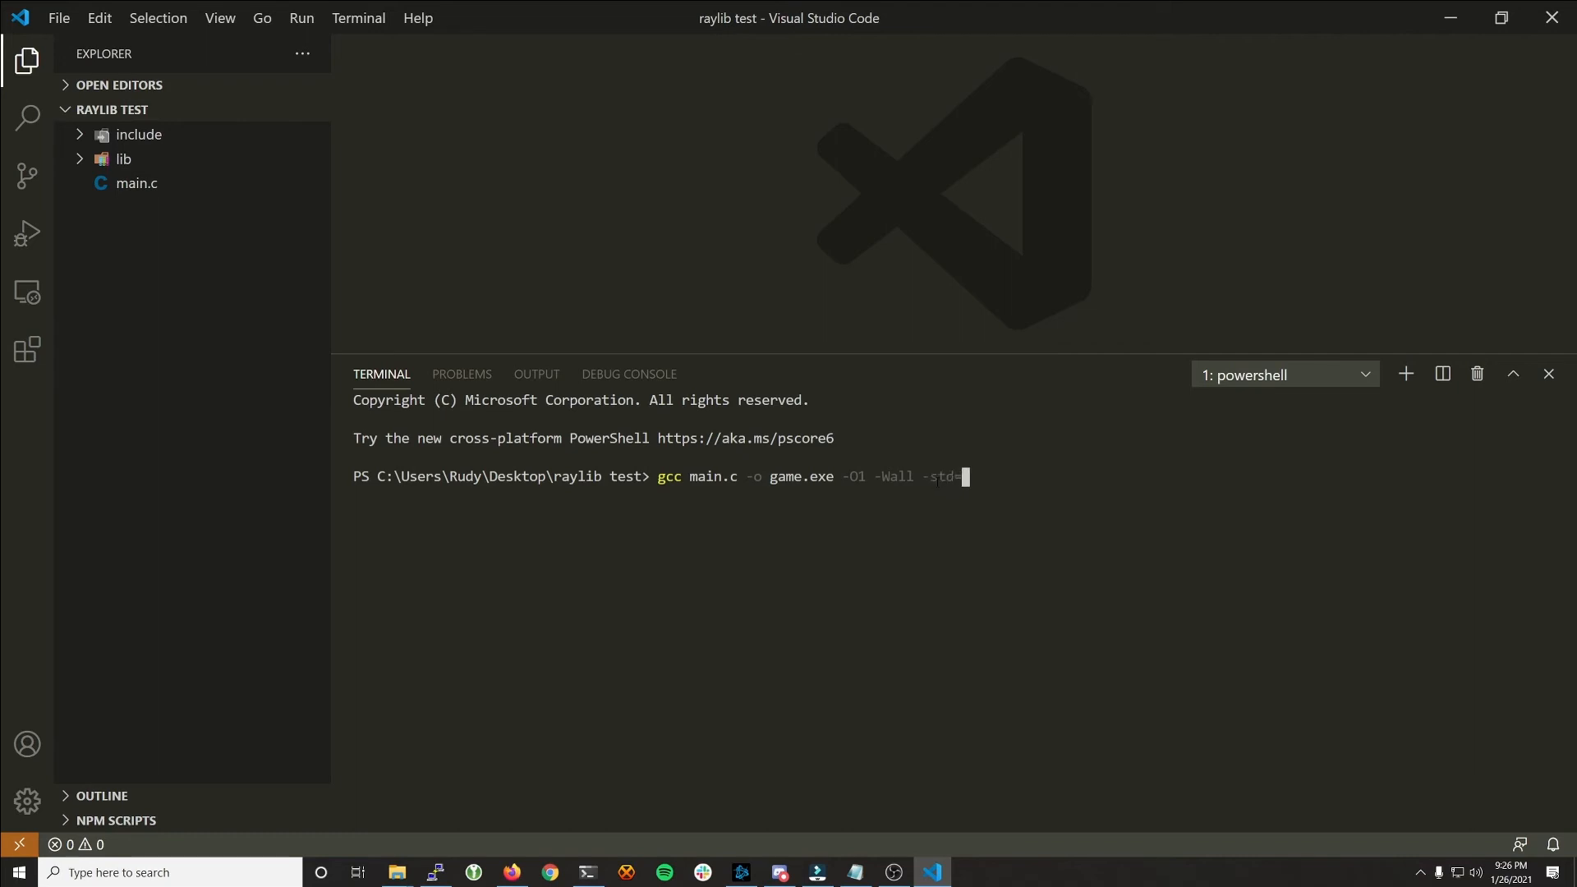
{"action": "type", "text": "c99 -W"}
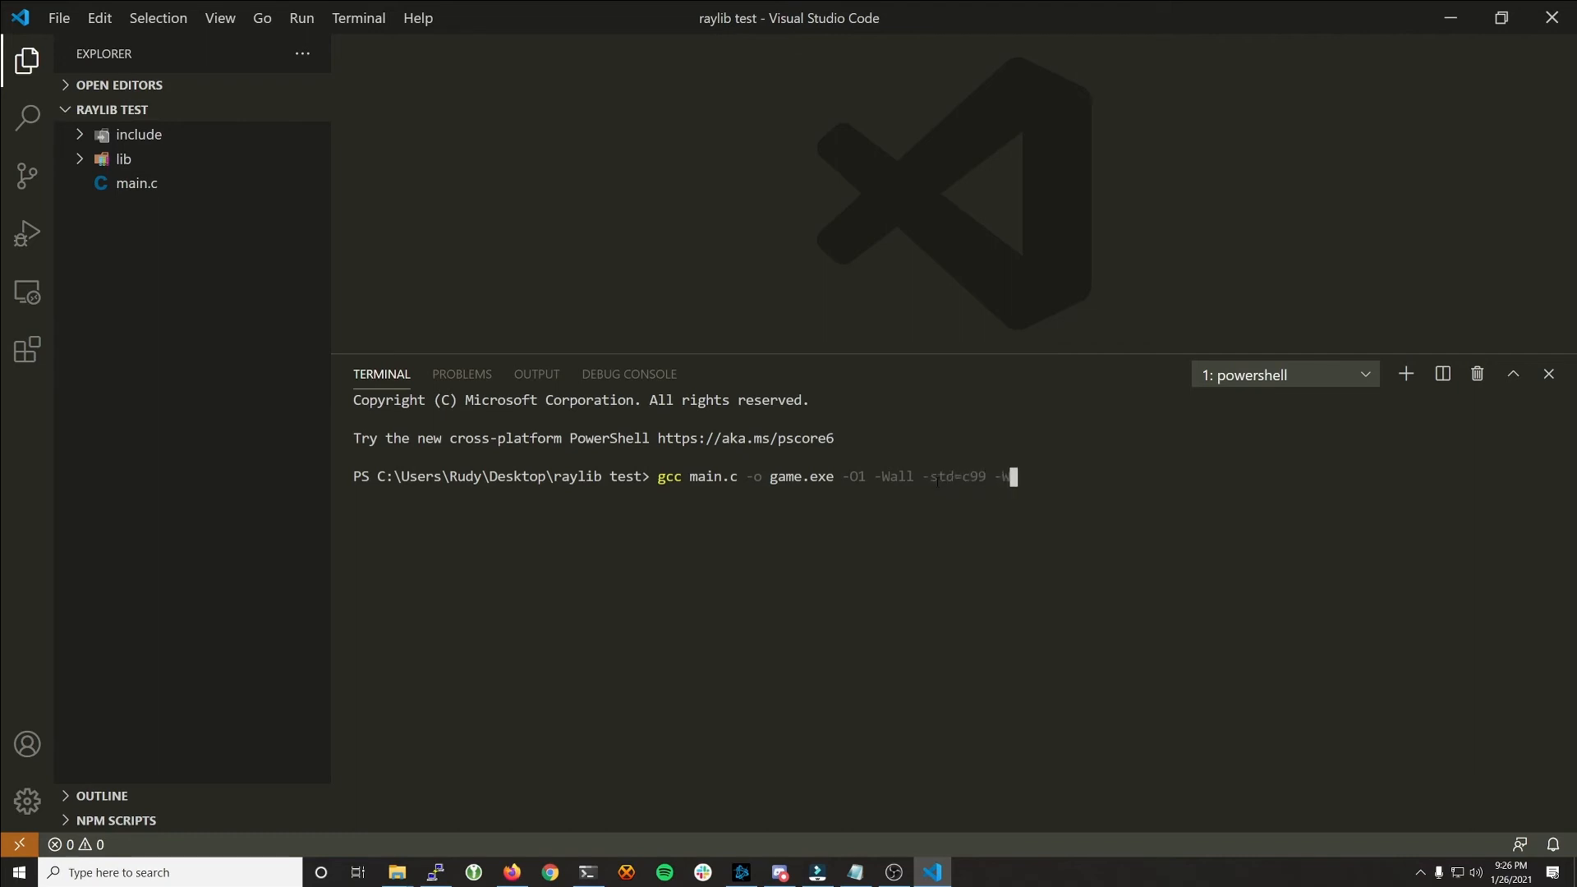
{"action": "type", "text": "no-missing"}
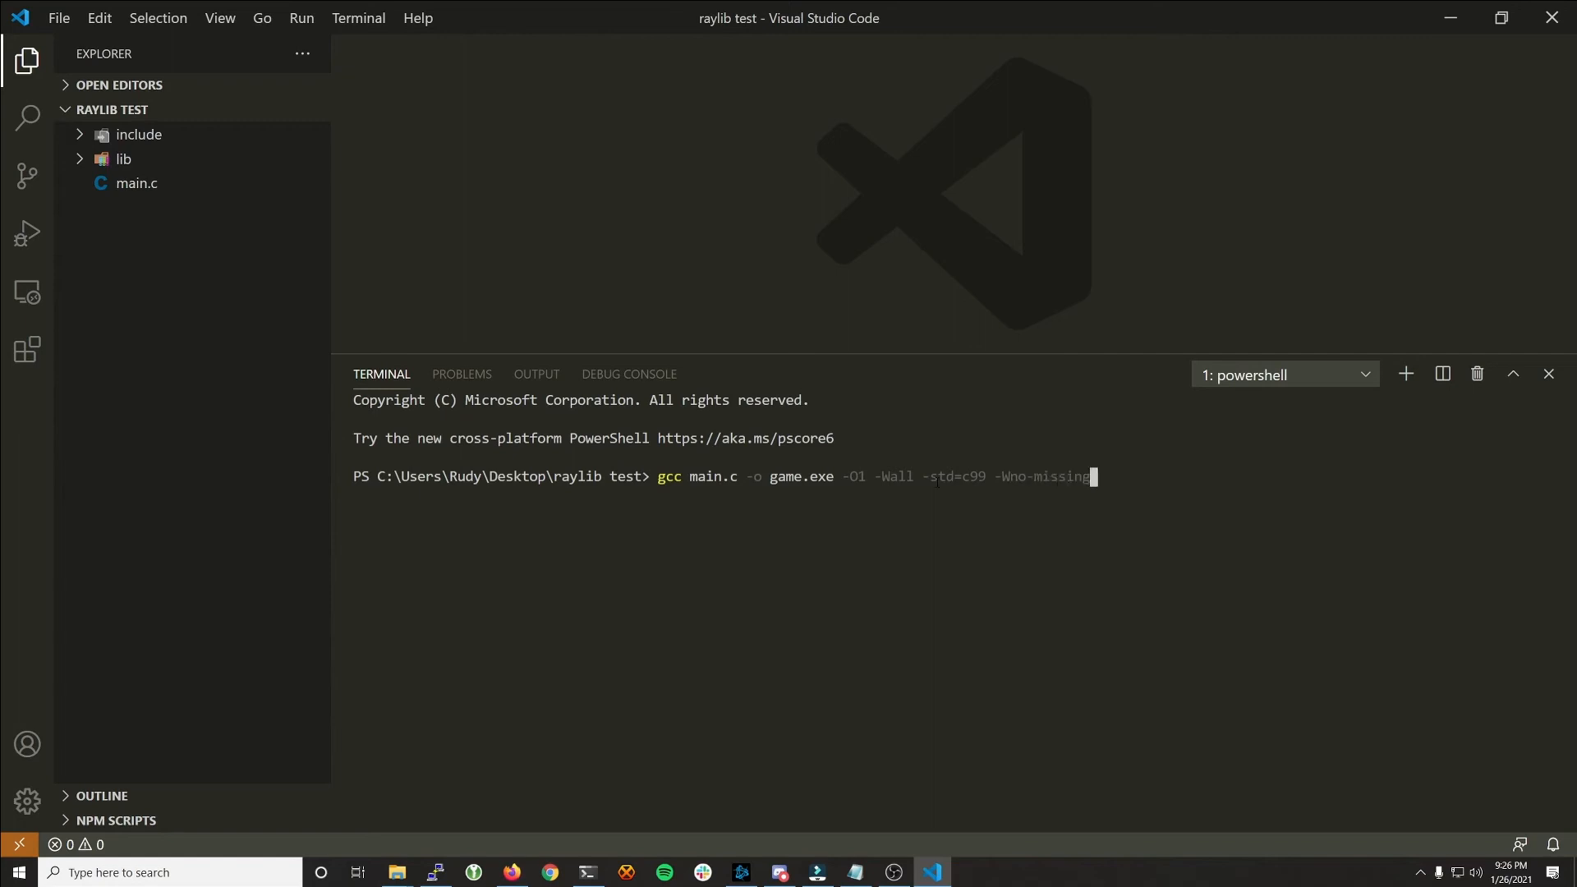
{"action": "type", "text": "braces"}
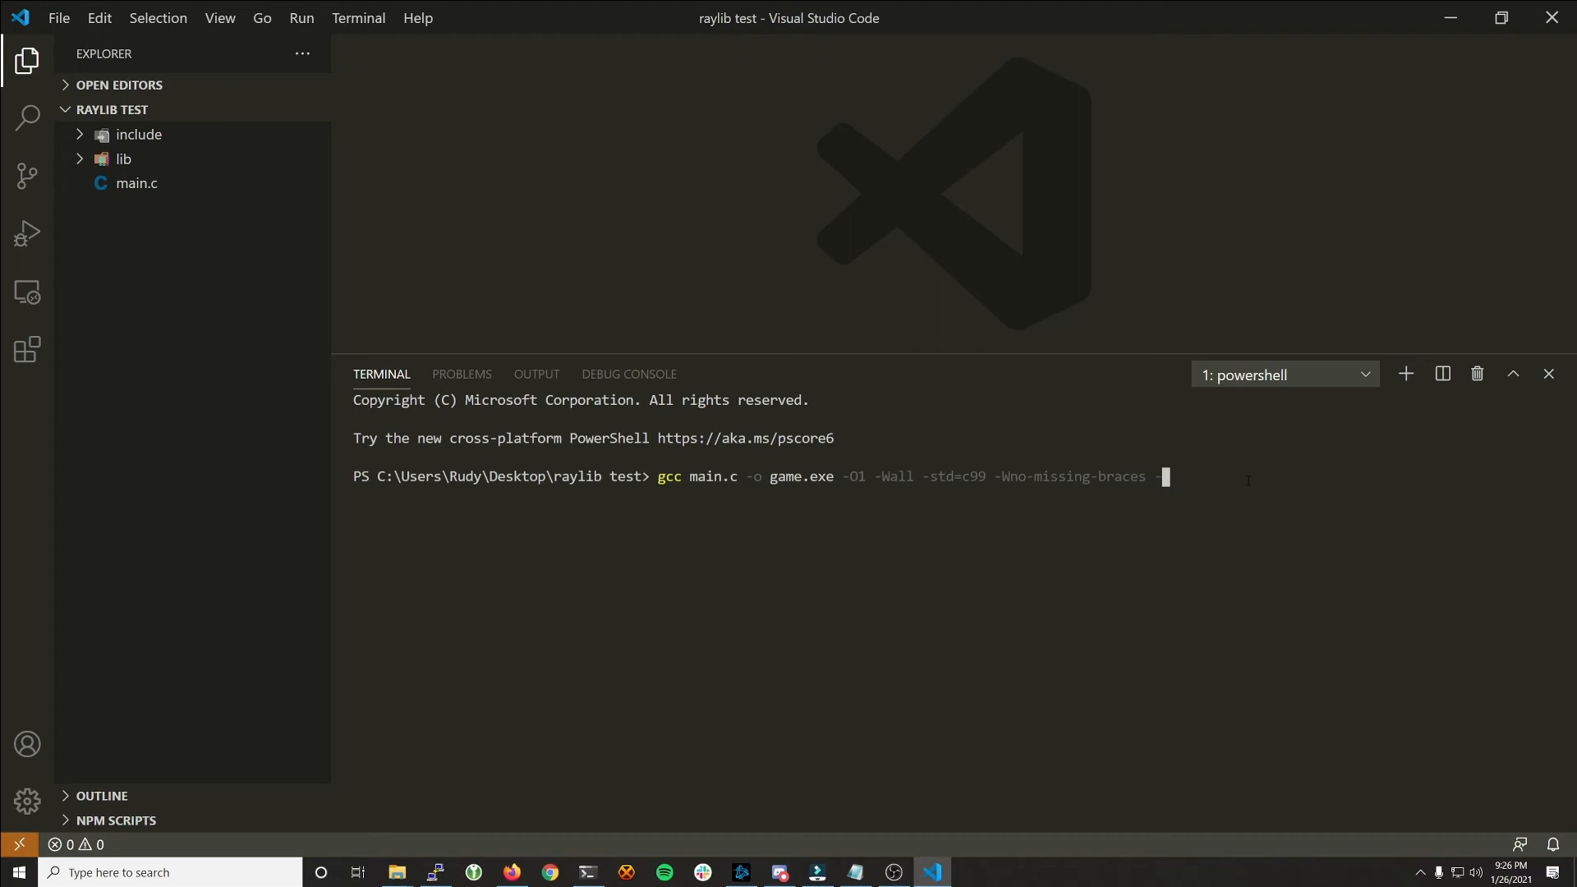
{"action": "type", "text": "-I"}
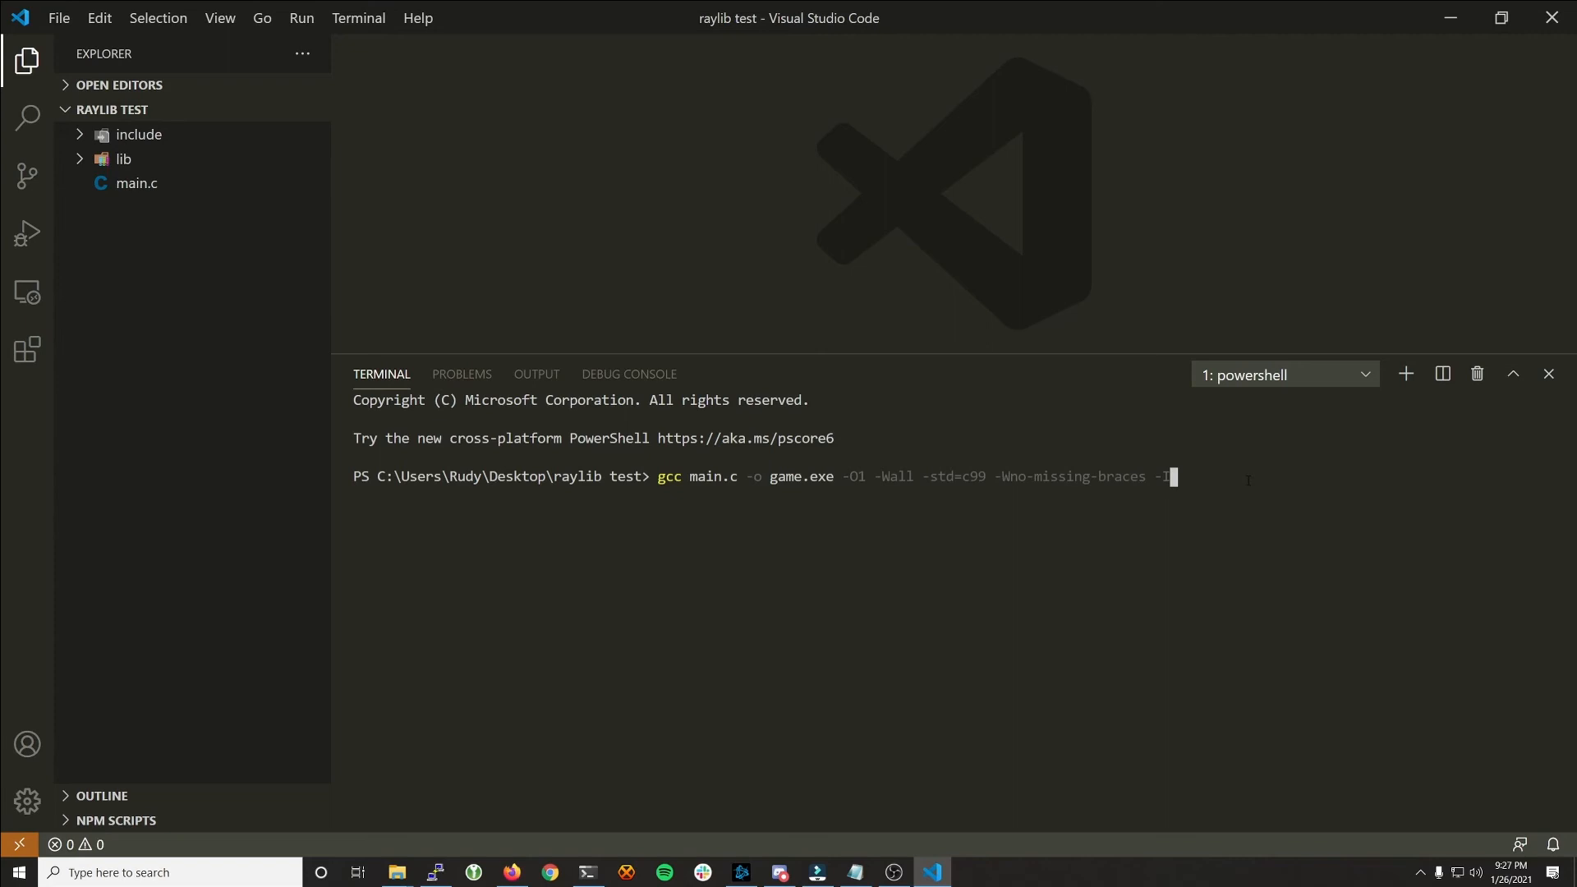
{"action": "type", "text": "include/"}
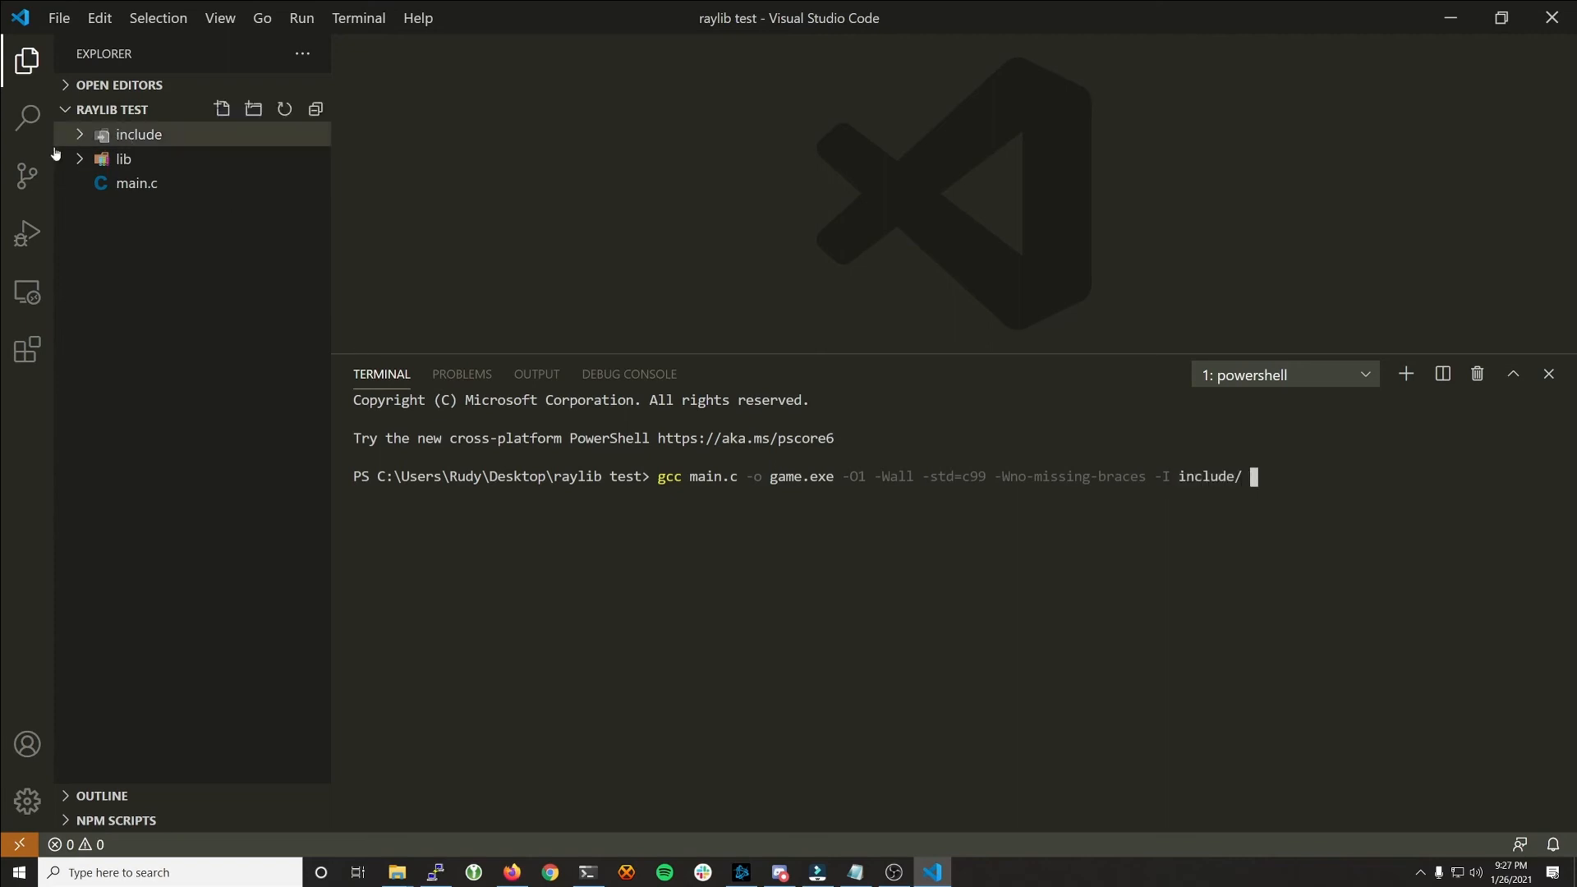
{"action": "left_click", "coordinate": [138, 134]}
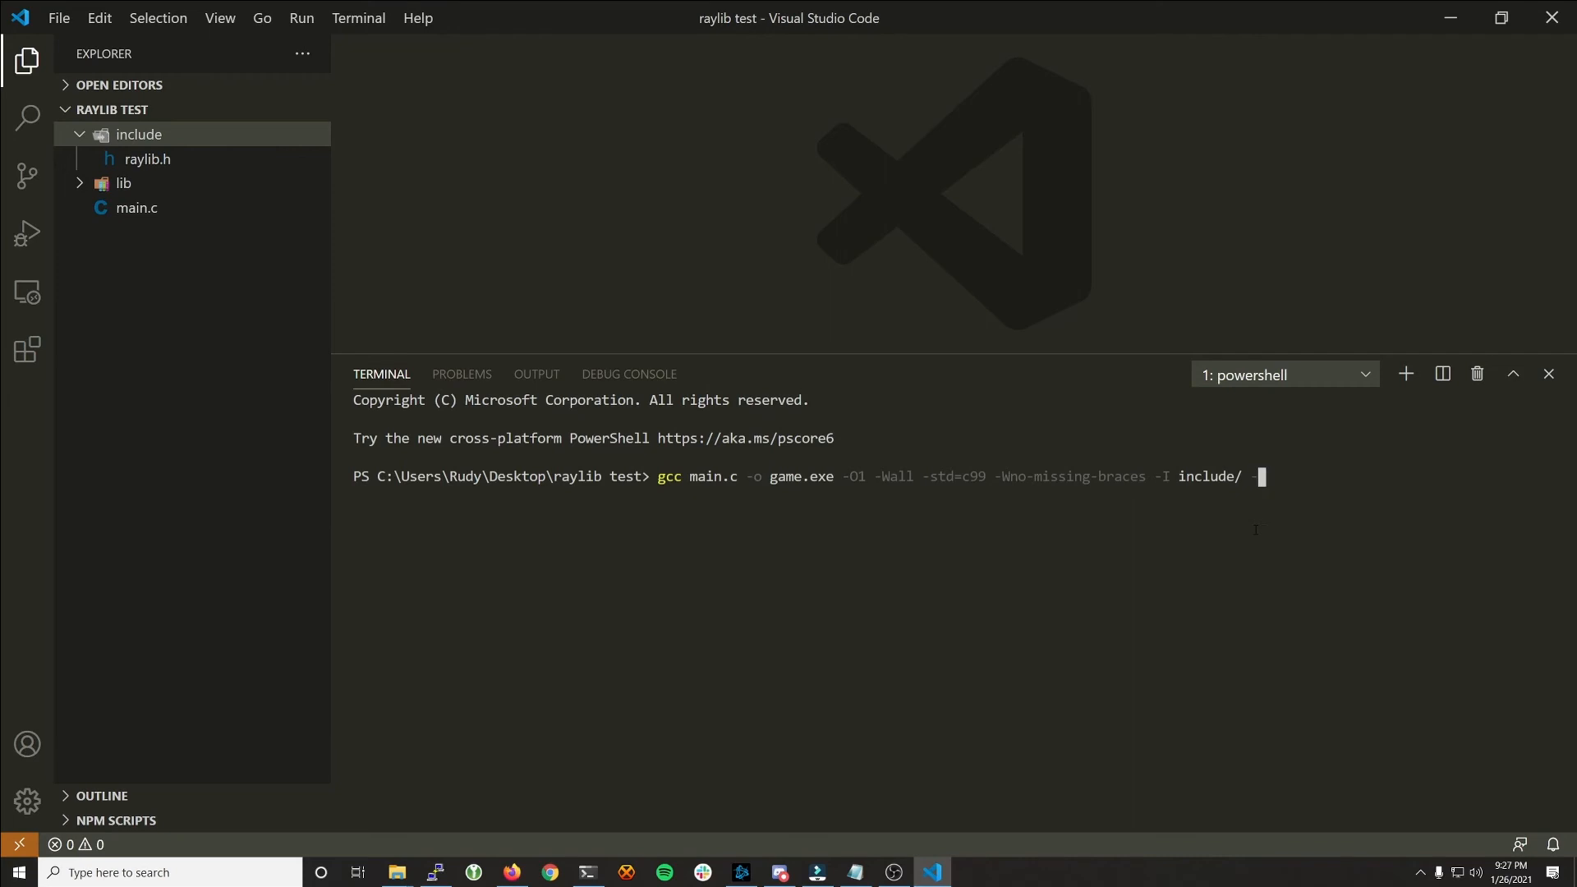
{"action": "type", "text": "-L"}
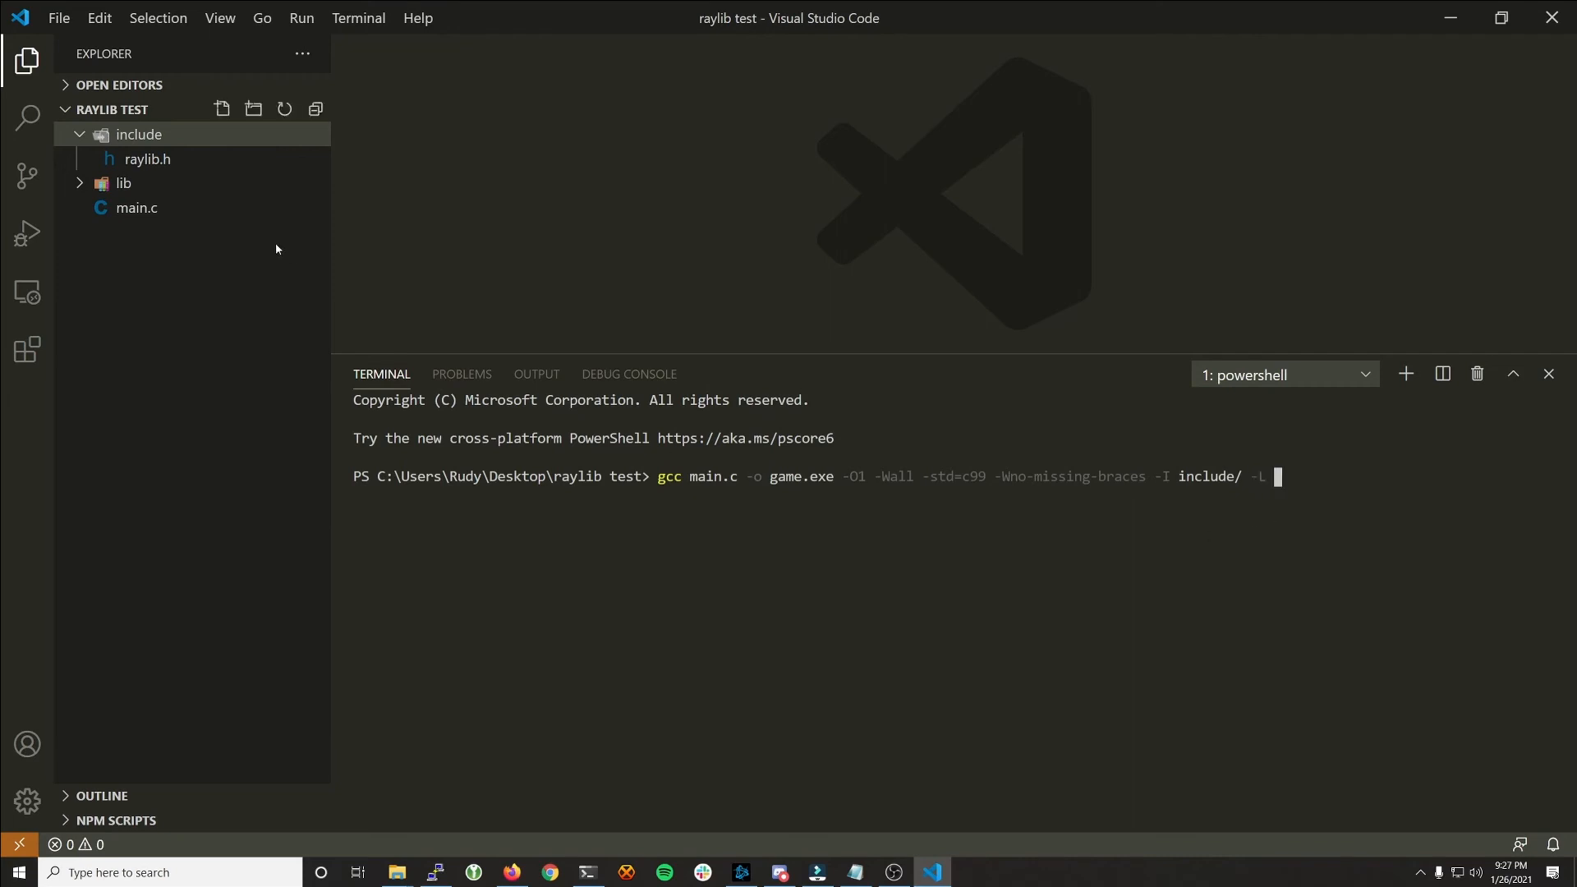
Step: Append lib/ with -lraylib, -lopengl32, -lgdi32 and -lwinmm to the gcc command
{"action": "left_click", "coordinate": [122, 182]}
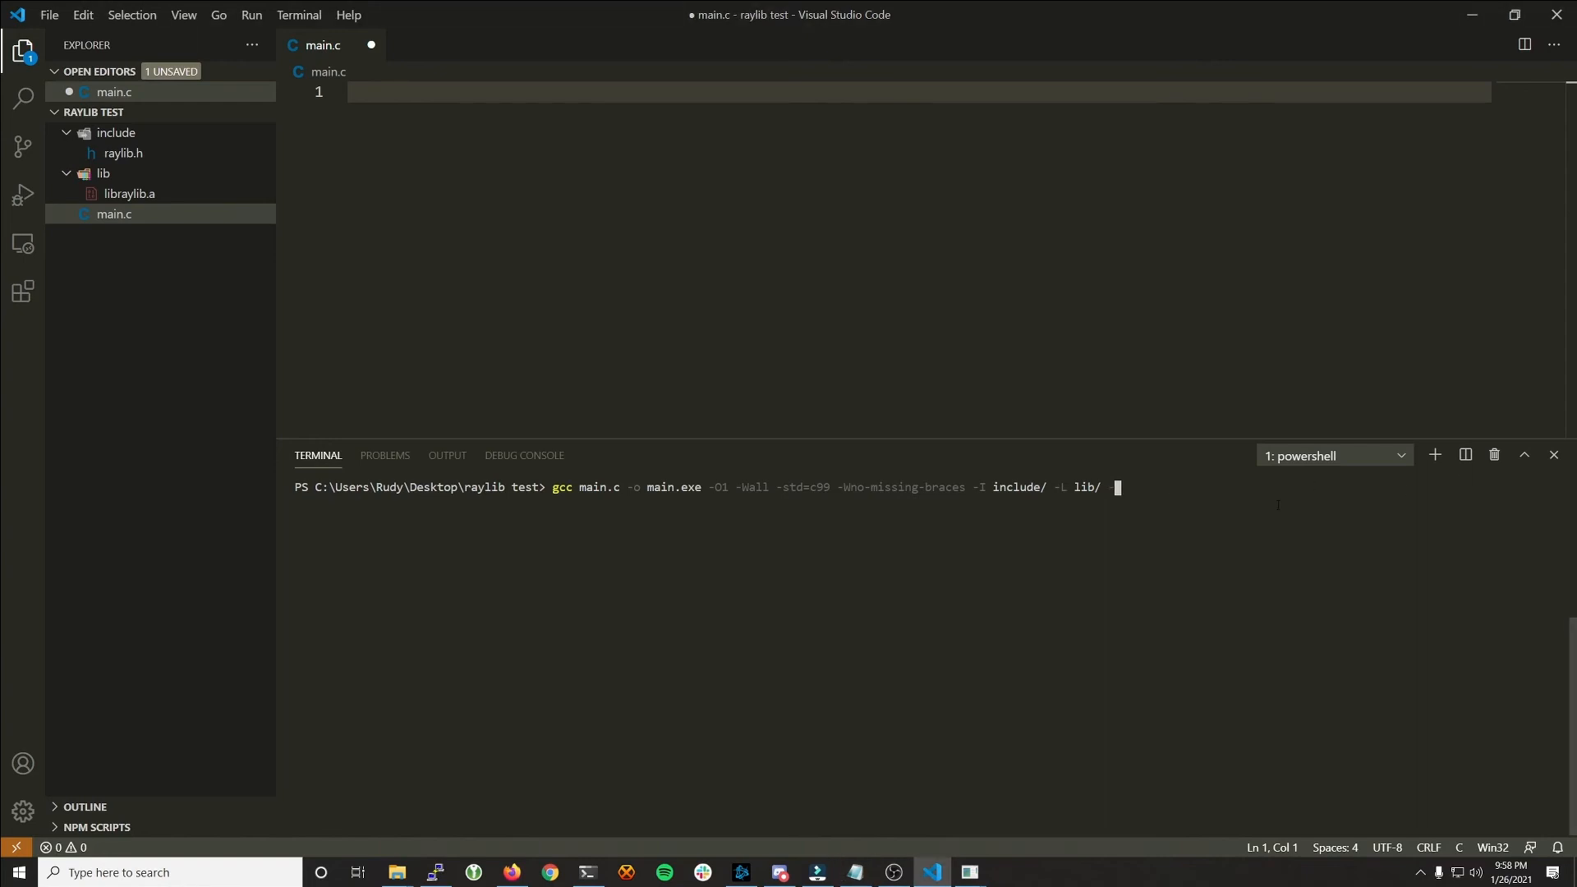
{"action": "type", "text": "-lraylib"}
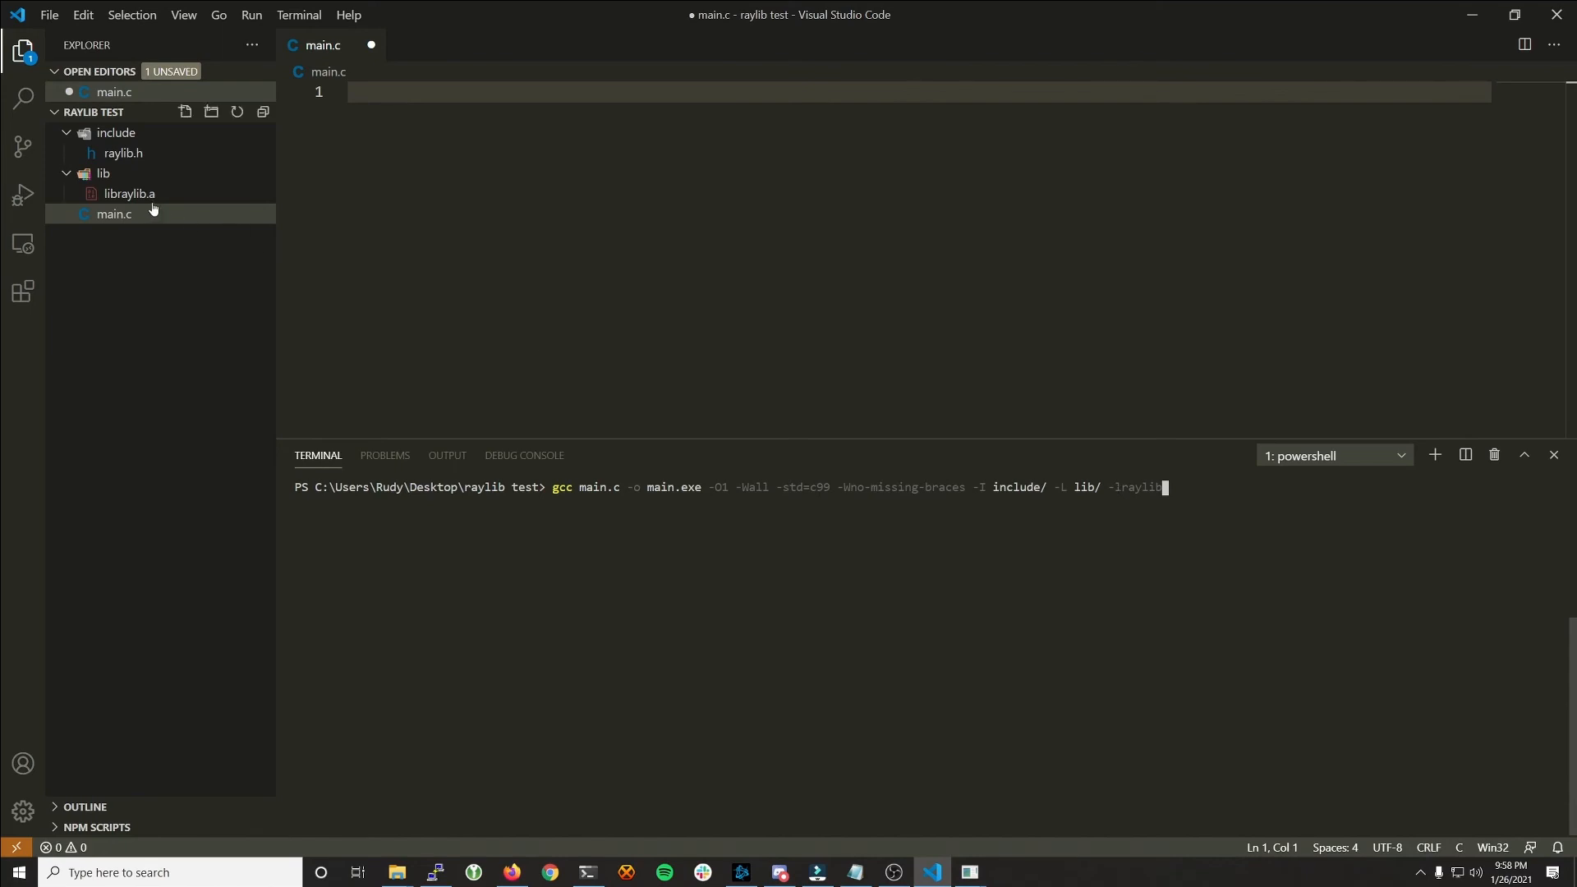
{"action": "mouse_move", "coordinate": [128, 193]}
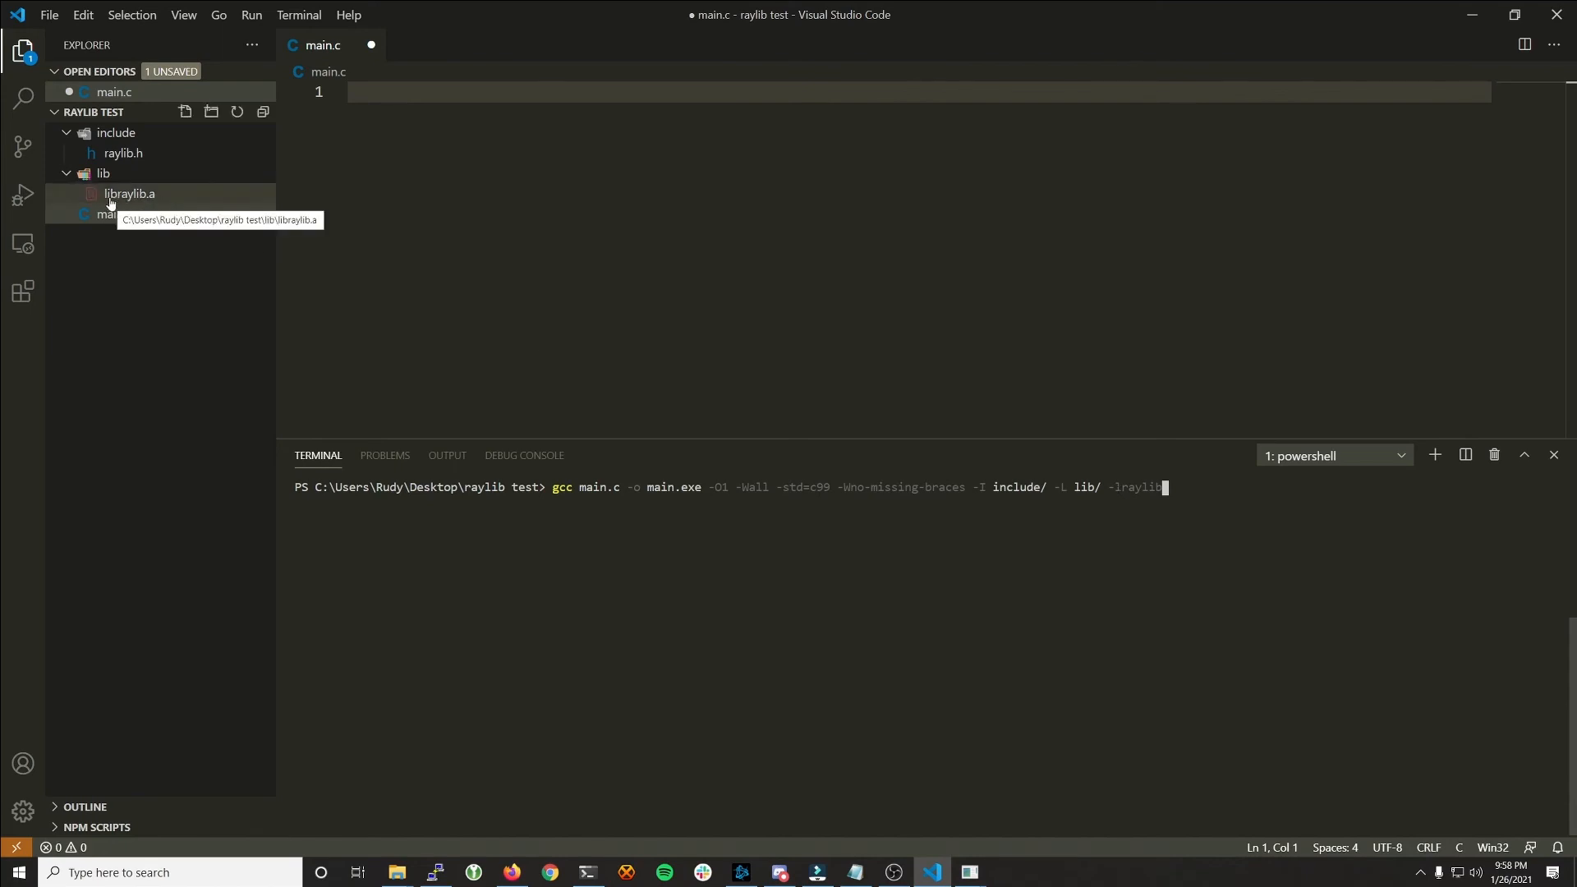
{"action": "mouse_move", "coordinate": [1026, 469]}
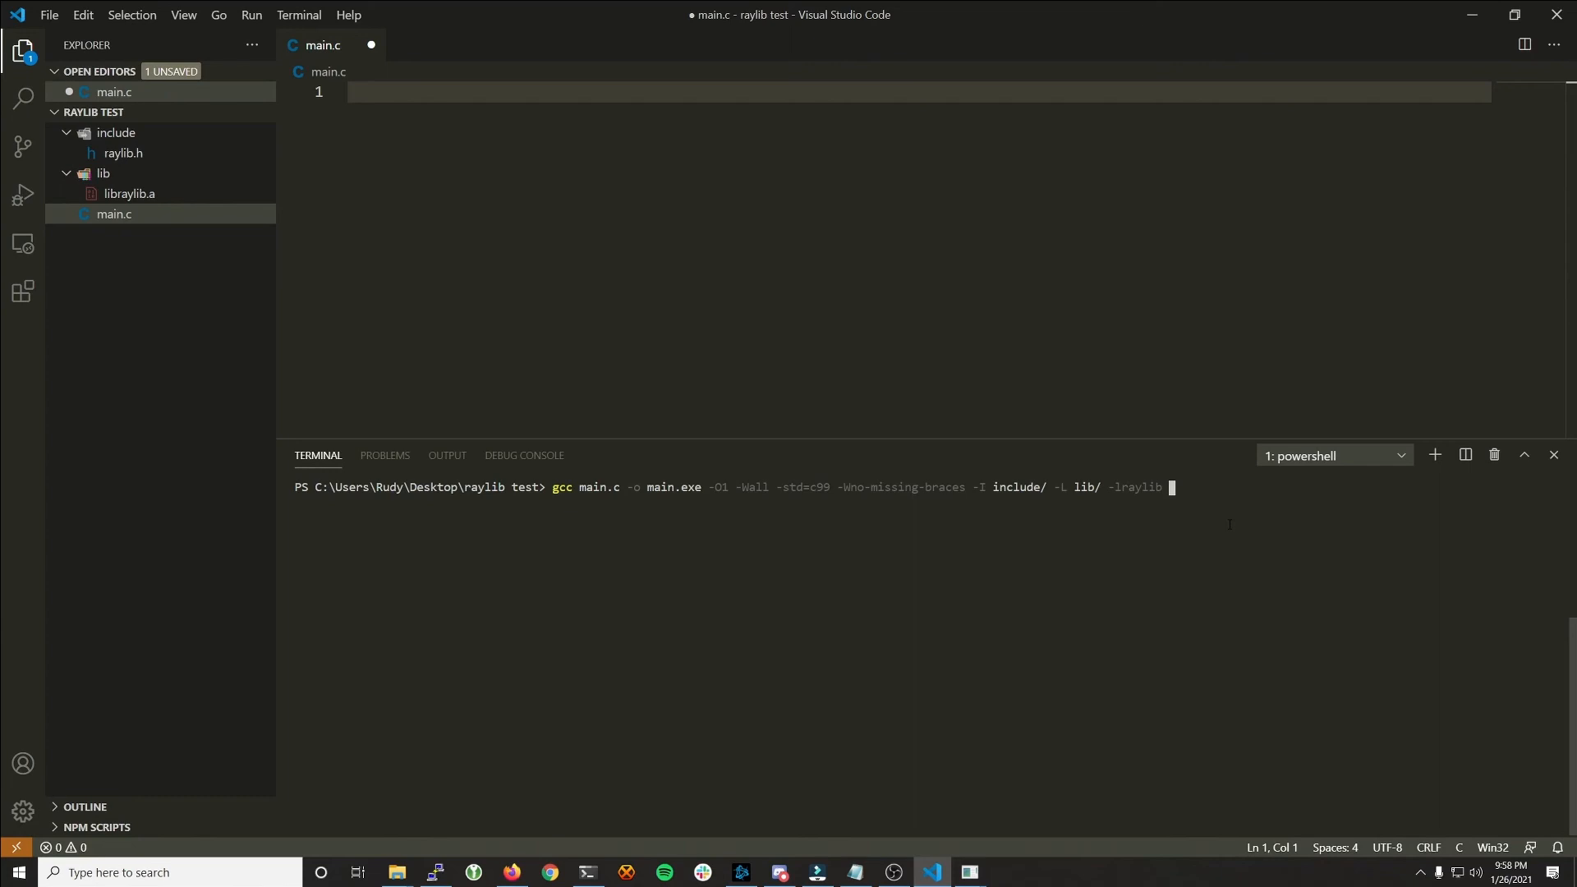
{"action": "type", "text": "lopengl32 -lgdi32 -lwinmm"}
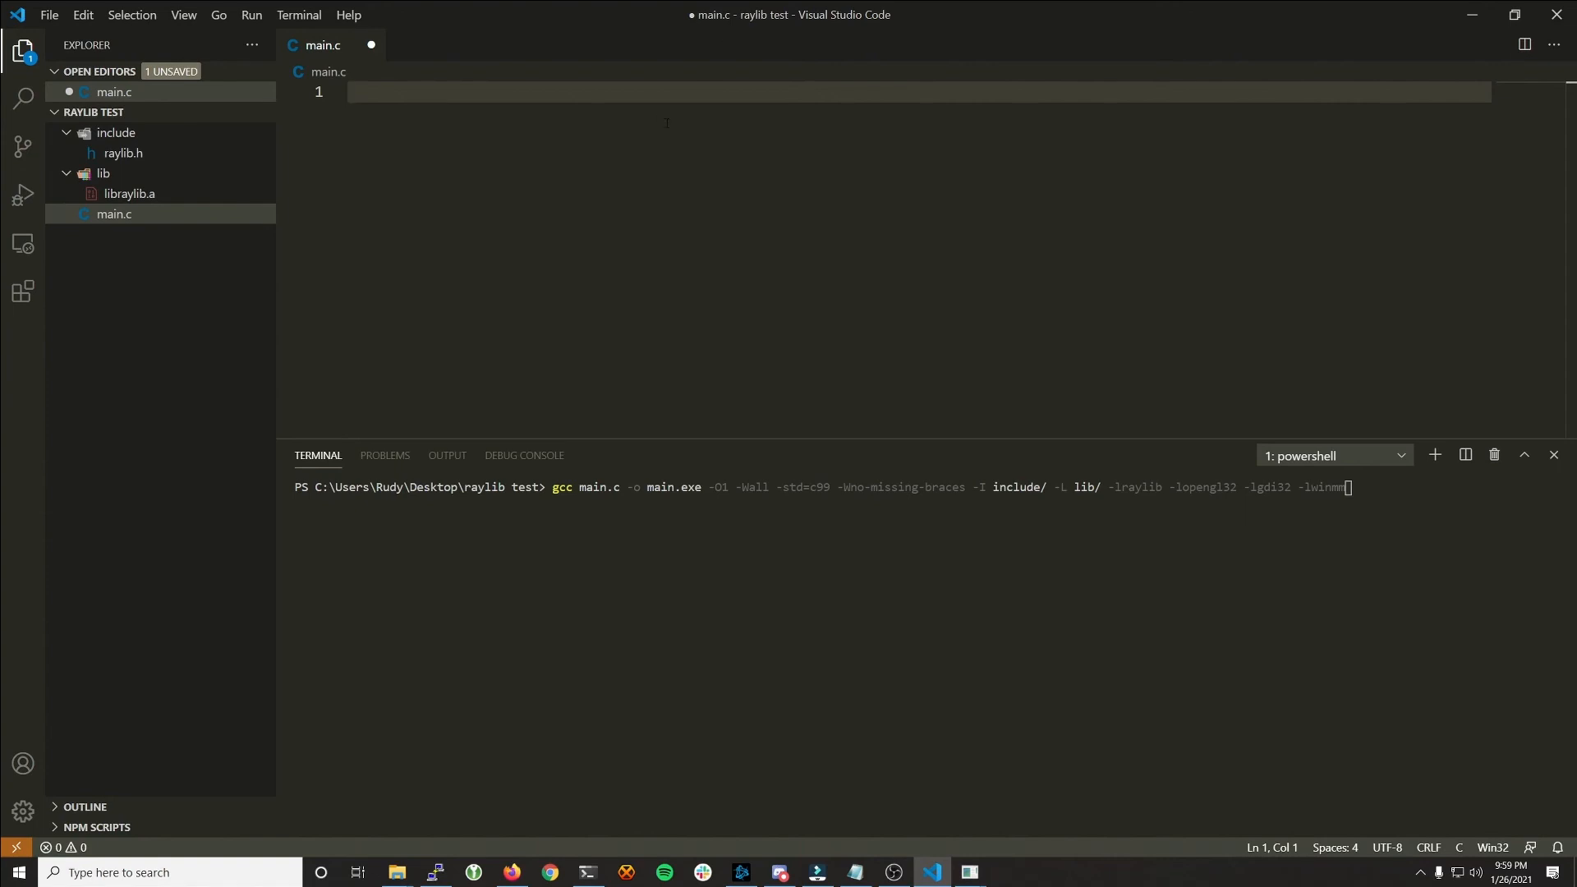
{"action": "mouse_move", "coordinate": [533, 260]}
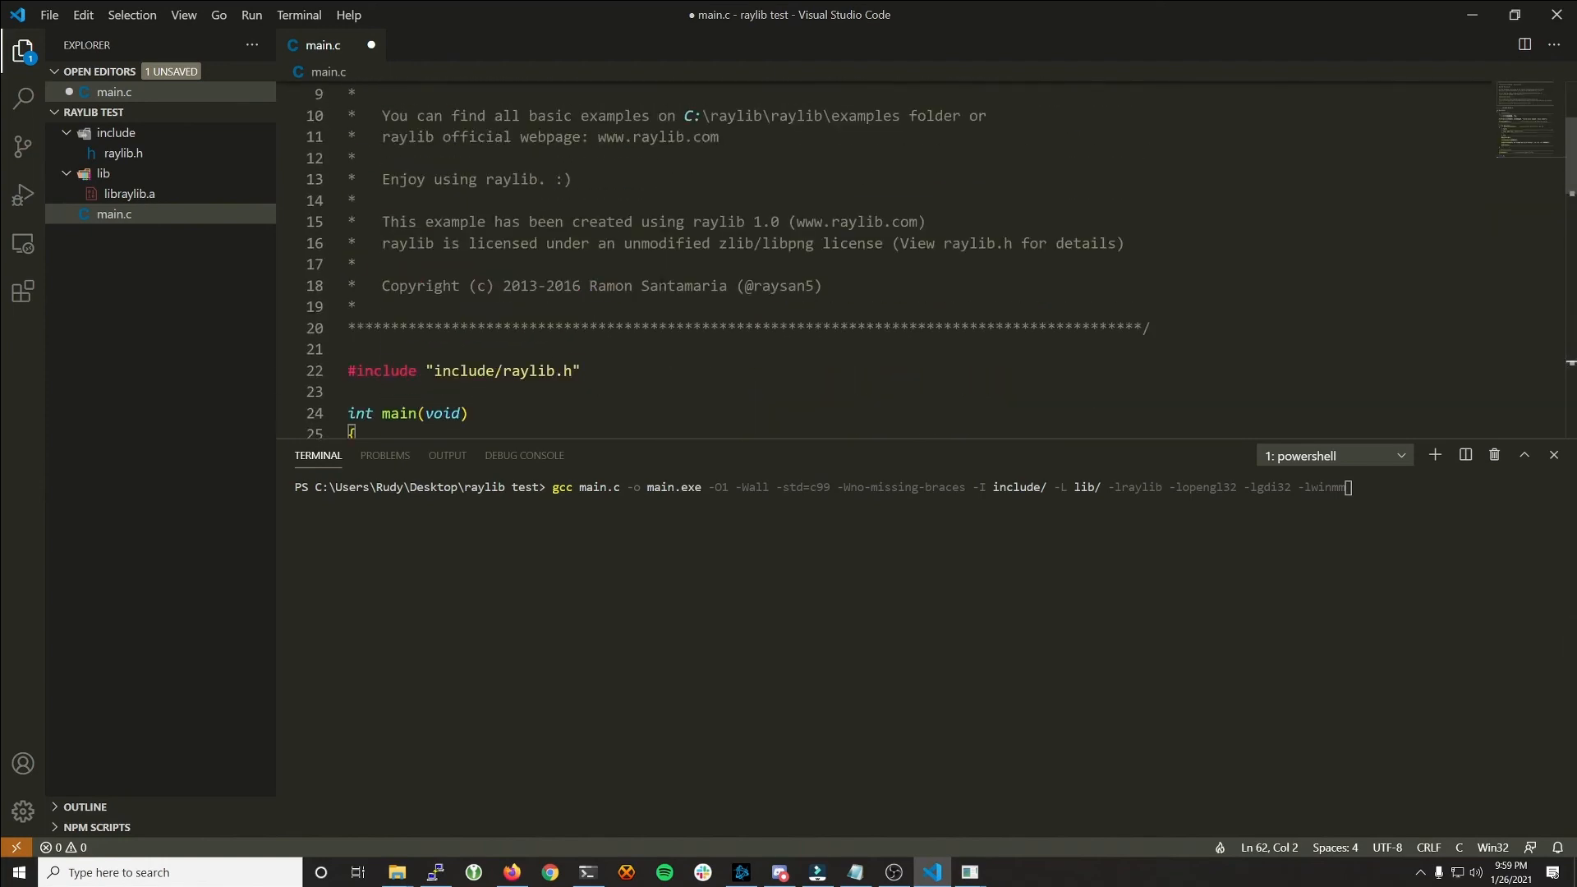
Step: Save the example code in main.c and change the command's output name to game.exe
{"action": "key", "text": "ctrl+s"}
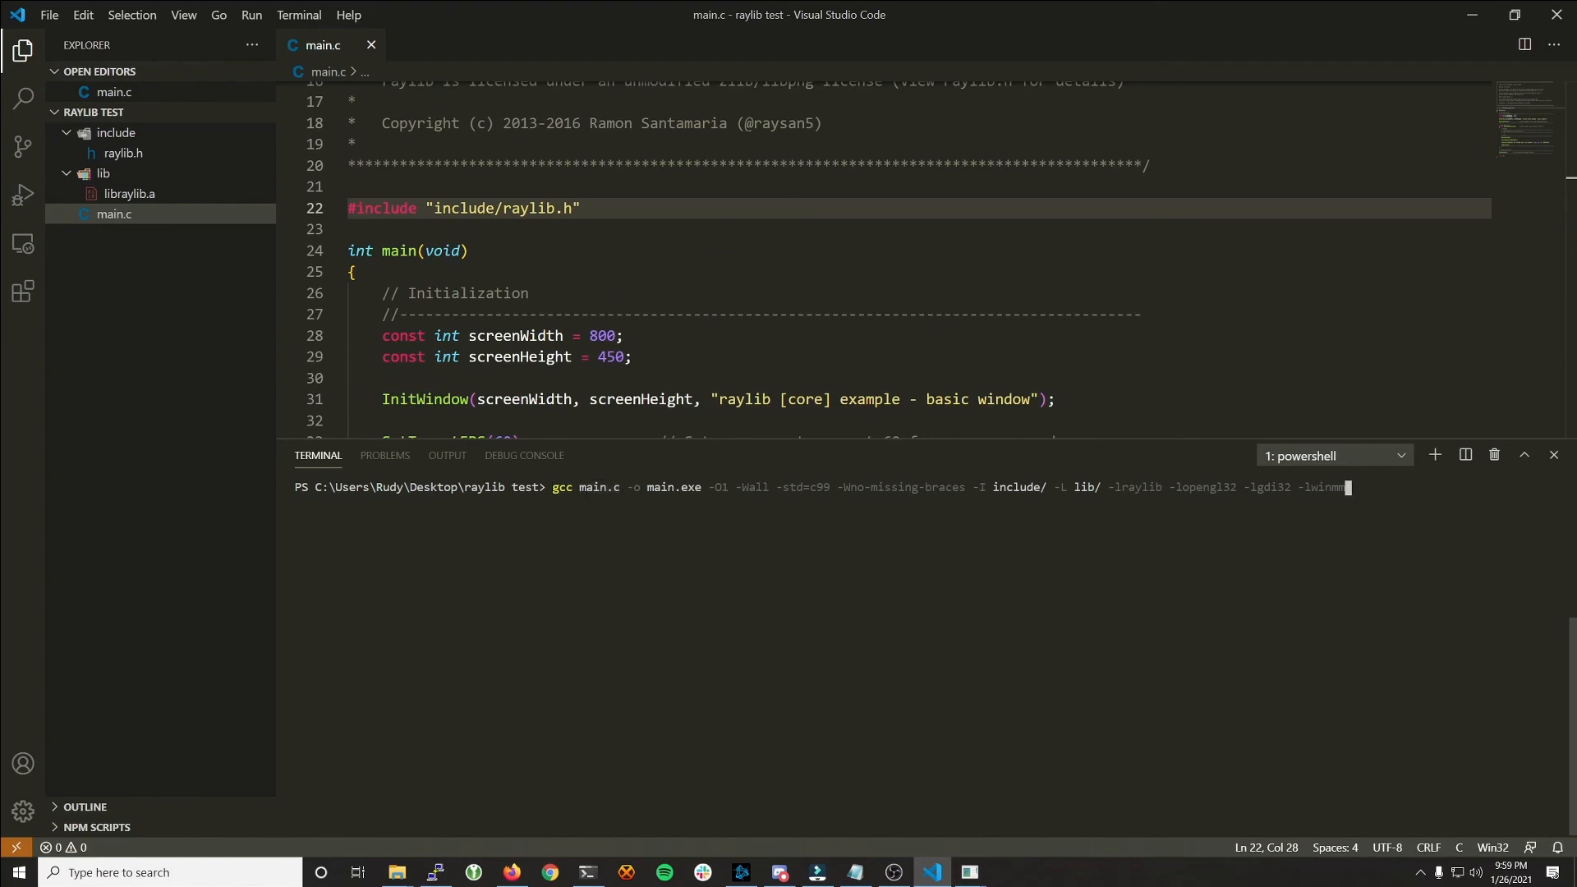
{"action": "double_click", "coordinate": [675, 487]}
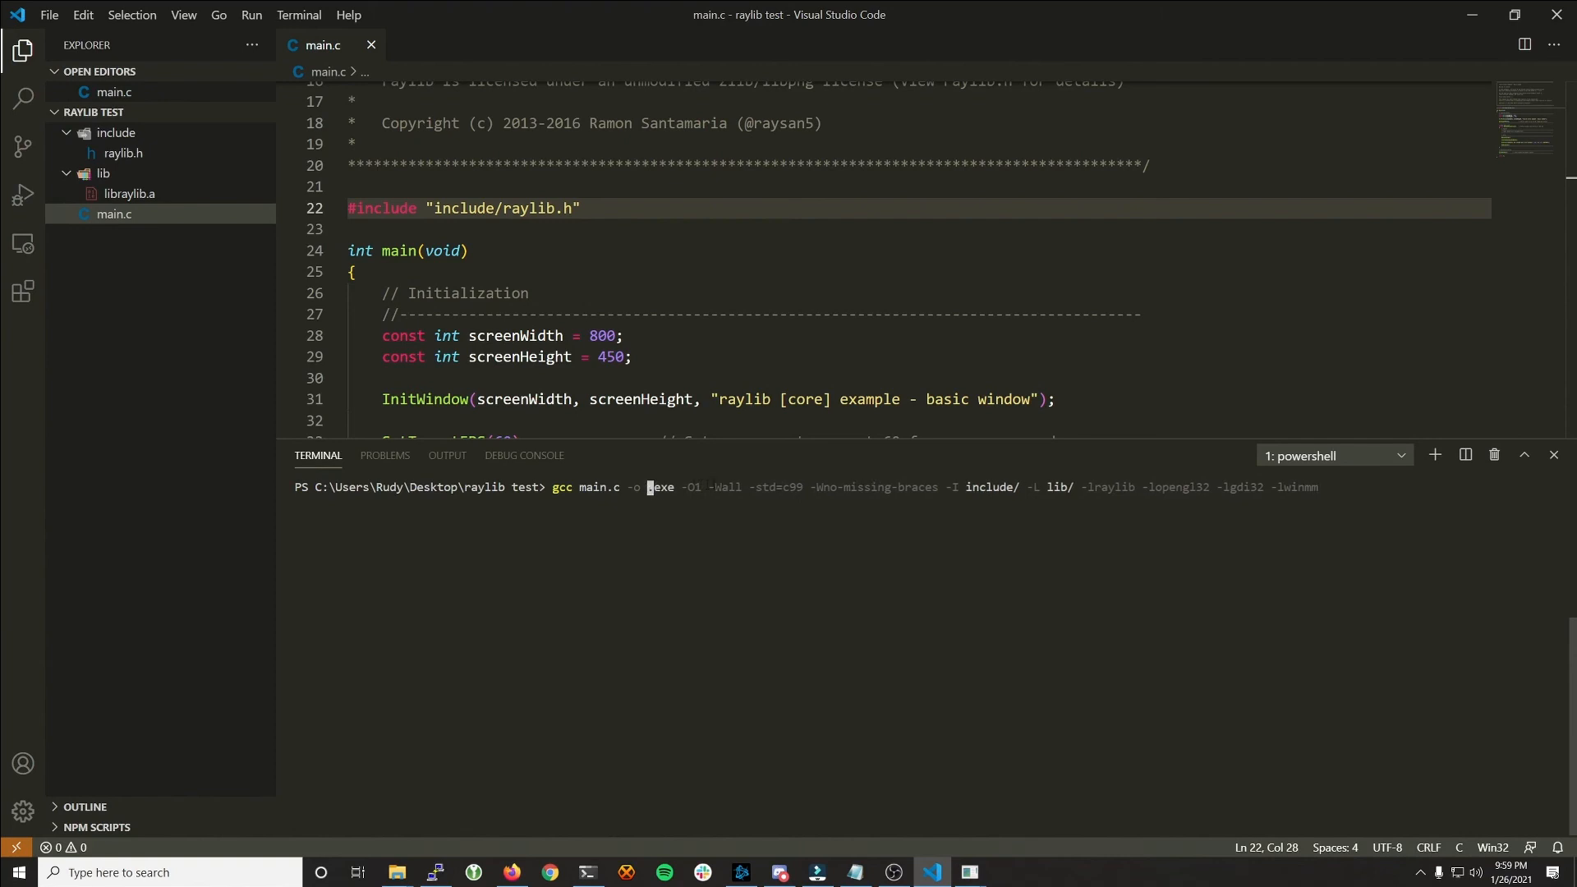
{"action": "type", "text": "game.exe"}
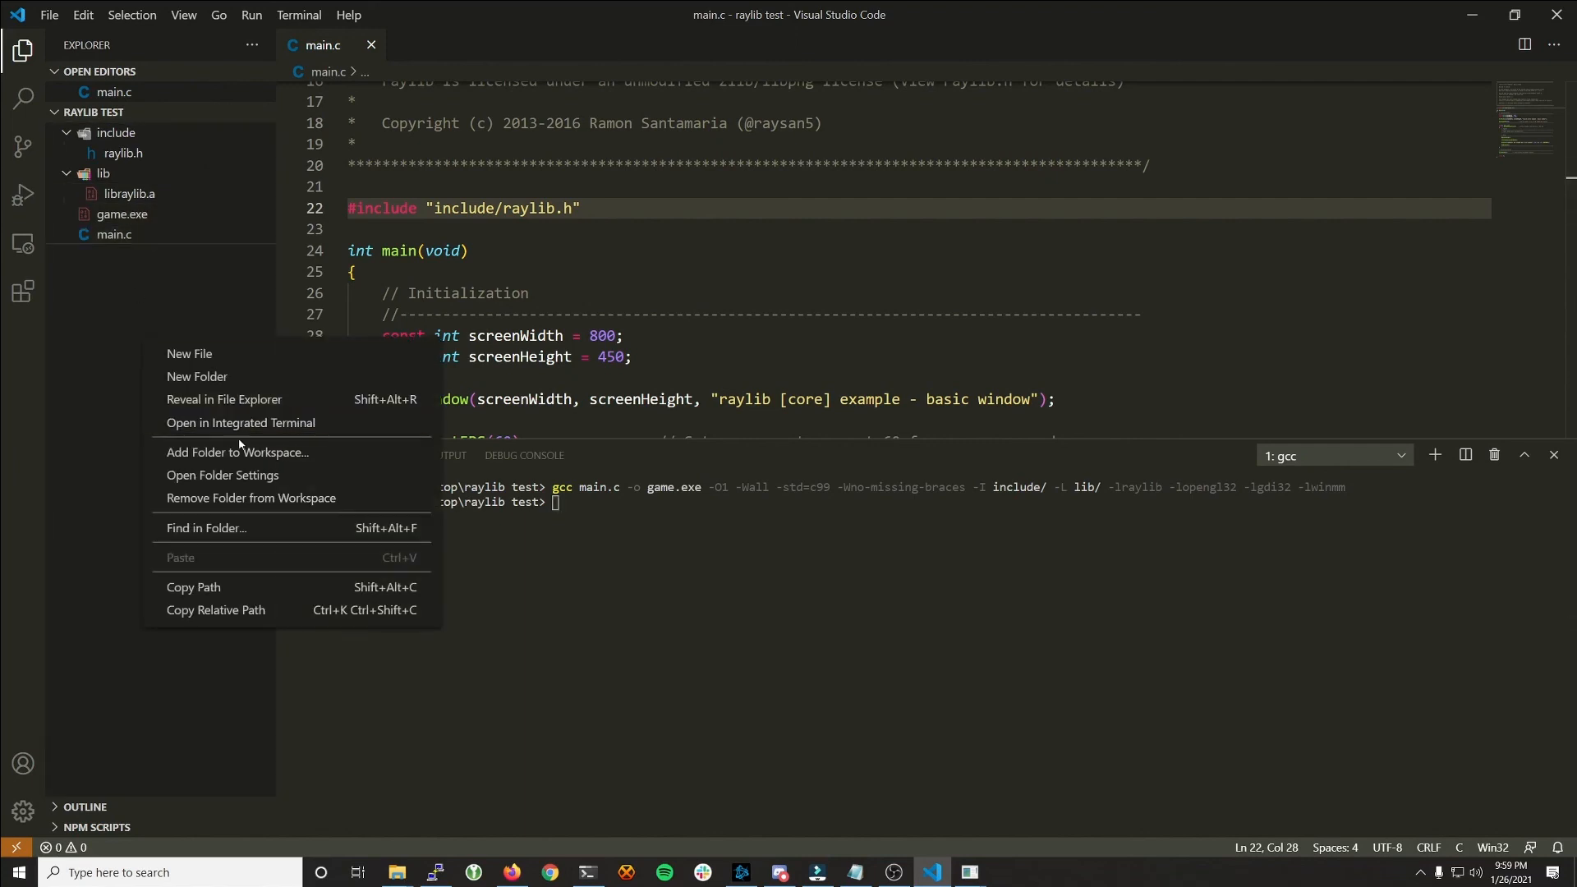
Step: Reveal the project folder in File Explorer and launch game.exe
{"action": "left_click", "coordinate": [223, 399]}
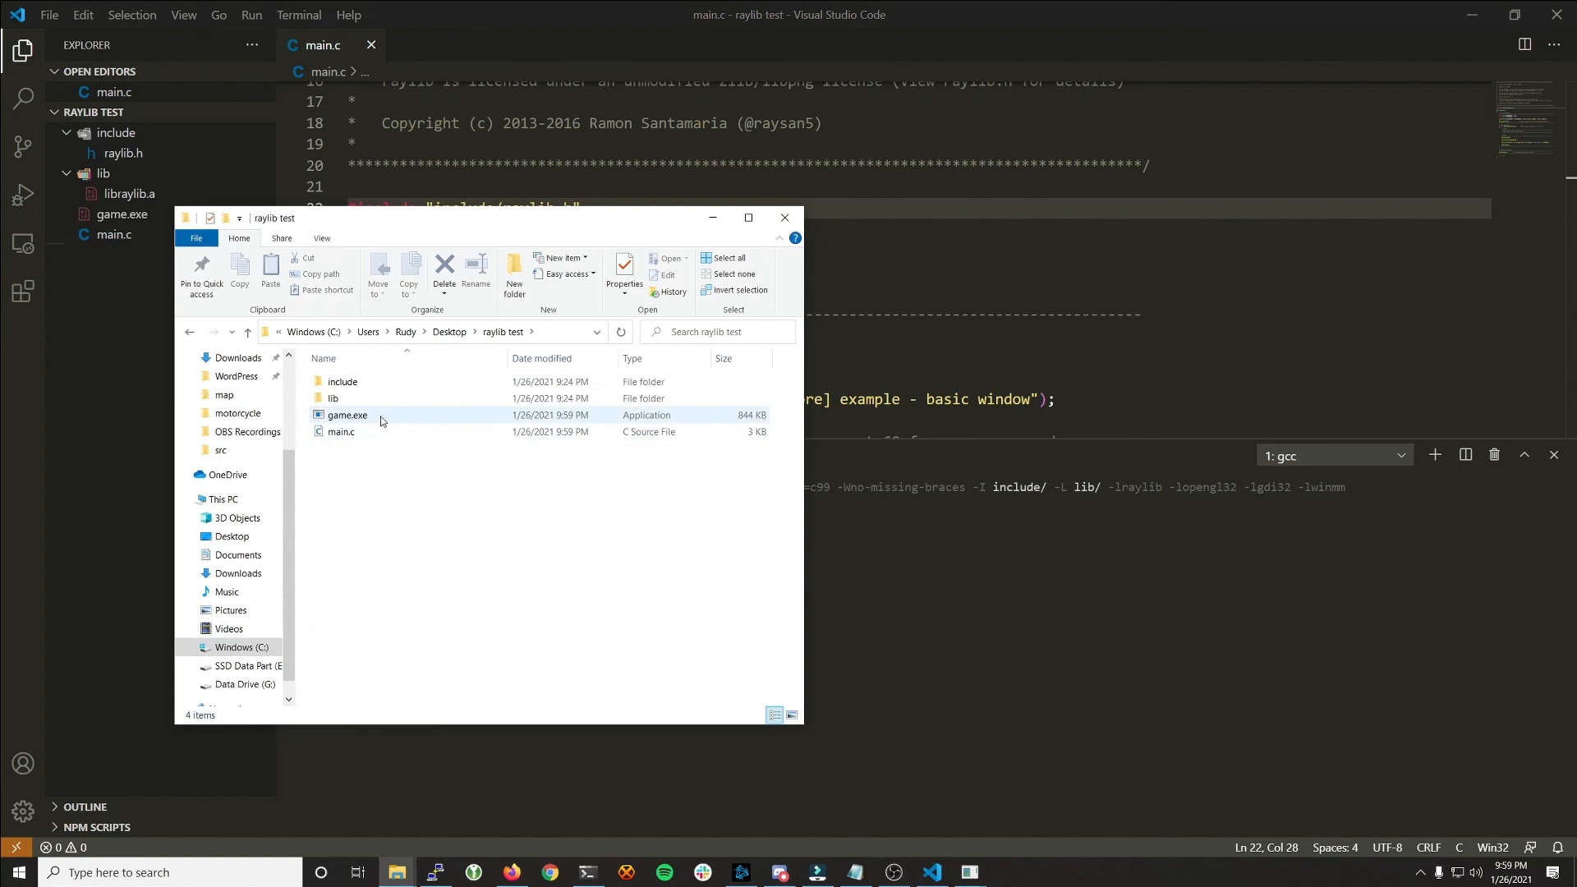
{"action": "double_click", "coordinate": [346, 416]}
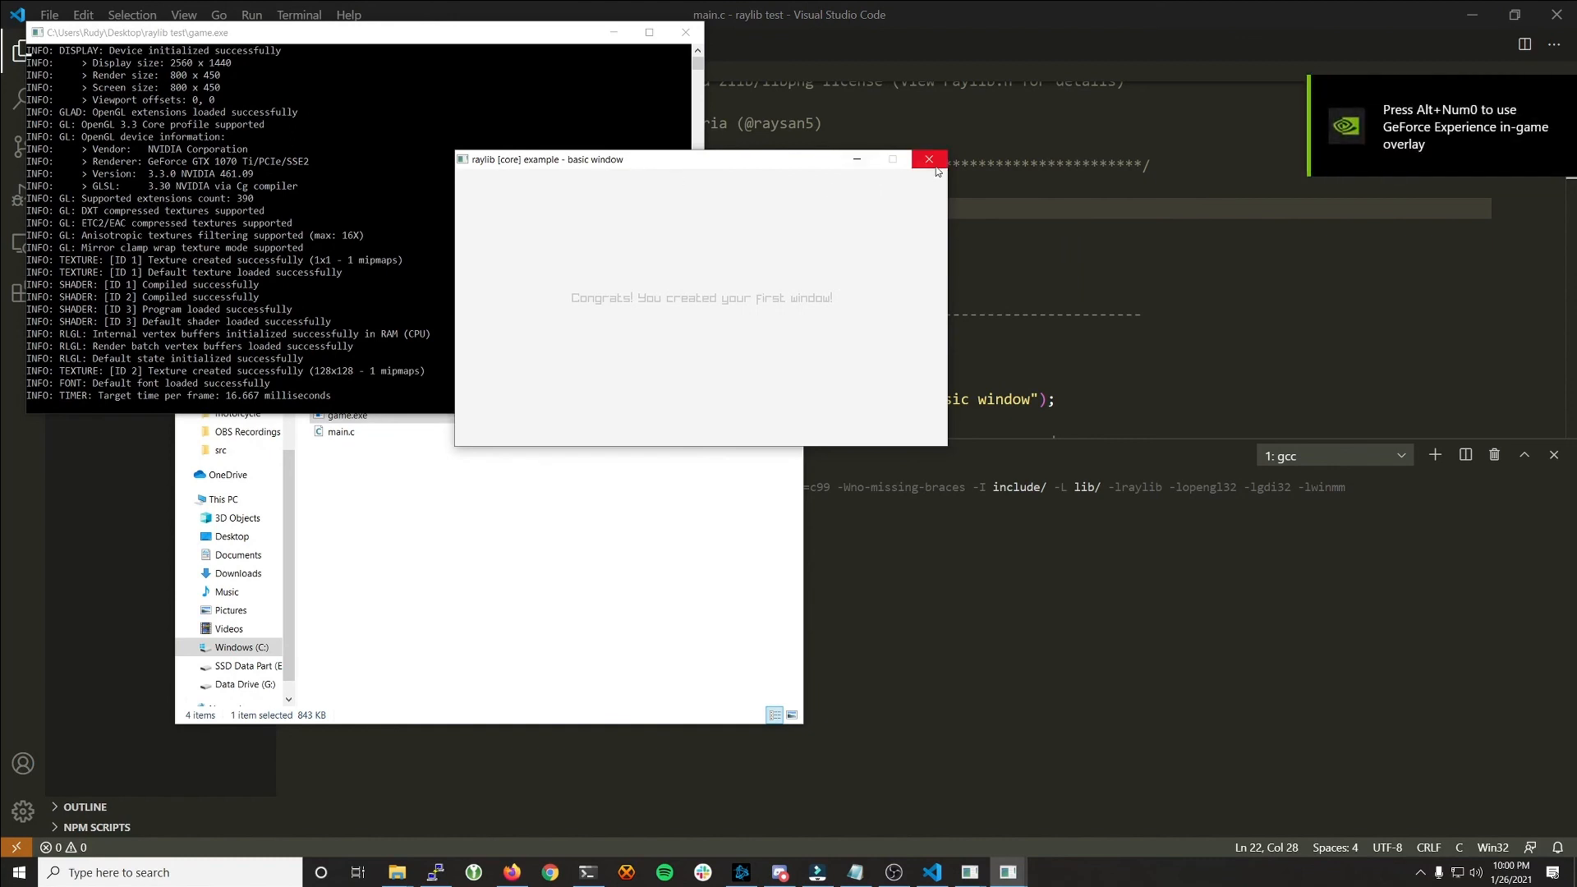
{"action": "mouse_move", "coordinate": [927, 158]}
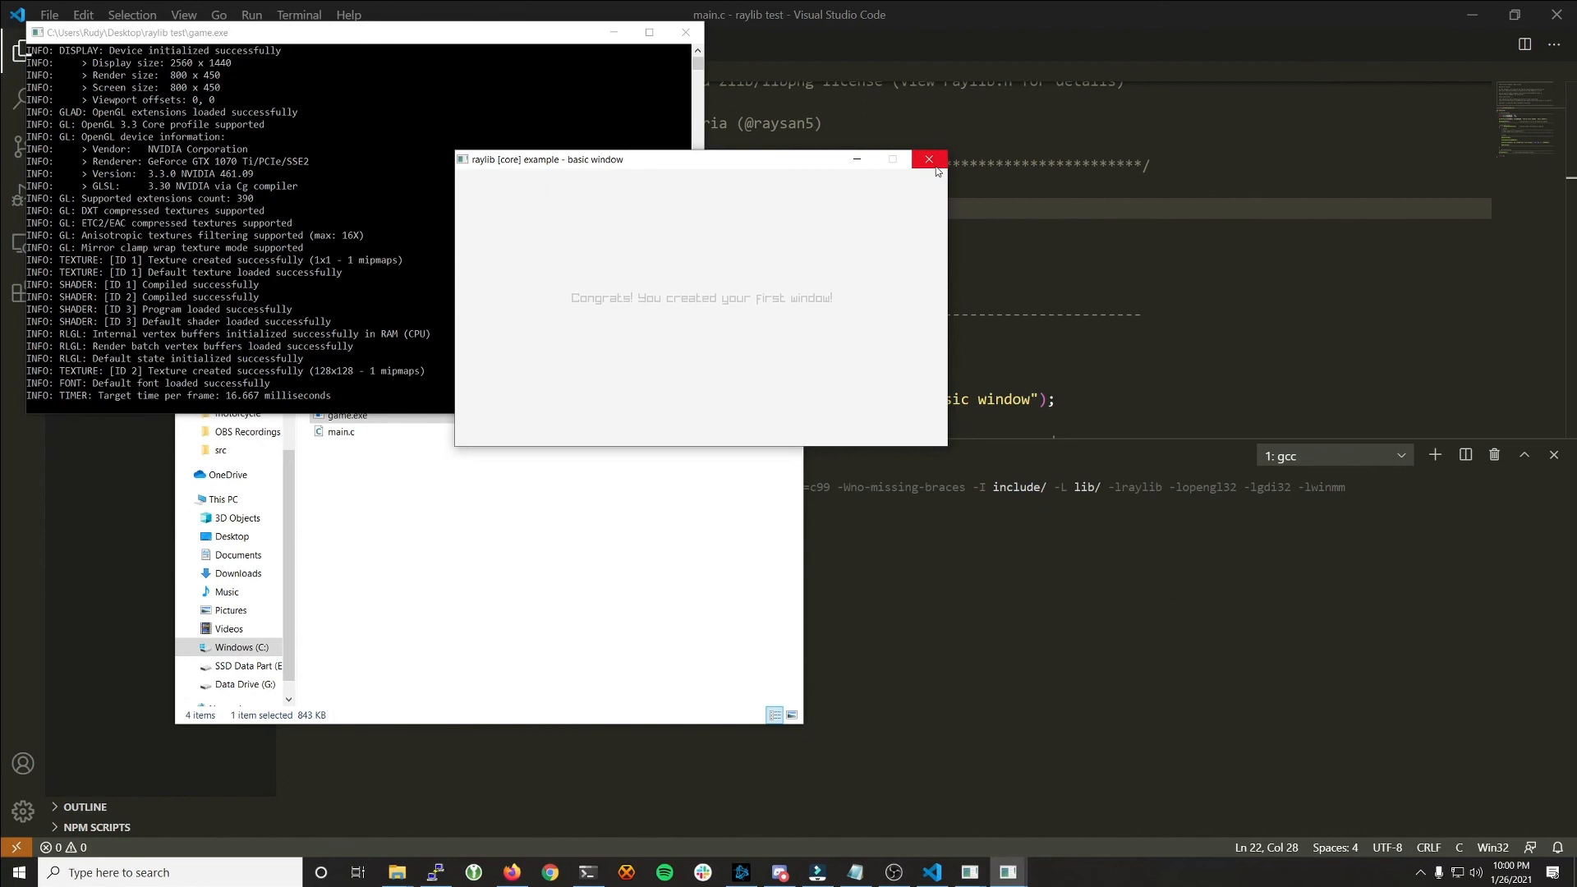
{"action": "mouse_move", "coordinate": [928, 158]}
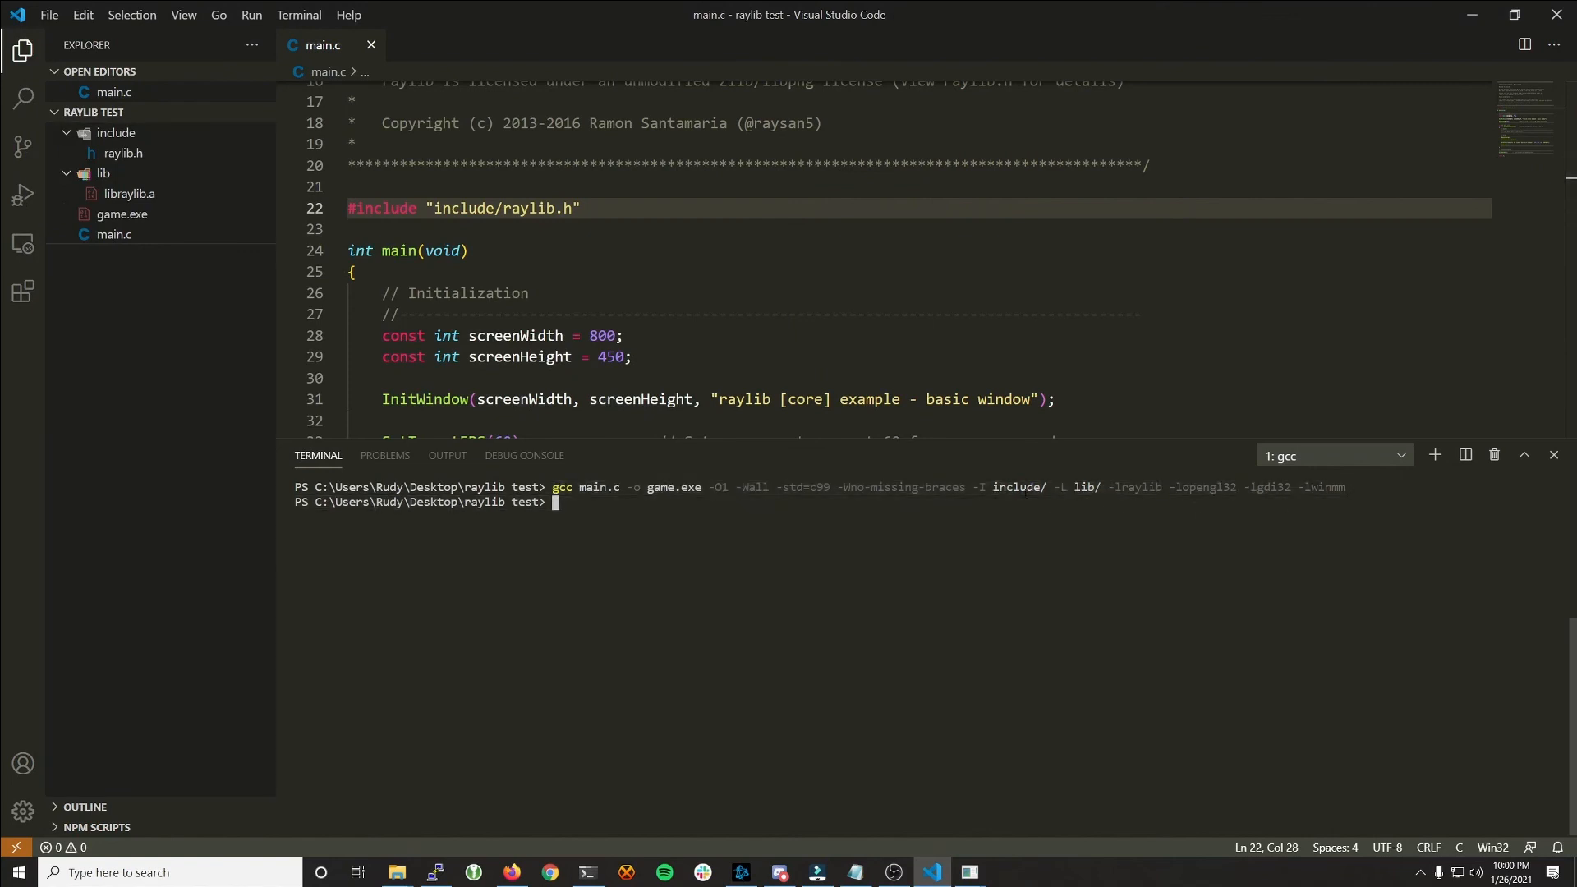
{"action": "mouse_move", "coordinate": [935, 520]}
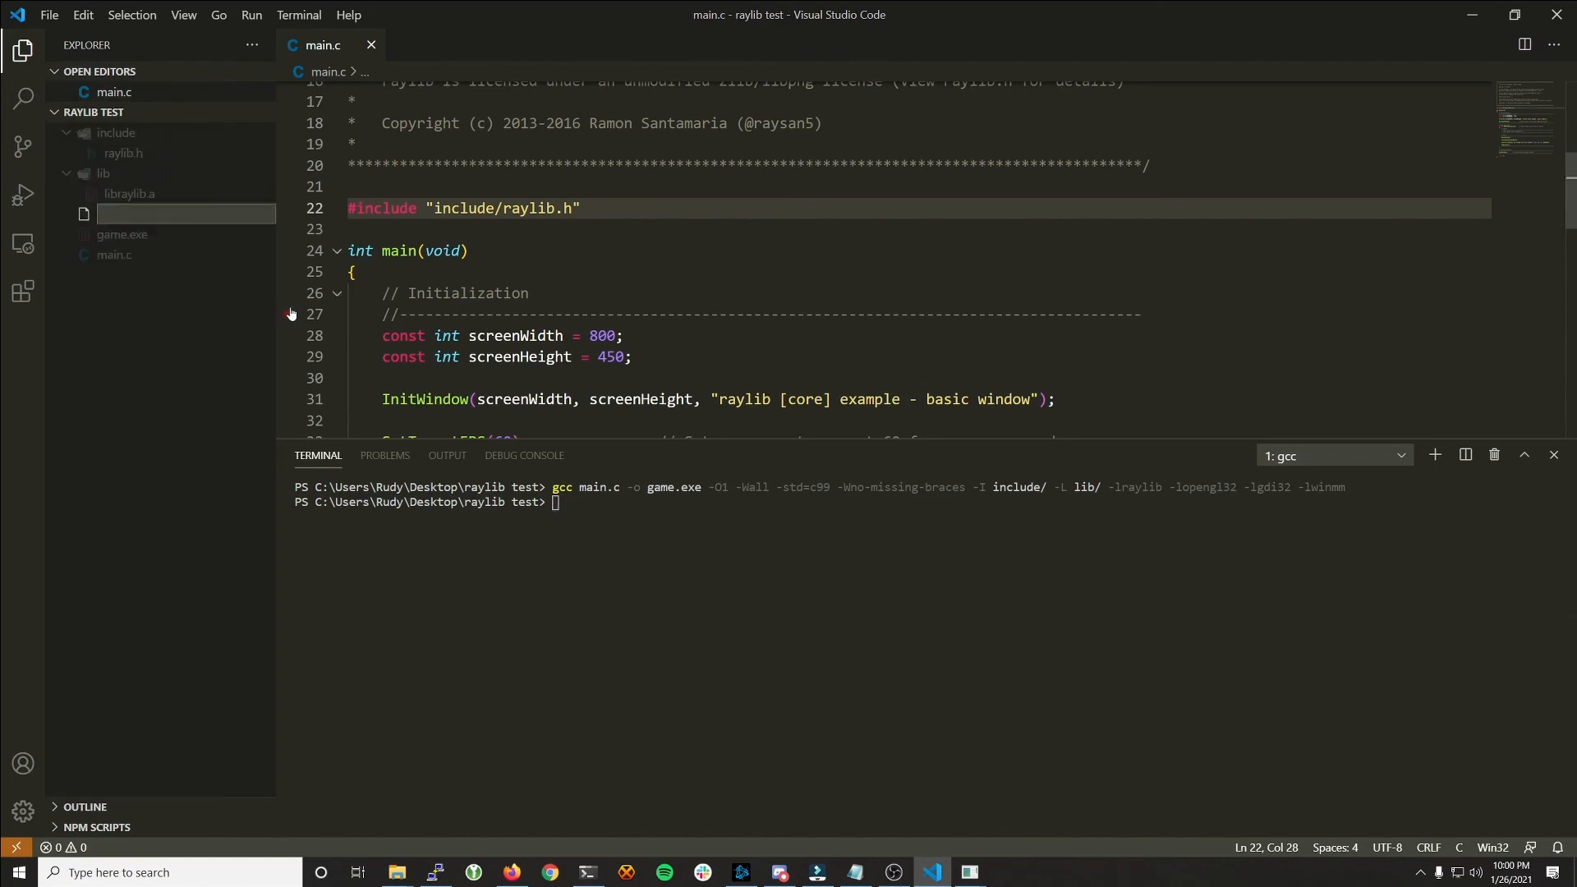
Step: Create and open run.ps1, delete the old game.exe, and return to main.c
{"action": "type", "text": "run.ps1"}
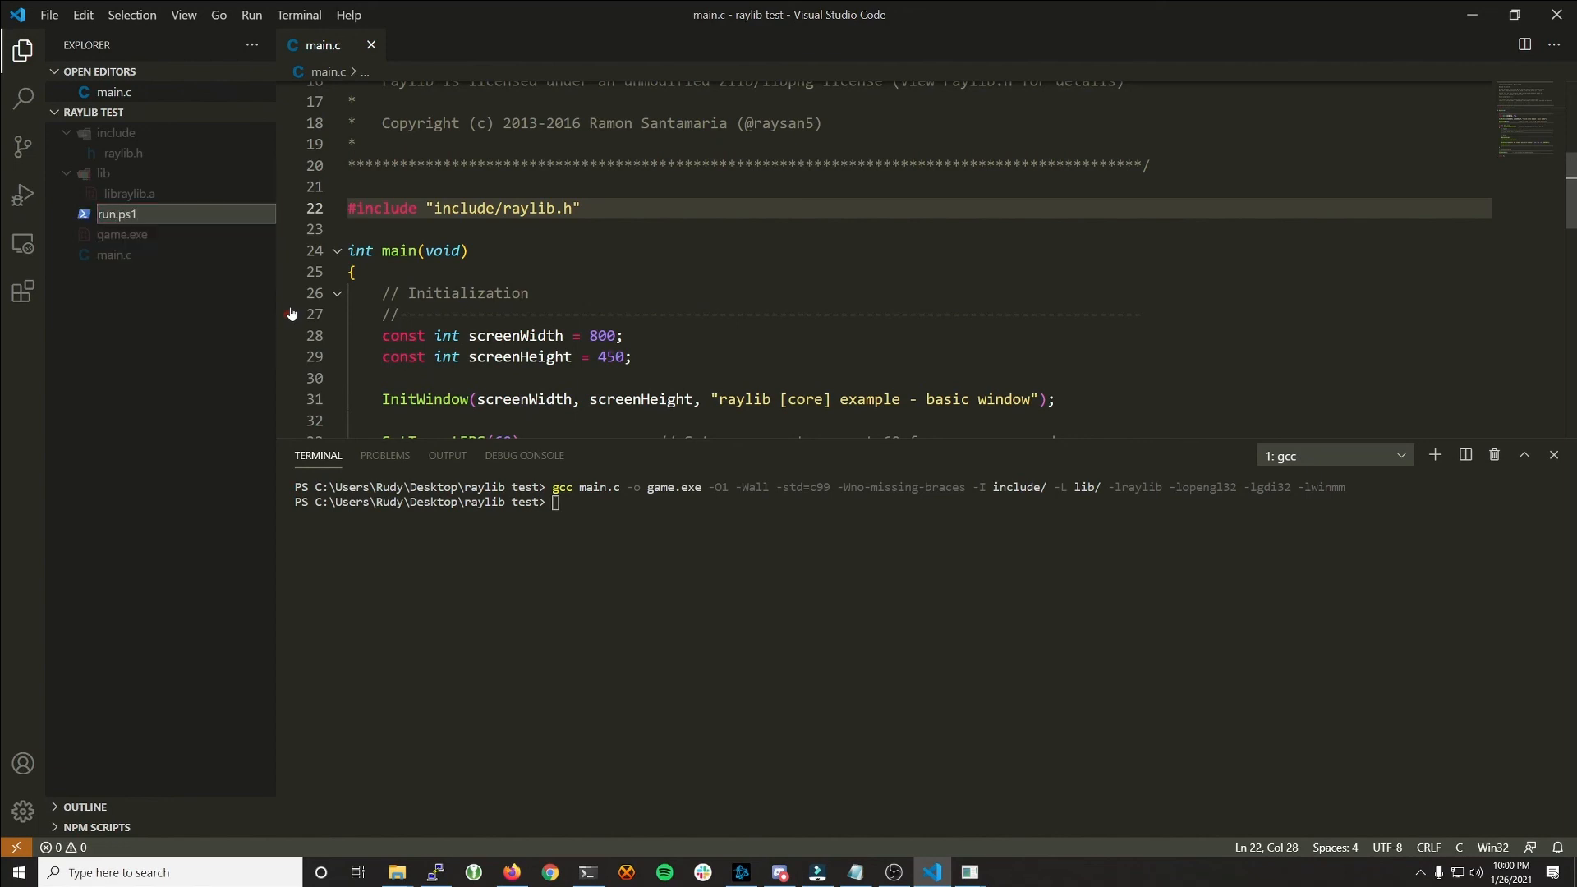
{"action": "double_click", "coordinate": [117, 214]}
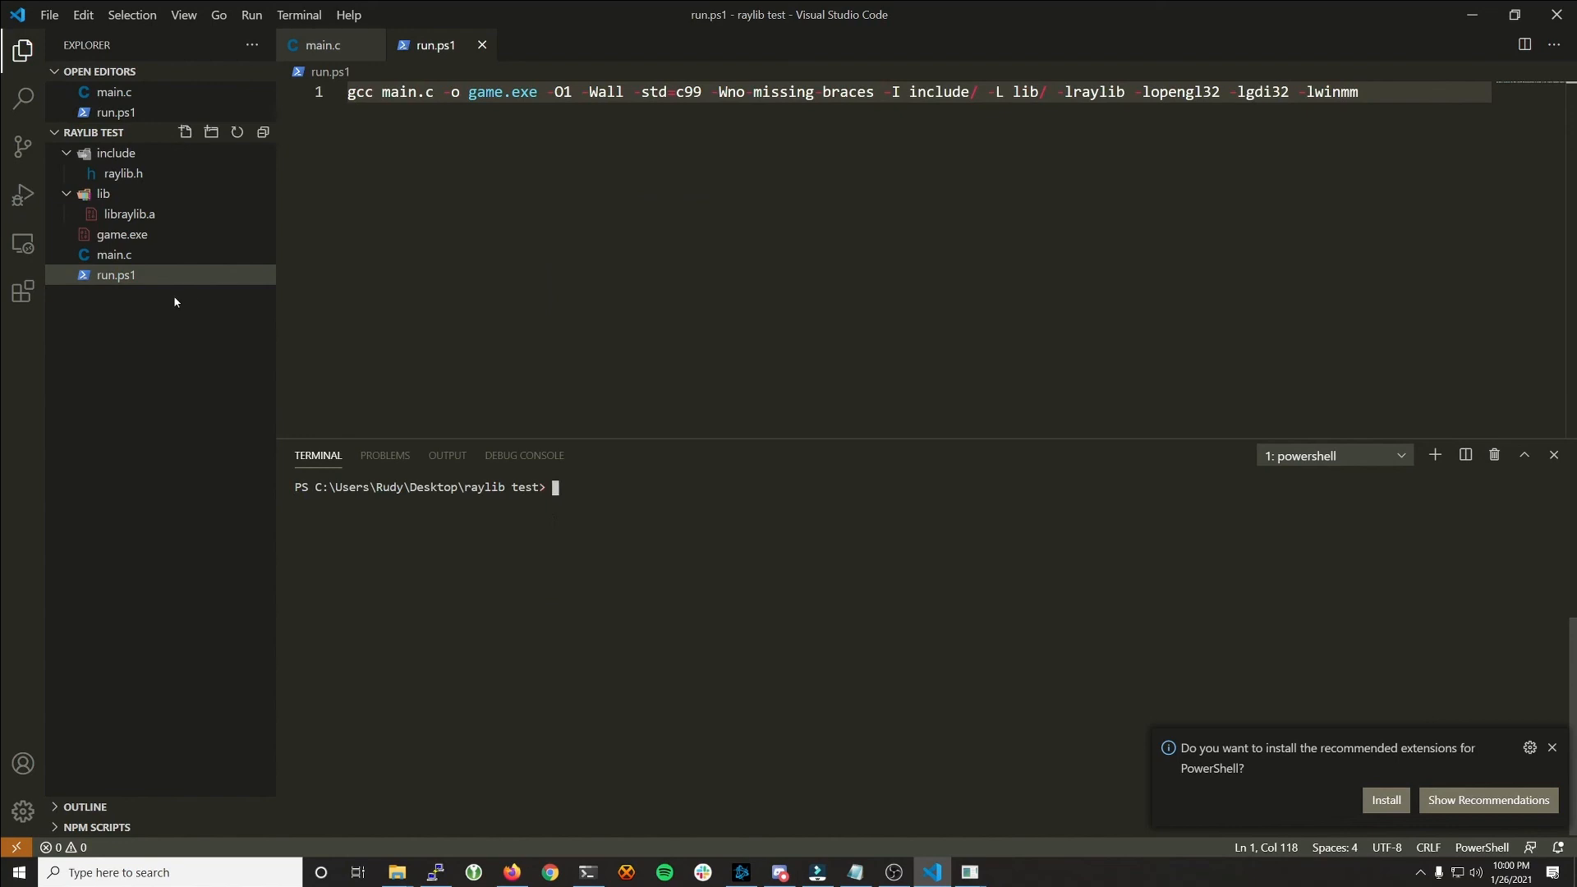
{"action": "right_click", "coordinate": [122, 234]}
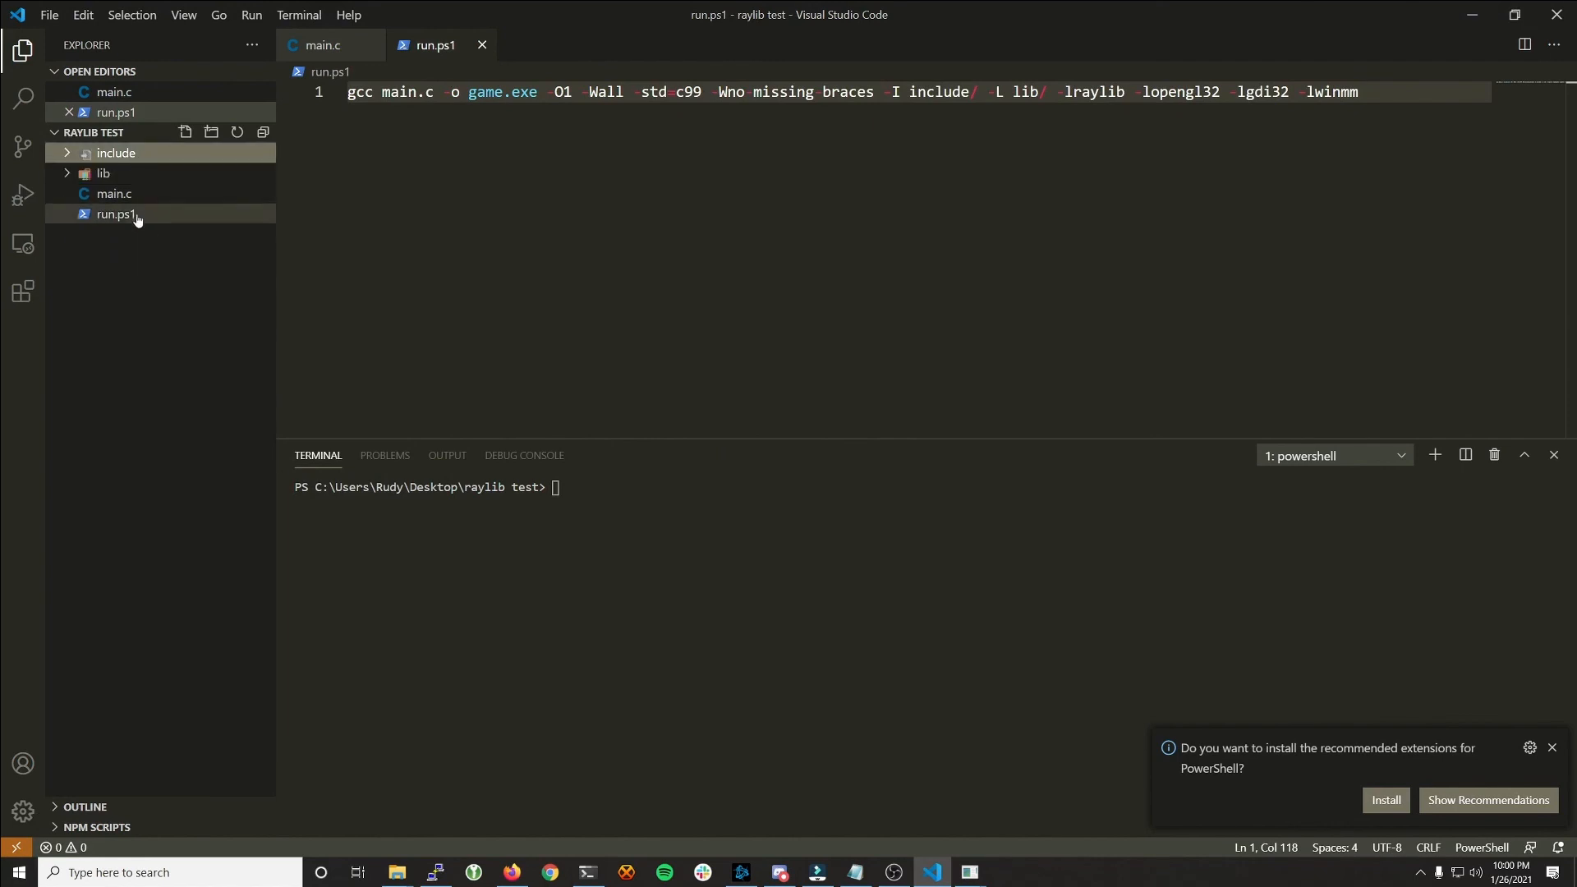
{"action": "left_click", "coordinate": [323, 45]}
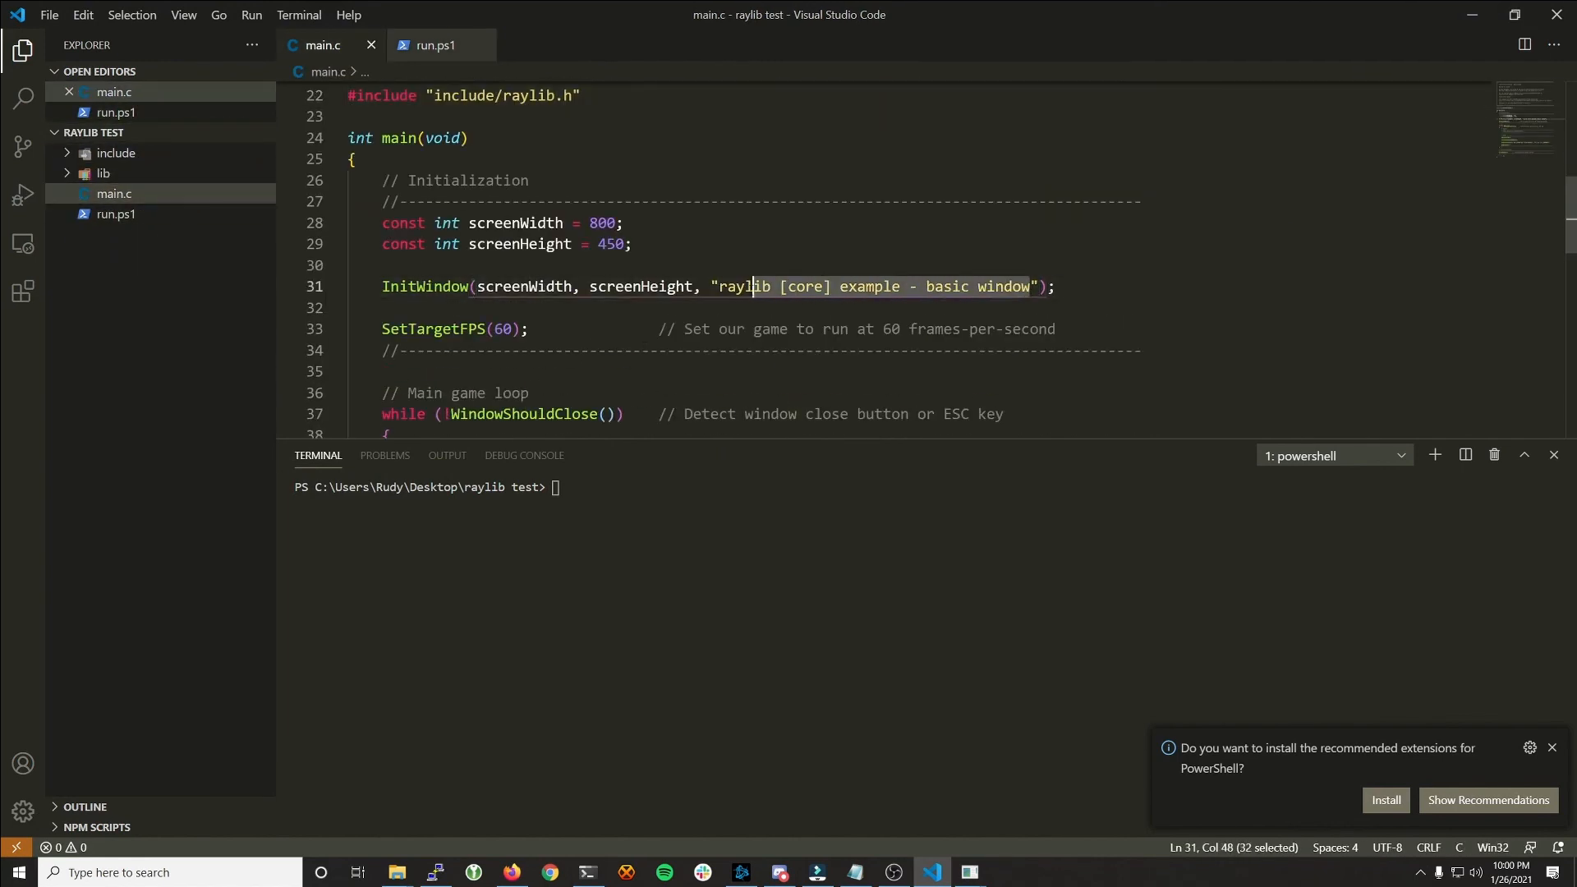
Step: Retitle the window to 'NEW BASIC WINDOW', save main.c, and run .\run.ps1
{"action": "type", "text": "NEW"}
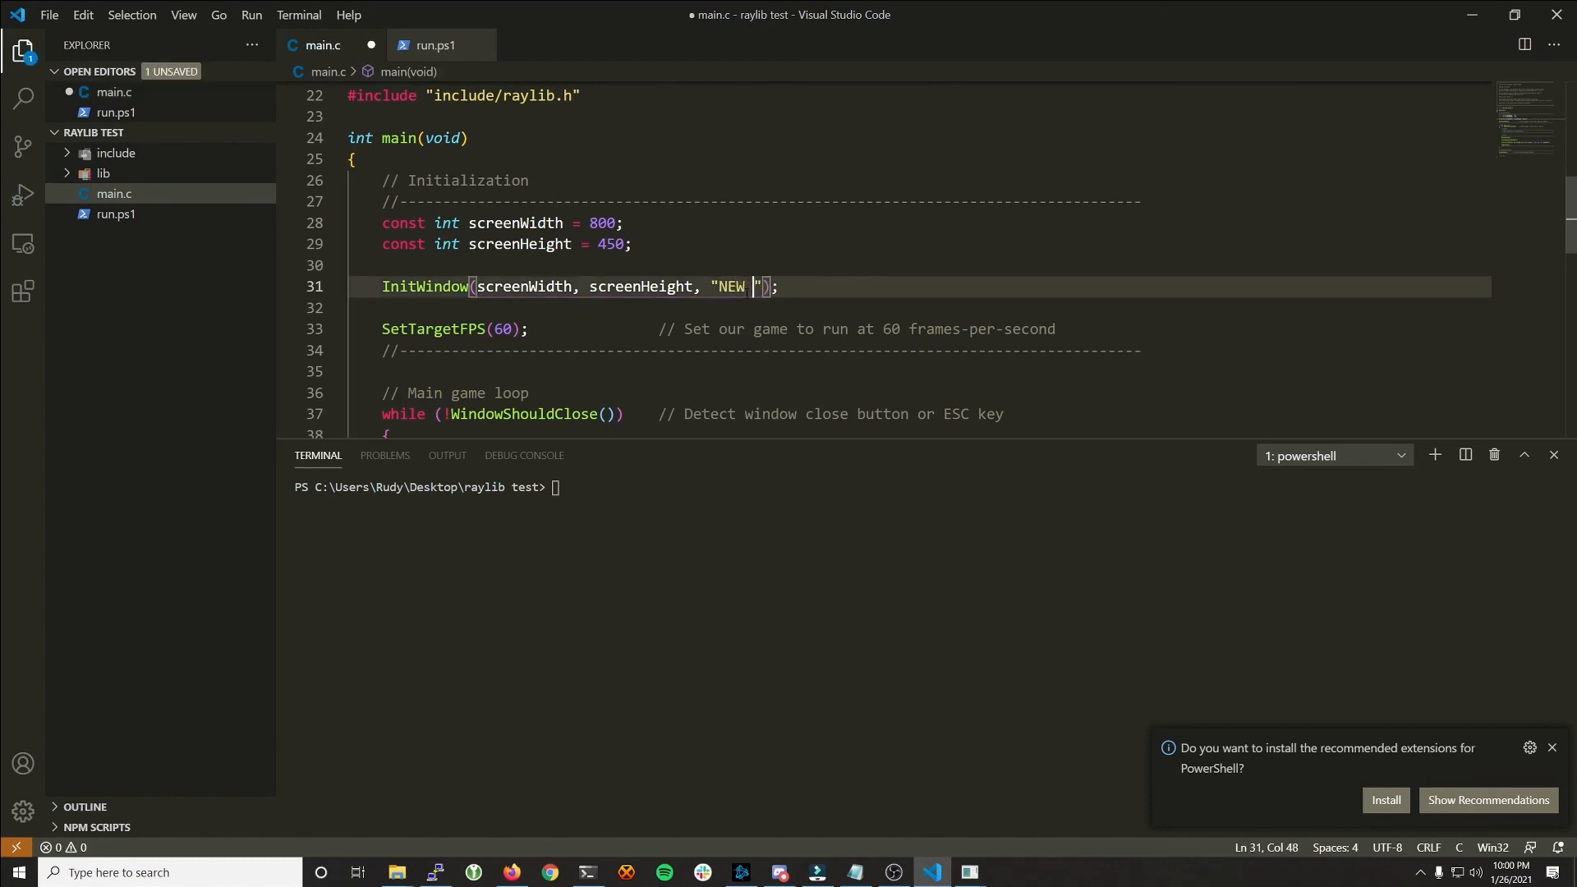
{"action": "type", "text": "BASIC WINDOW"}
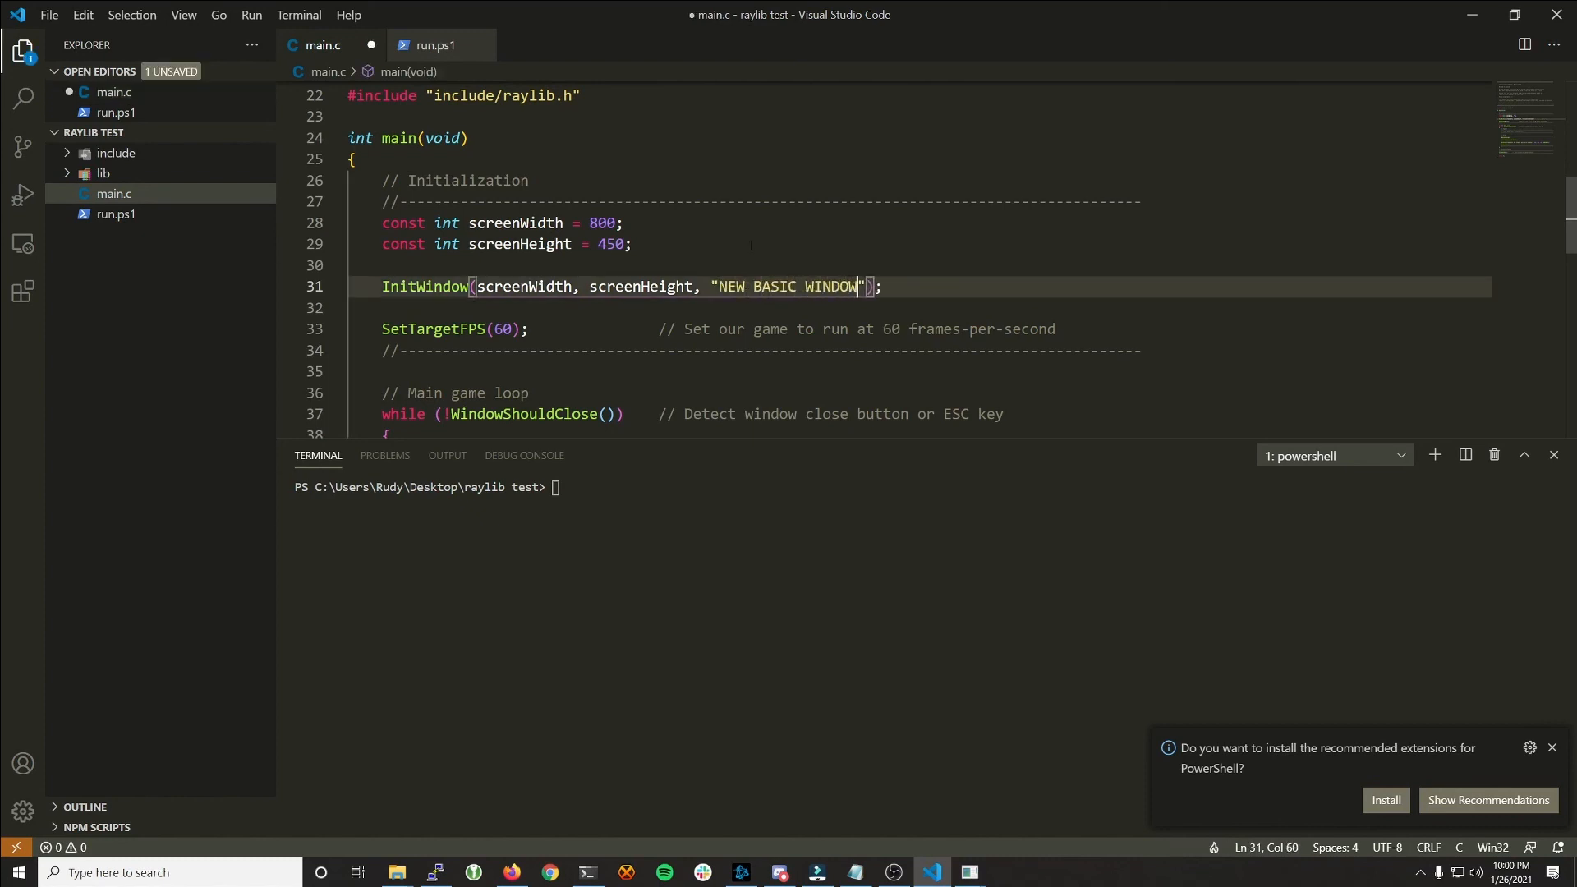
{"action": "key", "text": "ctrl+s"}
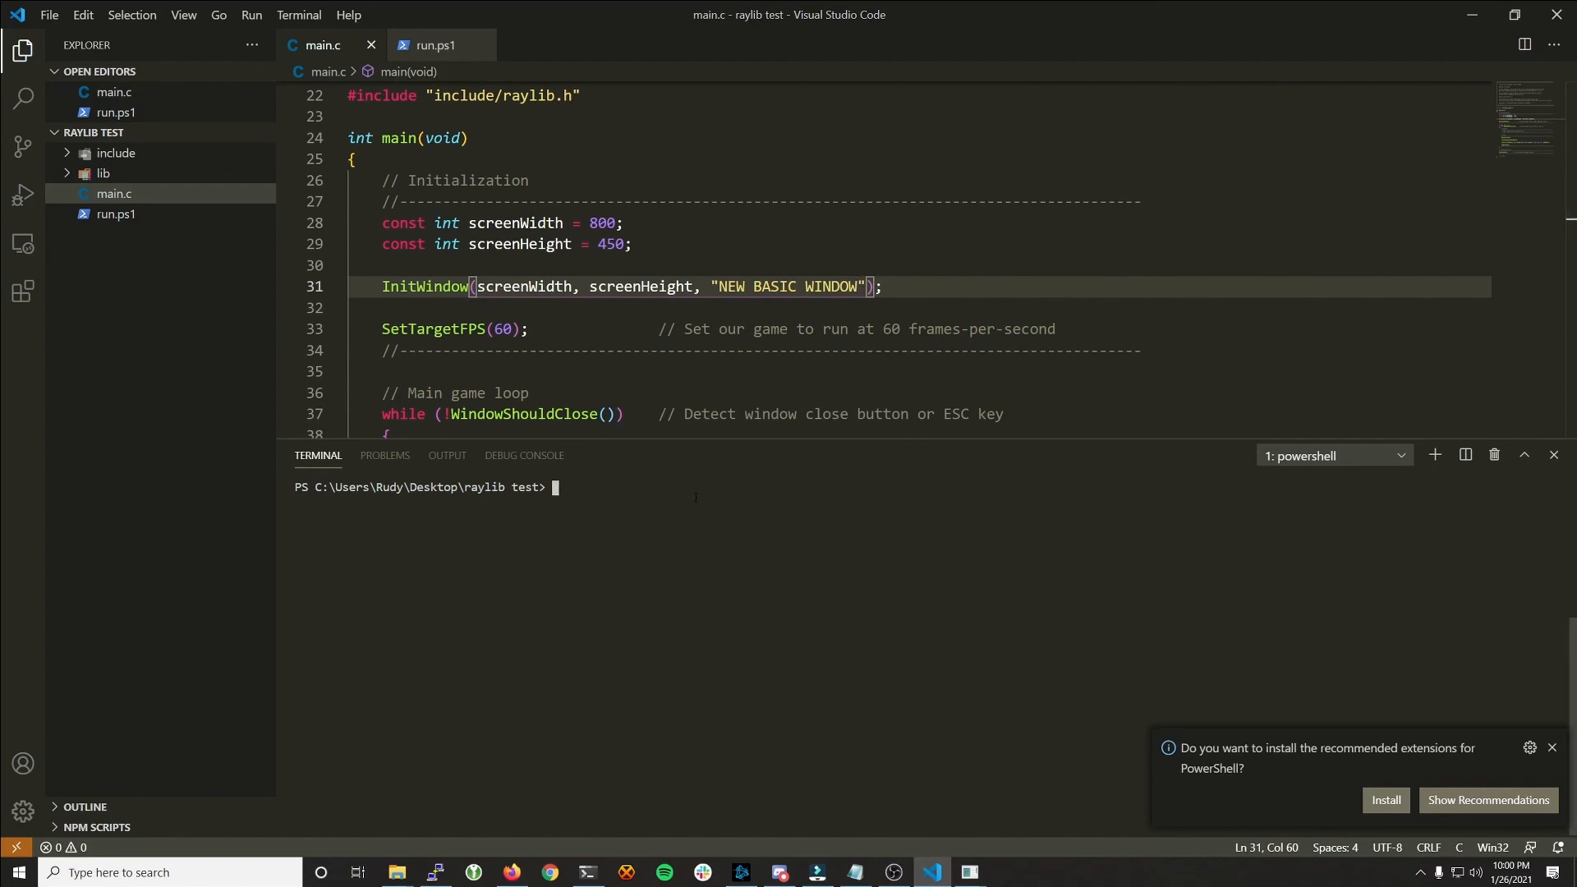
{"action": "type", "text": ".\\run.ps1"}
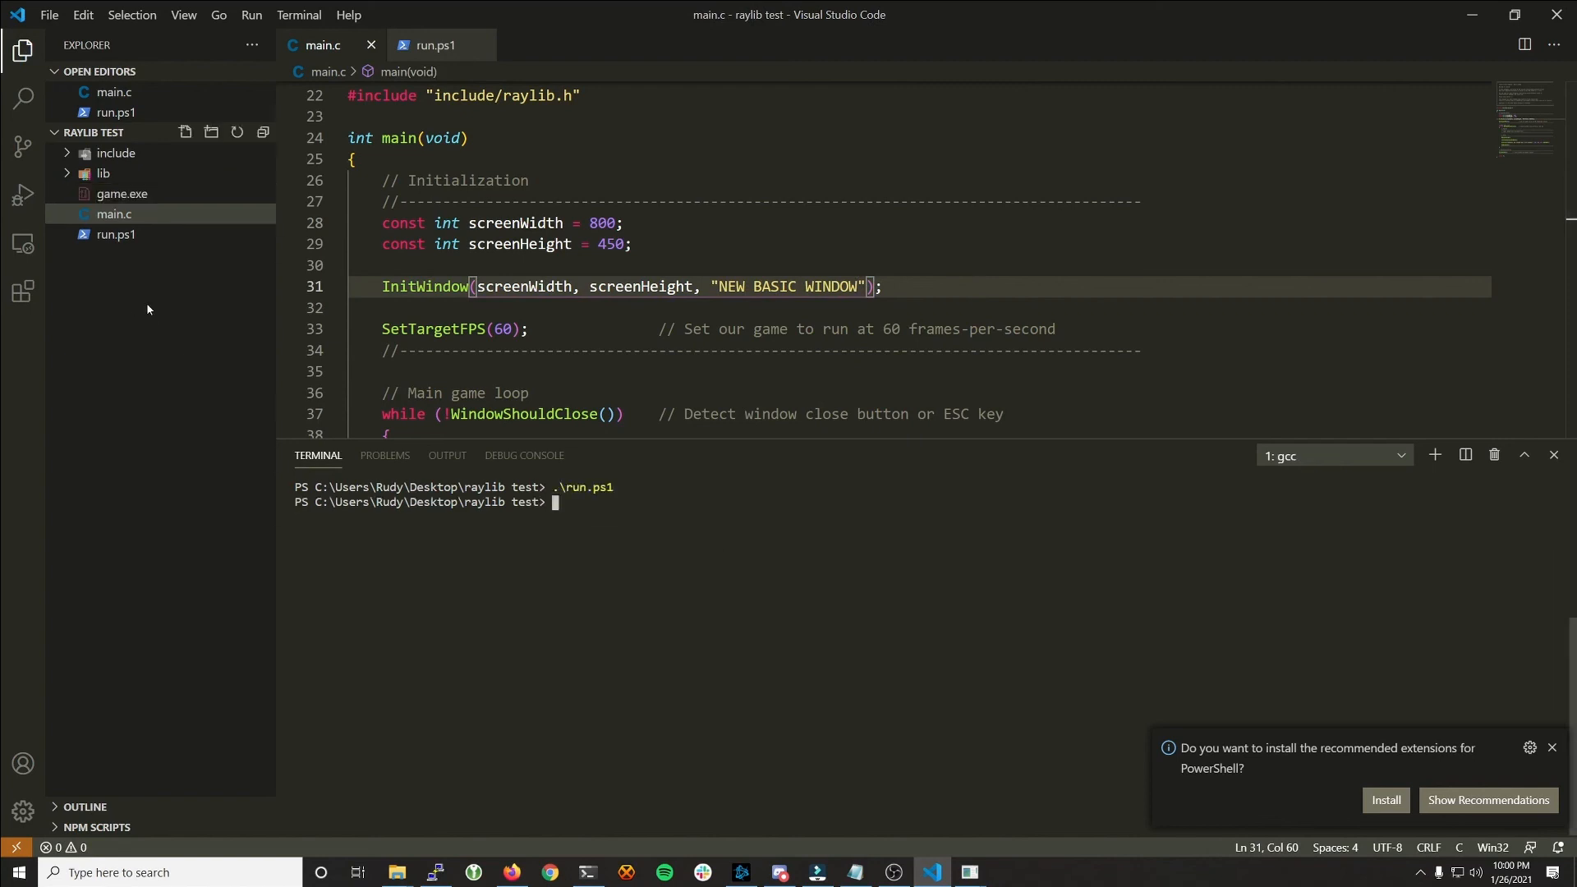
{"action": "right_click", "coordinate": [122, 214]}
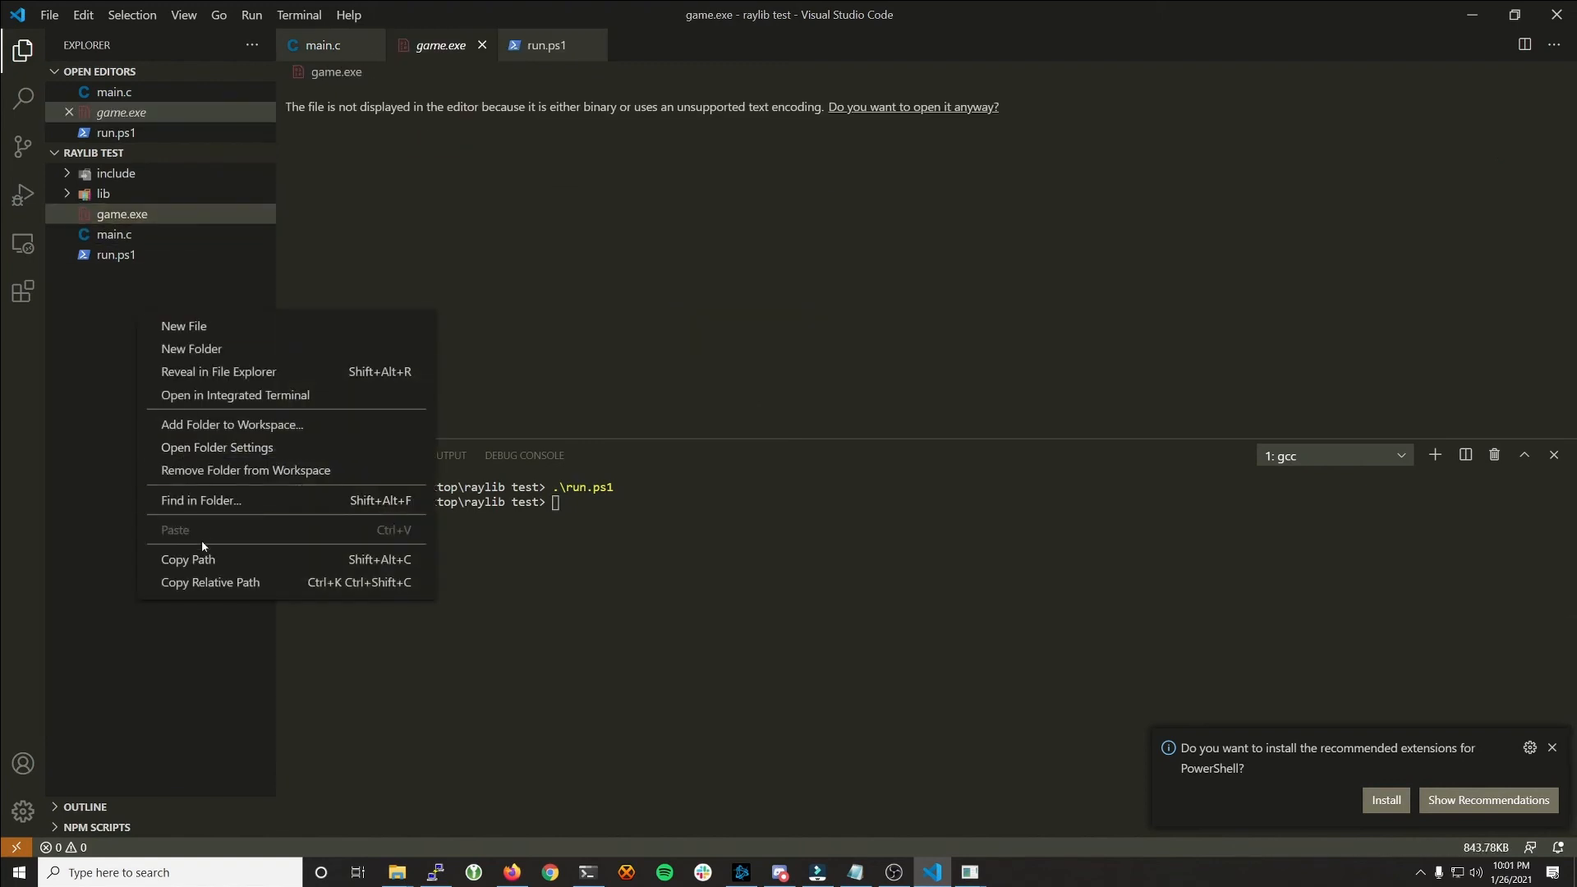
Step: Launch the rebuilt game.exe from File Explorer and drag its NEW BASIC WINDOW aside
{"action": "left_click", "coordinate": [218, 371]}
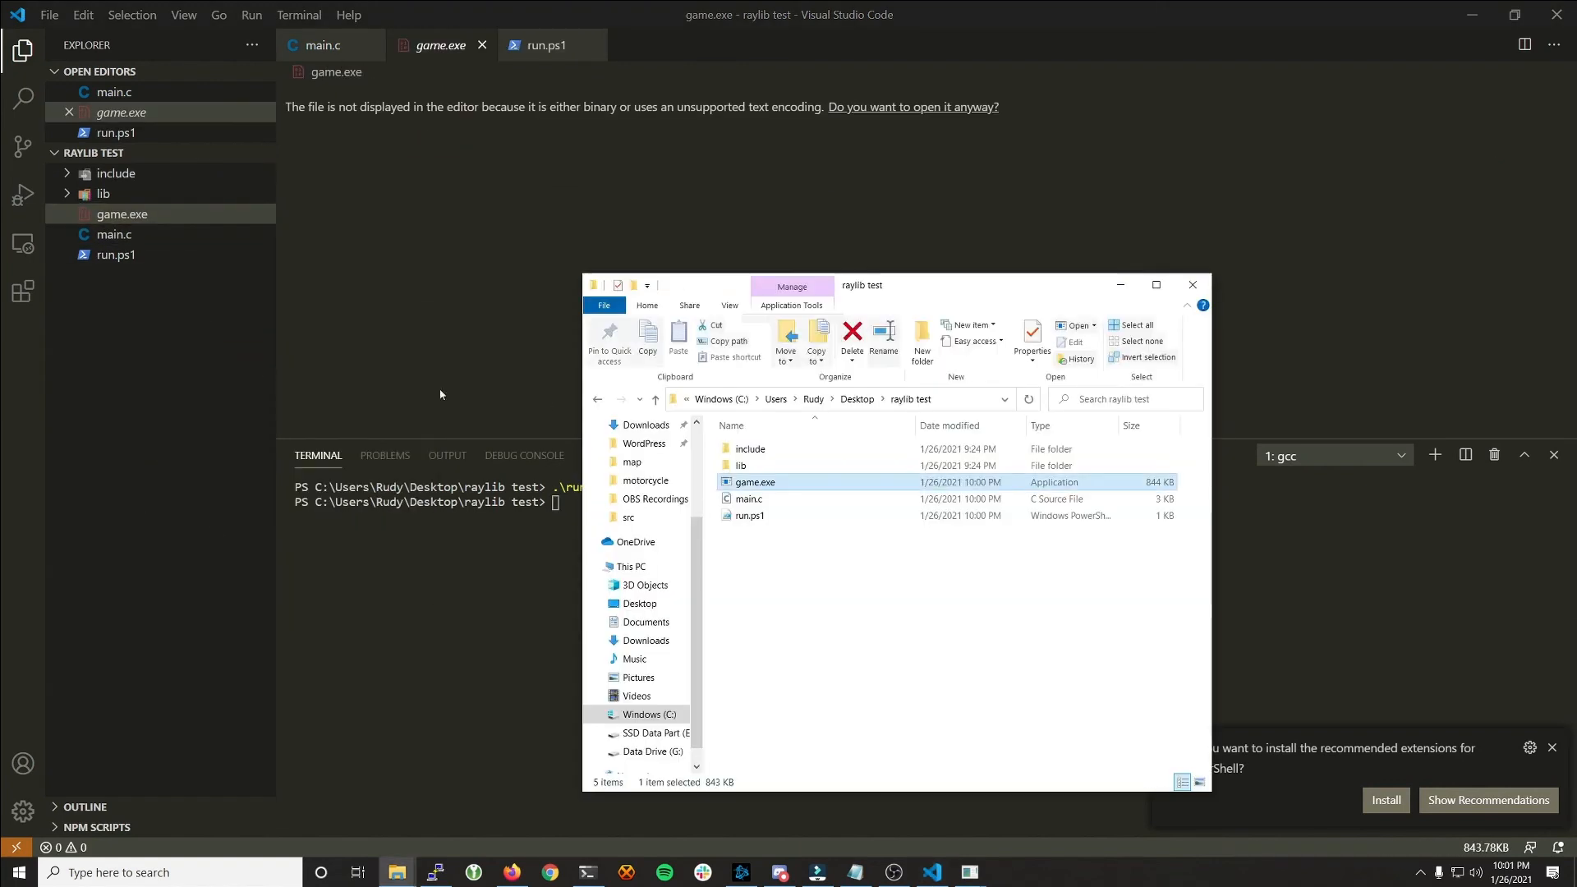
{"action": "double_click", "coordinate": [754, 483]}
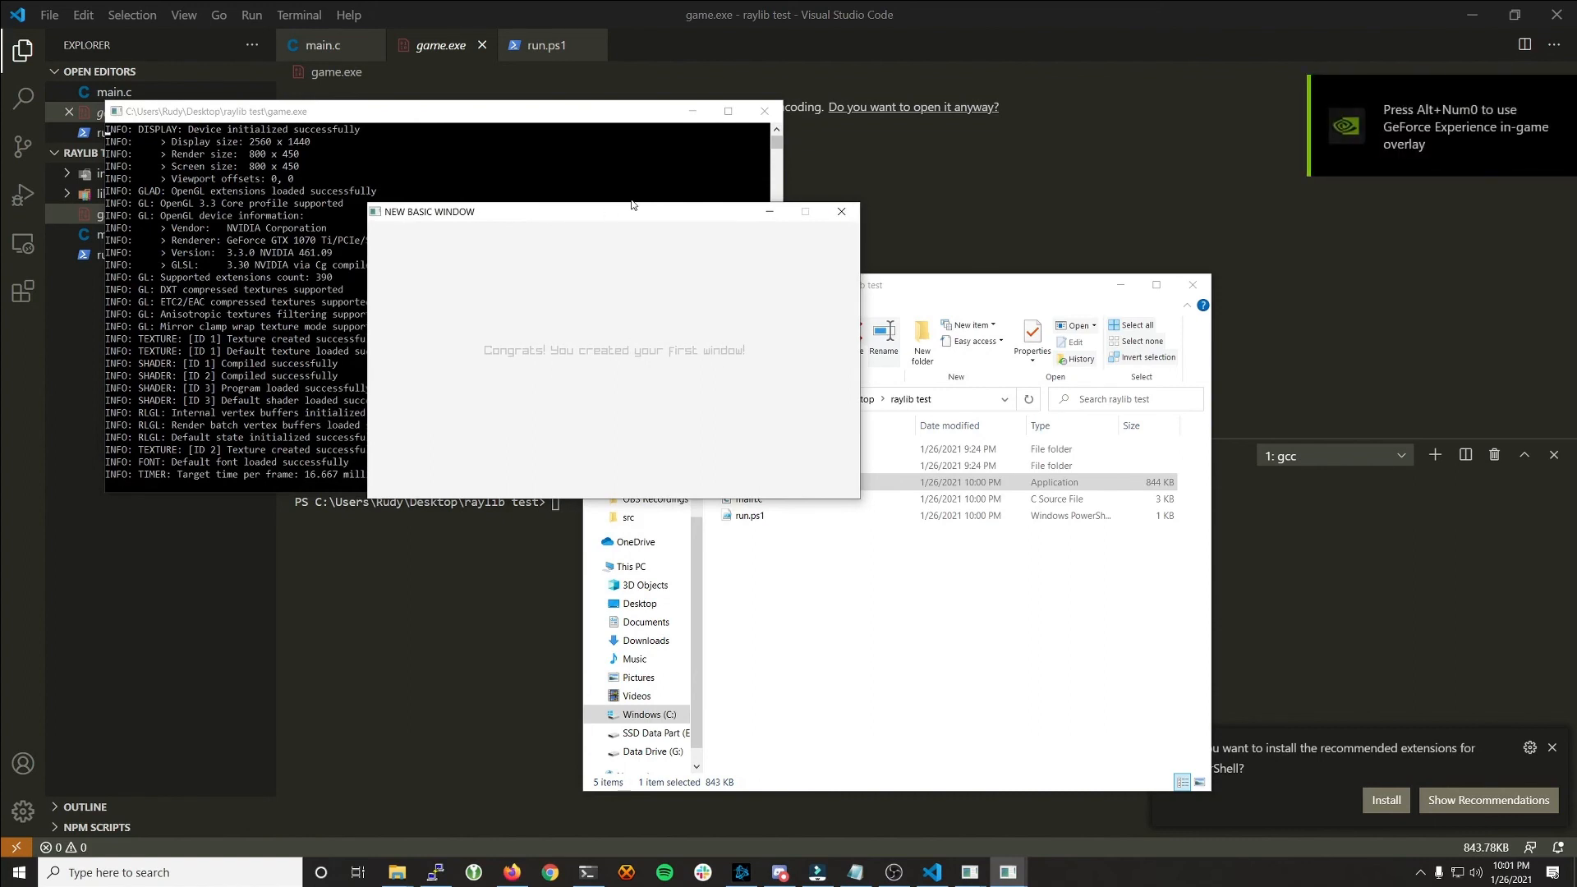
{"action": "left_click_drag", "start_coordinate": [611, 211], "coordinate": [654, 211]}
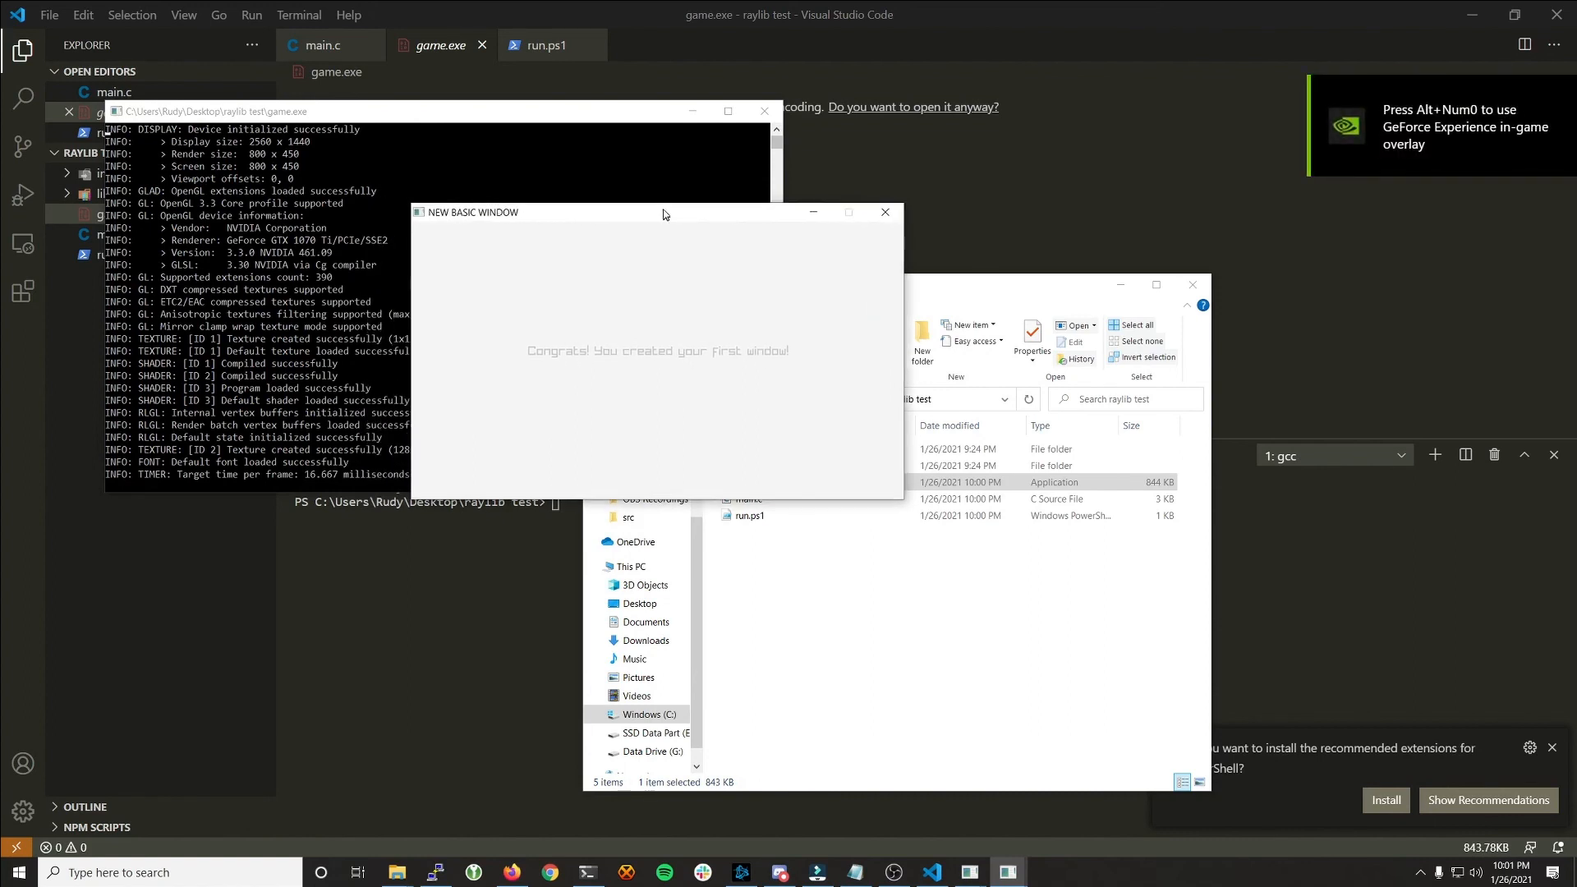
{"action": "left_click_drag", "start_coordinate": [664, 211], "coordinate": [673, 201]}
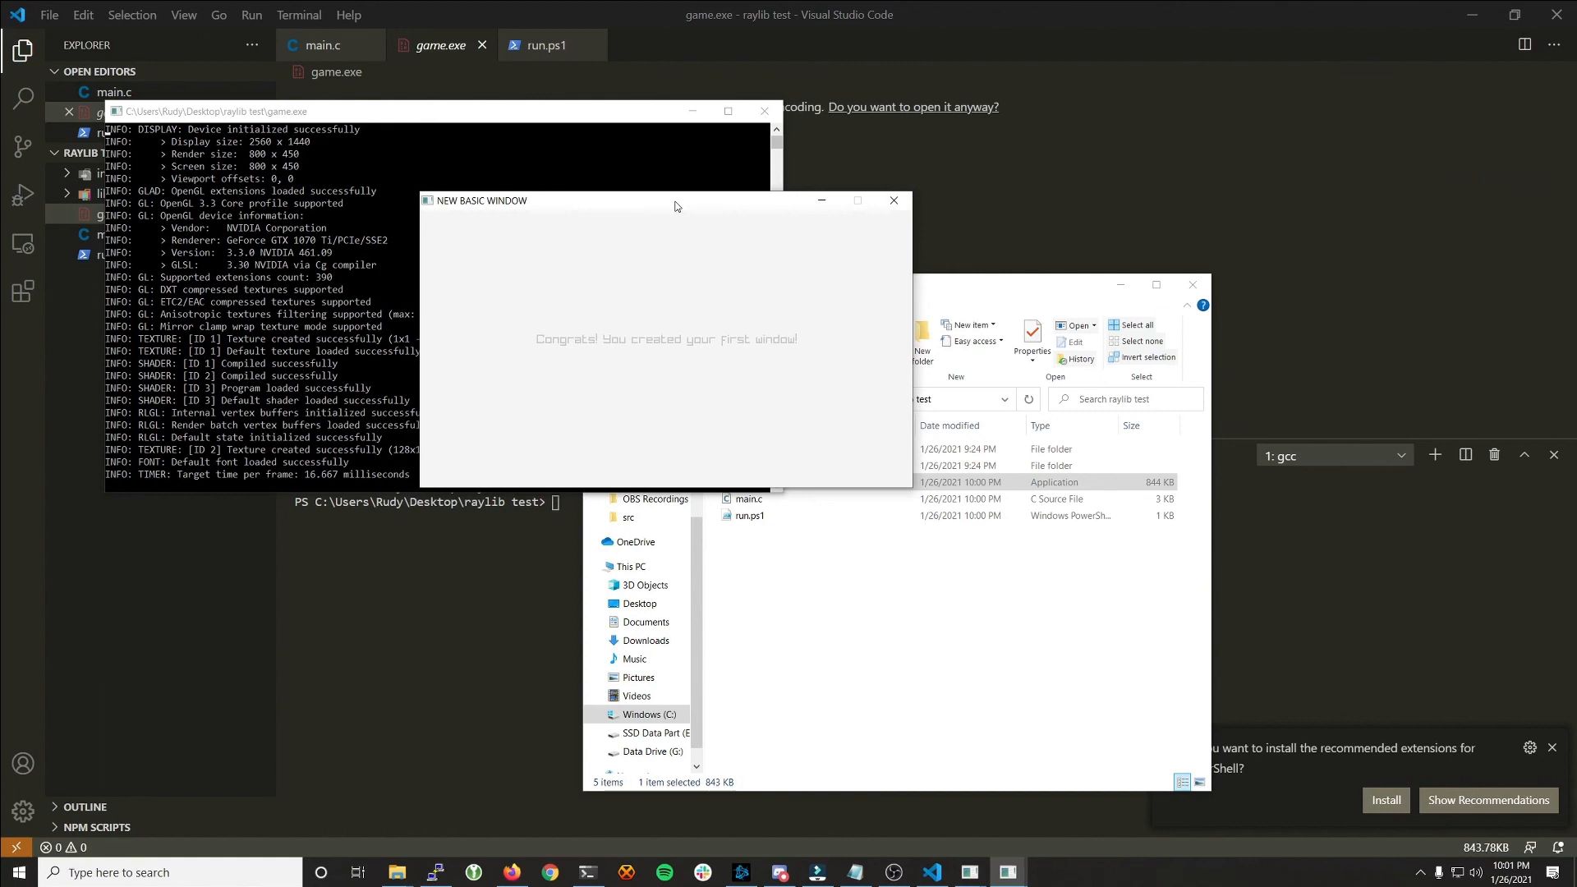
{"action": "mouse_move", "coordinate": [721, 259]}
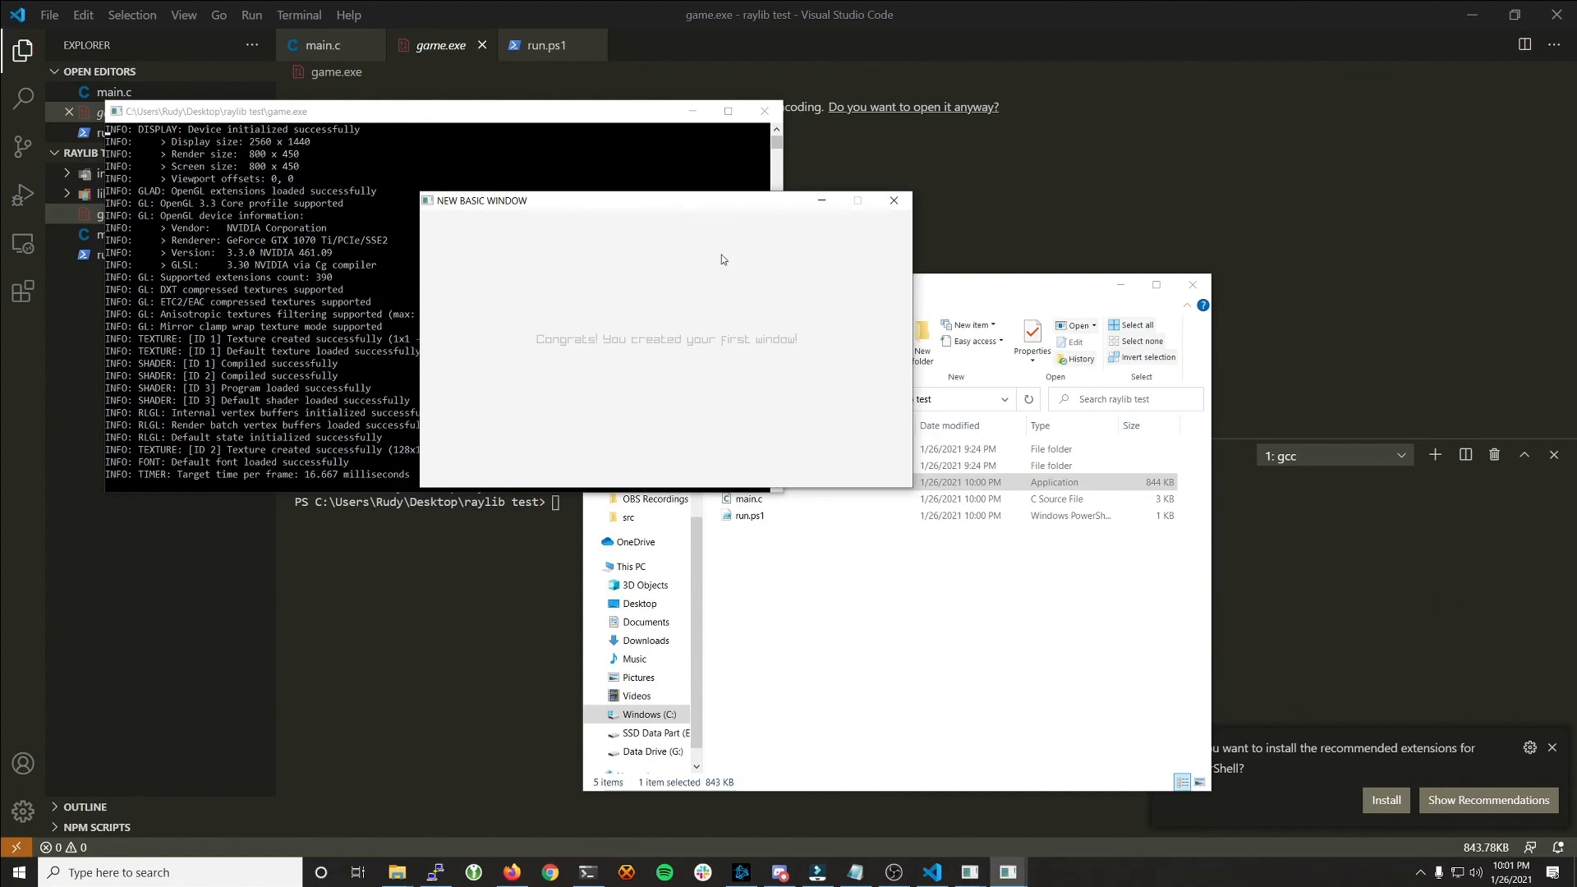